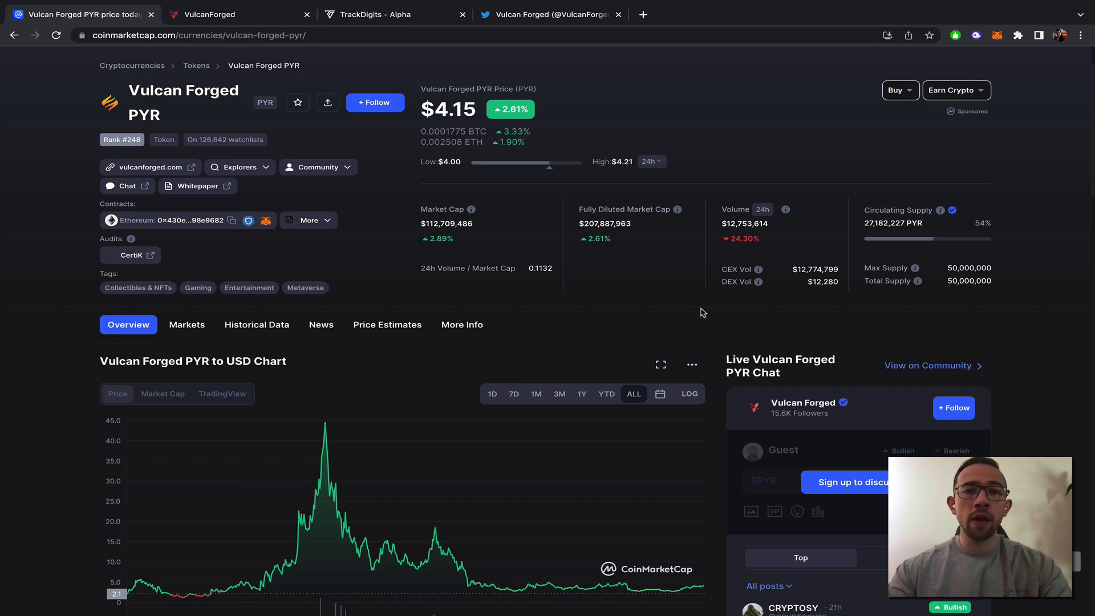
pyautogui.moveTo(630, 261)
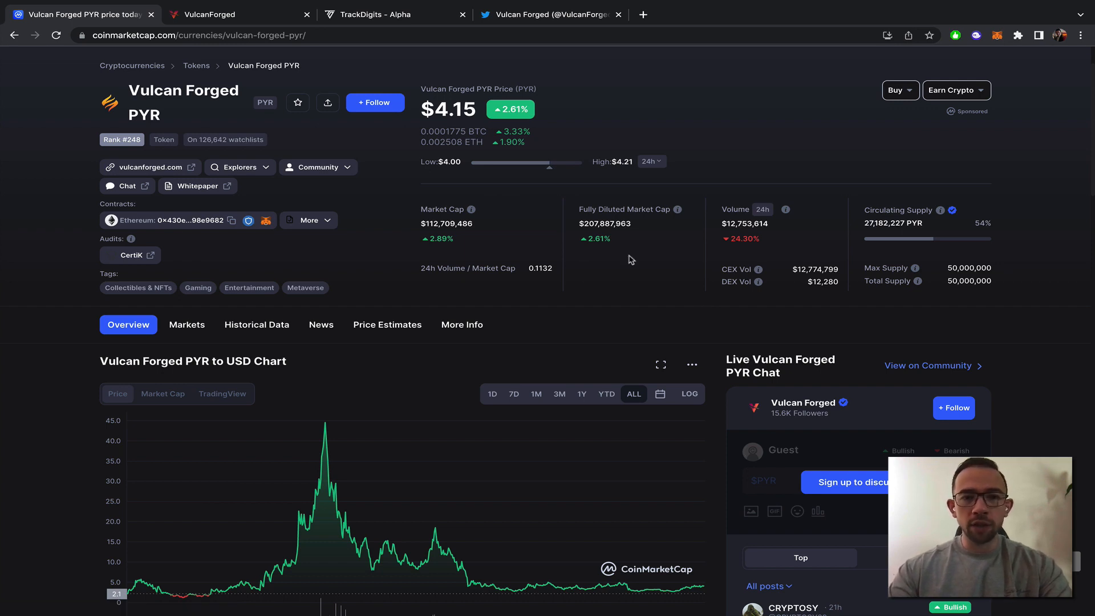
# Step: Open the PYR Markets tab and browse spot pairs such as Binance PYR/USDT
pyautogui.scroll(-3)
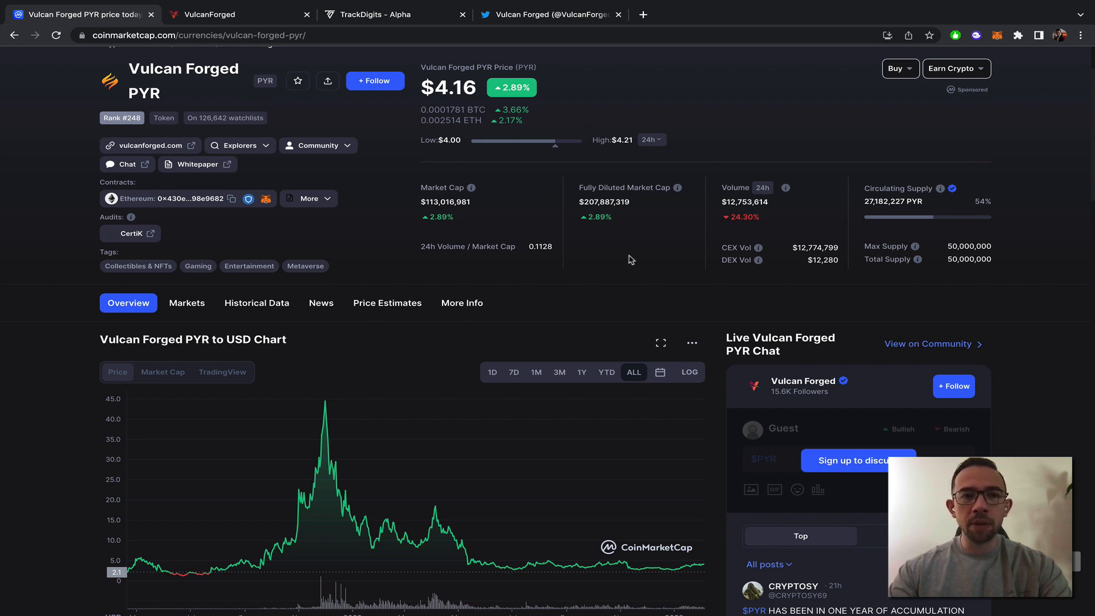
pyautogui.scroll(-3)
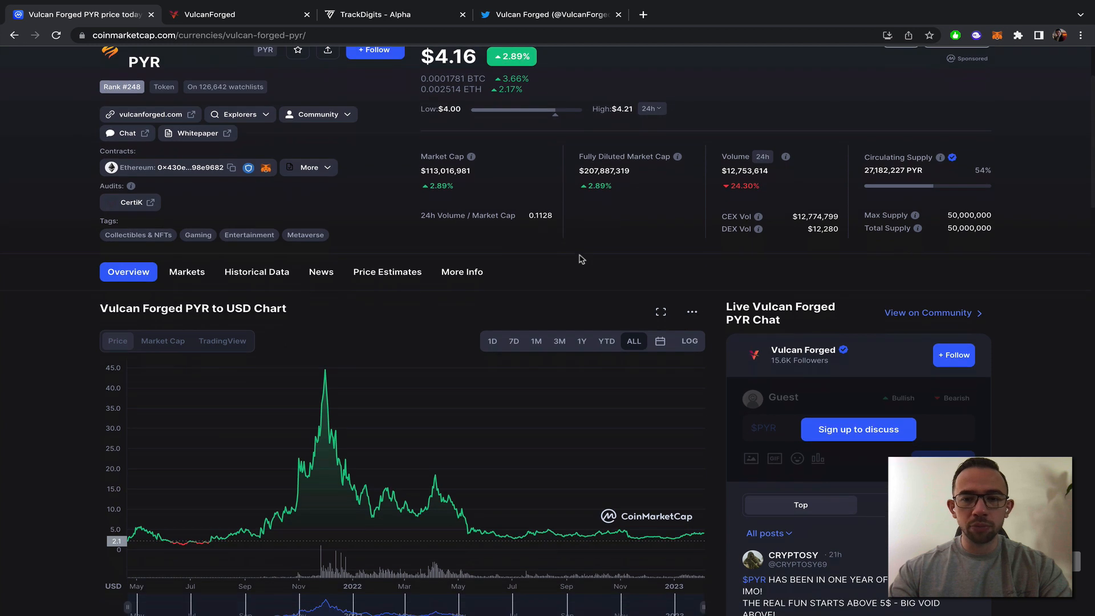
pyautogui.scroll(-3)
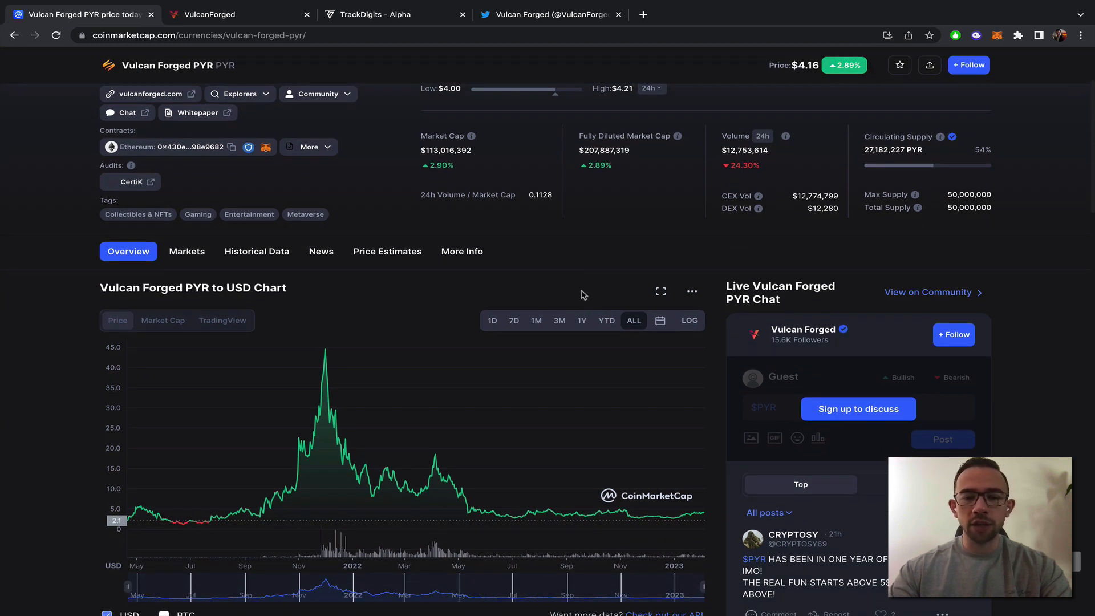
pyautogui.moveTo(130, 519)
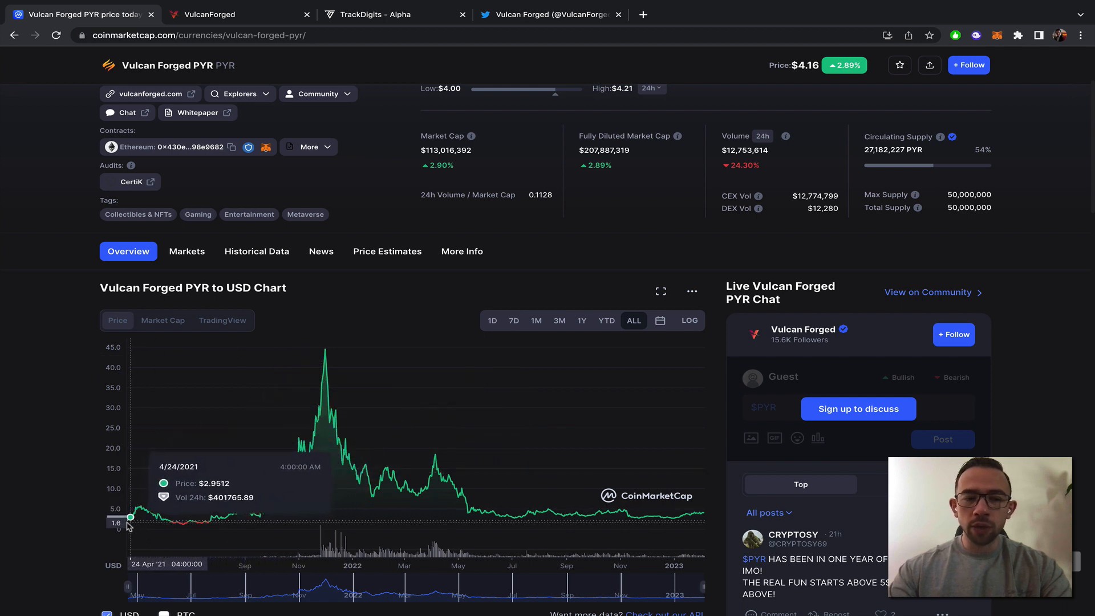
pyautogui.moveTo(308, 454)
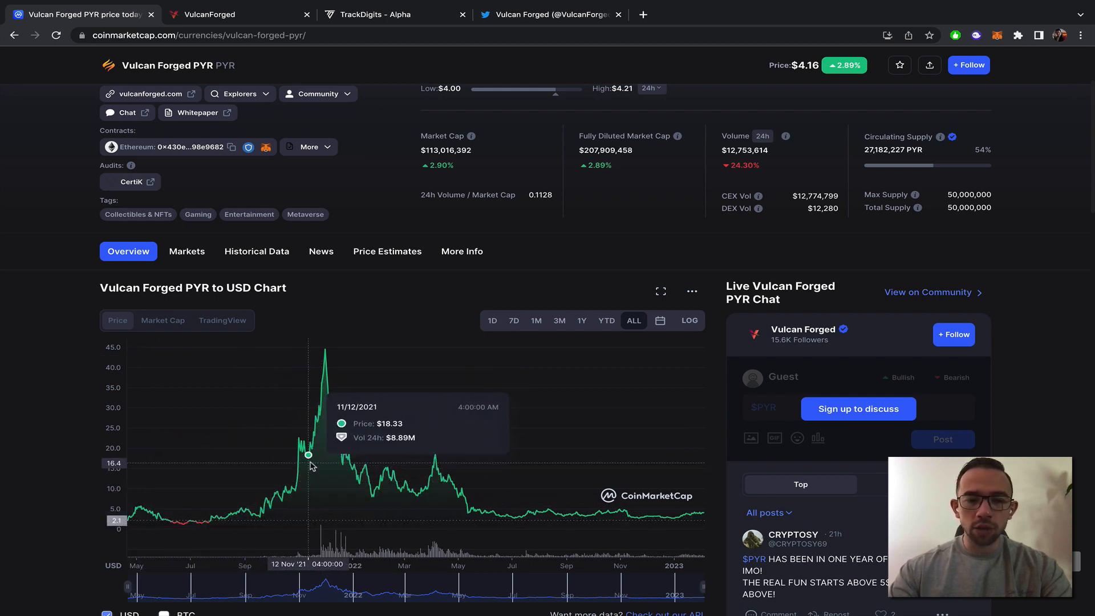
pyautogui.moveTo(323, 461)
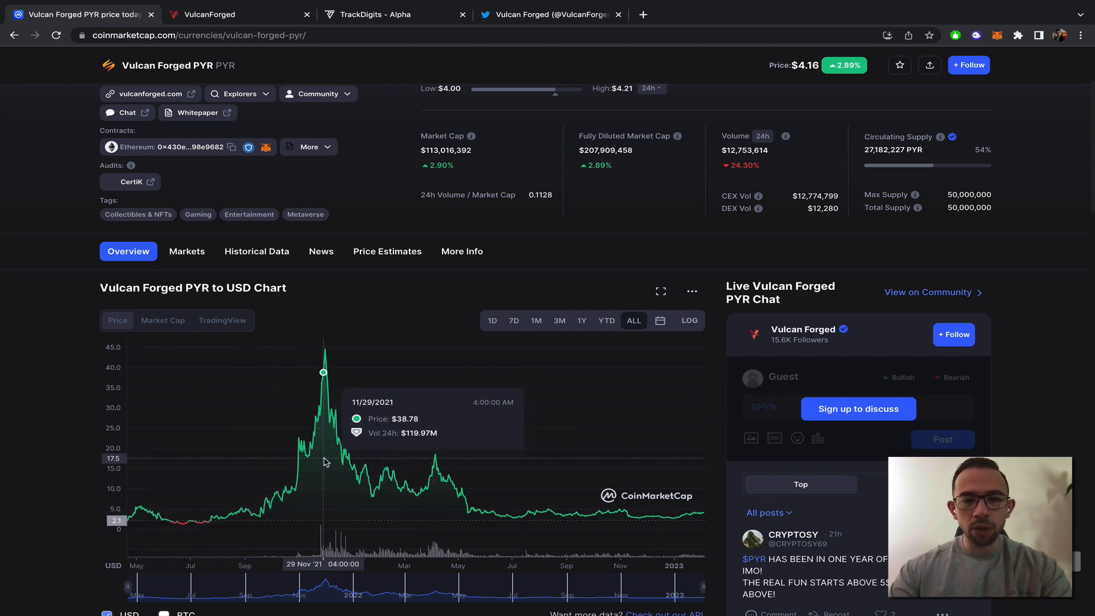
pyautogui.moveTo(326, 461)
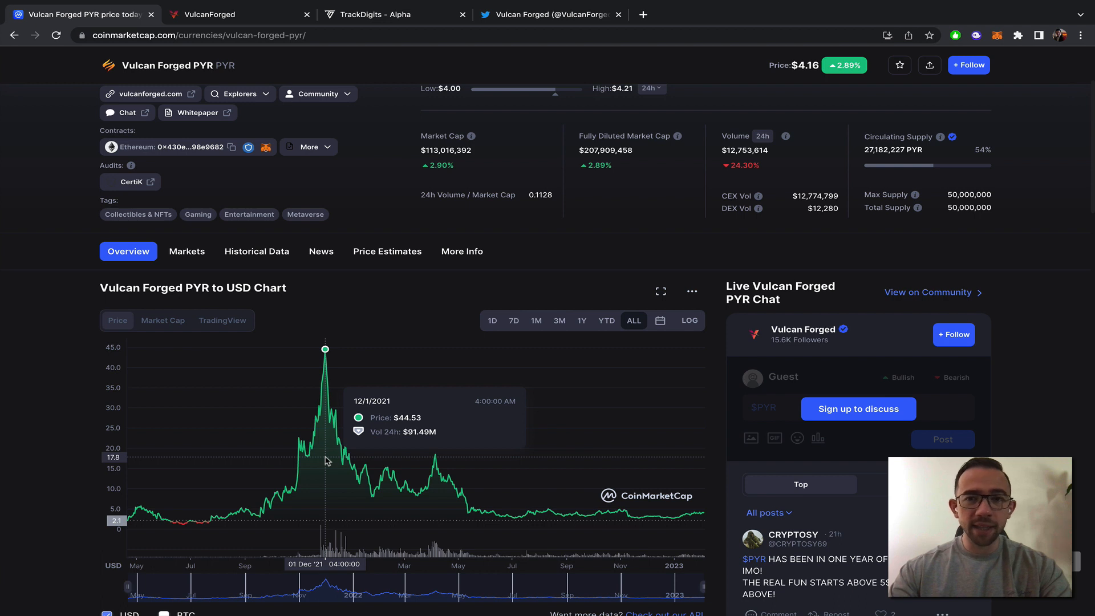
pyautogui.moveTo(351, 467)
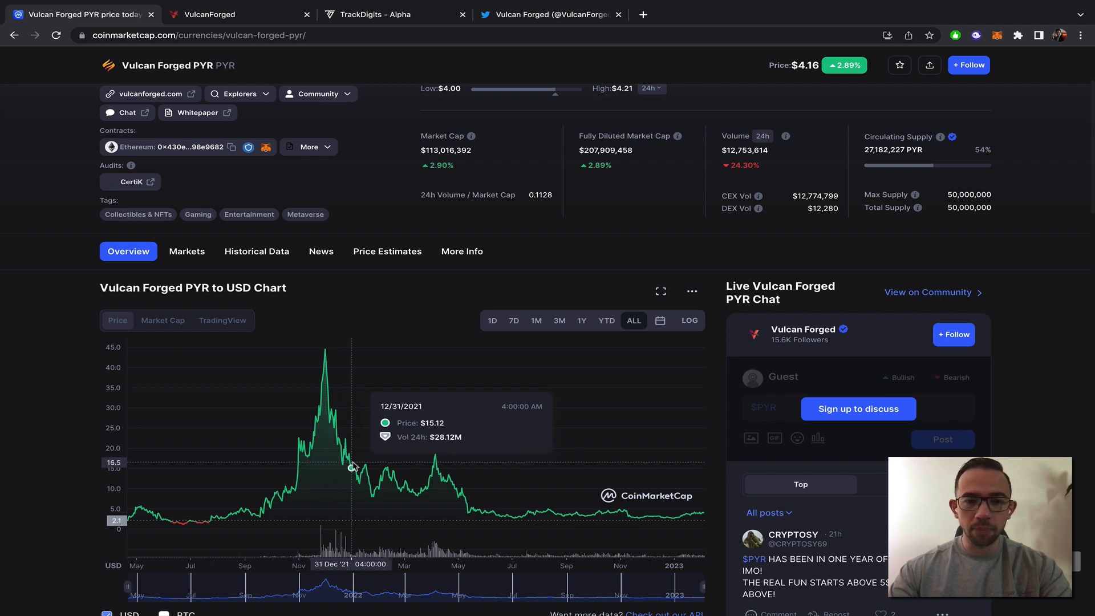
pyautogui.moveTo(407, 489)
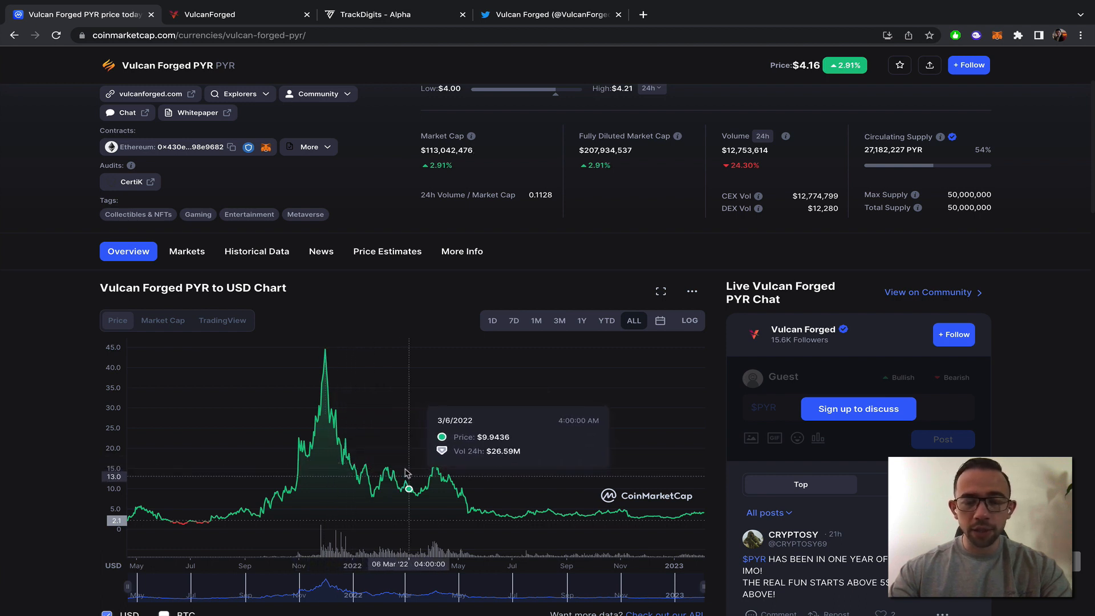
pyautogui.click(187, 251)
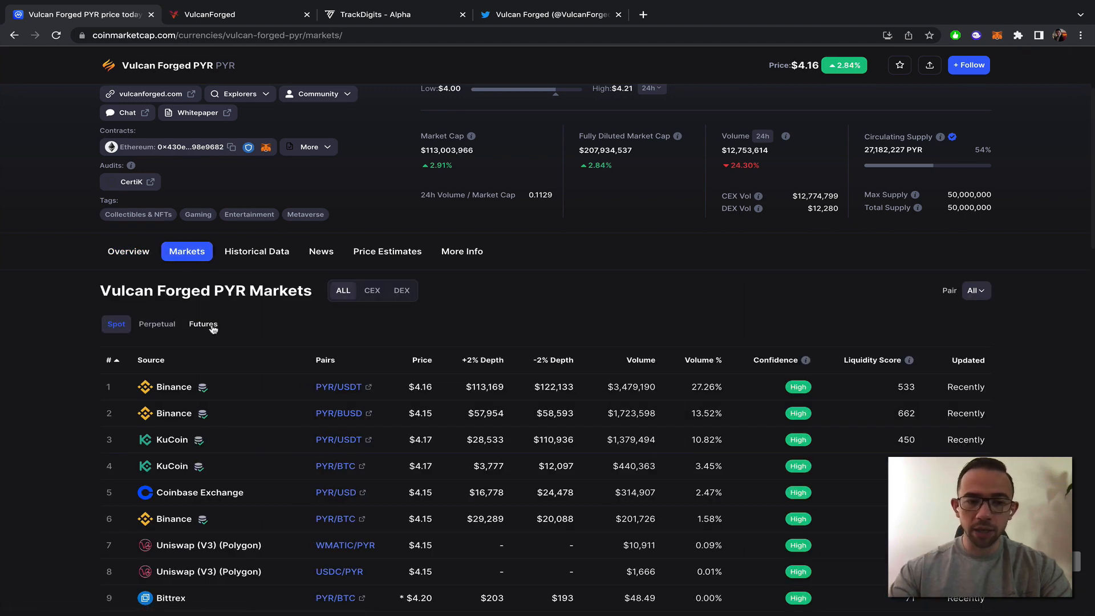
pyautogui.scroll(-3)
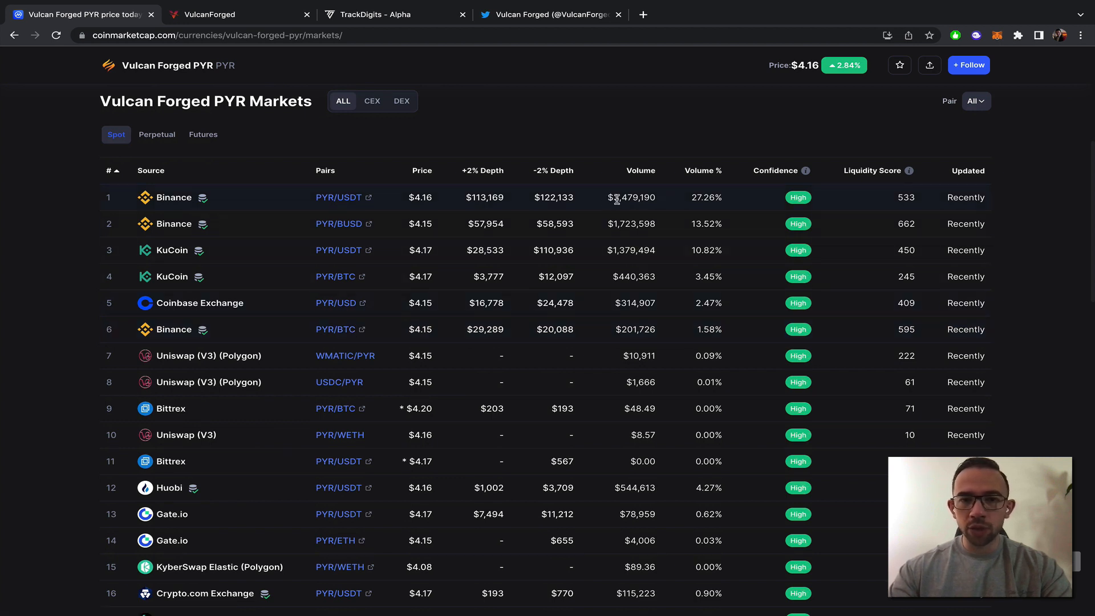
pyautogui.moveTo(629, 200)
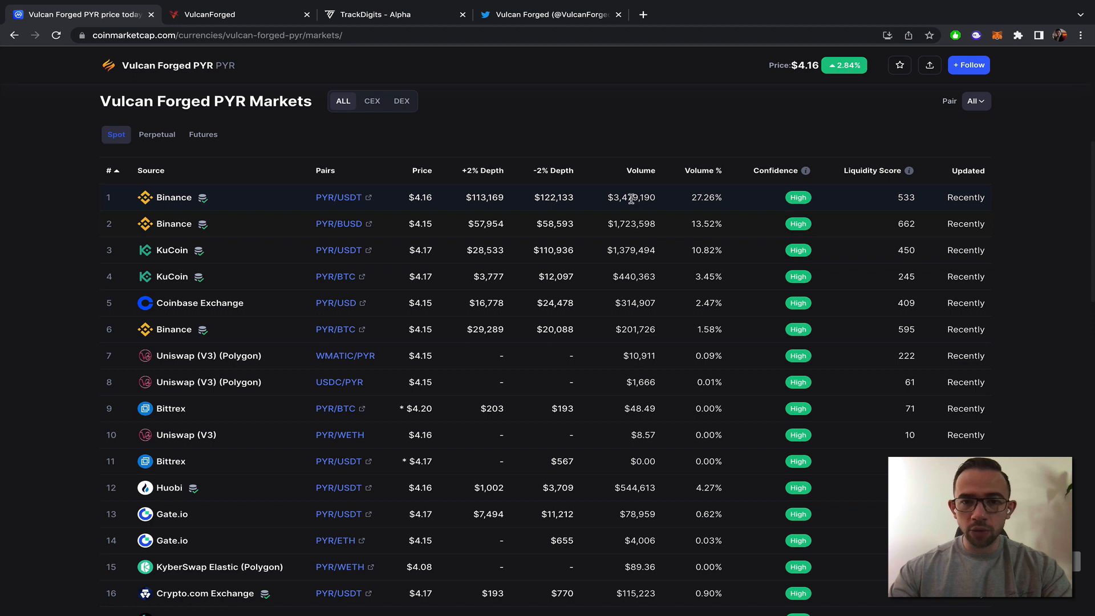
pyautogui.moveTo(631, 211)
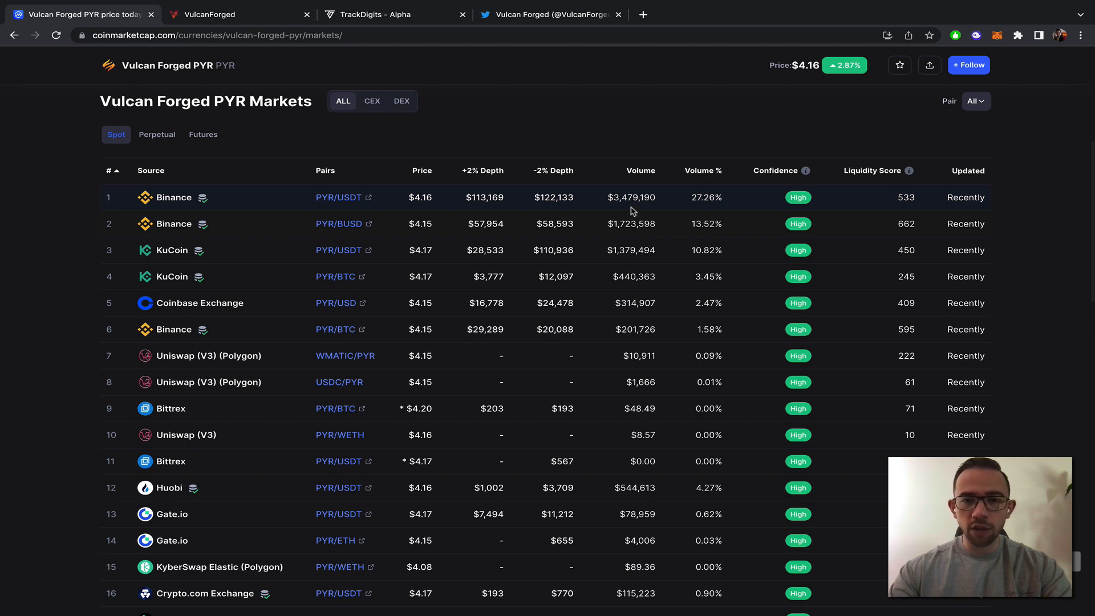
pyautogui.moveTo(648, 250)
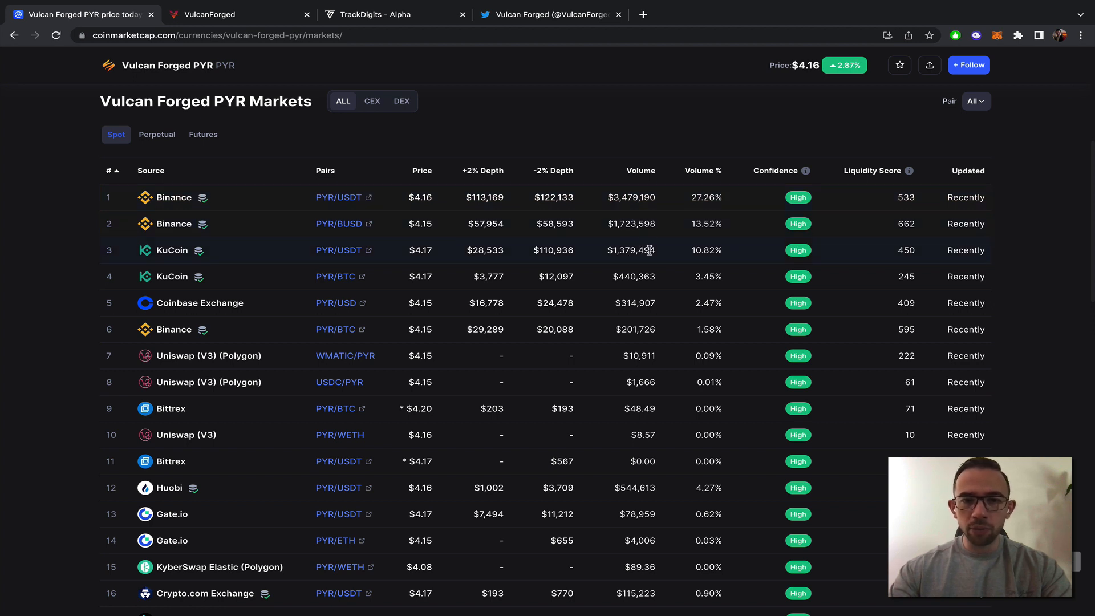
pyautogui.moveTo(648, 297)
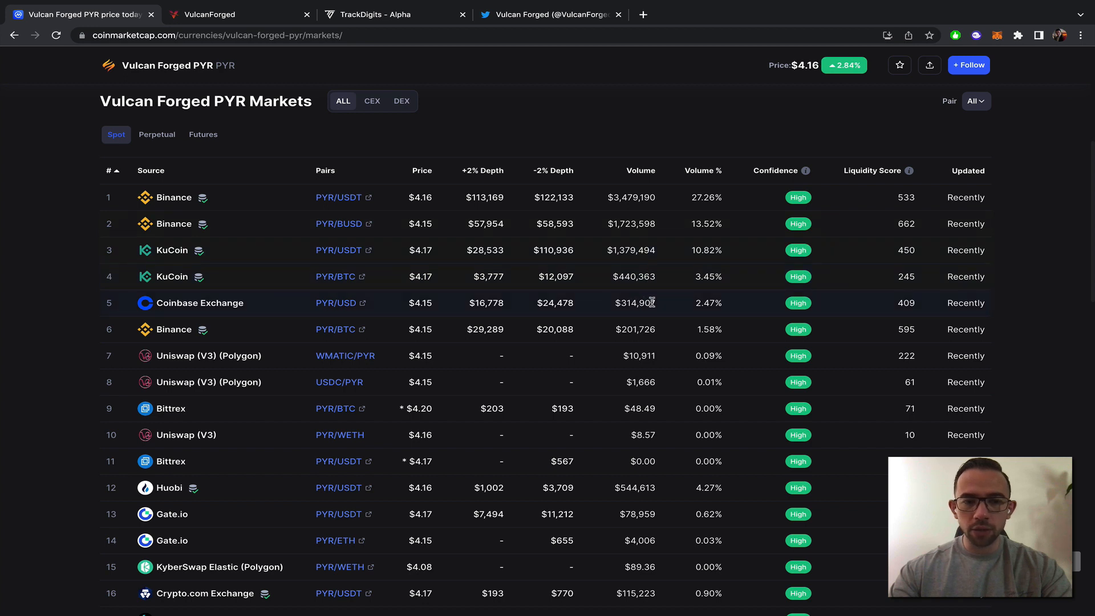
pyautogui.moveTo(626, 364)
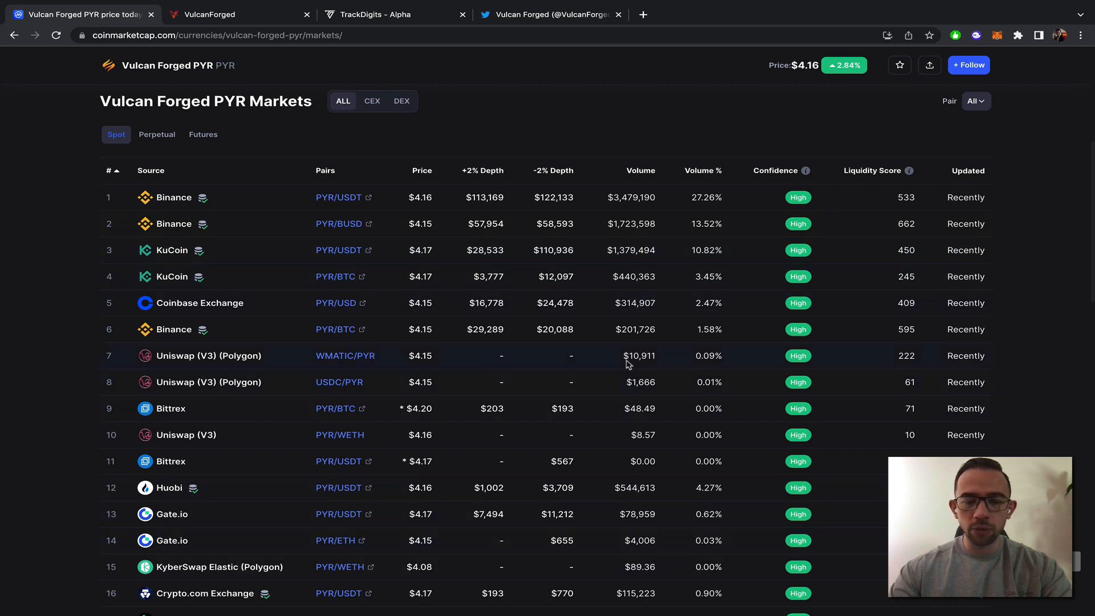
pyautogui.scroll(3)
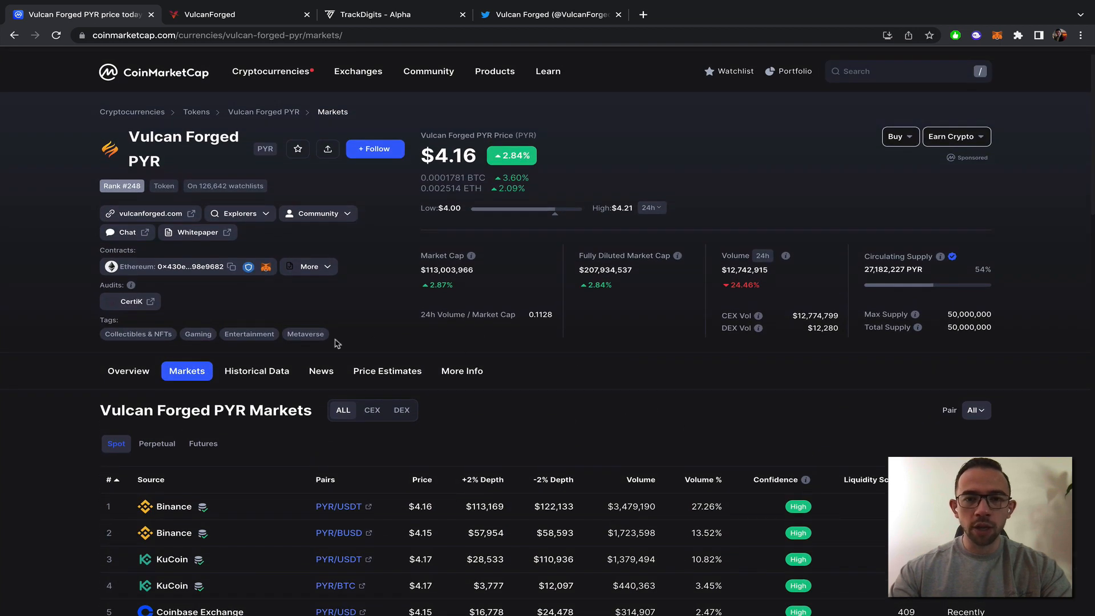
# Step: Return to the PYR overview and review market cap and the 27.18M circulating supply
pyautogui.click(128, 371)
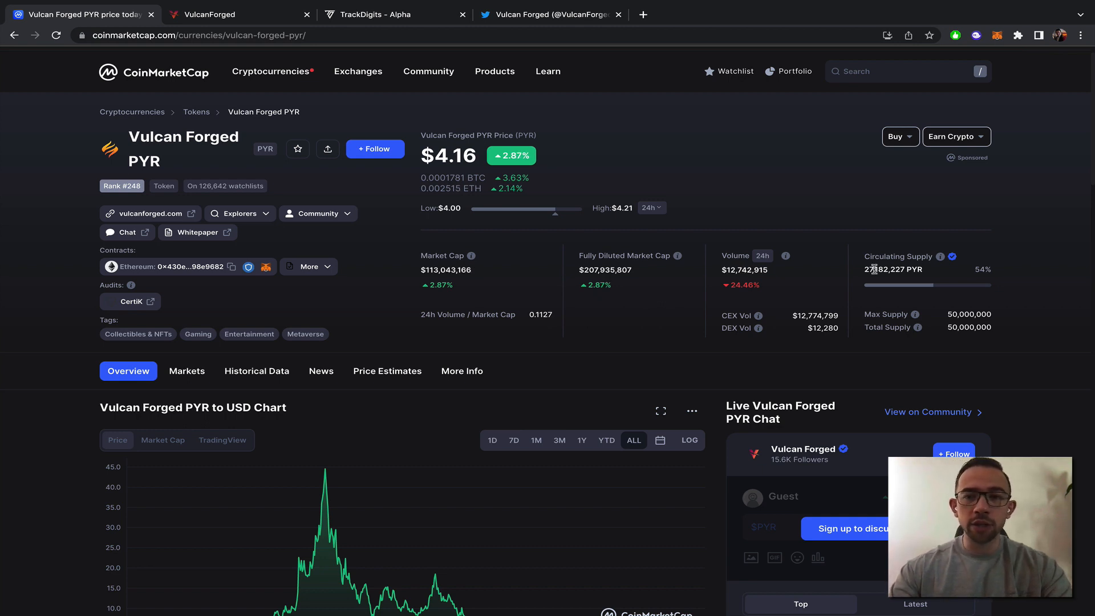
pyautogui.moveTo(650, 290)
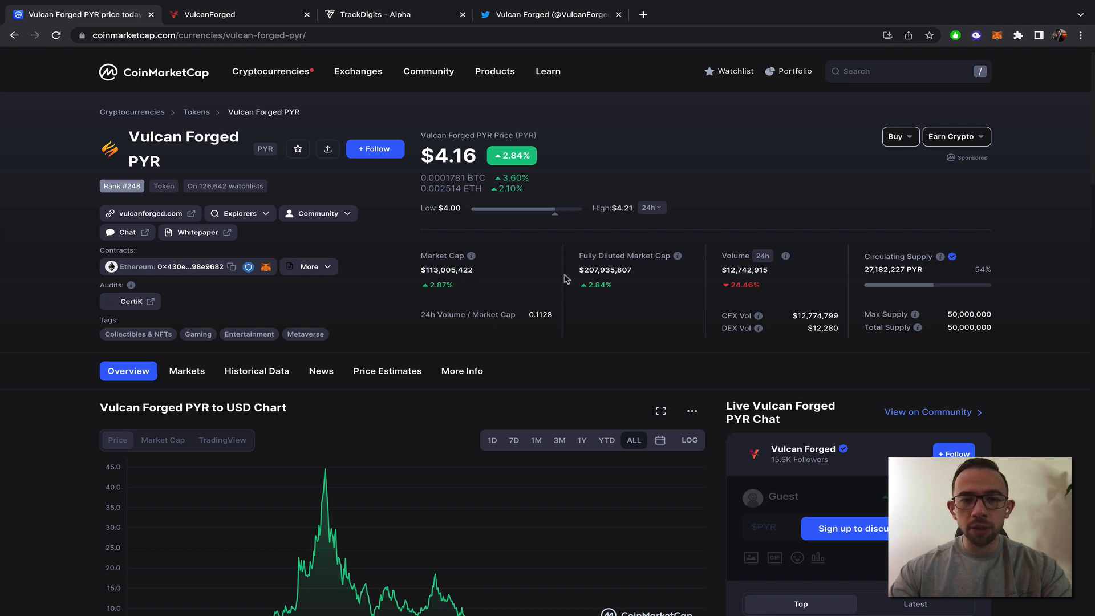
pyautogui.moveTo(480, 351)
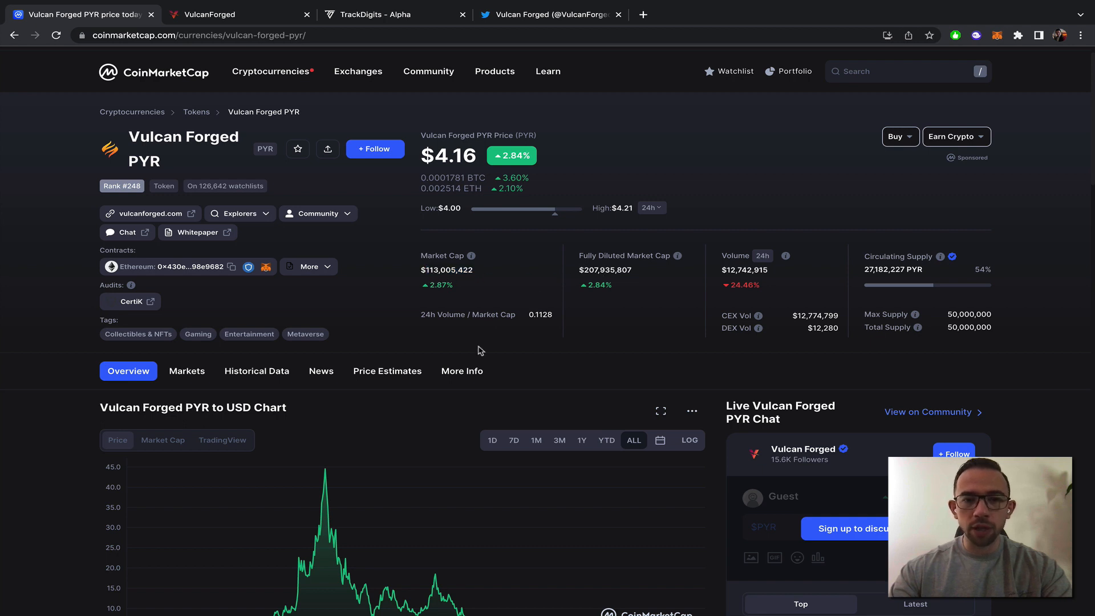
pyautogui.scroll(-3)
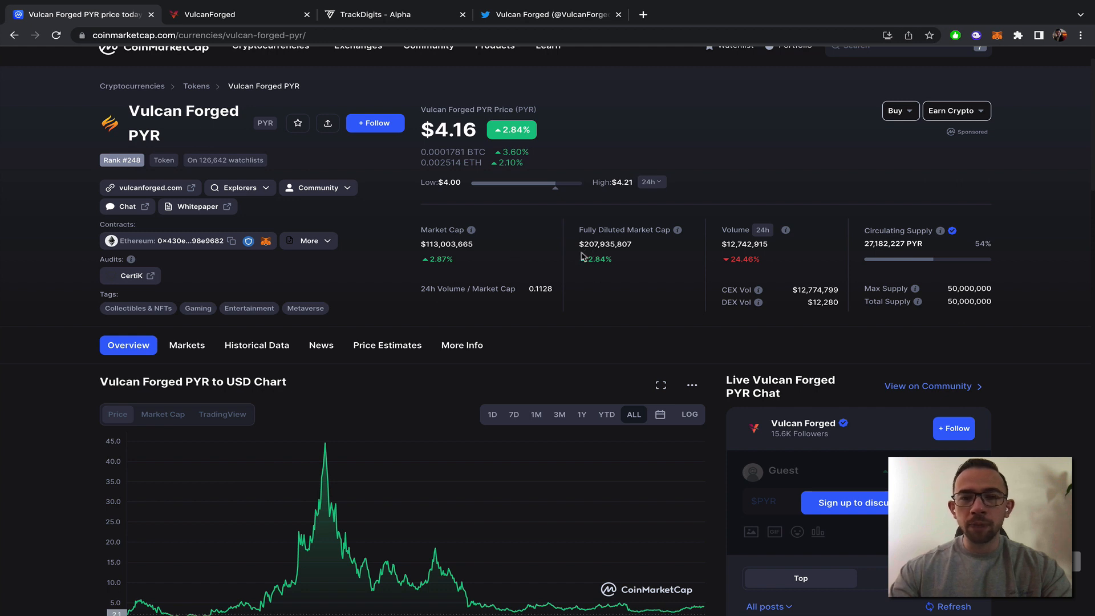
pyautogui.moveTo(572, 201)
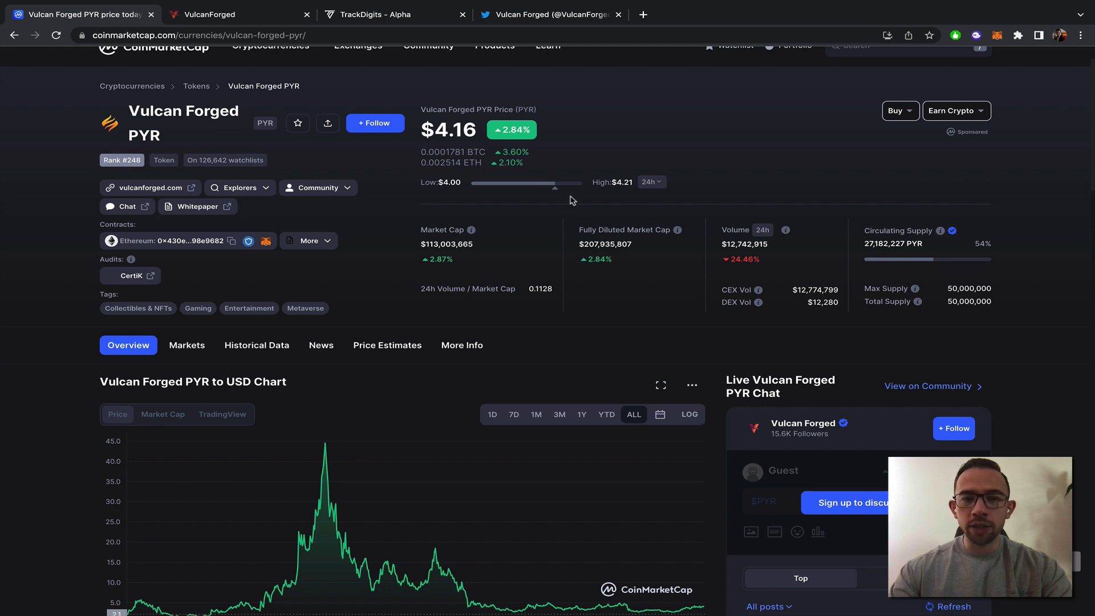
pyautogui.moveTo(539, 201)
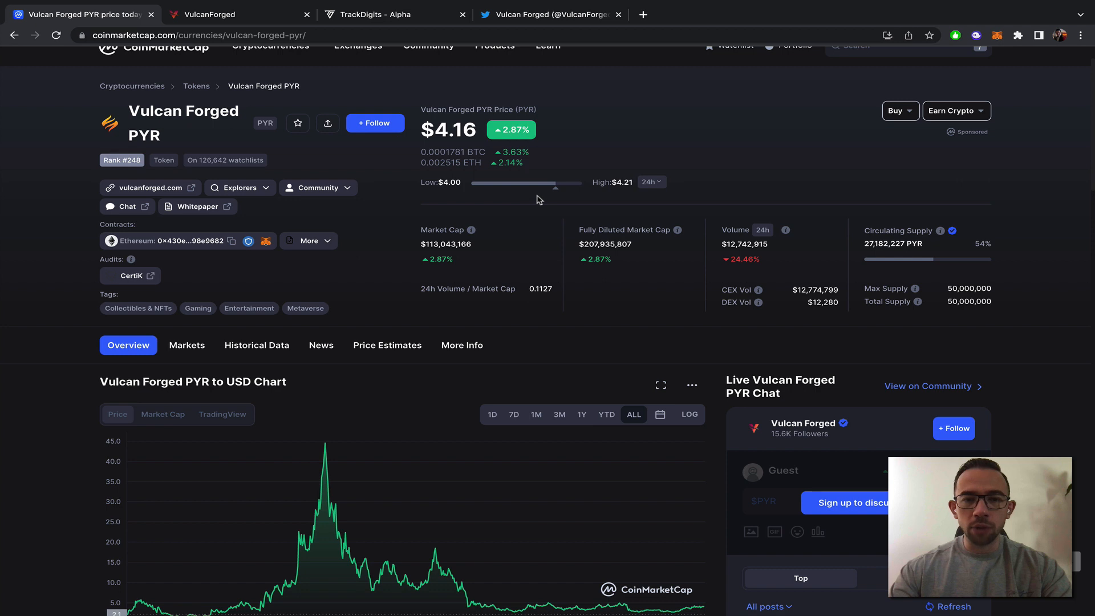
pyautogui.moveTo(441, 208)
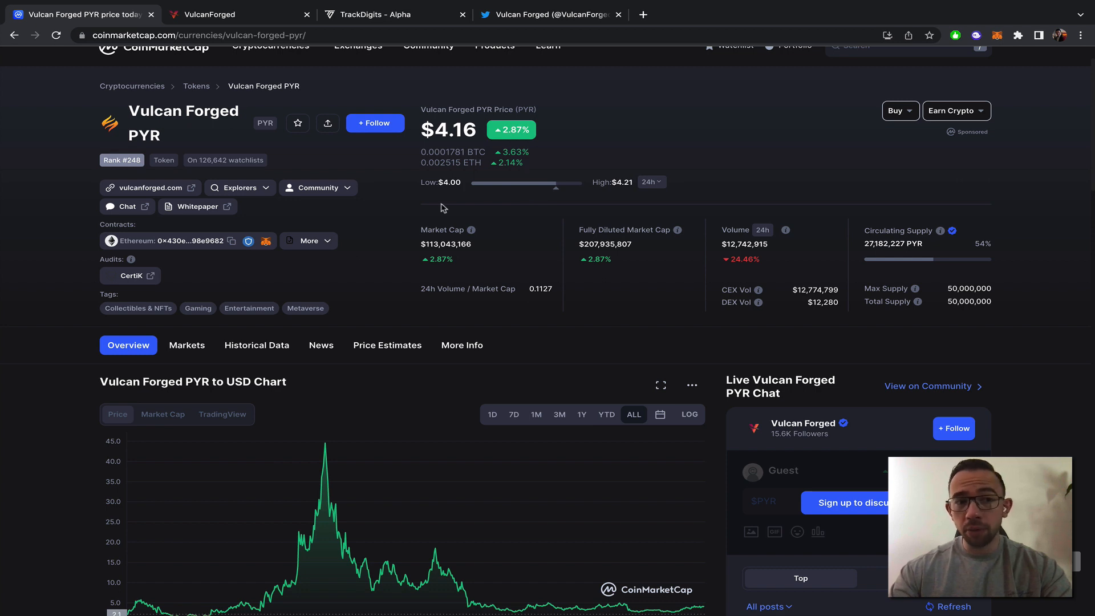
pyautogui.moveTo(149, 131)
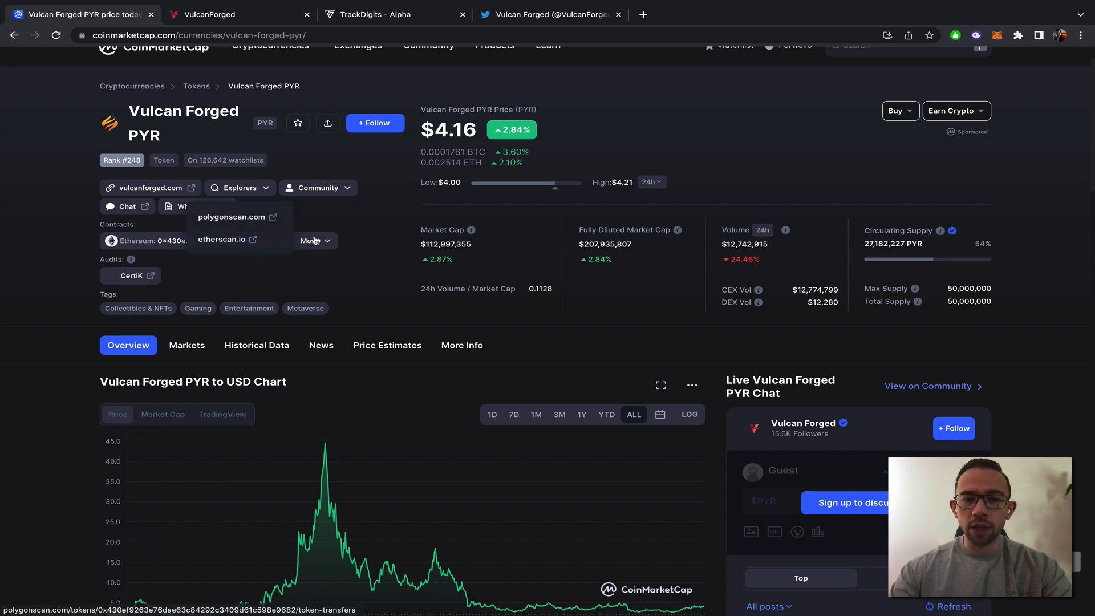
# Step: Set the PYR to USD chart to 3 months, showing the $2.66 low and $4.16 climb
pyautogui.click(581, 414)
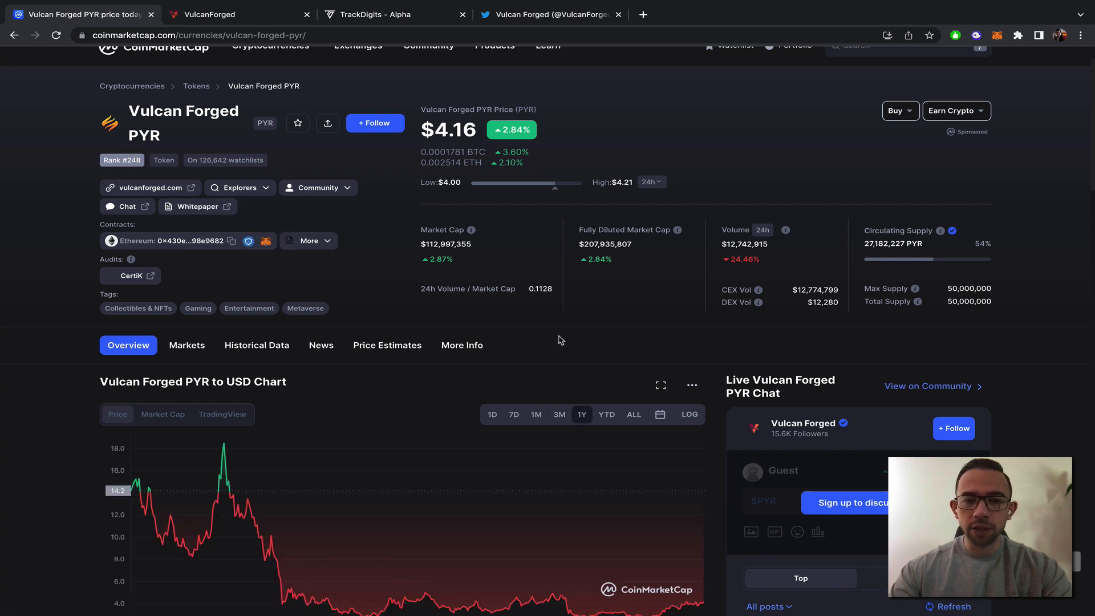
pyautogui.scroll(-3)
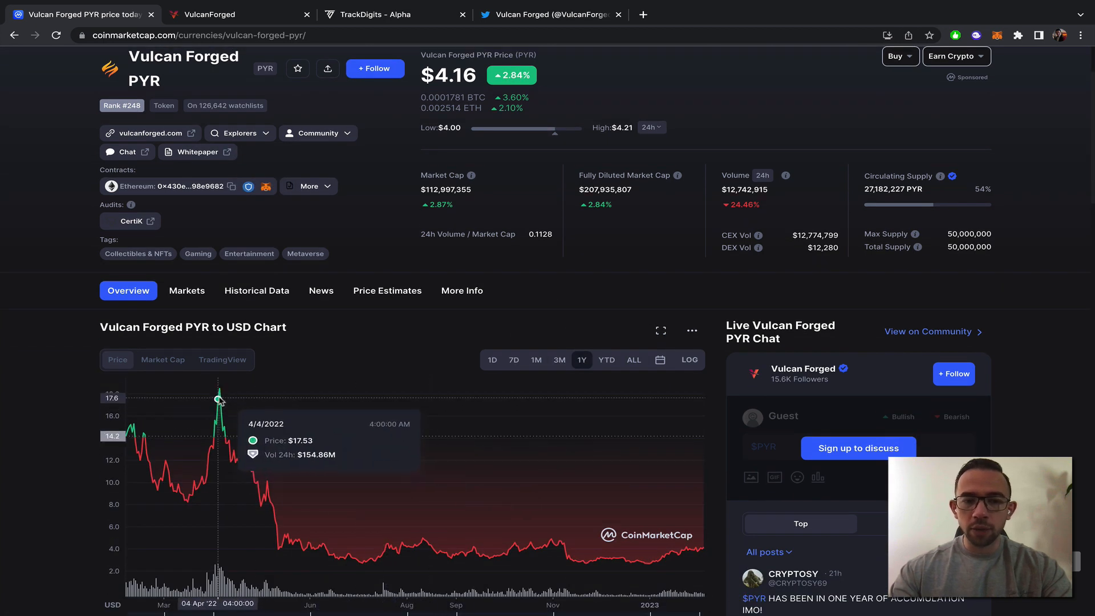
pyautogui.moveTo(430, 516)
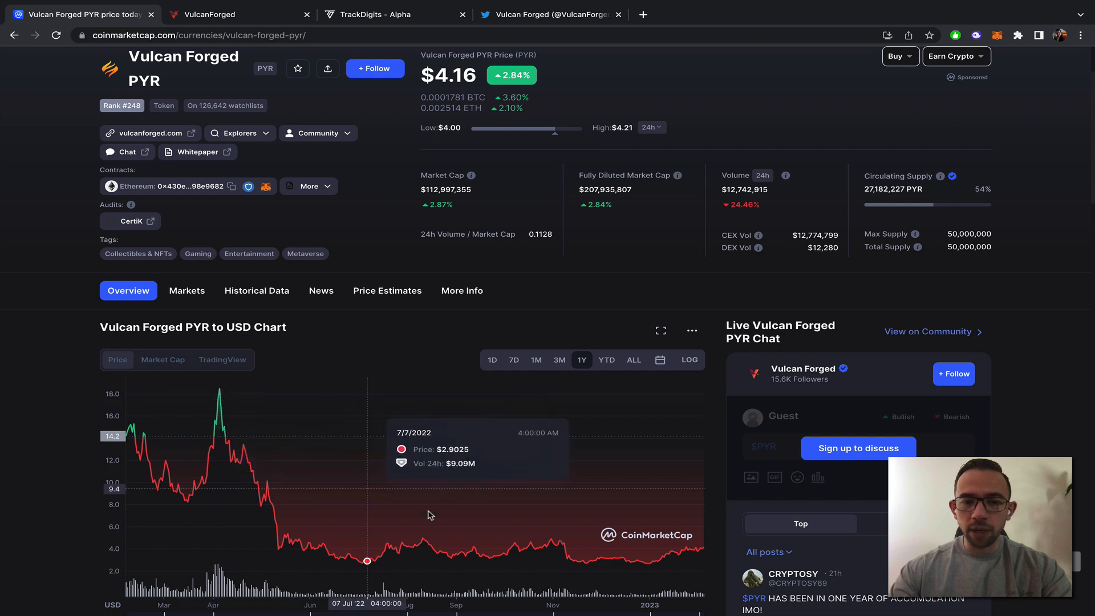
pyautogui.moveTo(603, 523)
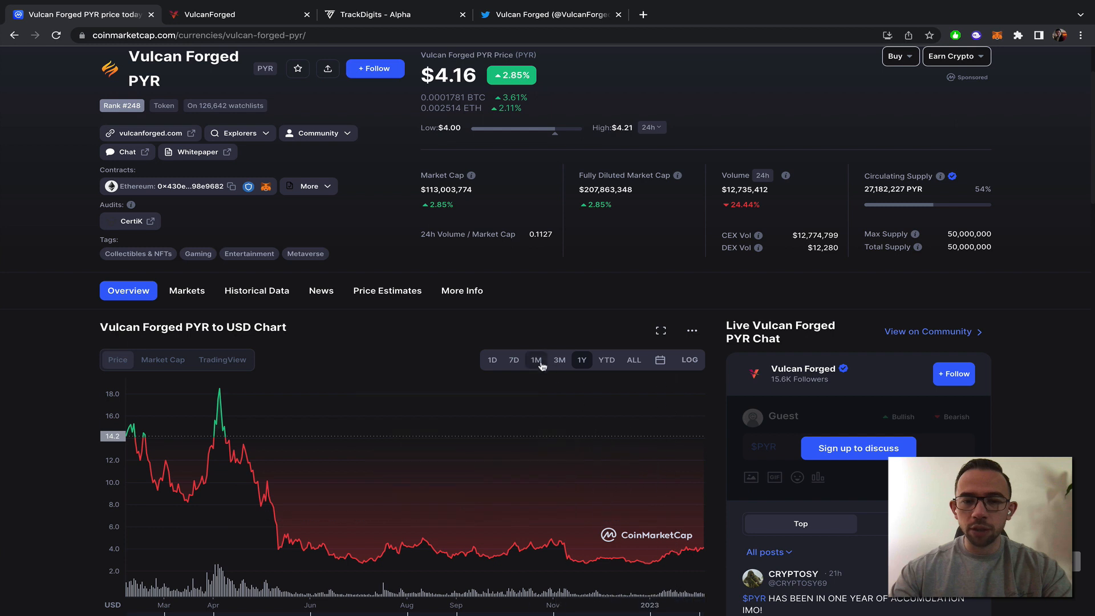
pyautogui.click(559, 360)
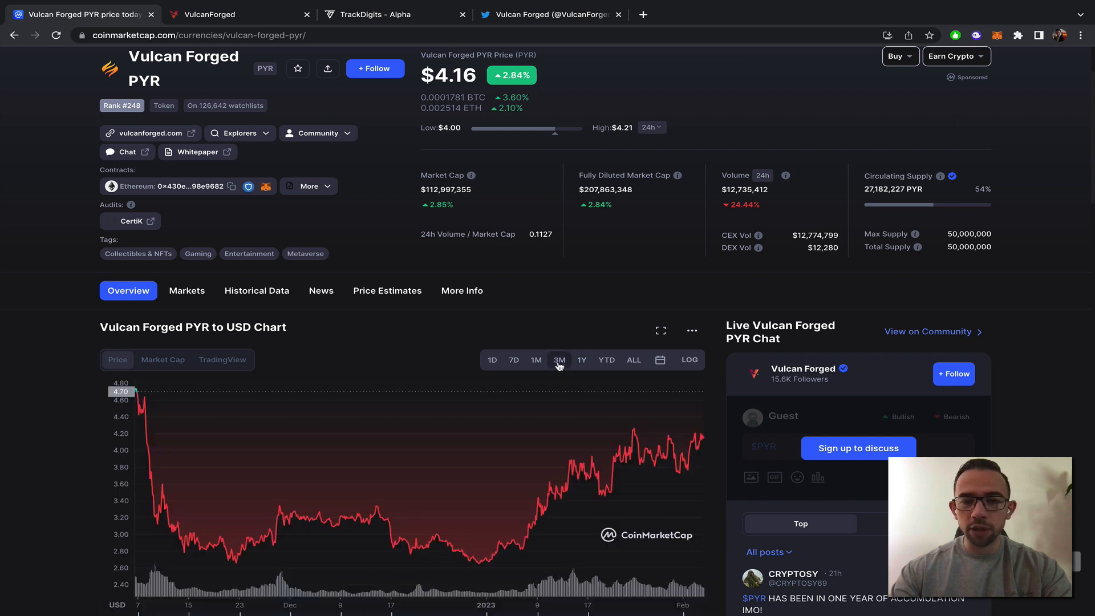
pyautogui.moveTo(476, 535)
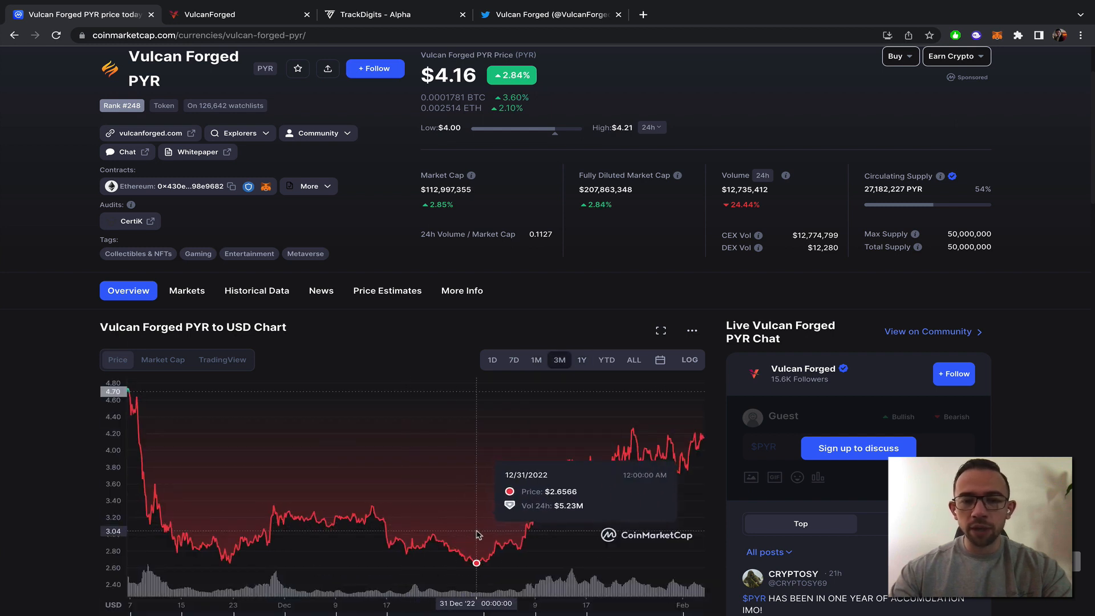
pyautogui.moveTo(568, 527)
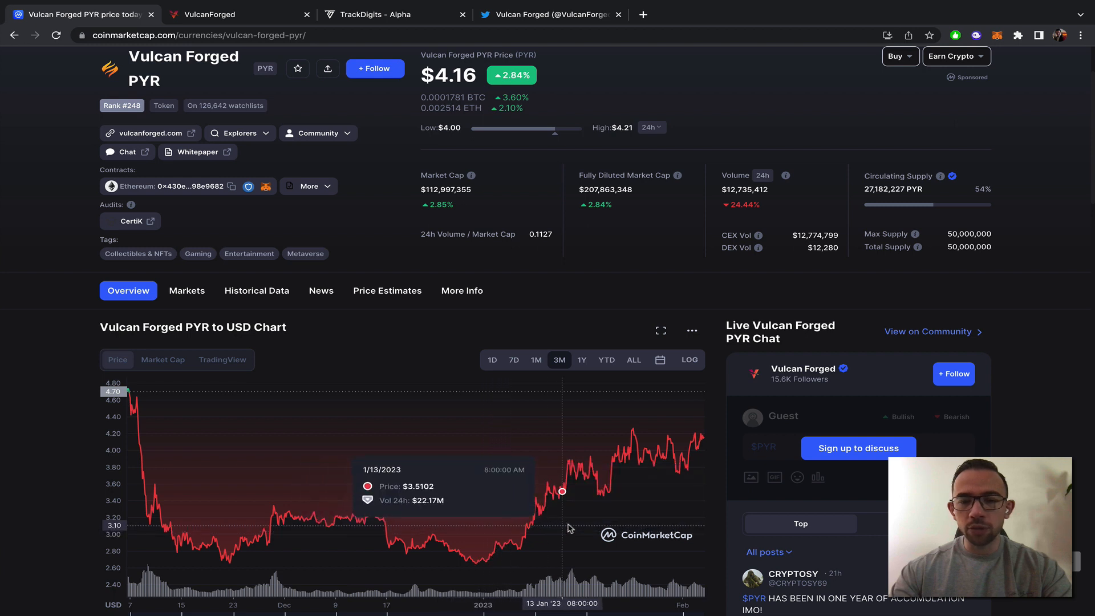
pyautogui.moveTo(519, 566)
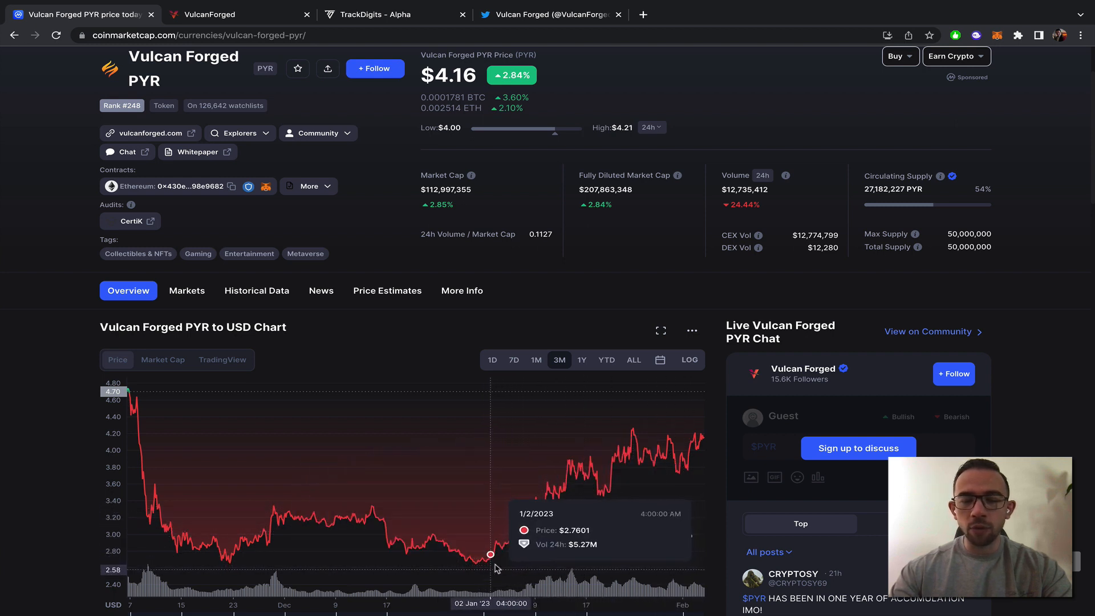
pyautogui.moveTo(603, 283)
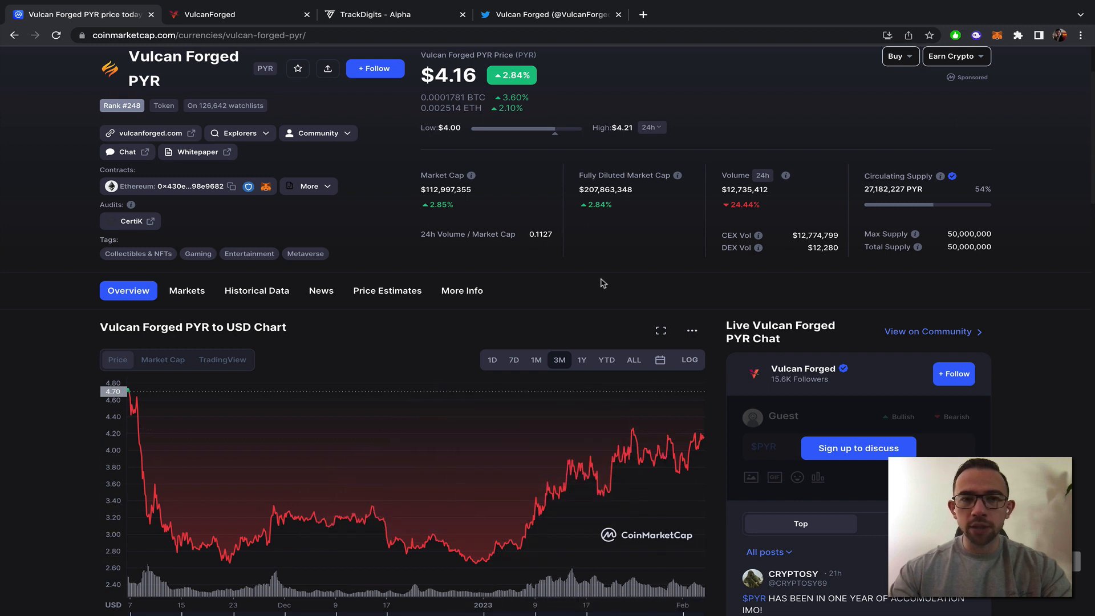
pyautogui.scroll(3)
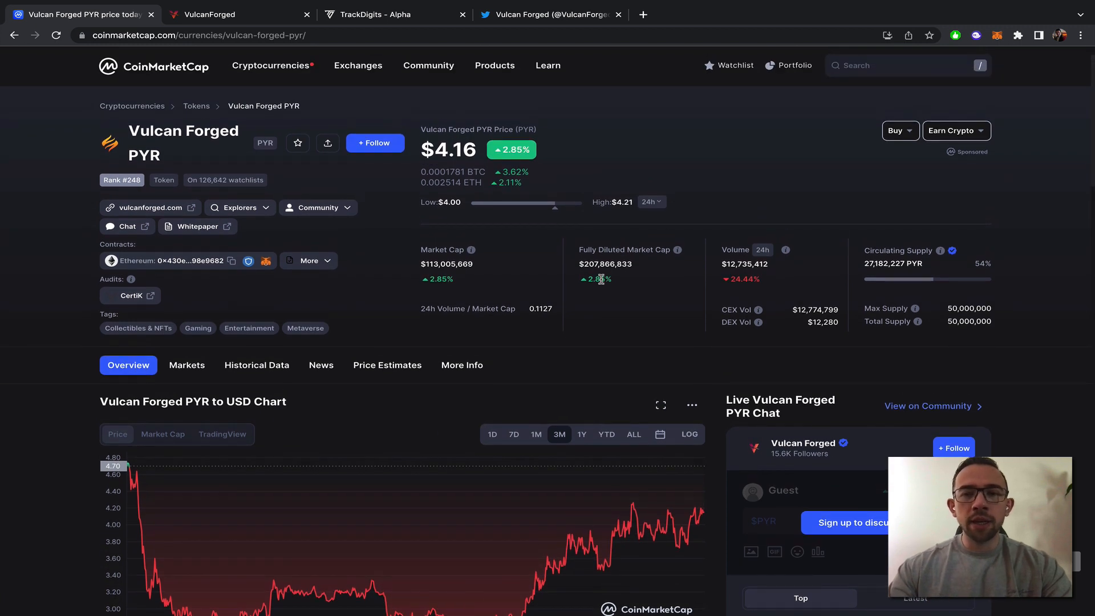
pyautogui.moveTo(494, 172)
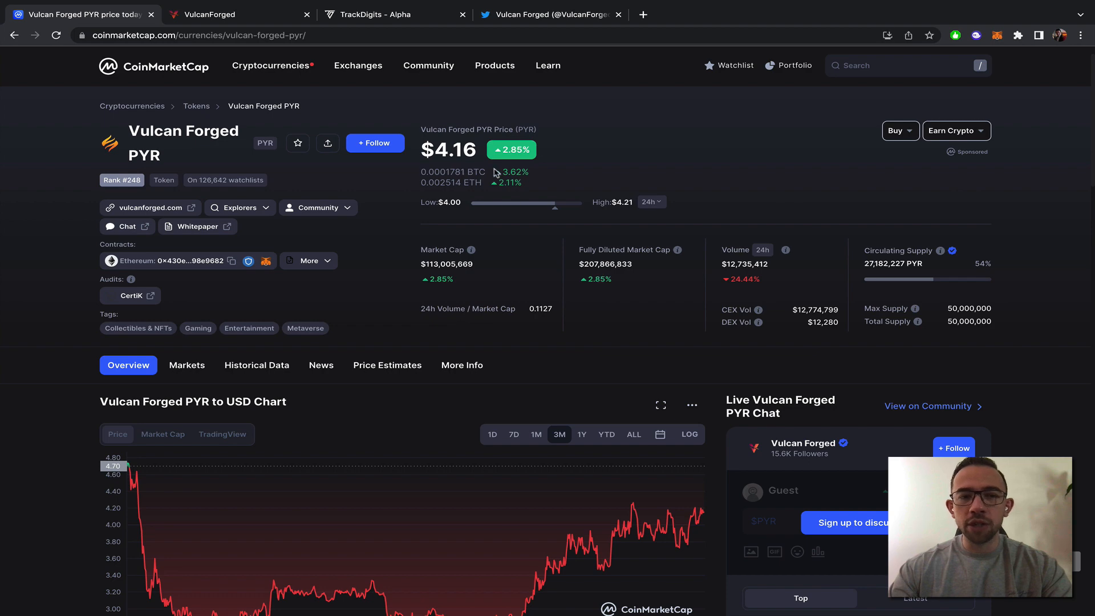
pyautogui.click(271, 65)
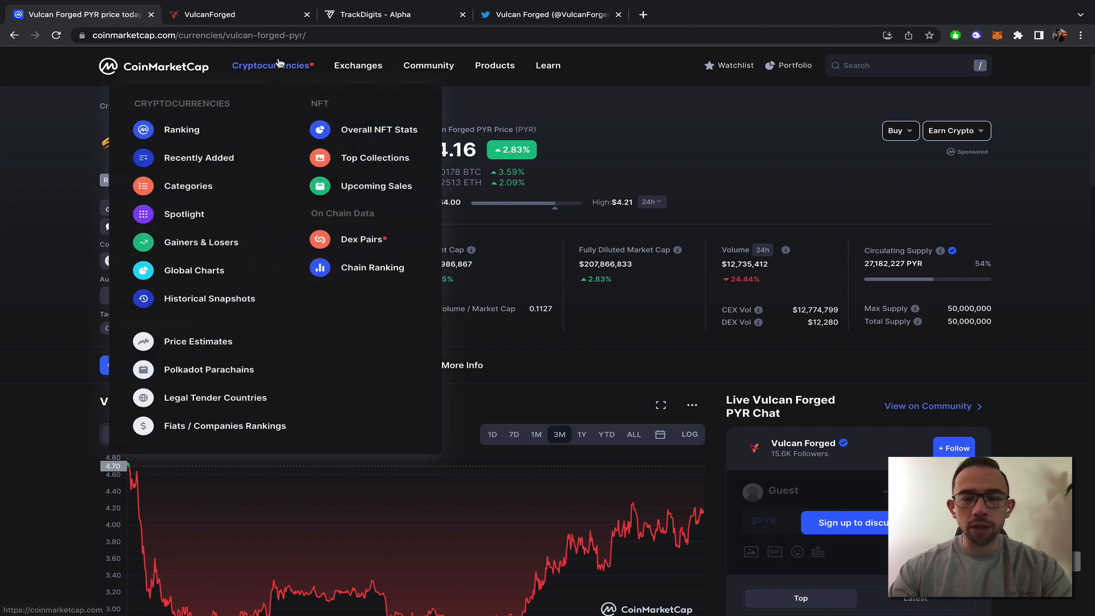
# Step: Switch to VulcanForged marketplace Statistics with the $107,380 top item and 38,707 users
pyautogui.click(239, 14)
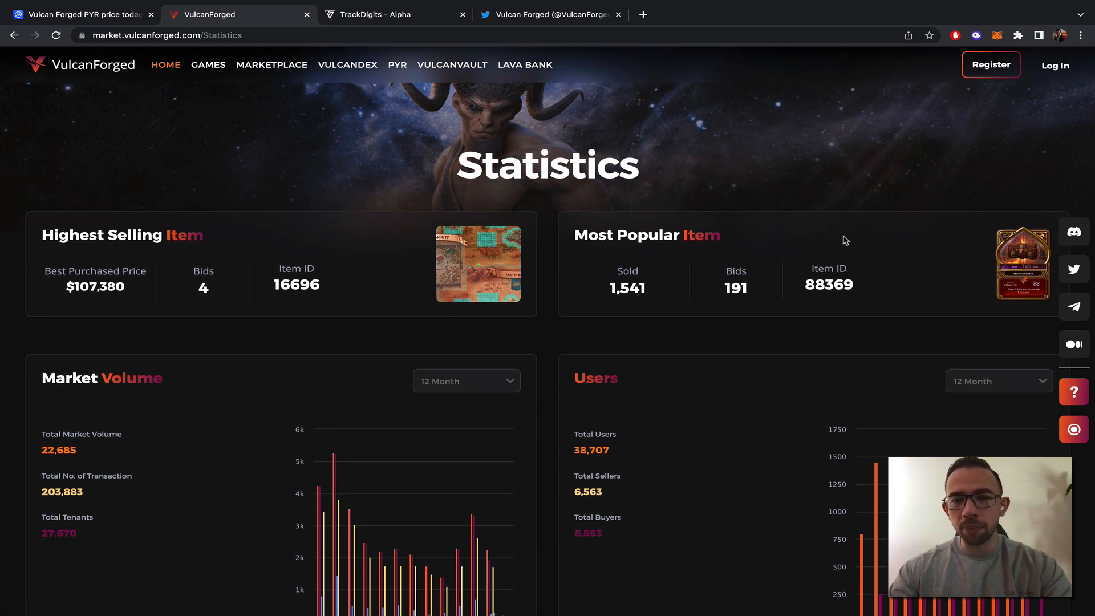
pyautogui.moveTo(688, 192)
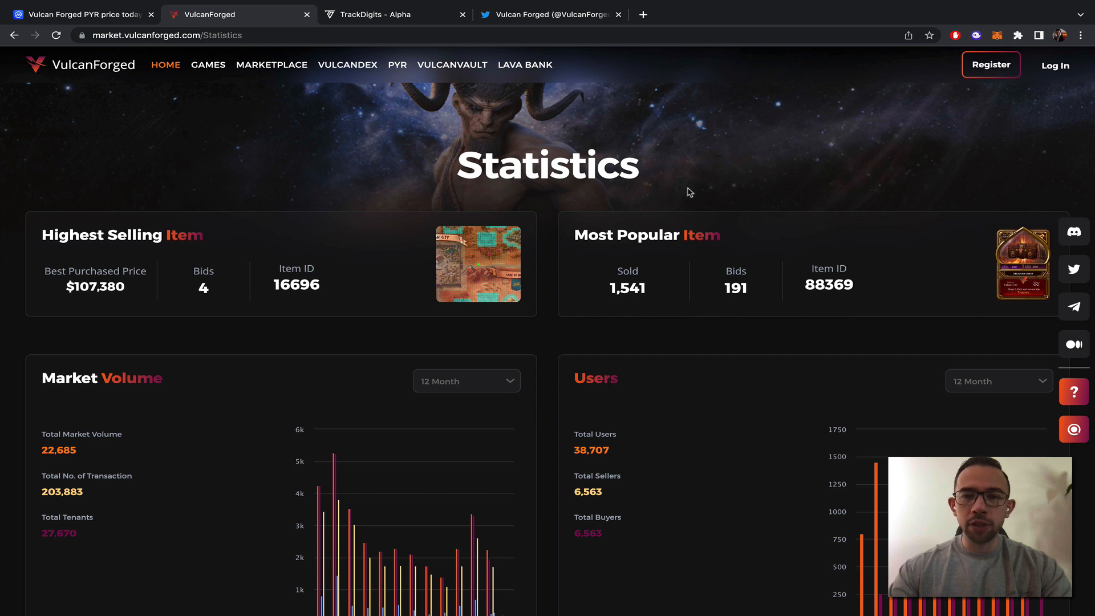
pyautogui.moveTo(376, 215)
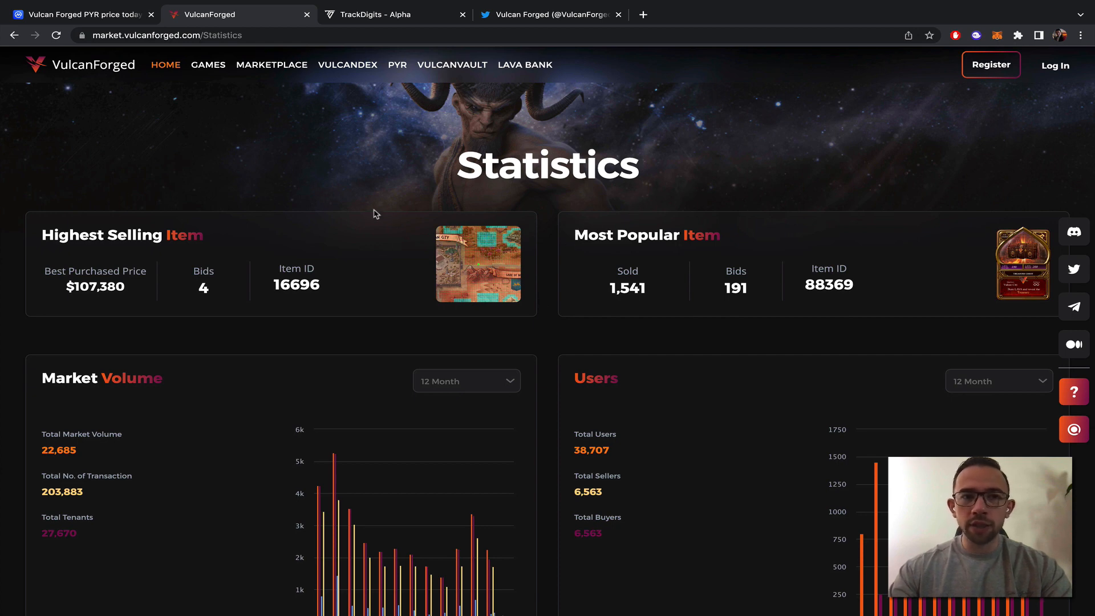
pyautogui.moveTo(442, 271)
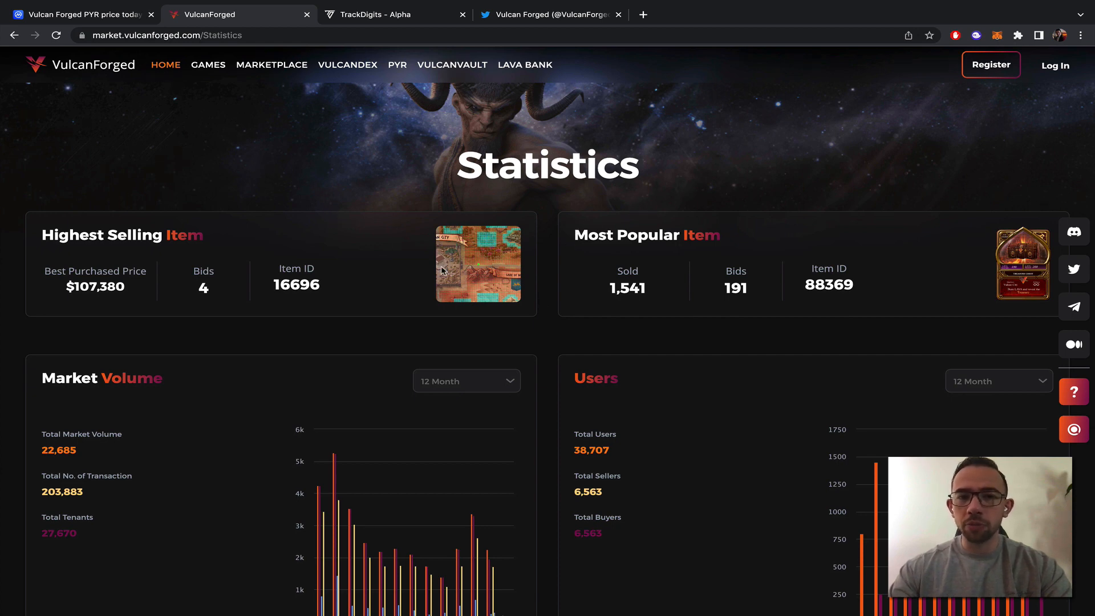
pyautogui.moveTo(553, 371)
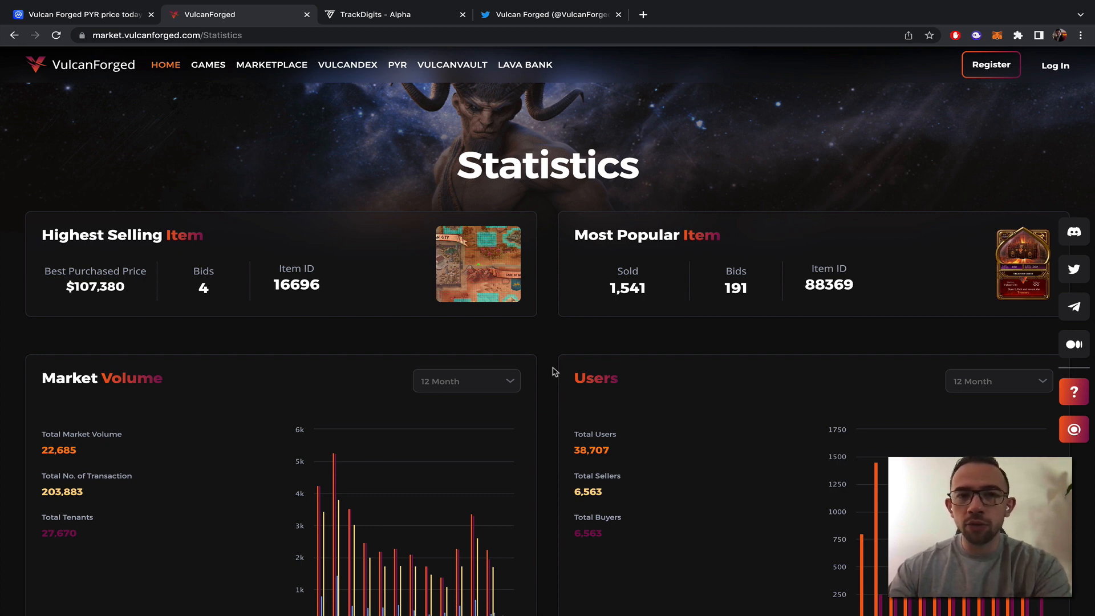
pyautogui.moveTo(458, 194)
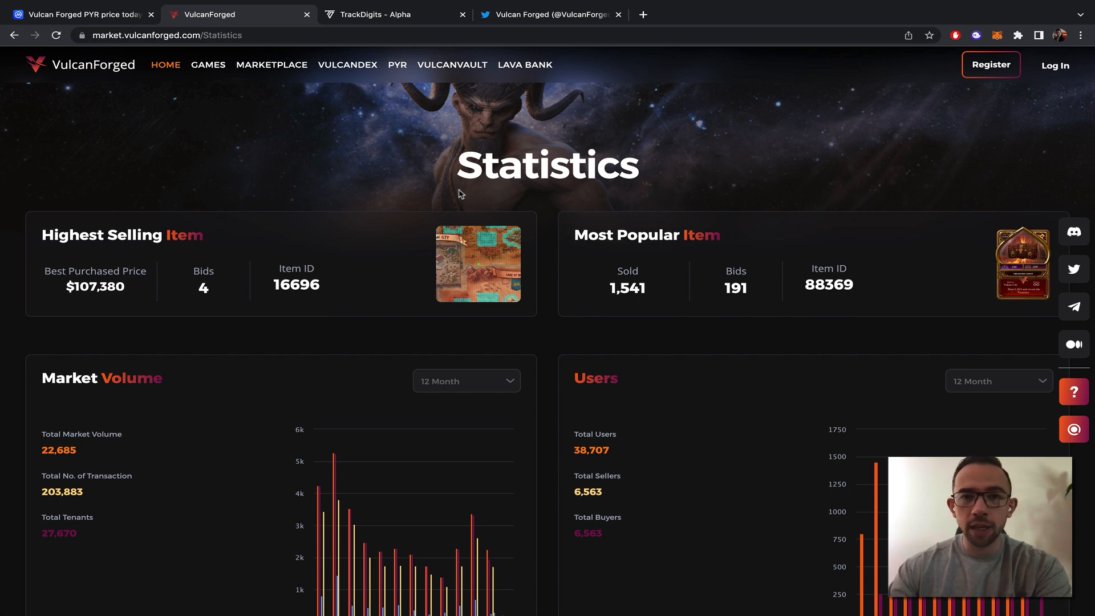
pyautogui.moveTo(421, 140)
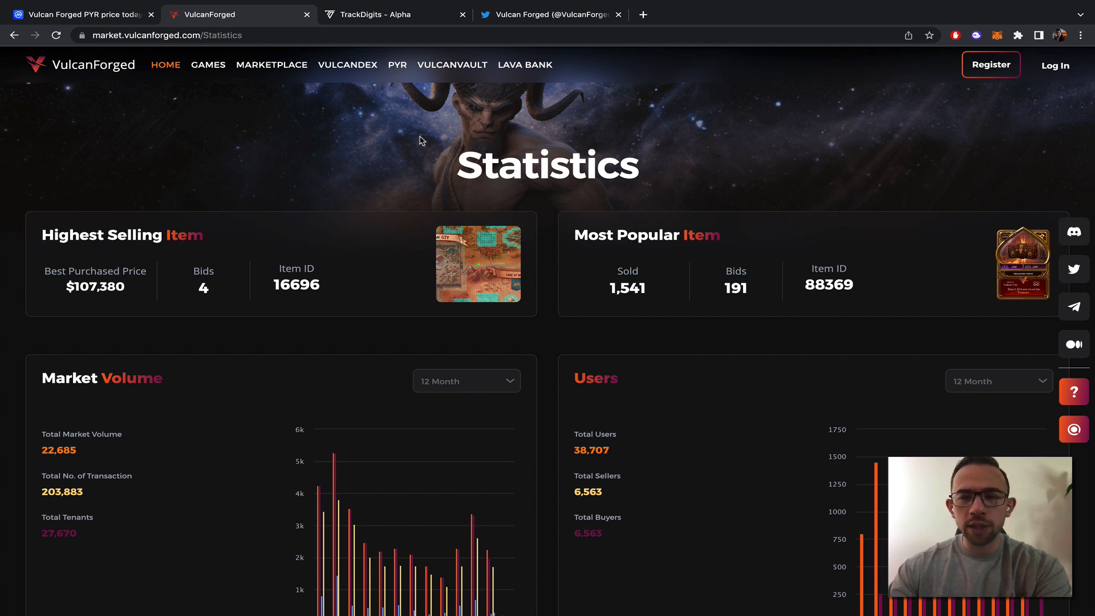
pyautogui.moveTo(471, 152)
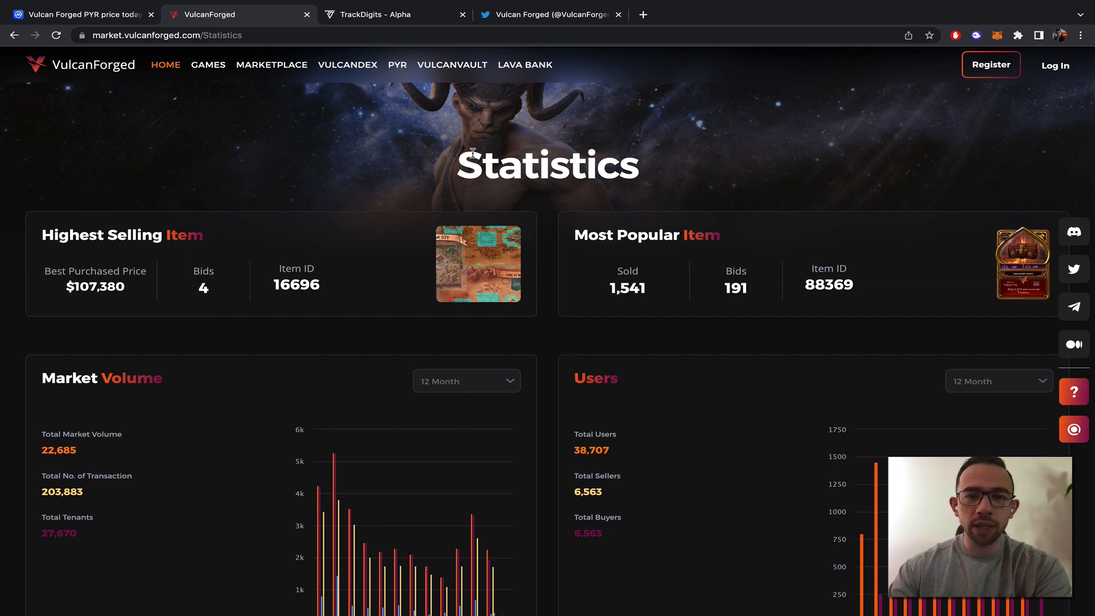
pyautogui.moveTo(240, 133)
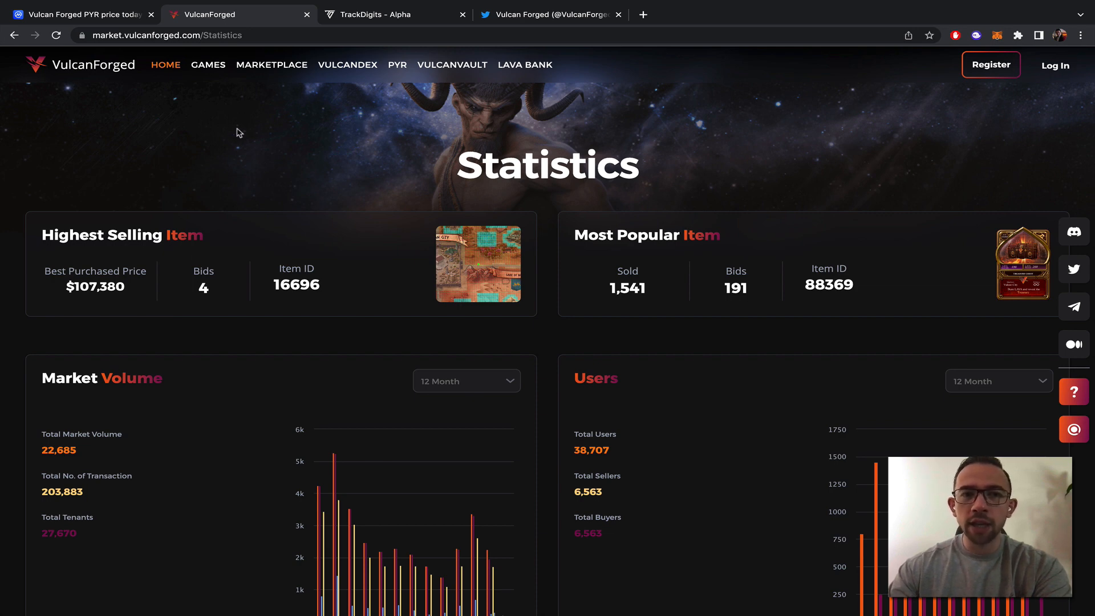
pyautogui.moveTo(208, 65)
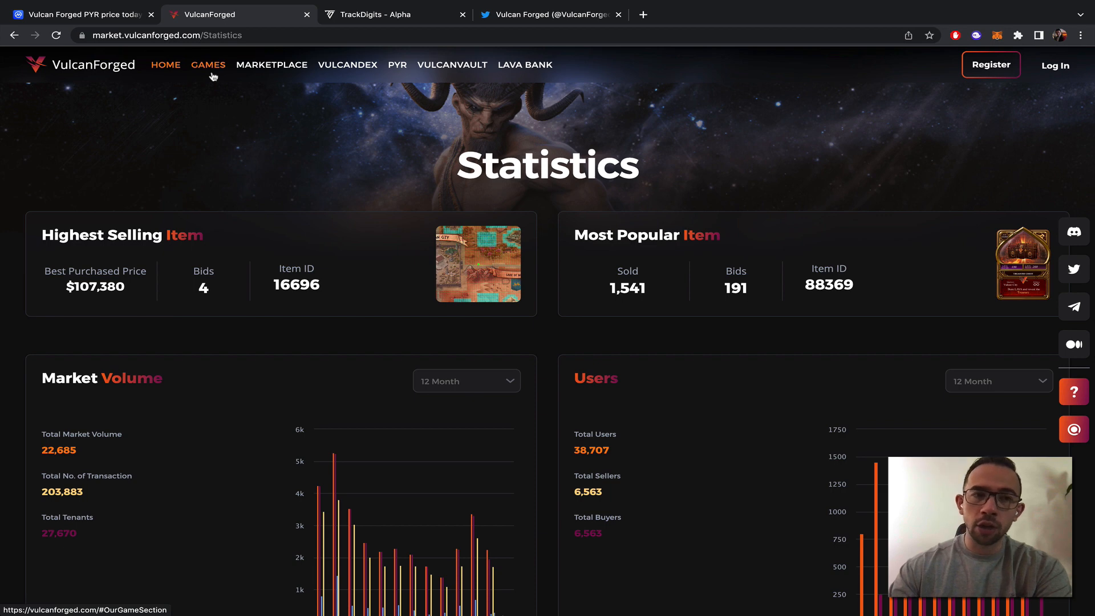
pyautogui.moveTo(287, 184)
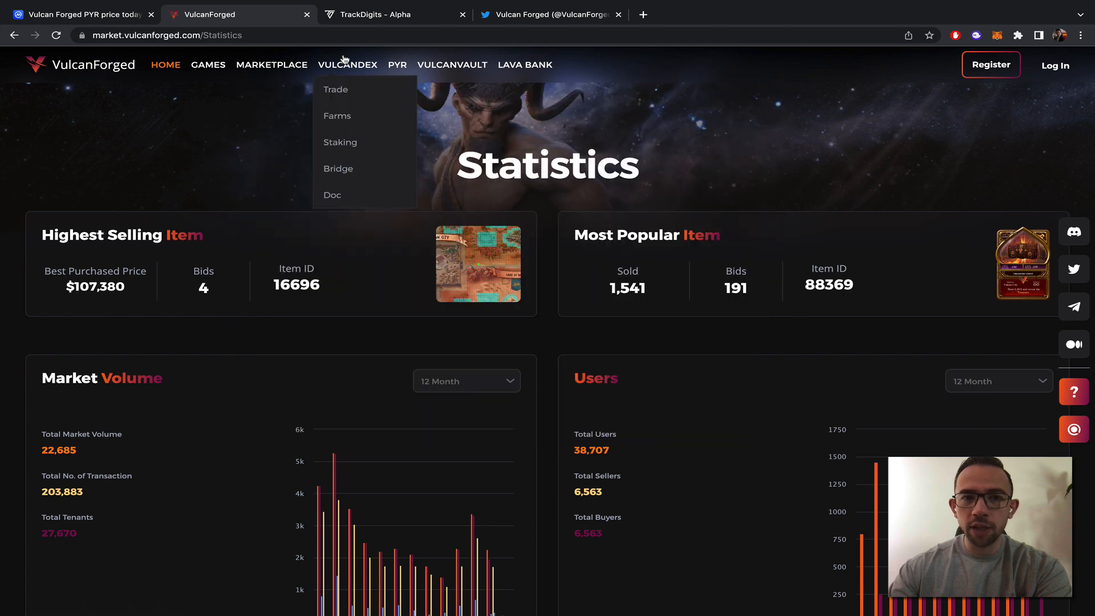
pyautogui.moveTo(423, 99)
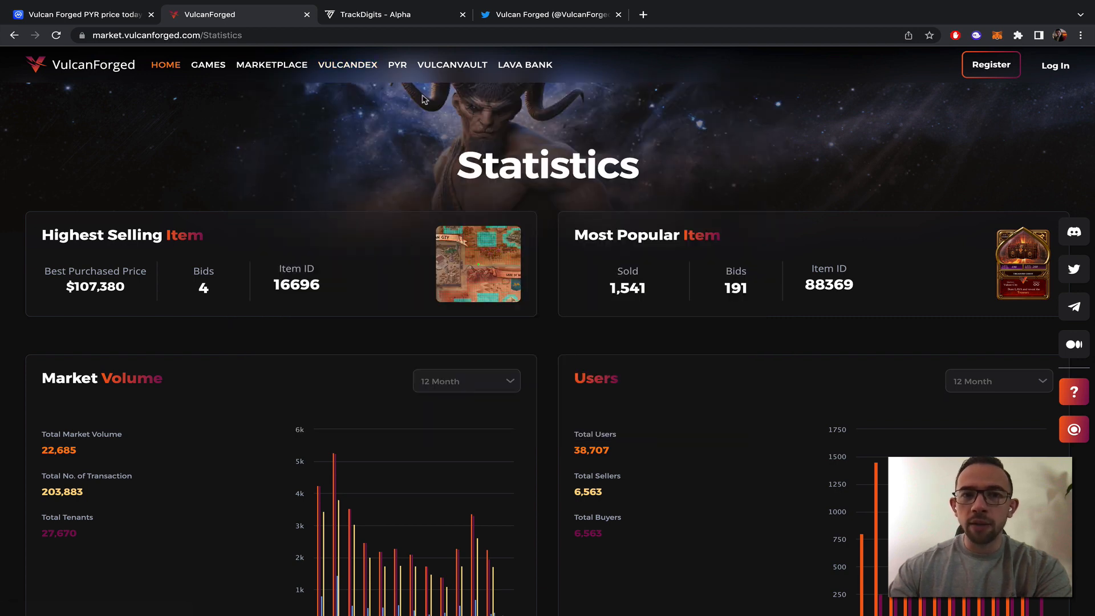
pyautogui.moveTo(529, 144)
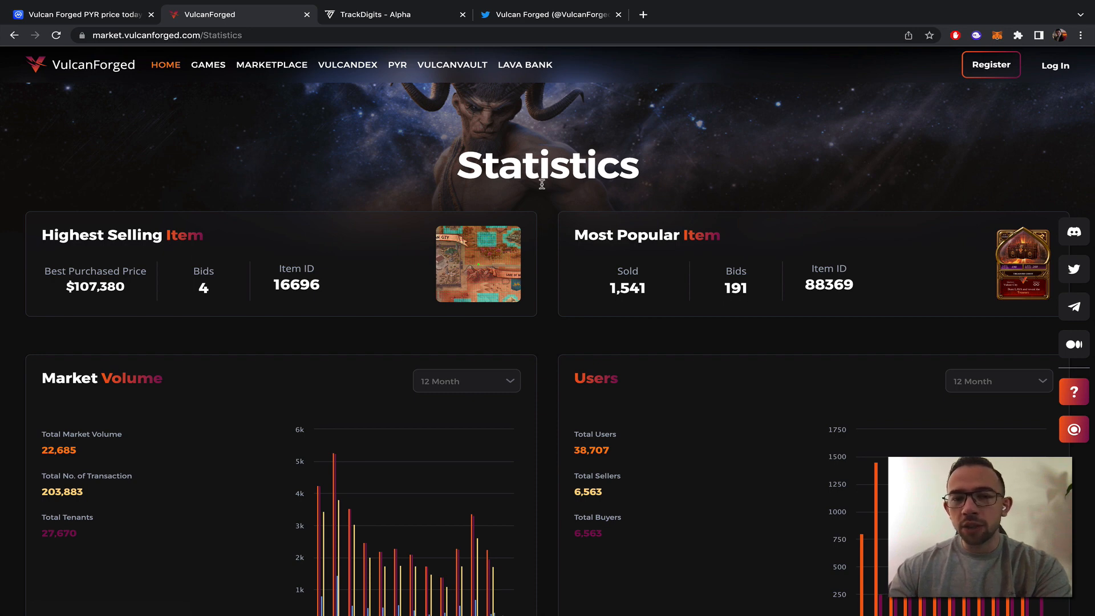
pyautogui.scroll(-3)
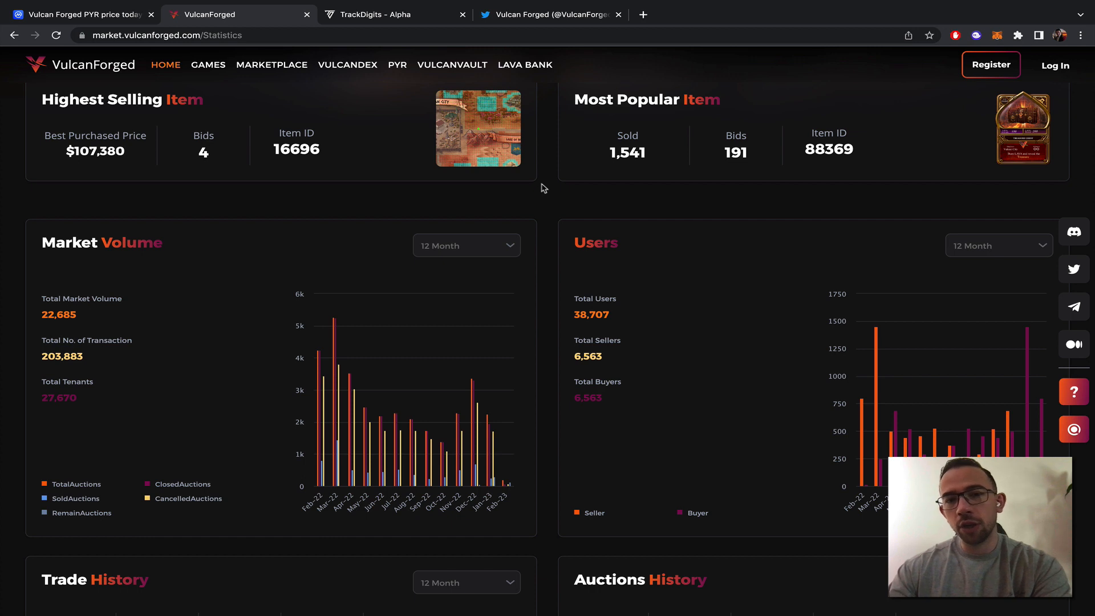
pyautogui.scroll(3)
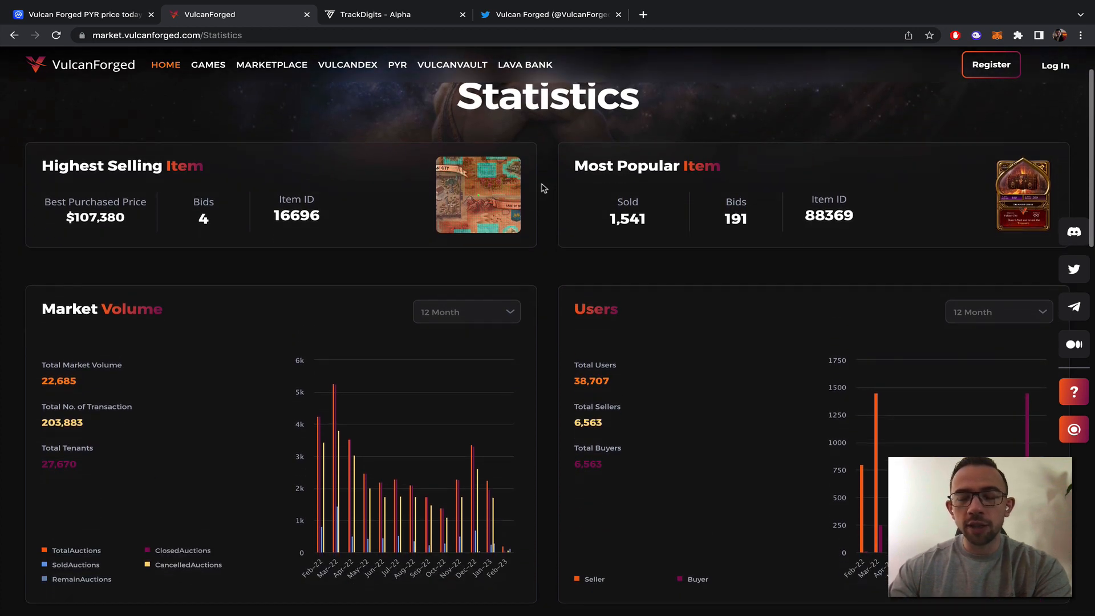
pyautogui.scroll(-3)
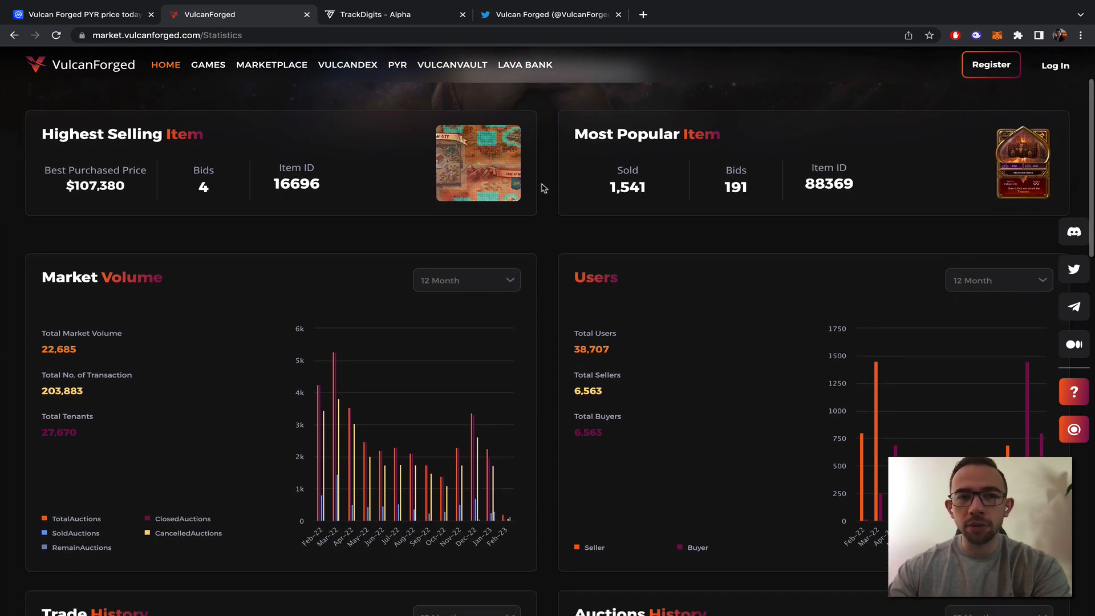
pyautogui.moveTo(123, 199)
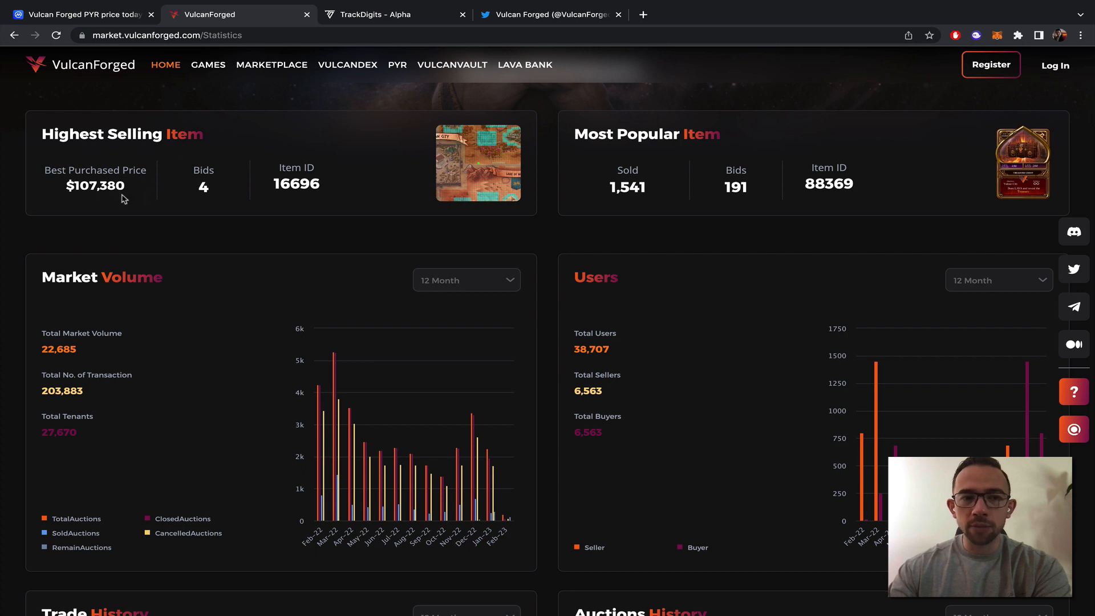
pyautogui.moveTo(704, 140)
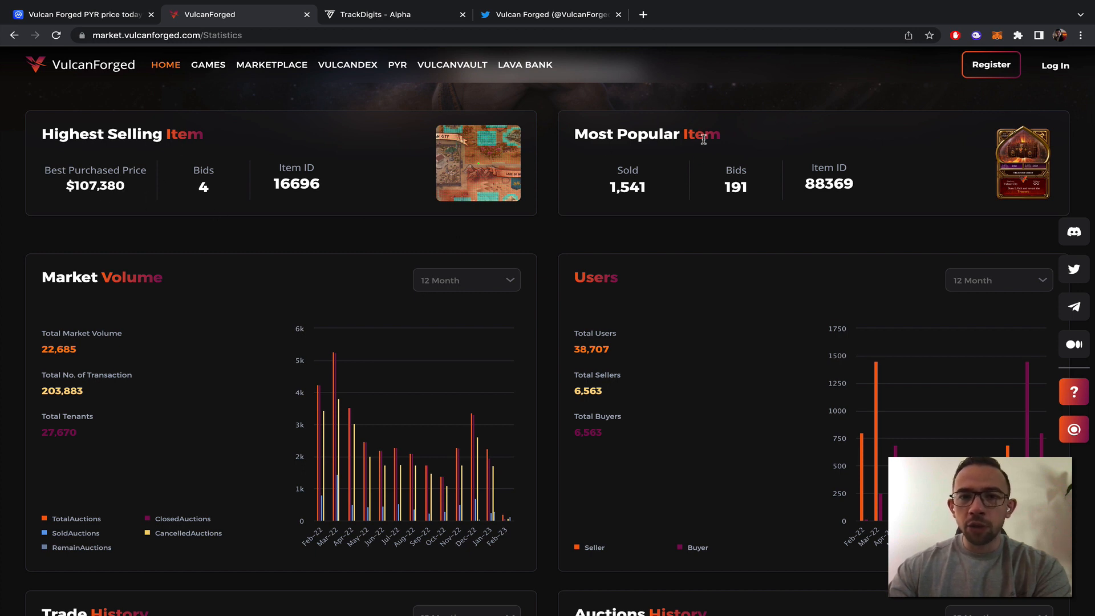
pyautogui.moveTo(819, 233)
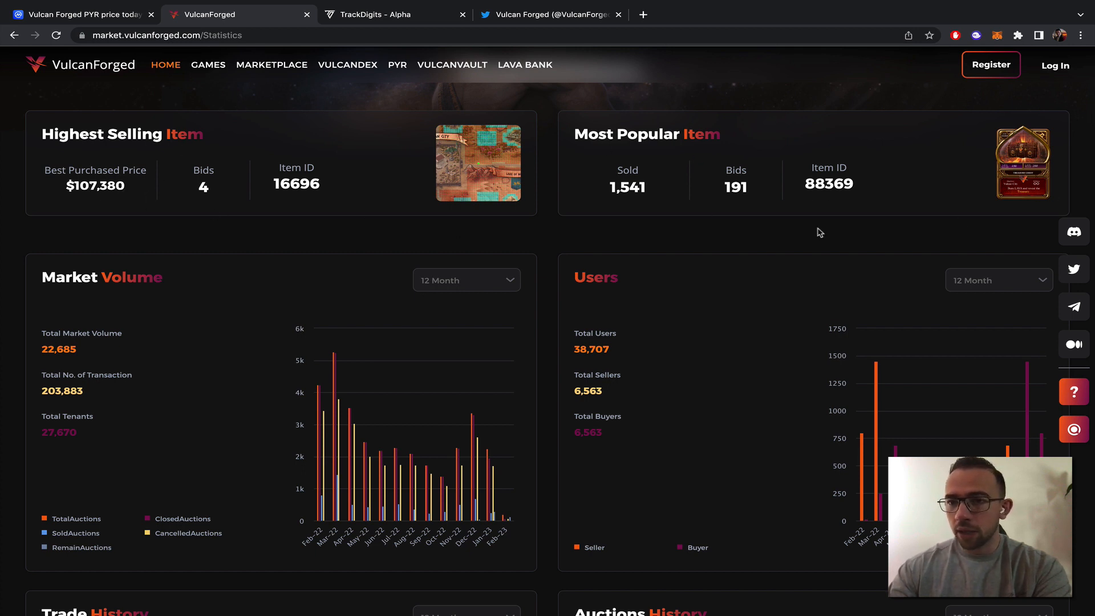
pyautogui.scroll(-3)
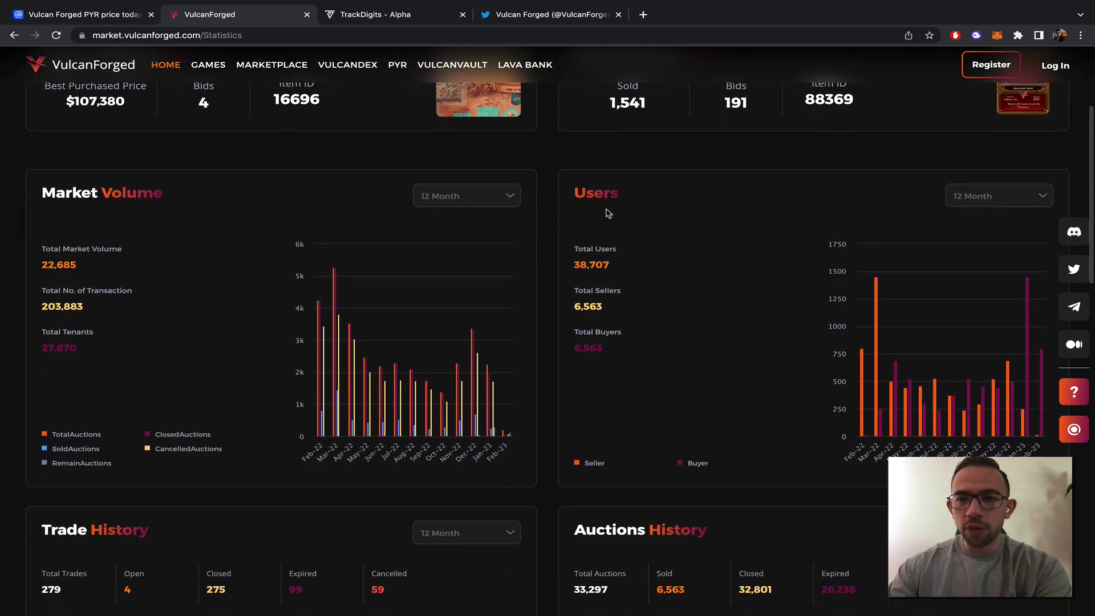
pyautogui.moveTo(591, 301)
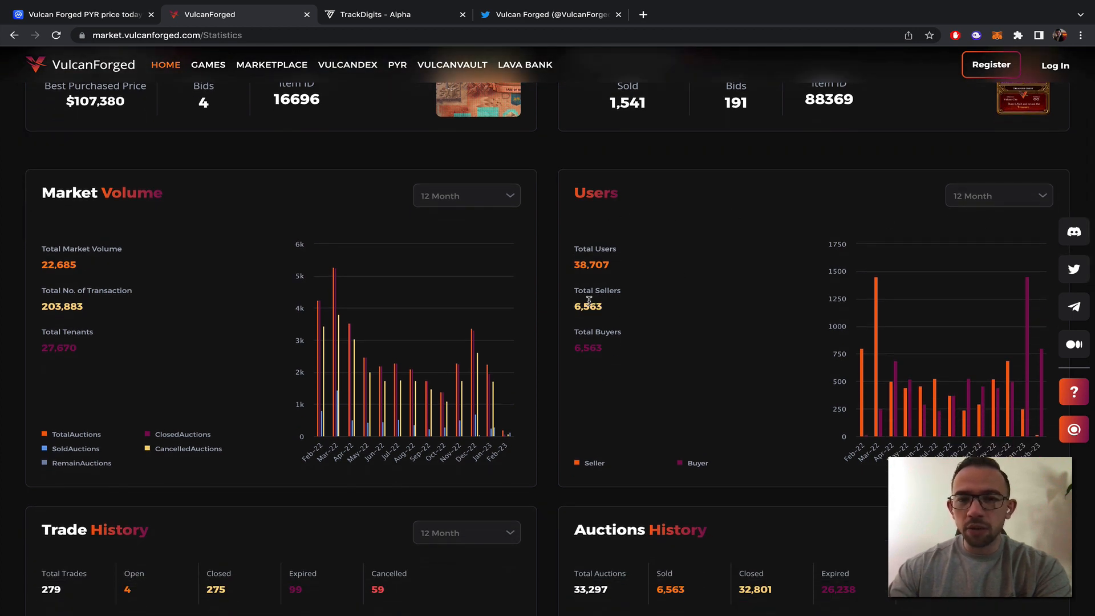
pyautogui.moveTo(627, 271)
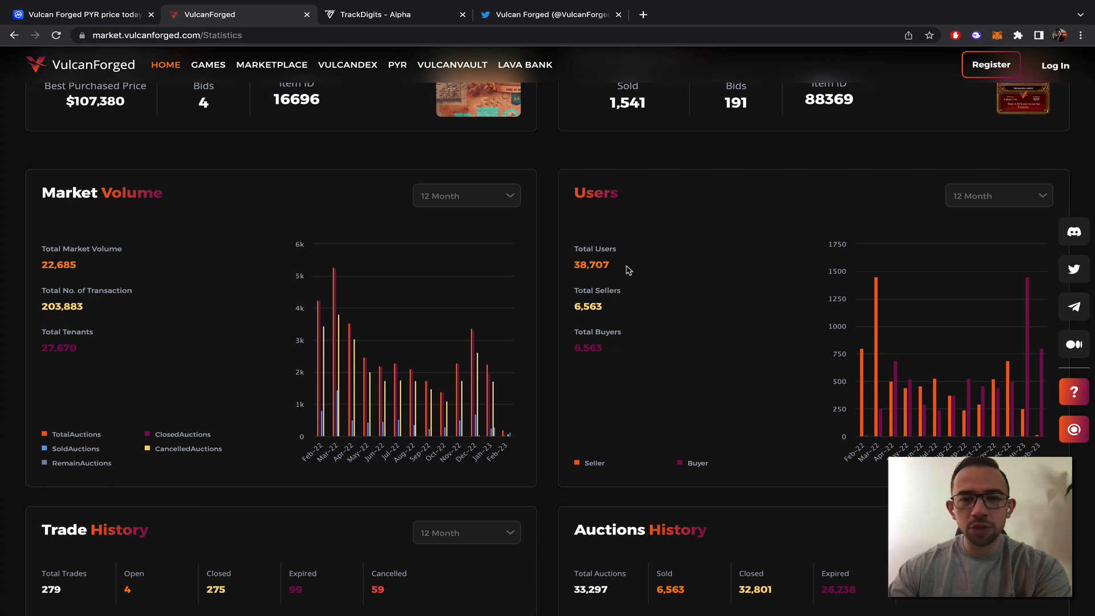
pyautogui.moveTo(618, 307)
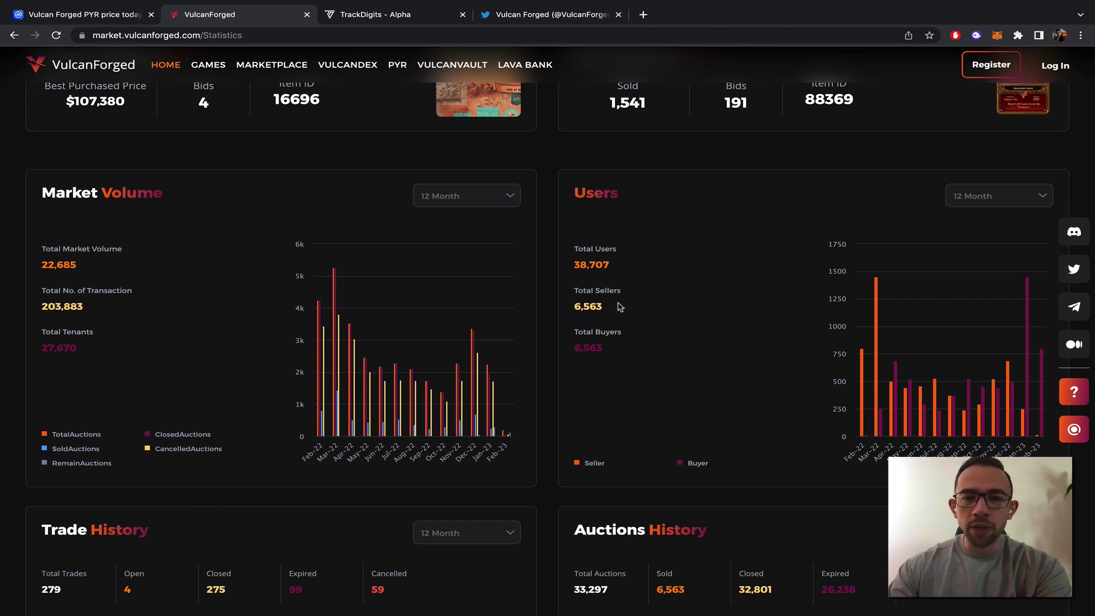
pyautogui.moveTo(596, 262)
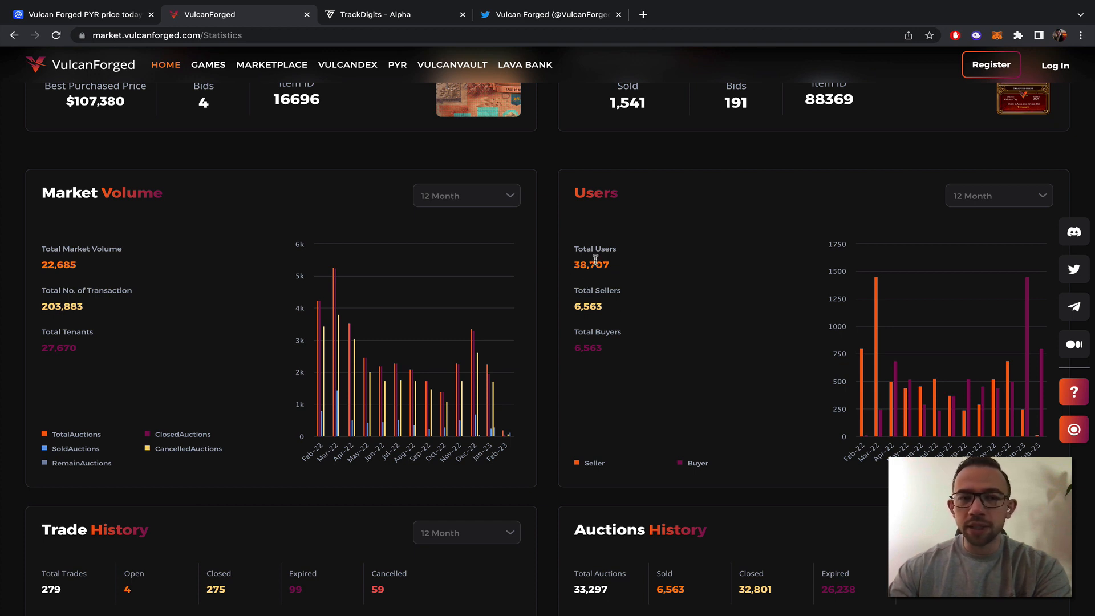
pyautogui.moveTo(102, 288)
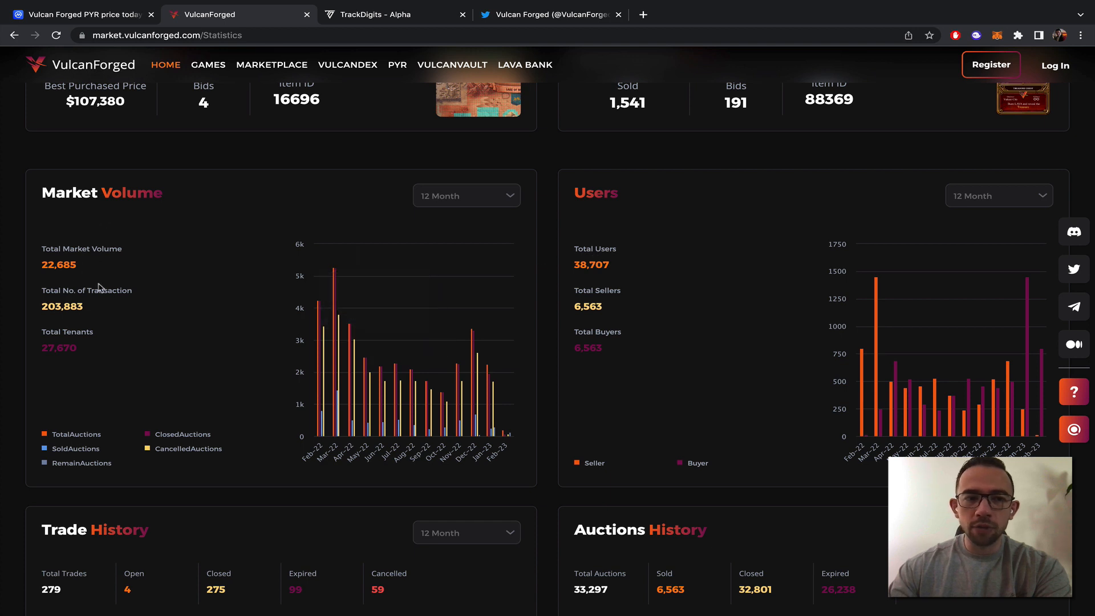
pyautogui.moveTo(40, 307)
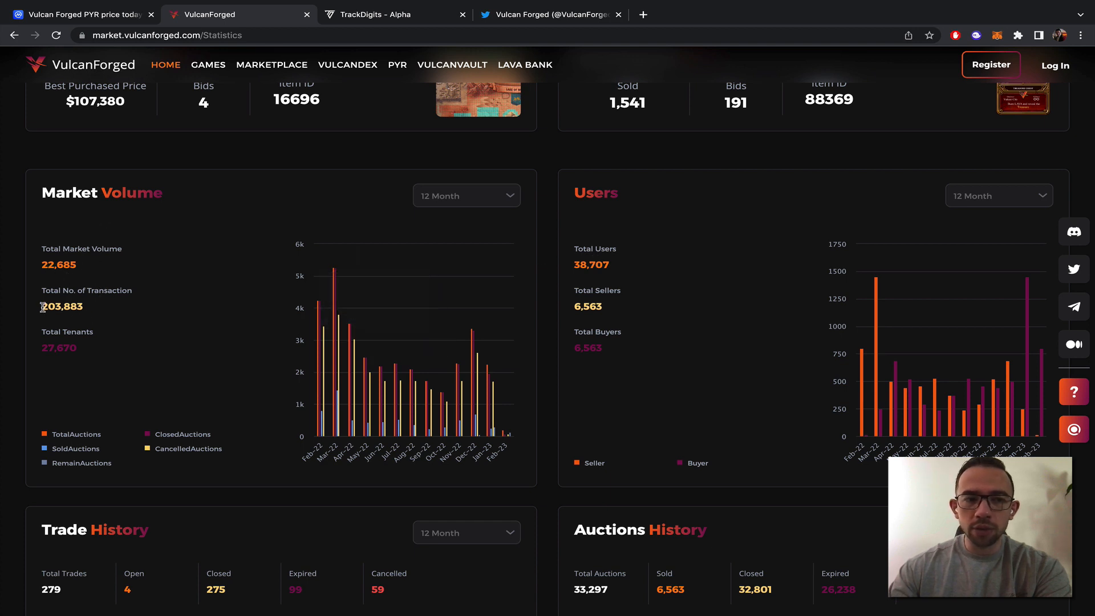
pyautogui.moveTo(90, 311)
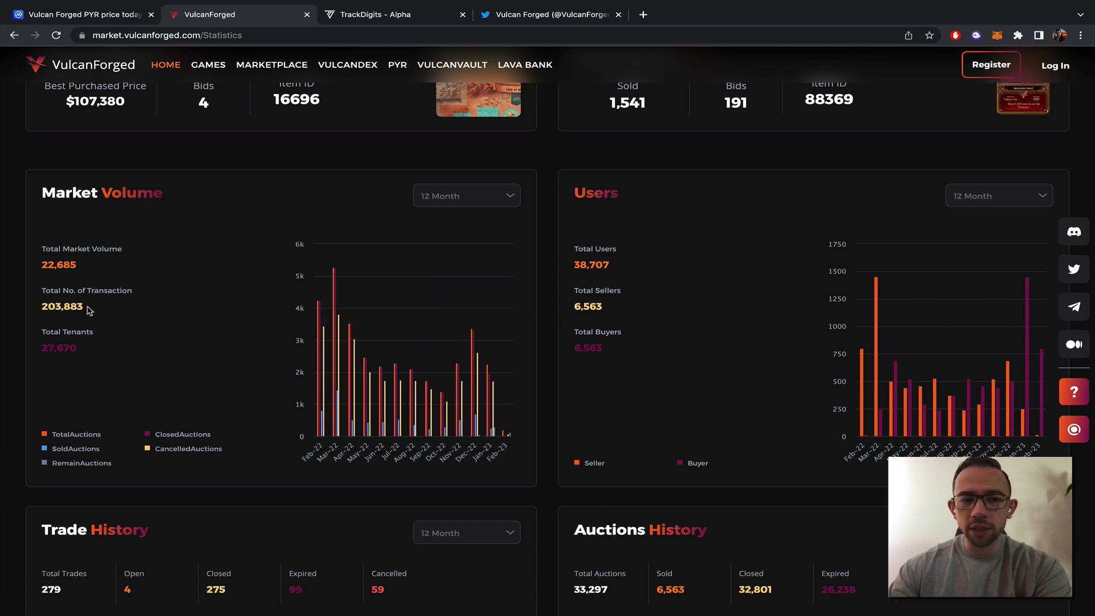
pyautogui.scroll(-3)
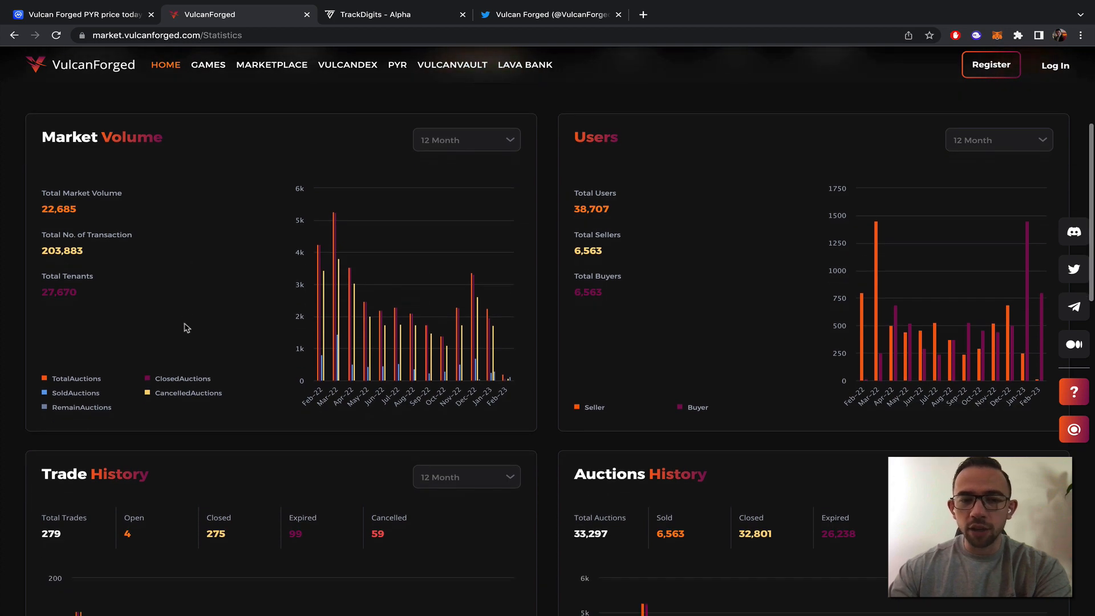
# Step: Compare the Dapps Volume 12-month total ($898,198) with the 3-month total ($104,982)
pyautogui.scroll(-3)
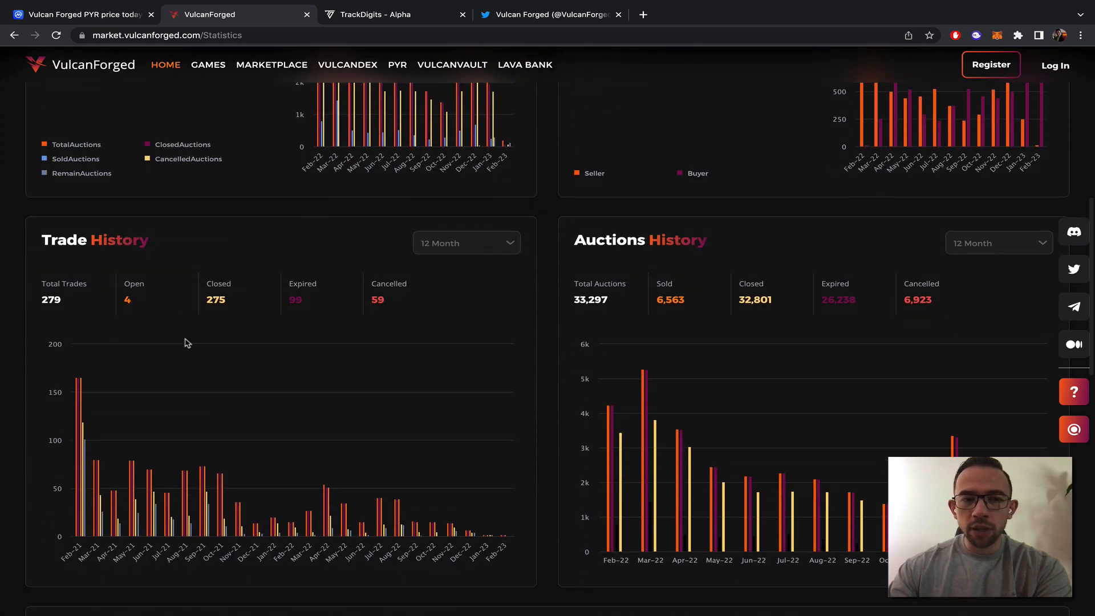
pyautogui.moveTo(138, 336)
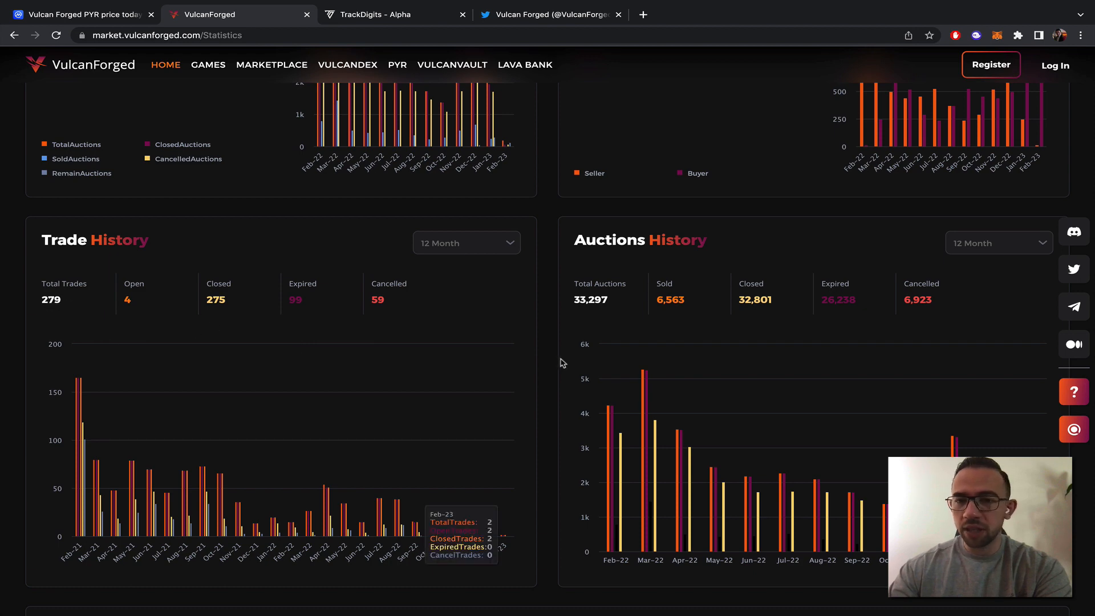
pyautogui.scroll(-3)
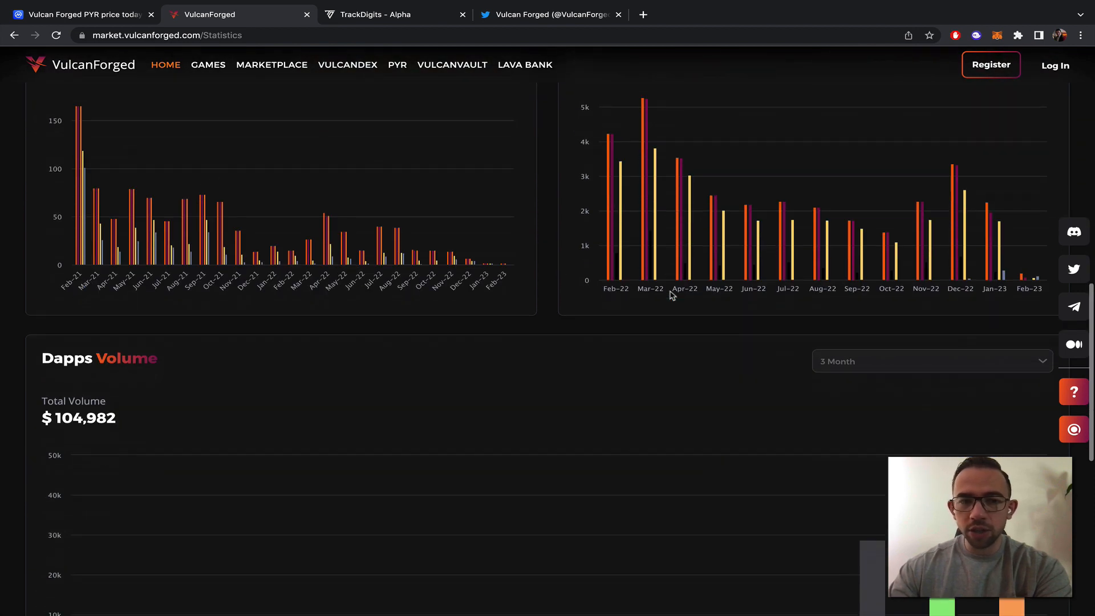
pyautogui.scroll(-3)
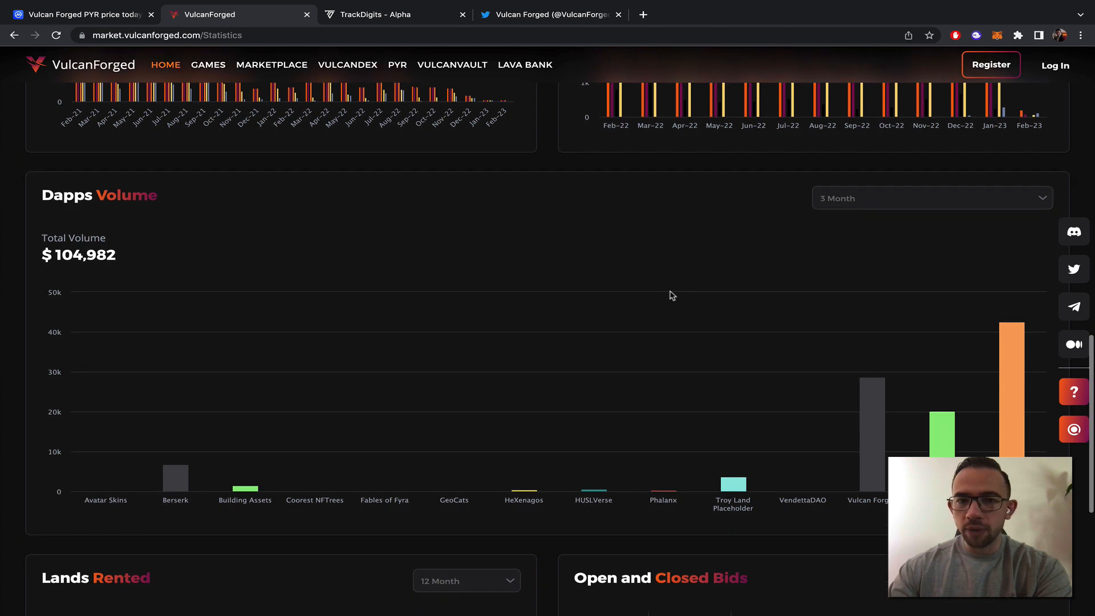
pyautogui.click(931, 198)
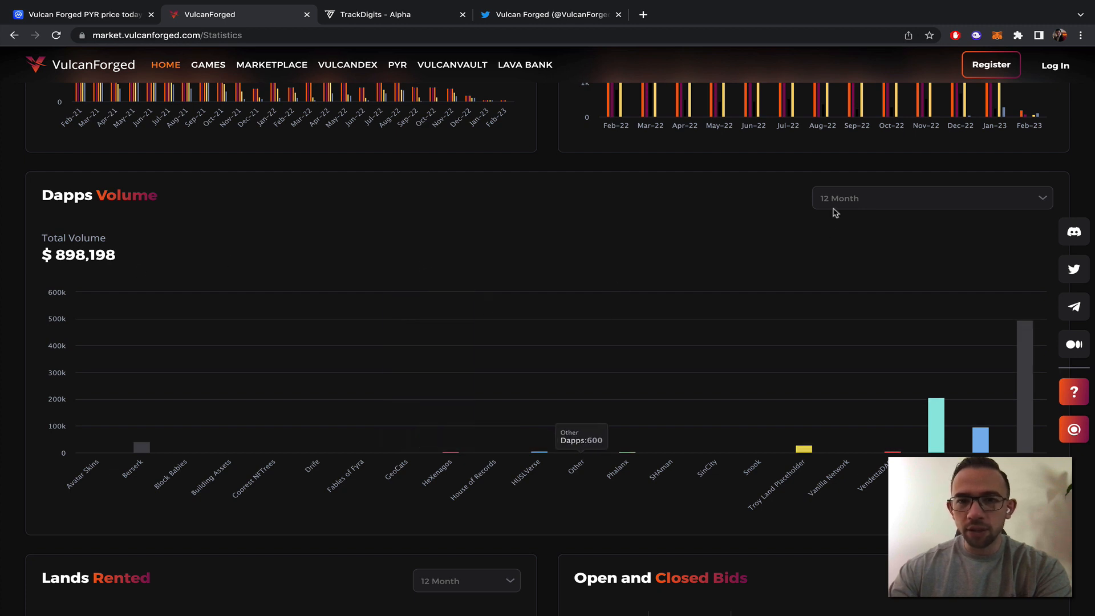
pyautogui.click(931, 198)
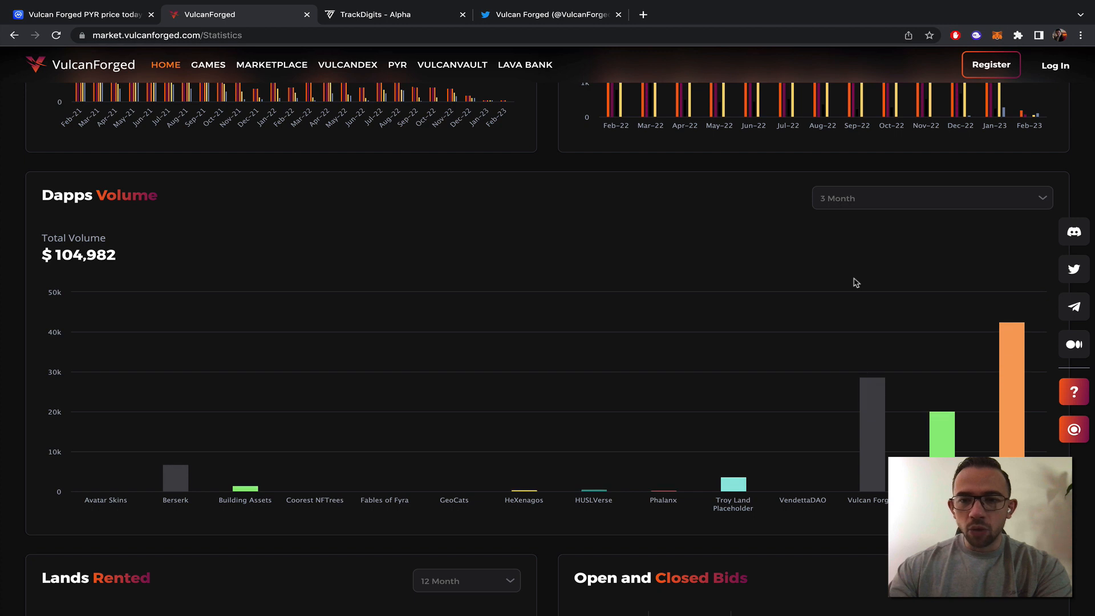
pyautogui.moveTo(520, 274)
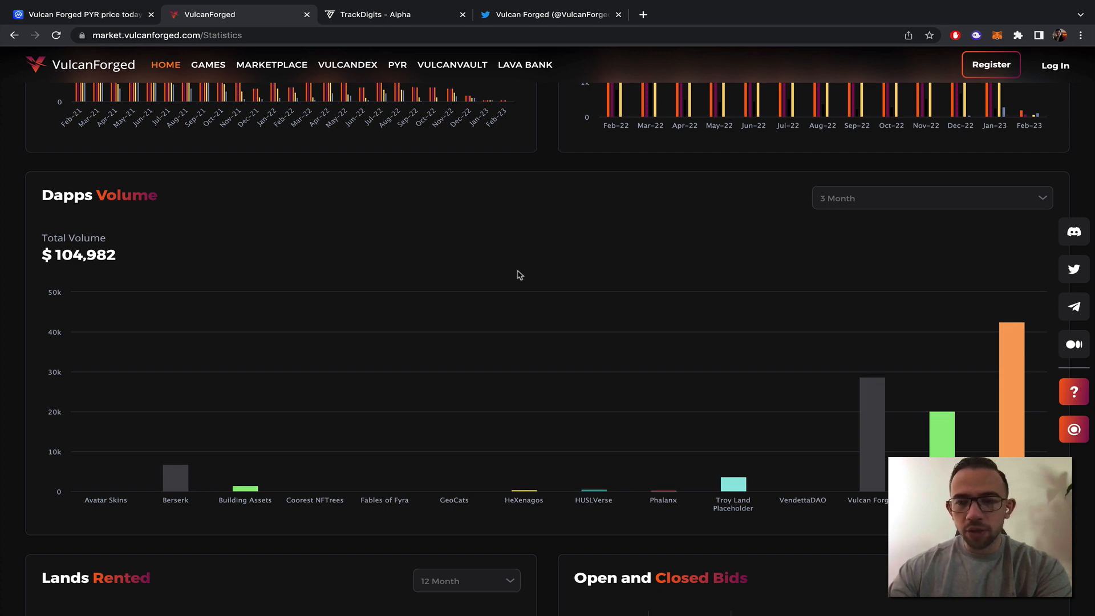
pyautogui.moveTo(1013, 358)
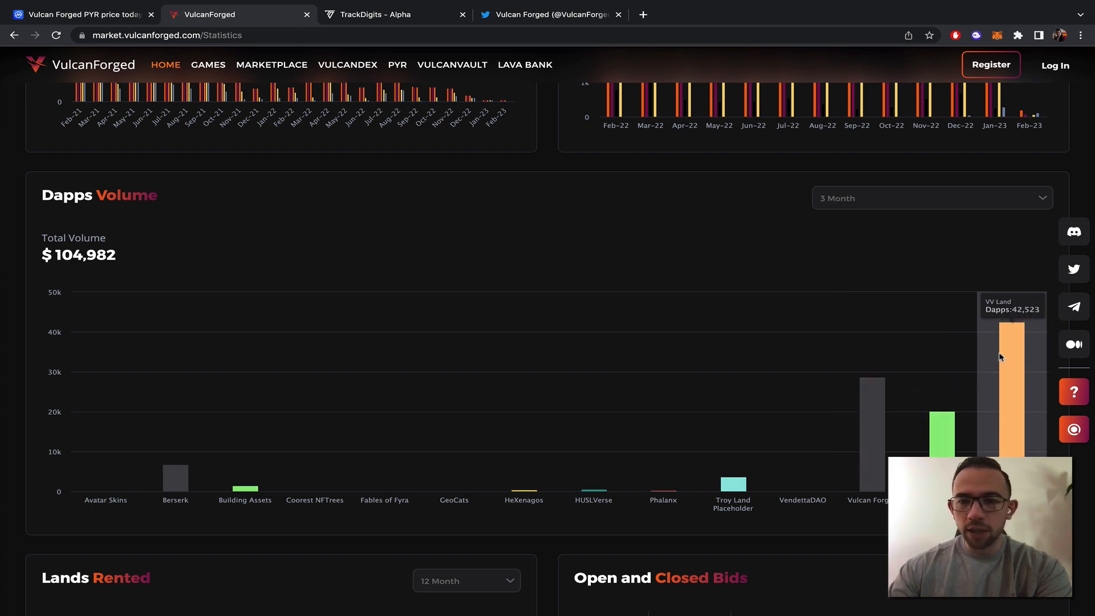
pyautogui.moveTo(964, 403)
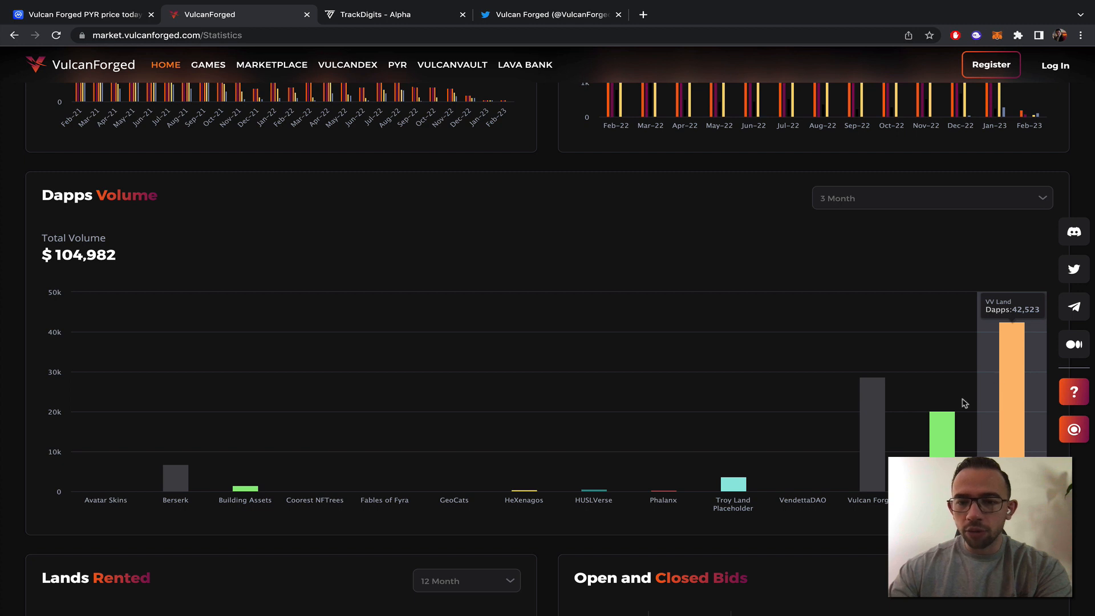
pyautogui.moveTo(1020, 402)
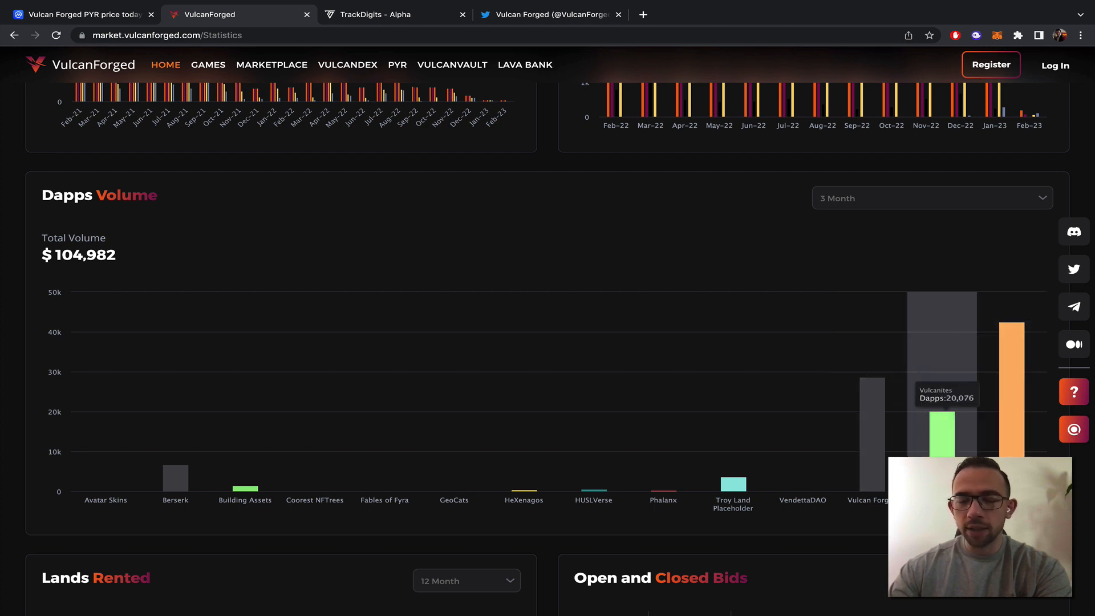
pyautogui.scroll(-3)
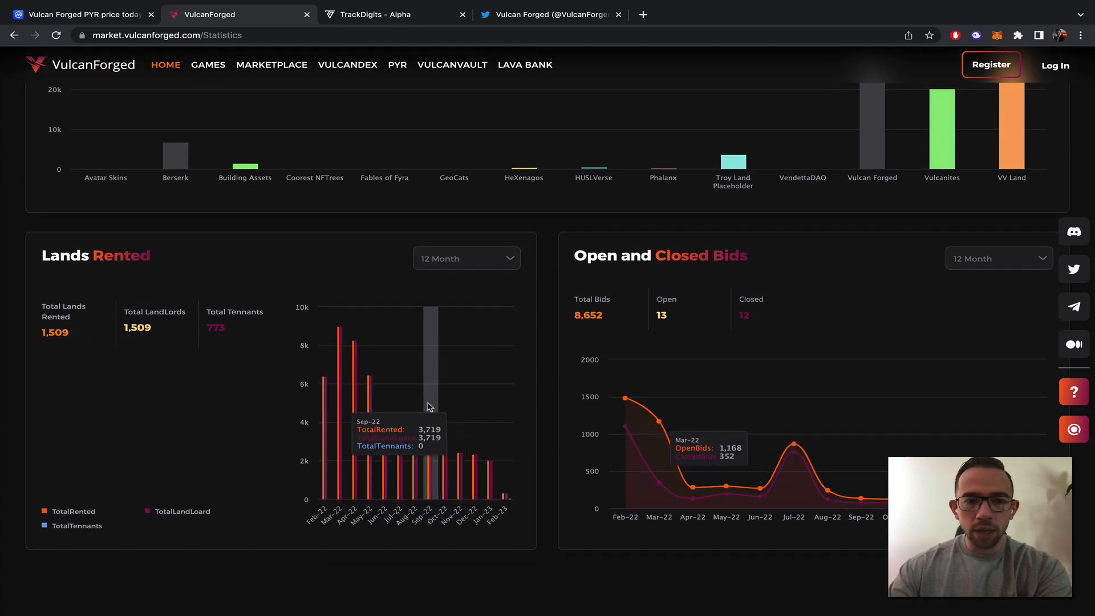
pyautogui.moveTo(858, 335)
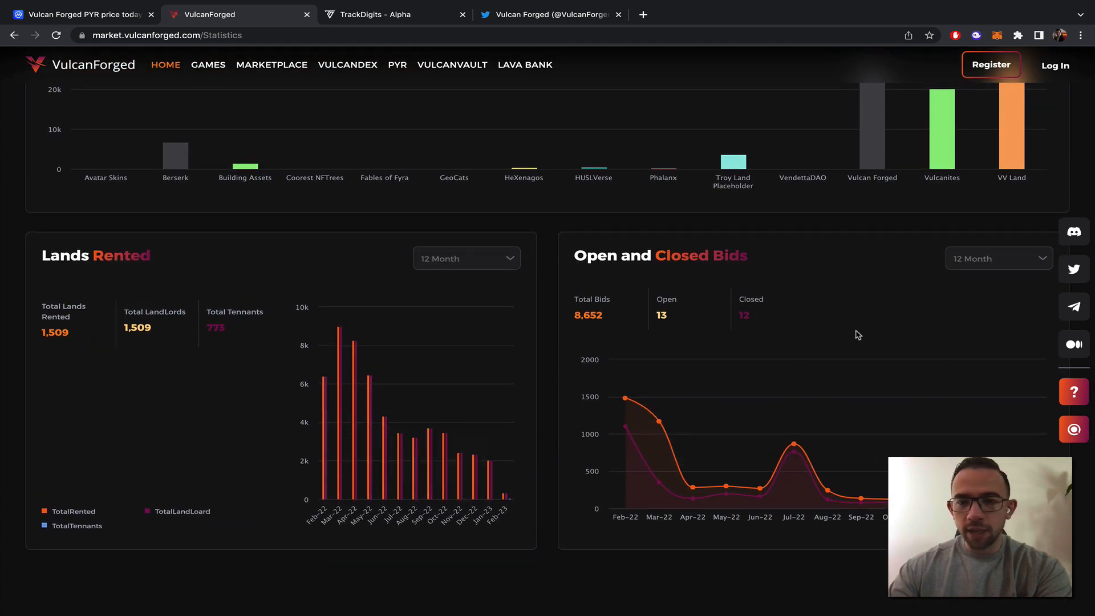
pyautogui.scroll(3)
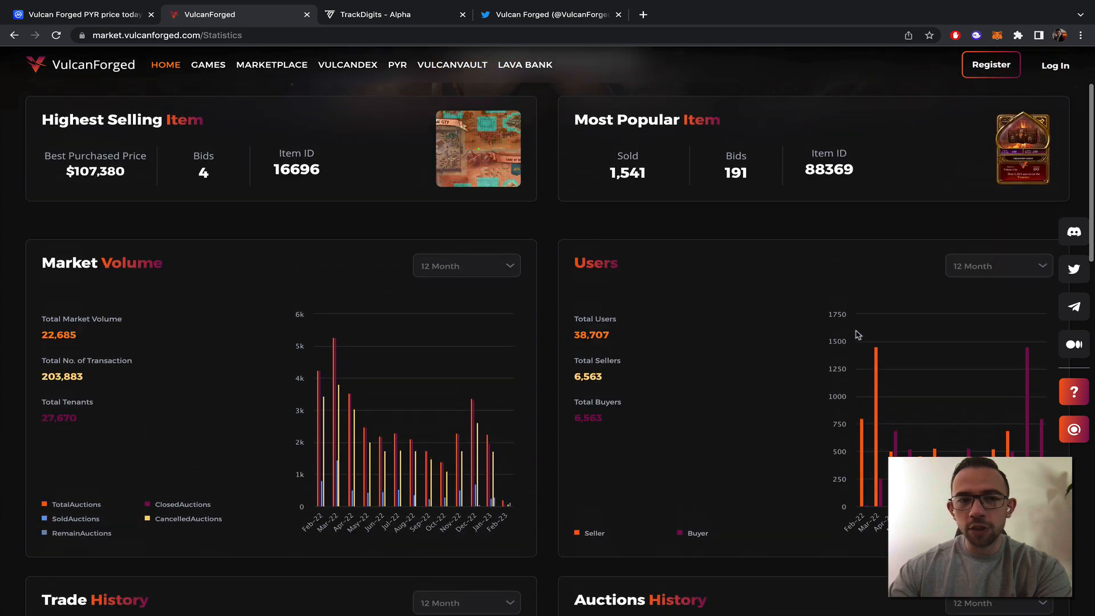
pyautogui.scroll(3)
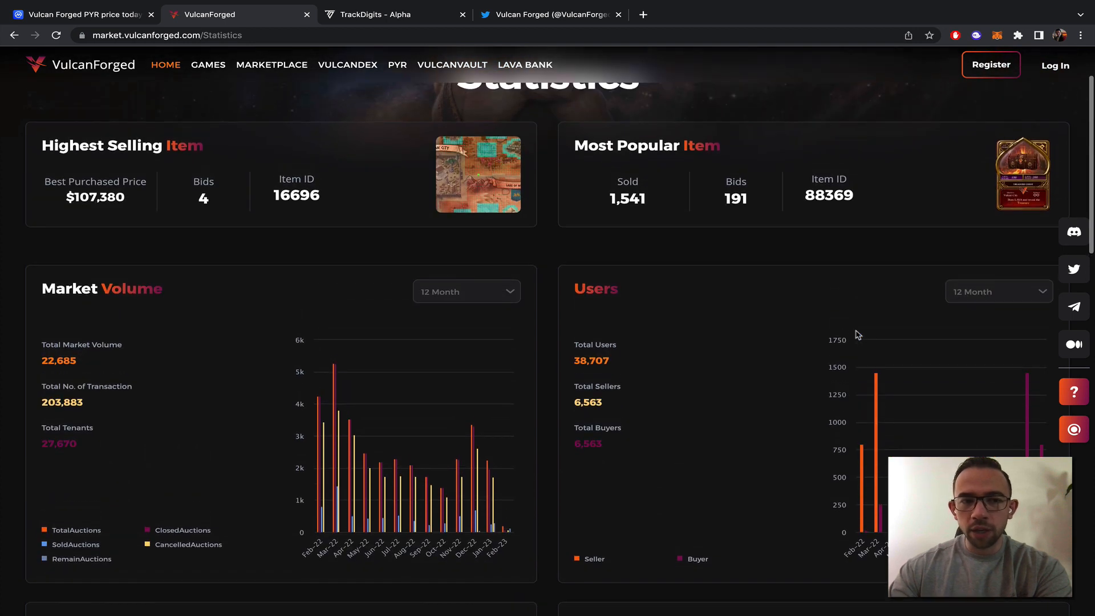
pyautogui.scroll(3)
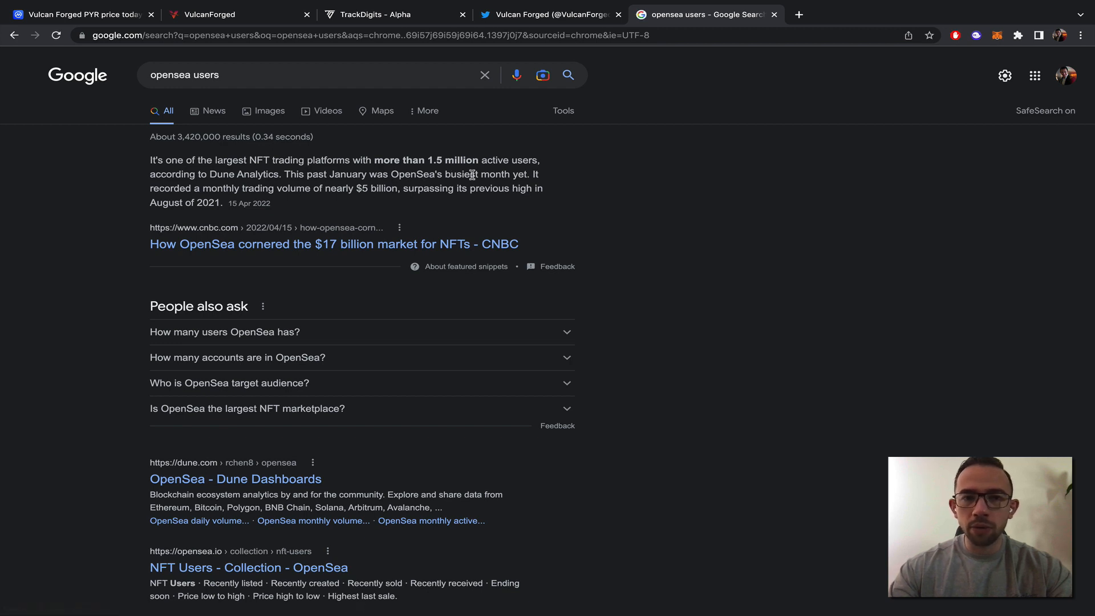
pyautogui.moveTo(812, 156)
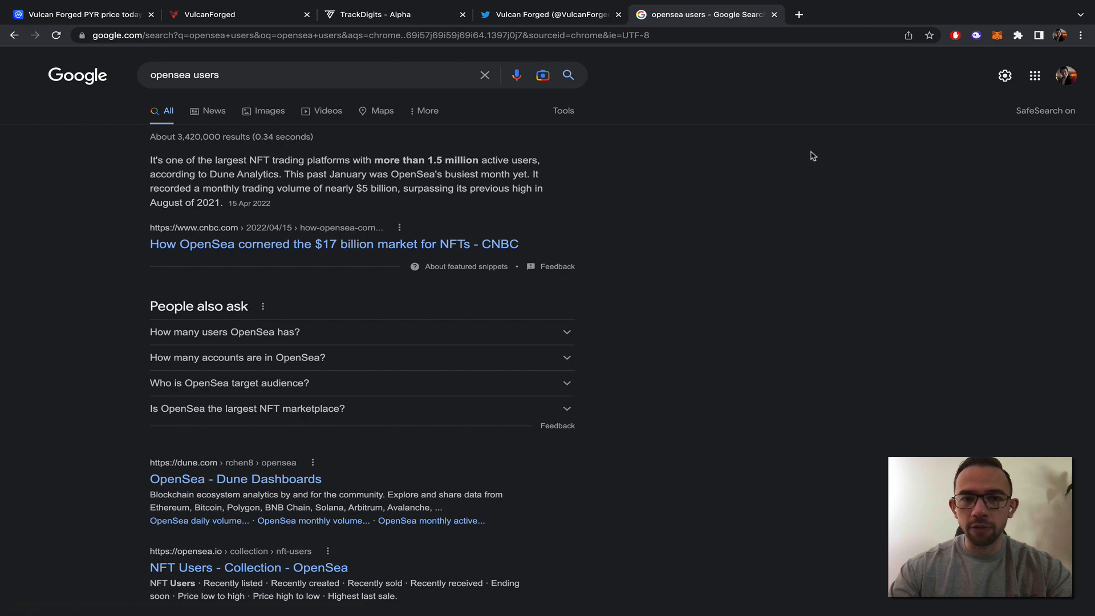
# Step: Go back to the marketplace Statistics page and highlight the 38,707 total users figure
pyautogui.click(237, 14)
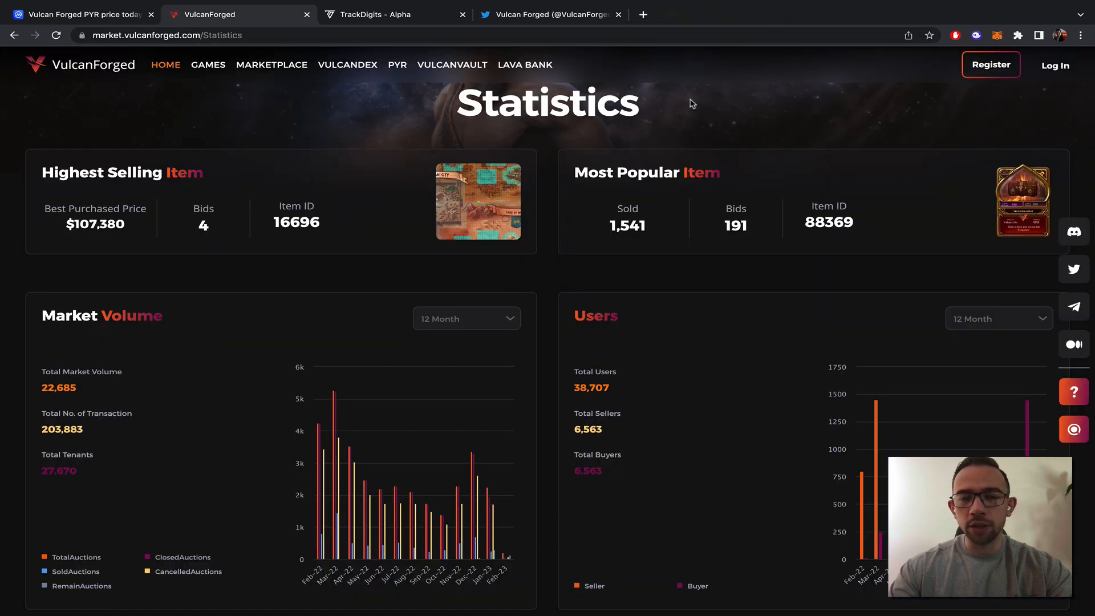
pyautogui.moveTo(669, 302)
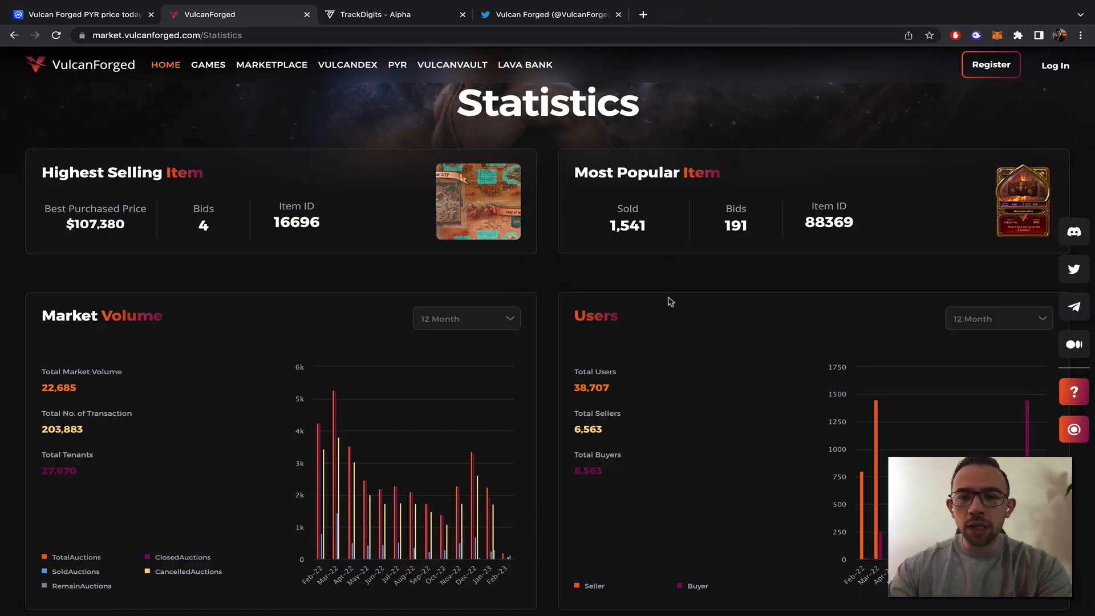
pyautogui.doubleClick(591, 388)
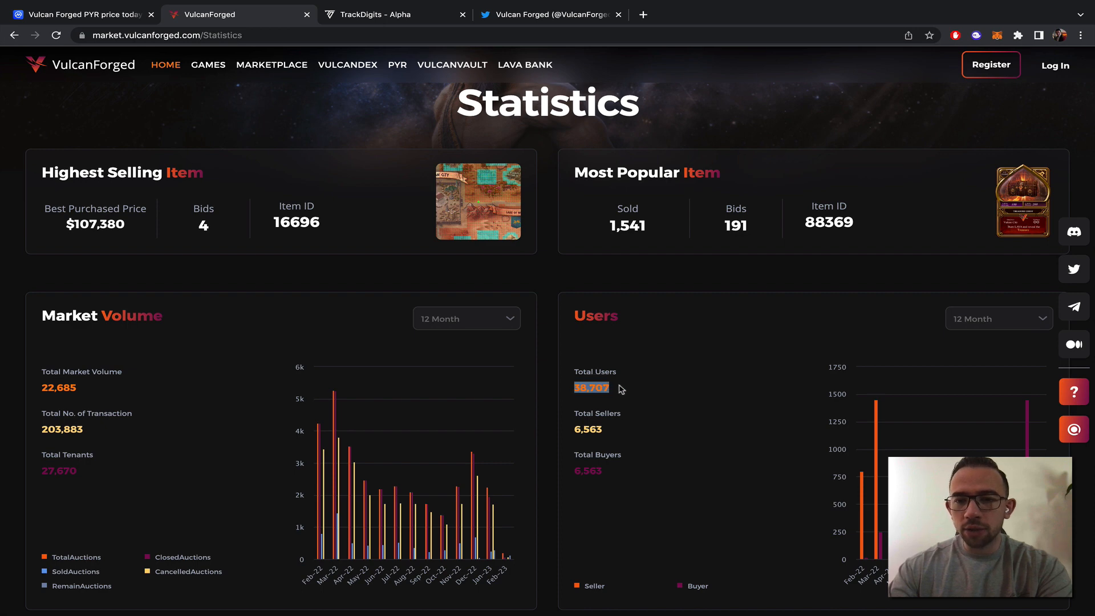
pyautogui.moveTo(743, 354)
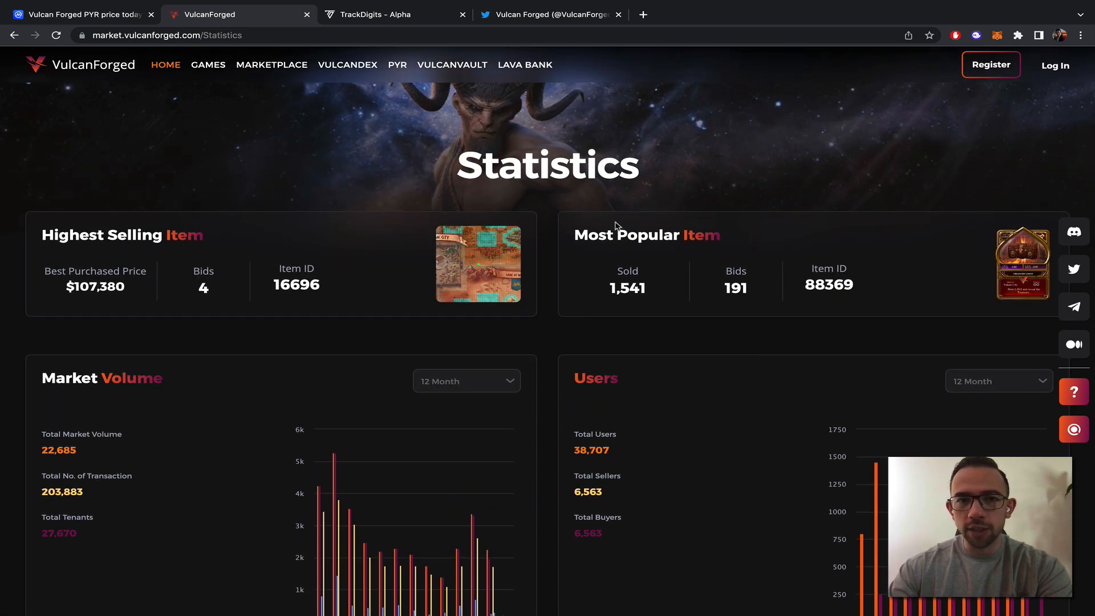
pyautogui.moveTo(499, 146)
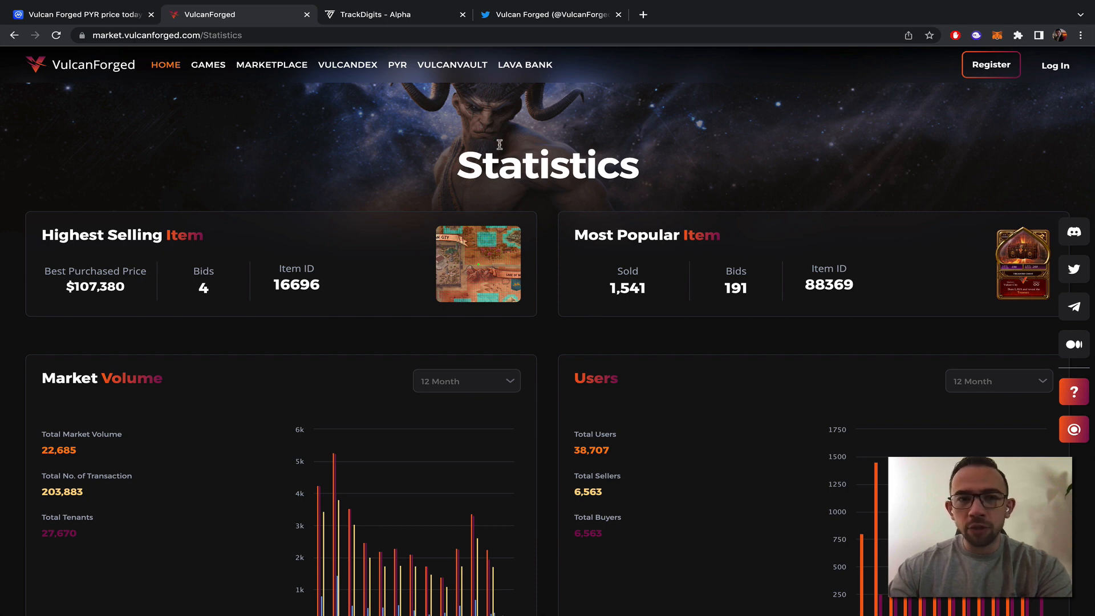
# Step: Show the homepage About stats: 126,399 total users, 112,259 active users, $2,618,779.74 volume
pyautogui.click(207, 64)
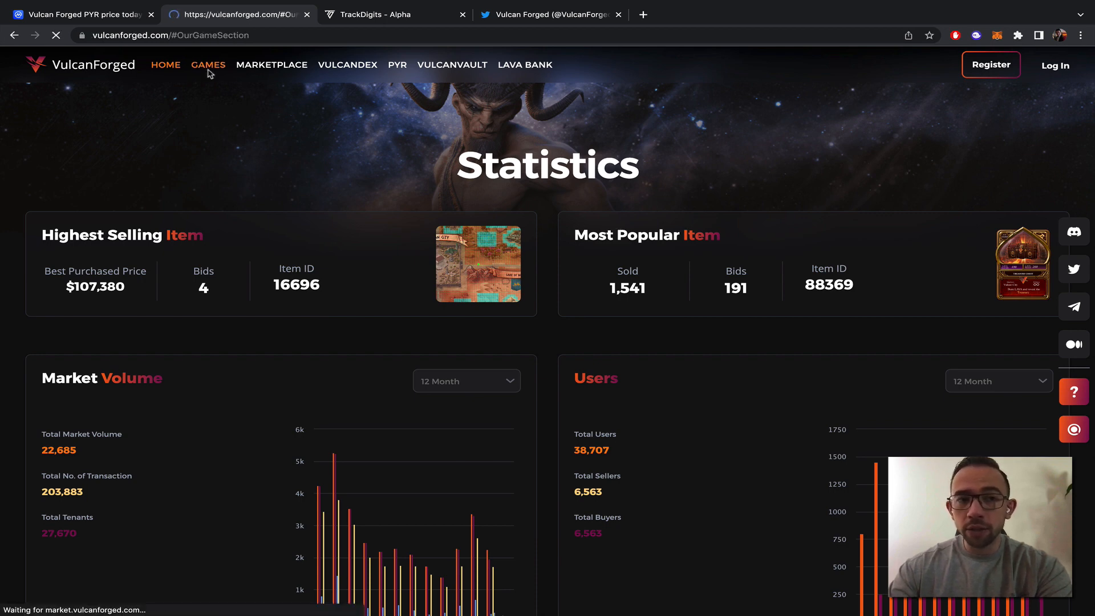
pyautogui.click(166, 64)
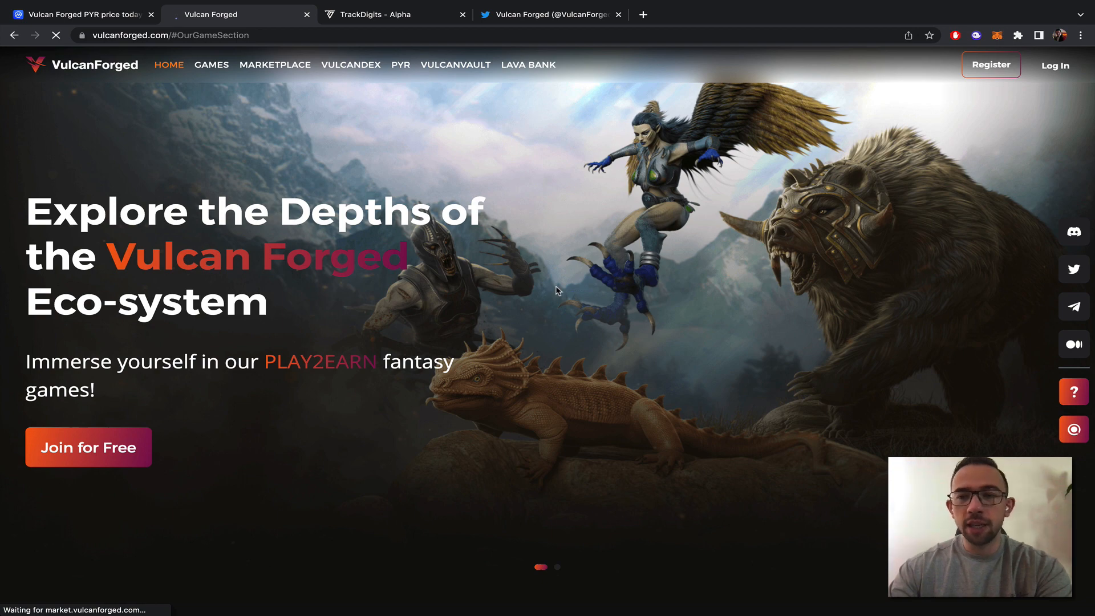
pyautogui.scroll(-3)
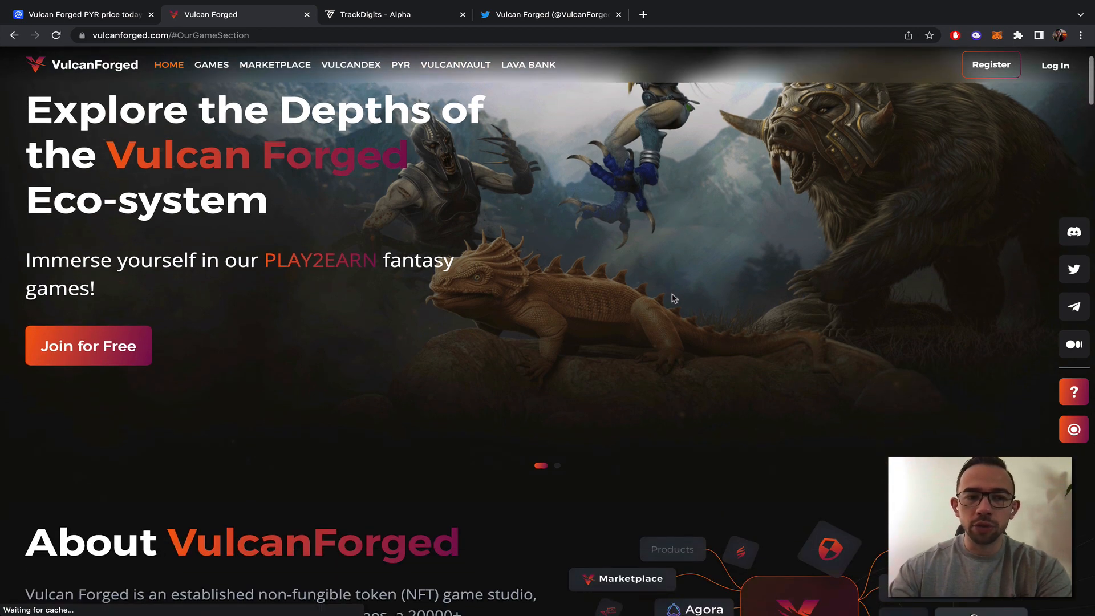
pyautogui.scroll(-3)
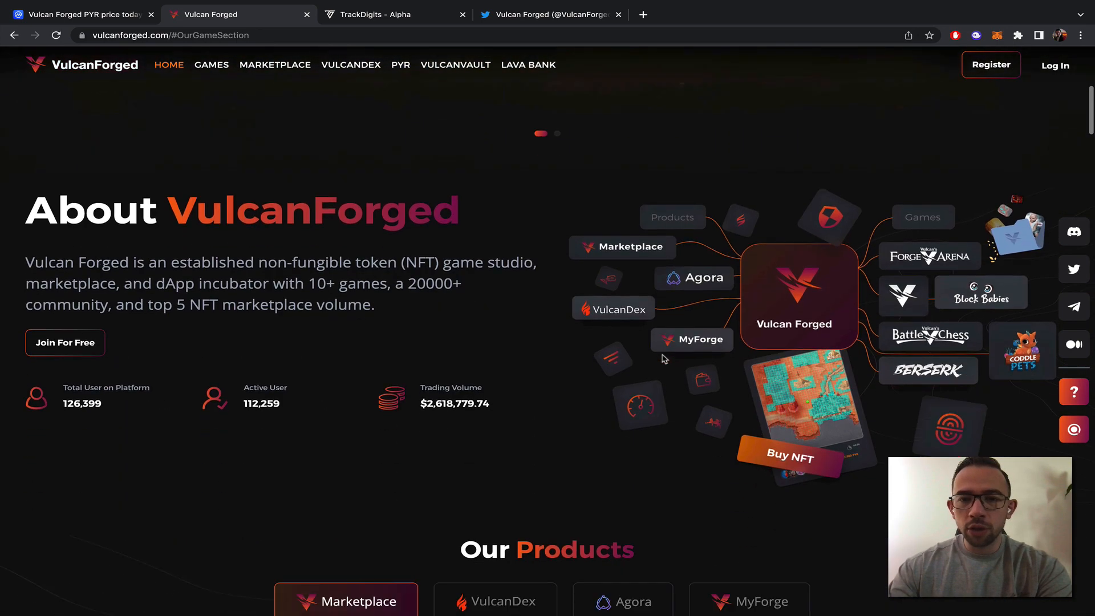
pyautogui.scroll(-3)
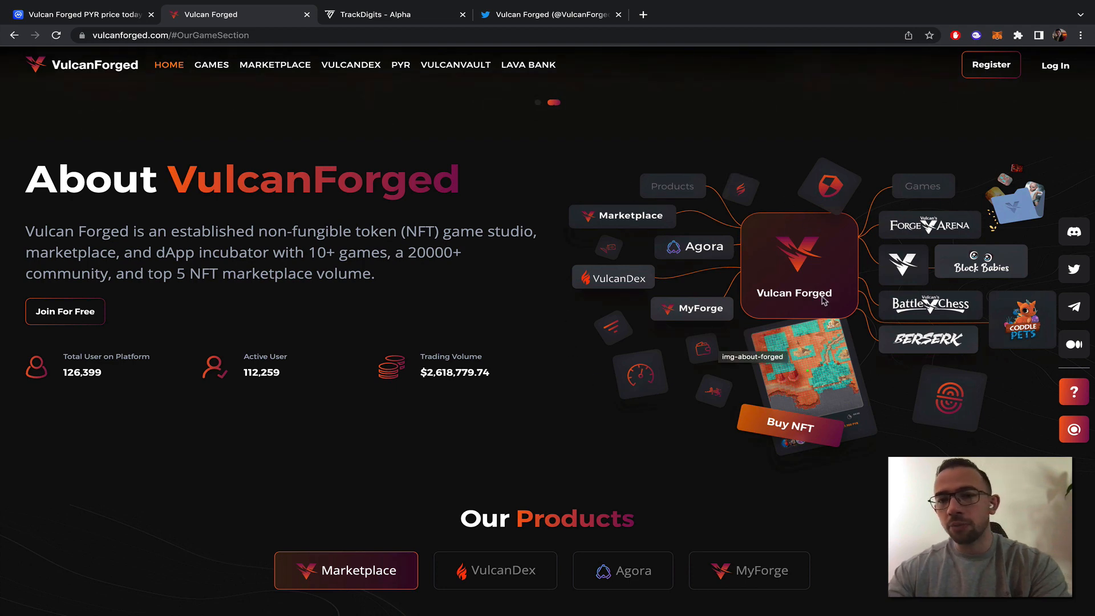
pyautogui.moveTo(585, 123)
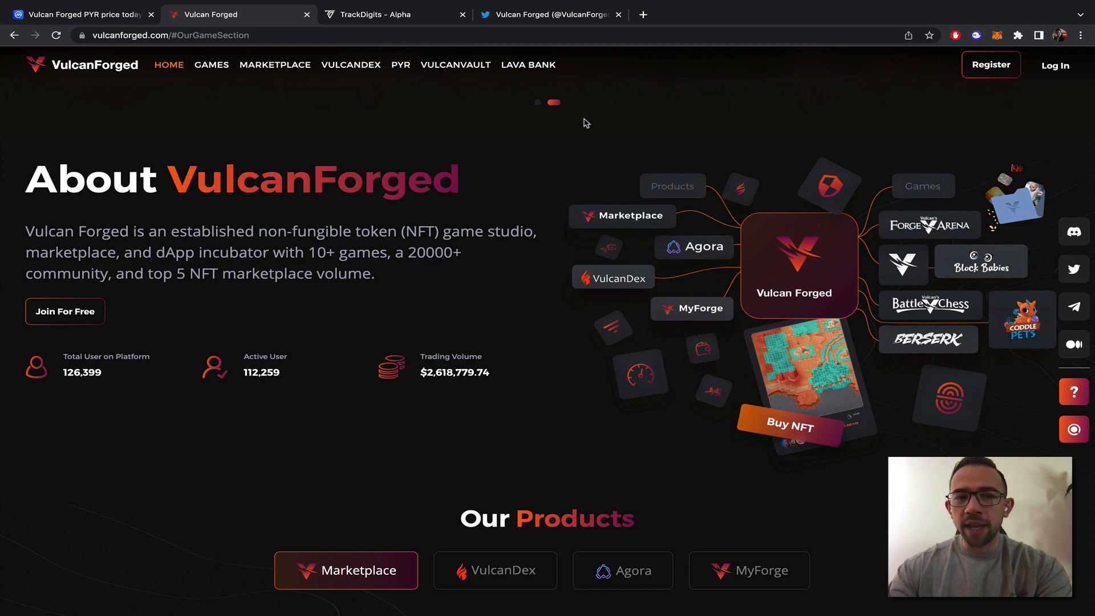
pyautogui.moveTo(832, 389)
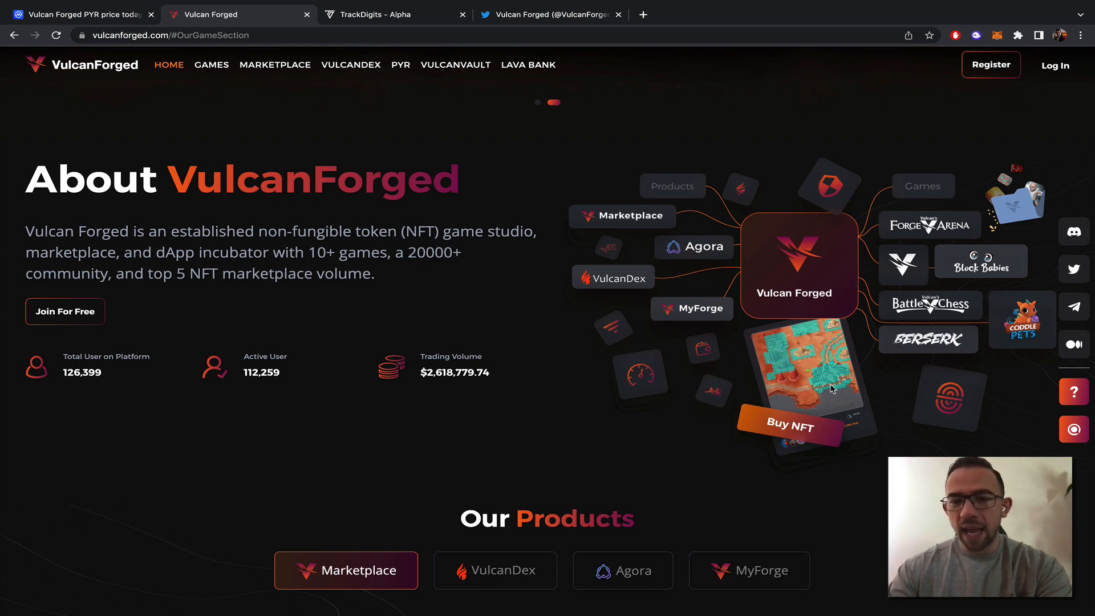
pyautogui.moveTo(52, 226)
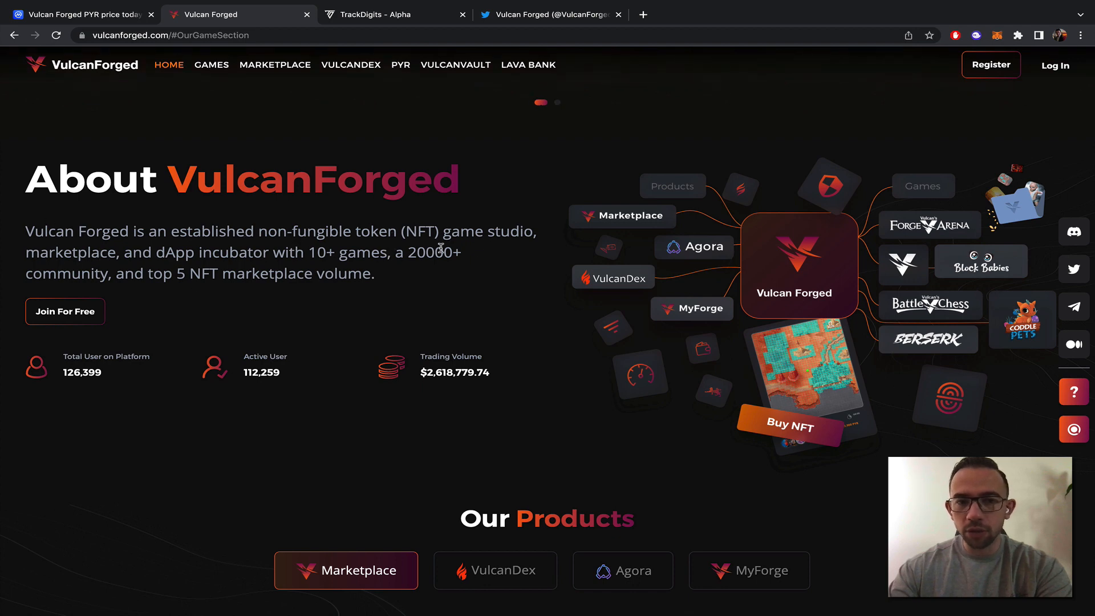
pyautogui.moveTo(209, 265)
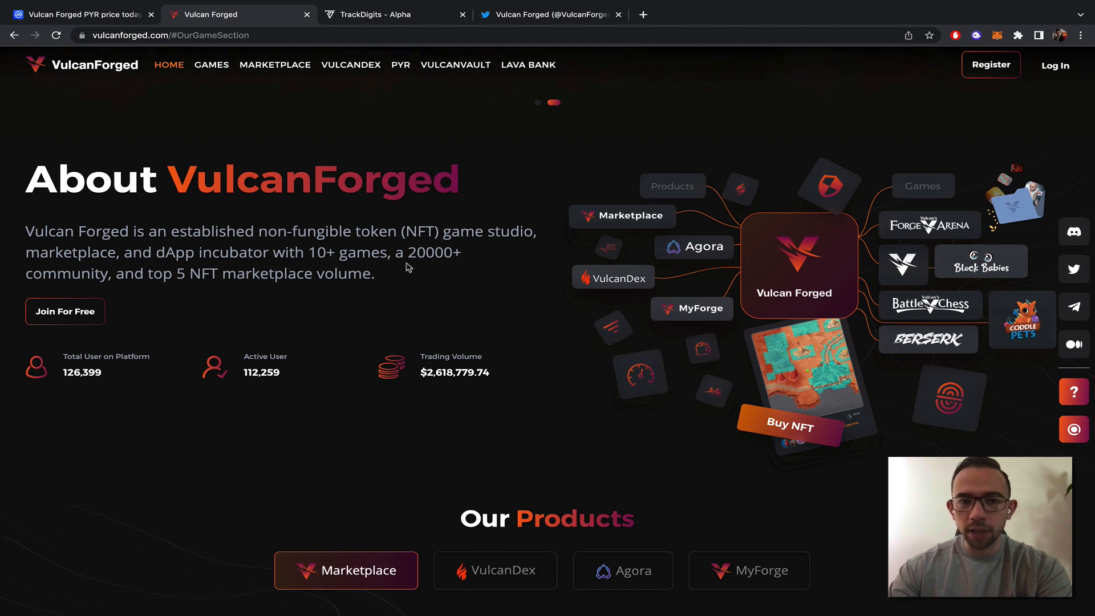
pyautogui.moveTo(175, 293)
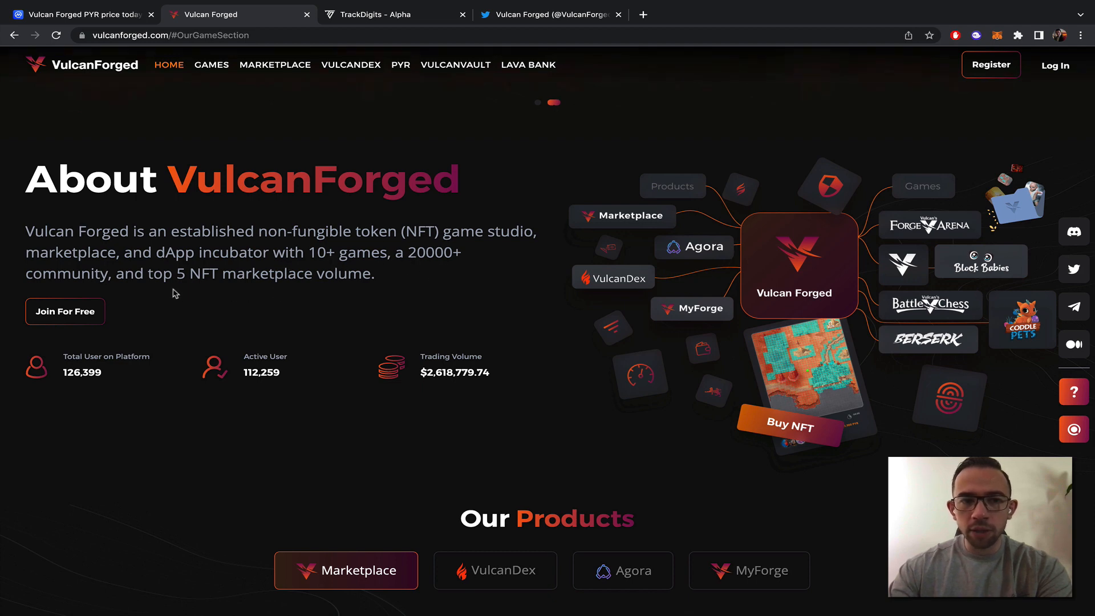
pyautogui.scroll(-3)
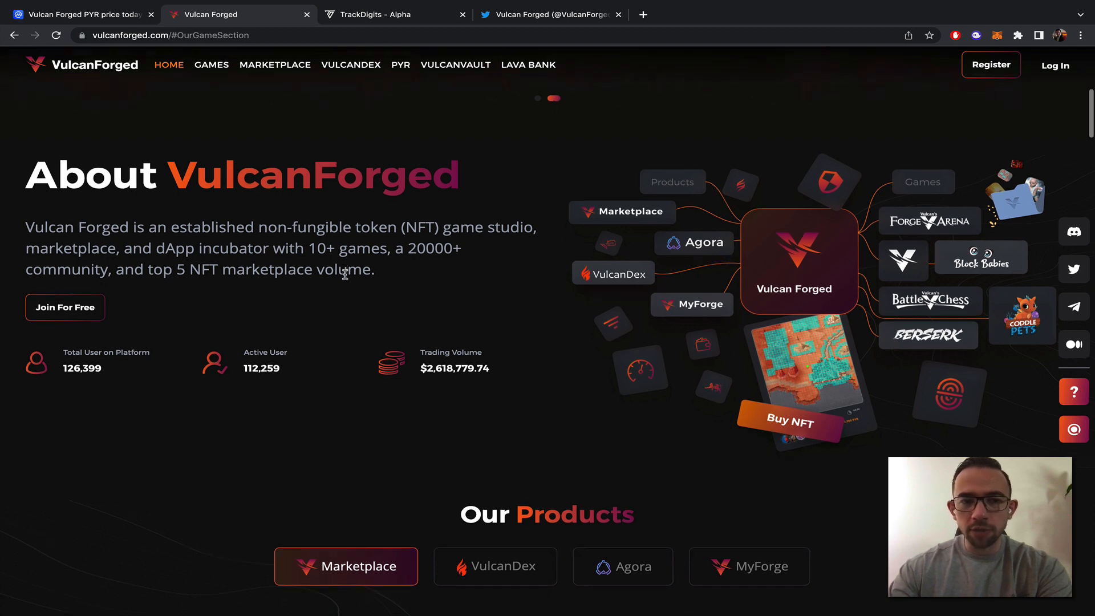
pyautogui.scroll(-3)
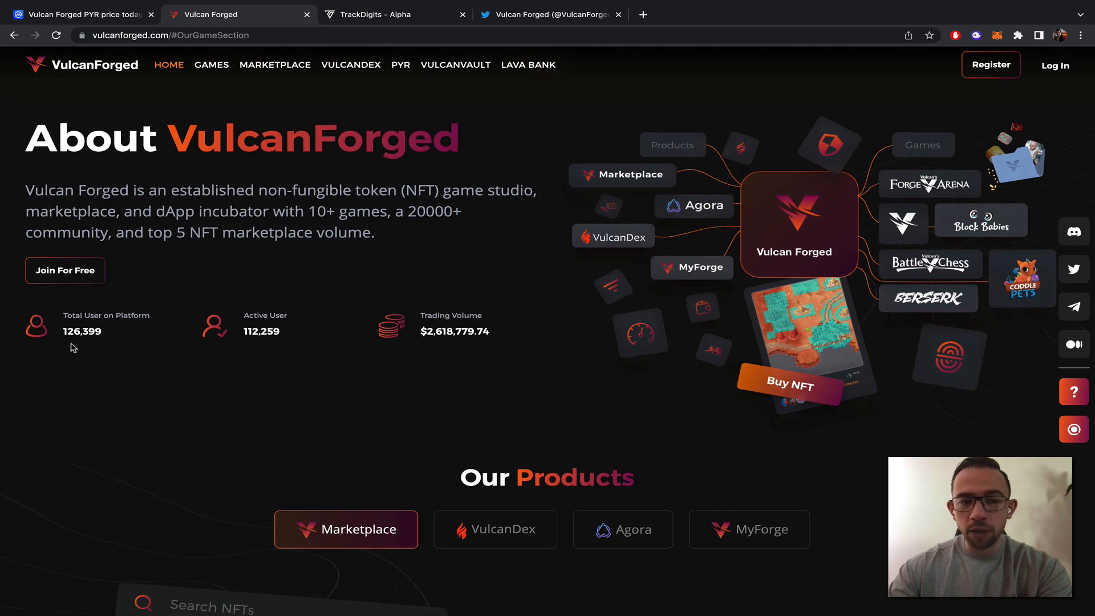
pyautogui.moveTo(240, 338)
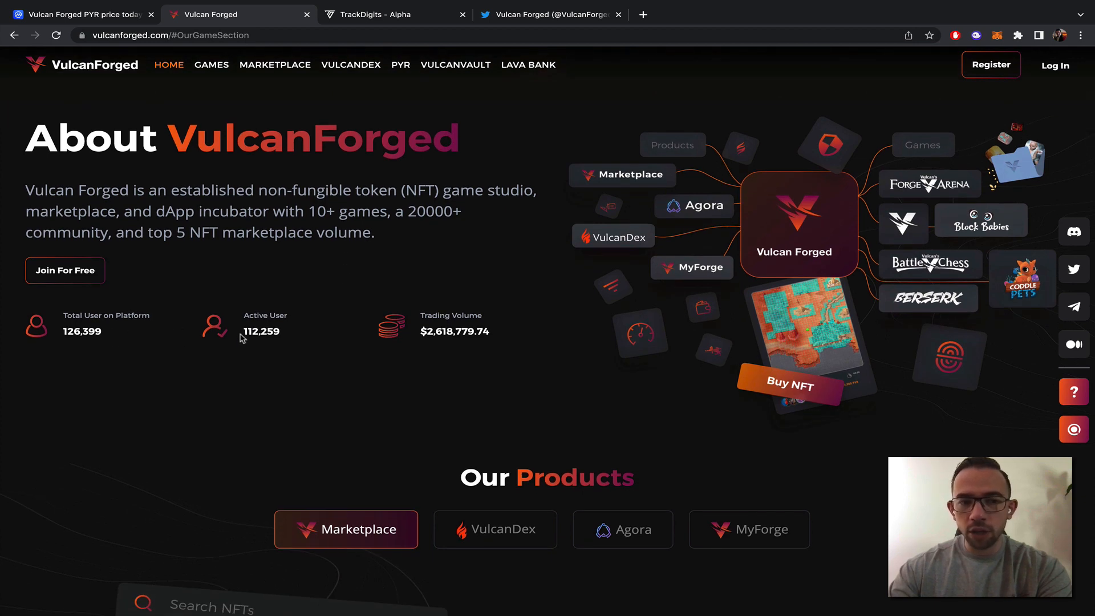
pyautogui.moveTo(420, 347)
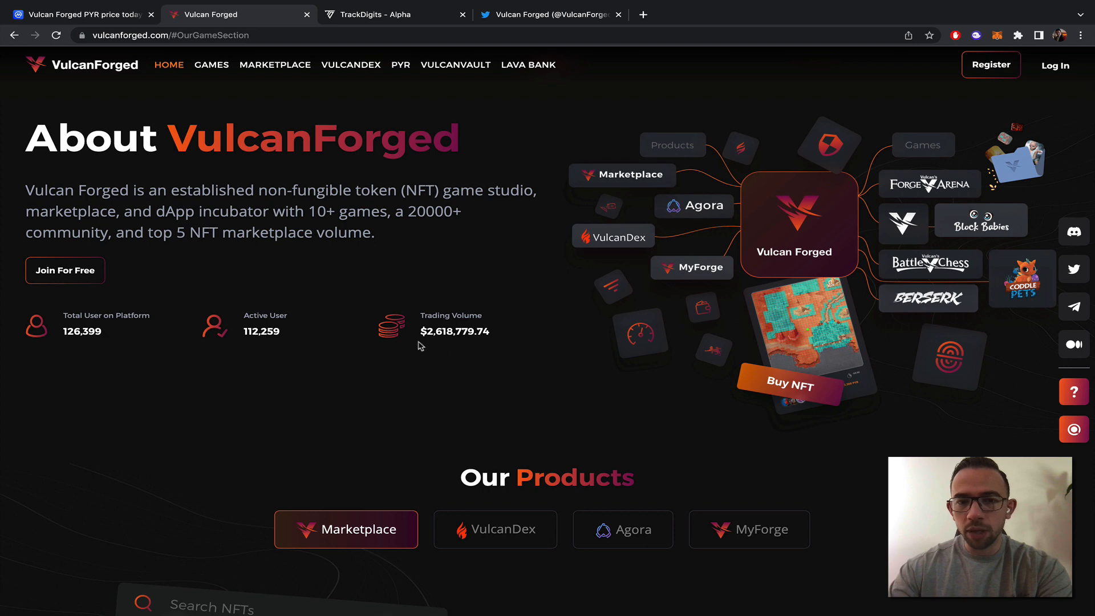
pyautogui.moveTo(557, 349)
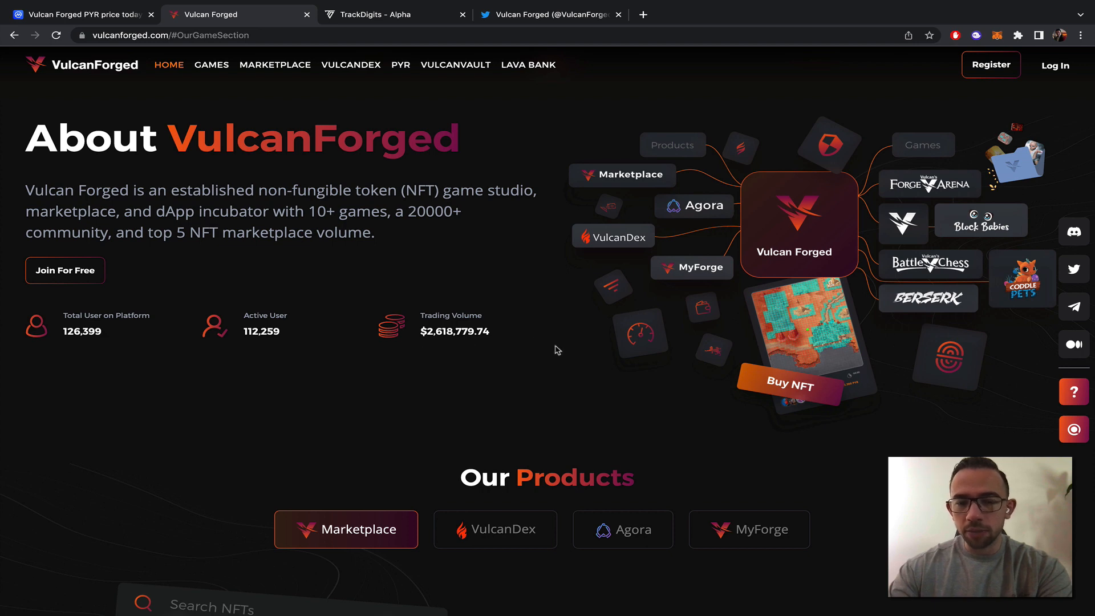
# Step: View the VulcanDex, Agora and MyForge product descriptions, ending on MyForge
pyautogui.scroll(-3)
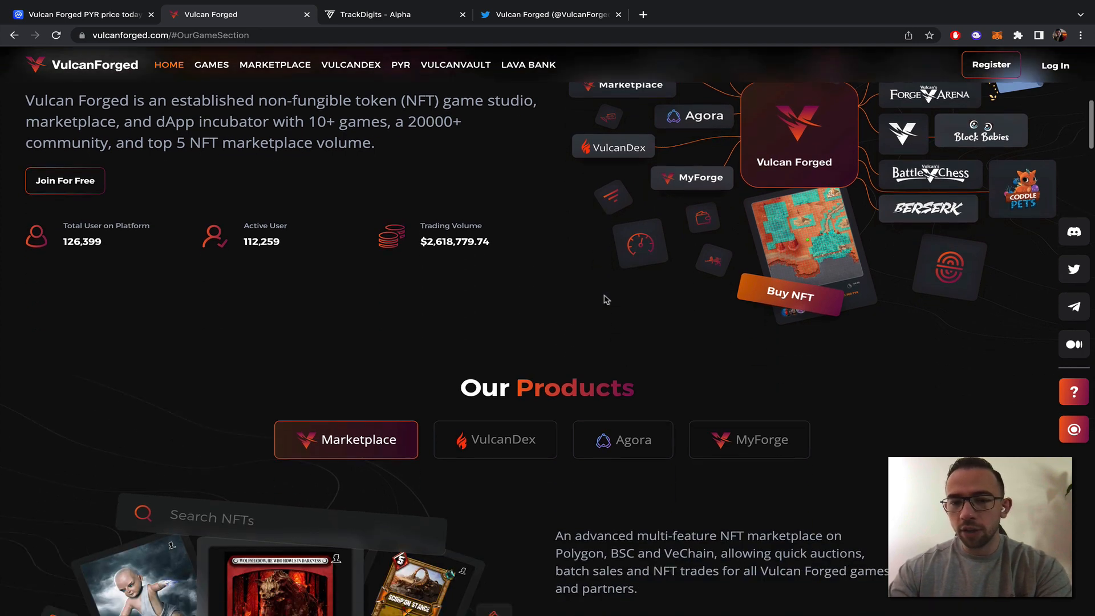
pyautogui.click(495, 439)
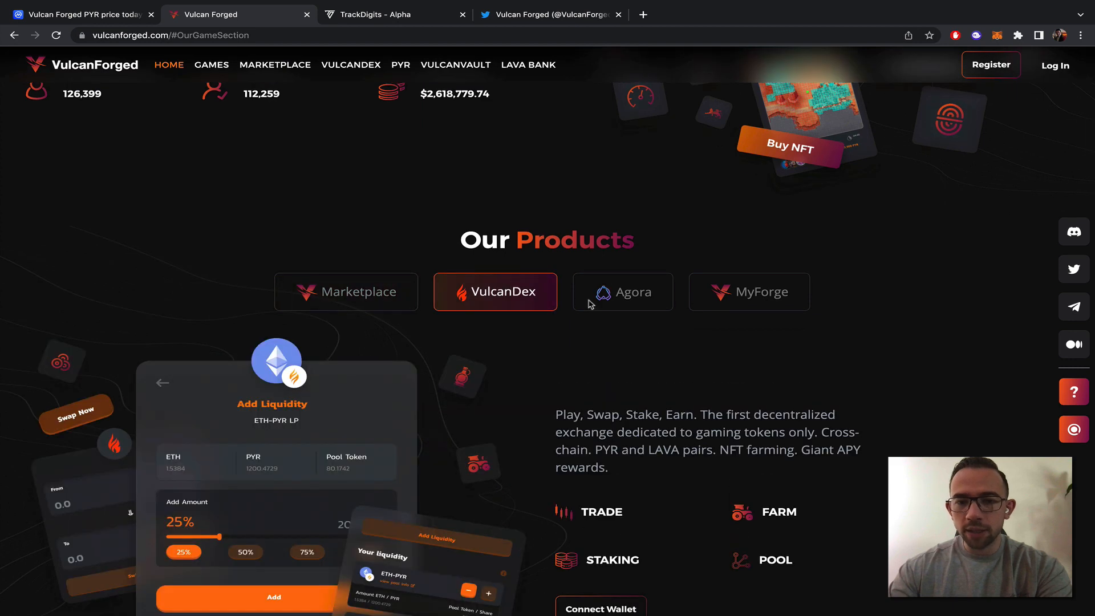
pyautogui.click(622, 292)
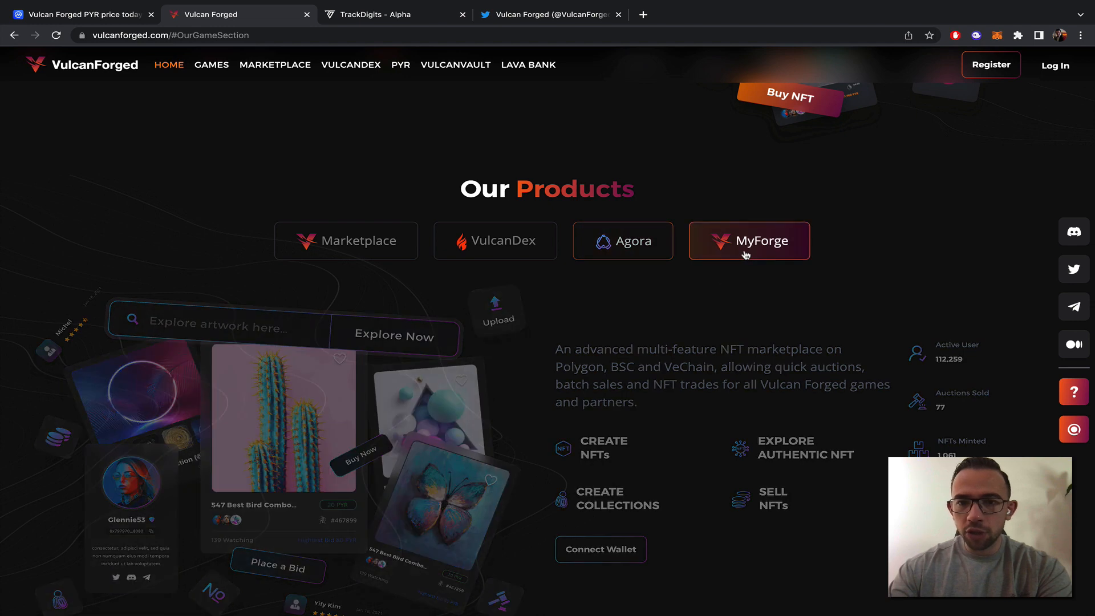
pyautogui.click(749, 240)
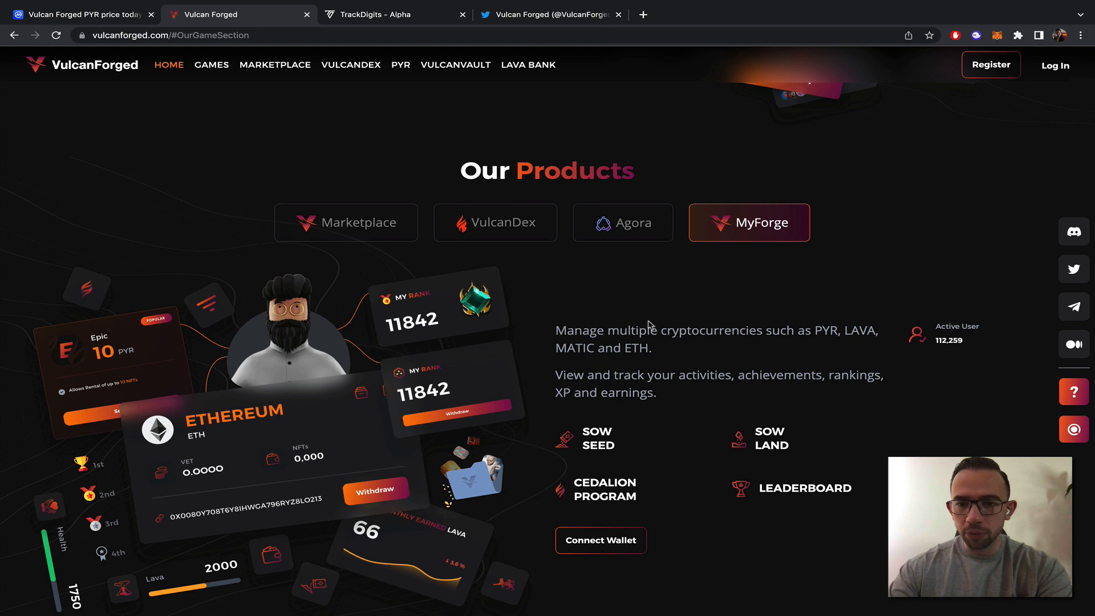
pyautogui.moveTo(589, 286)
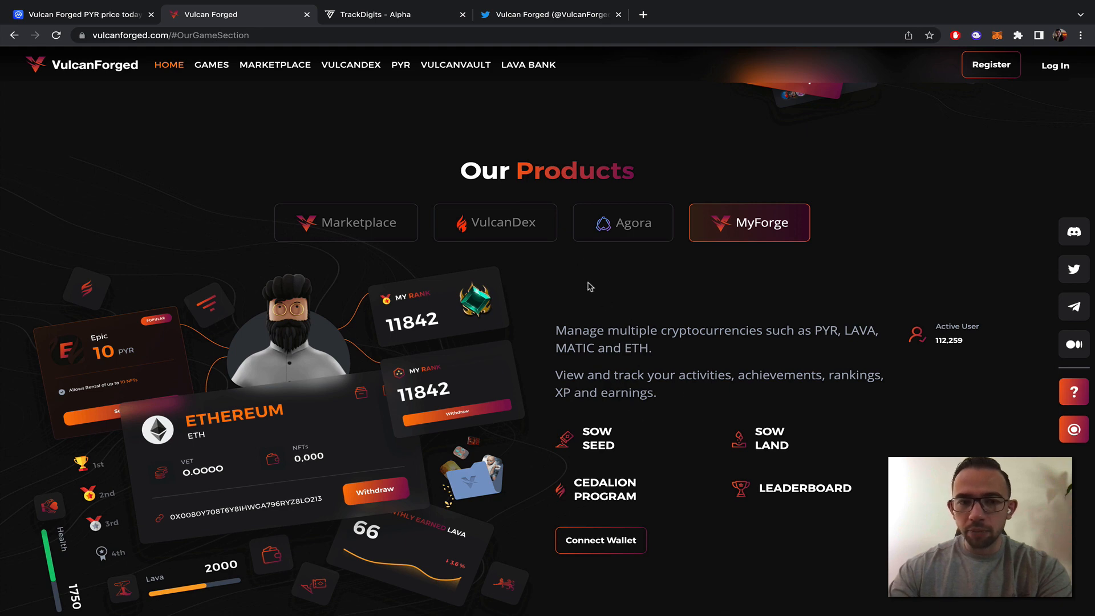
pyautogui.scroll(3)
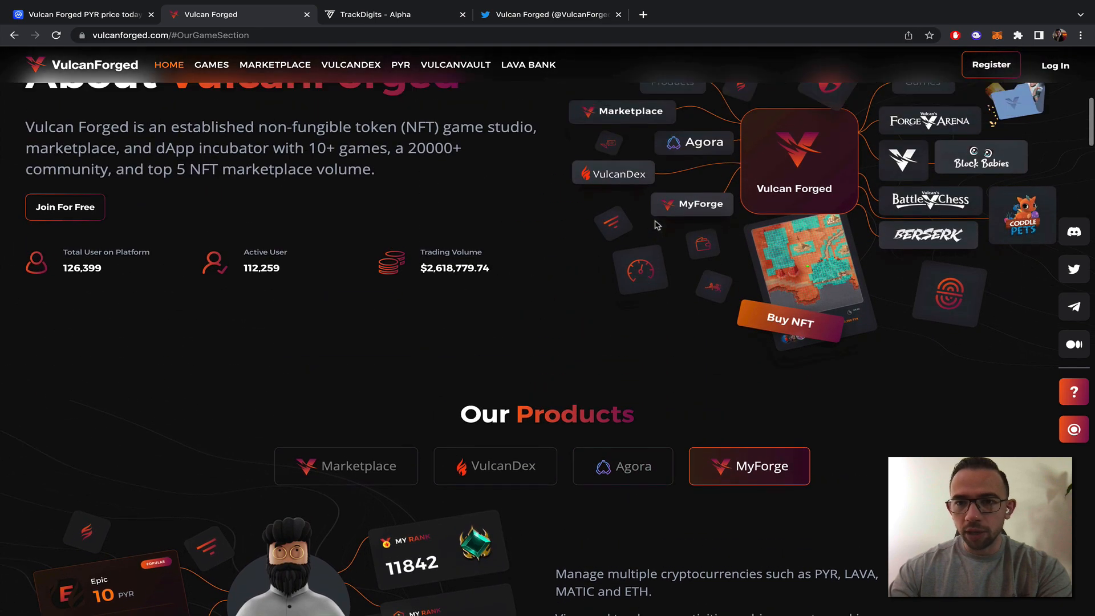
pyautogui.scroll(3)
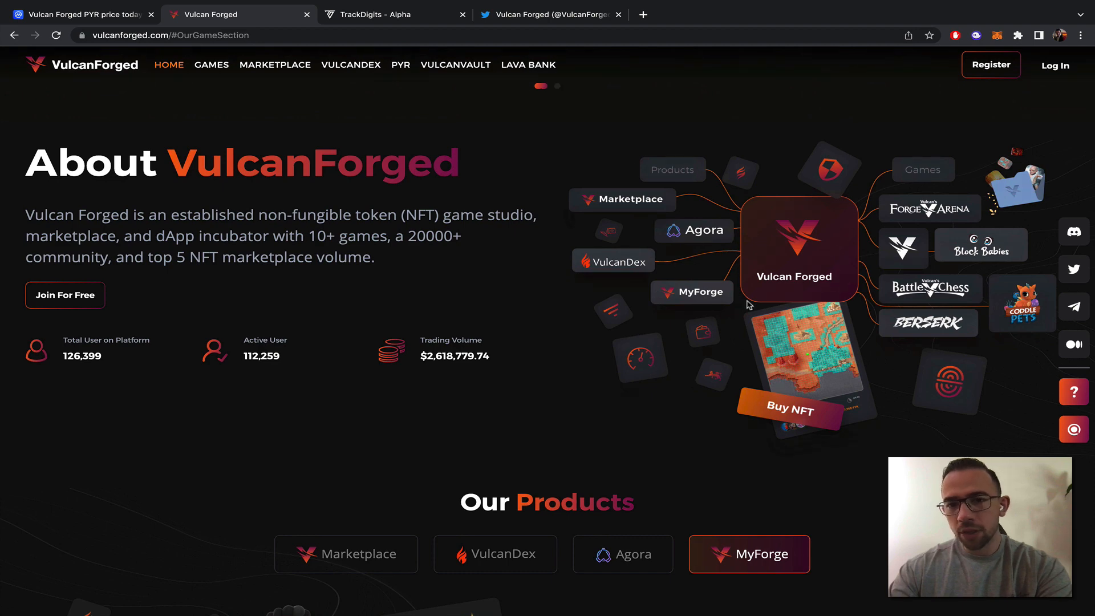
pyautogui.moveTo(818, 215)
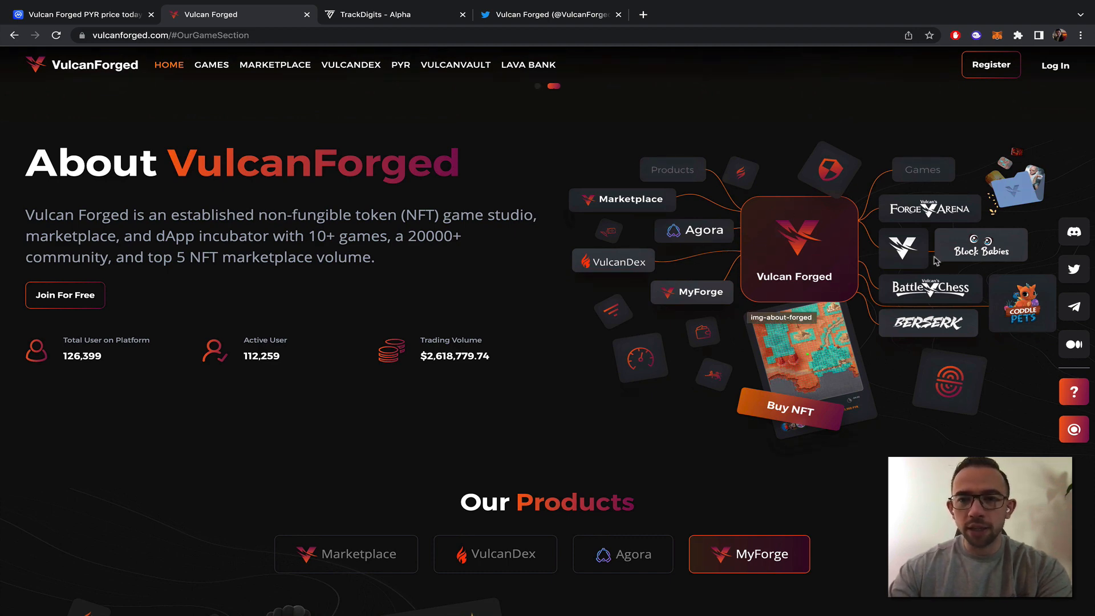
pyautogui.moveTo(615, 262)
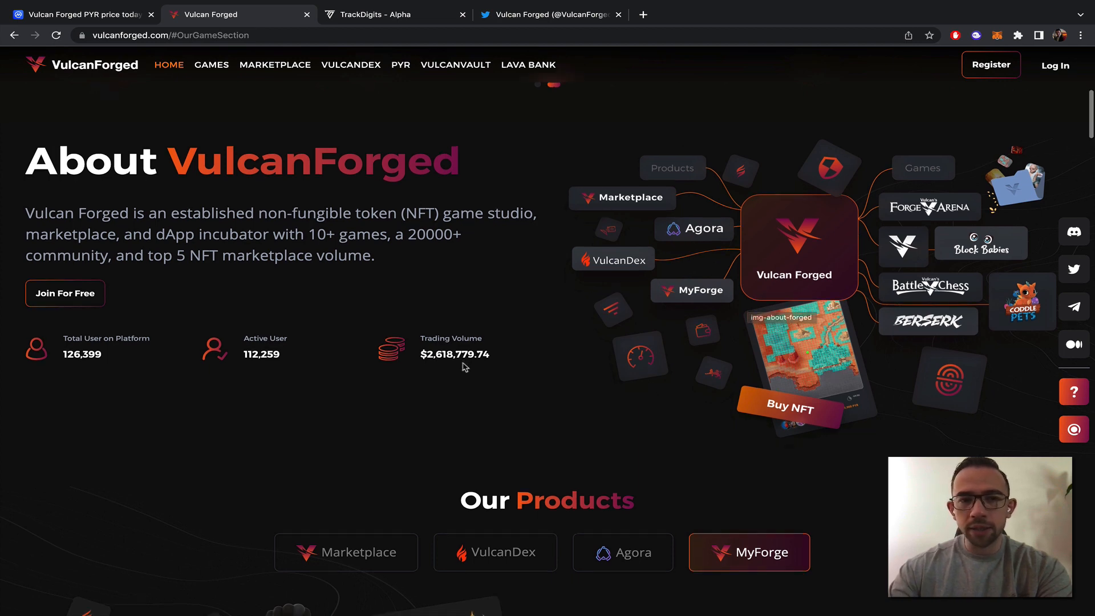
# Step: Scroll past Our Games and How to Use the Platform to Our Marketplace
pyautogui.scroll(-3)
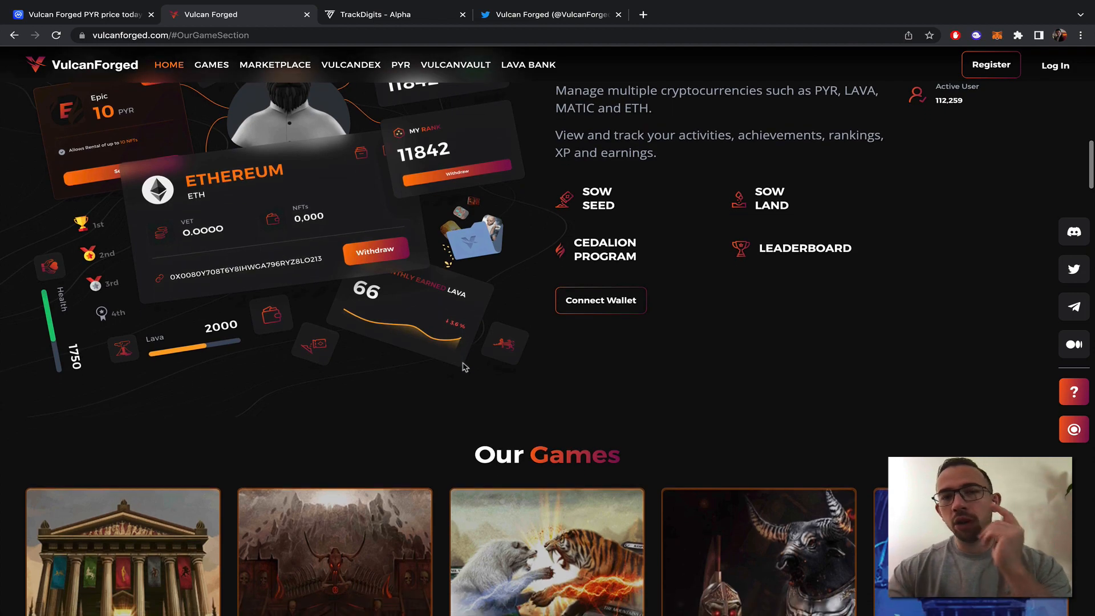
pyautogui.scroll(-3)
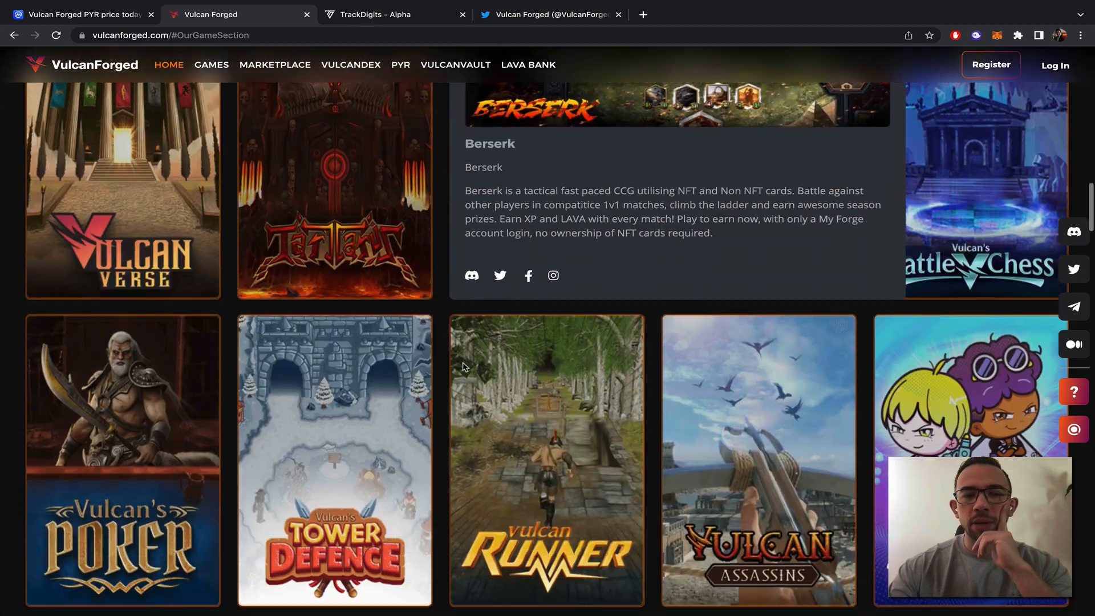
pyautogui.scroll(3)
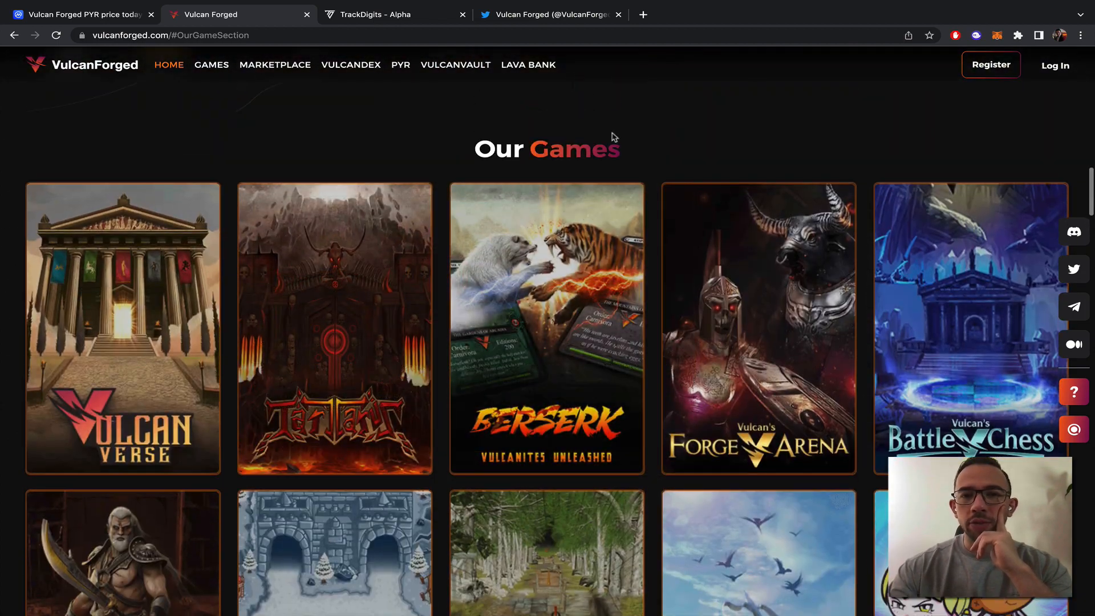
pyautogui.scroll(-3)
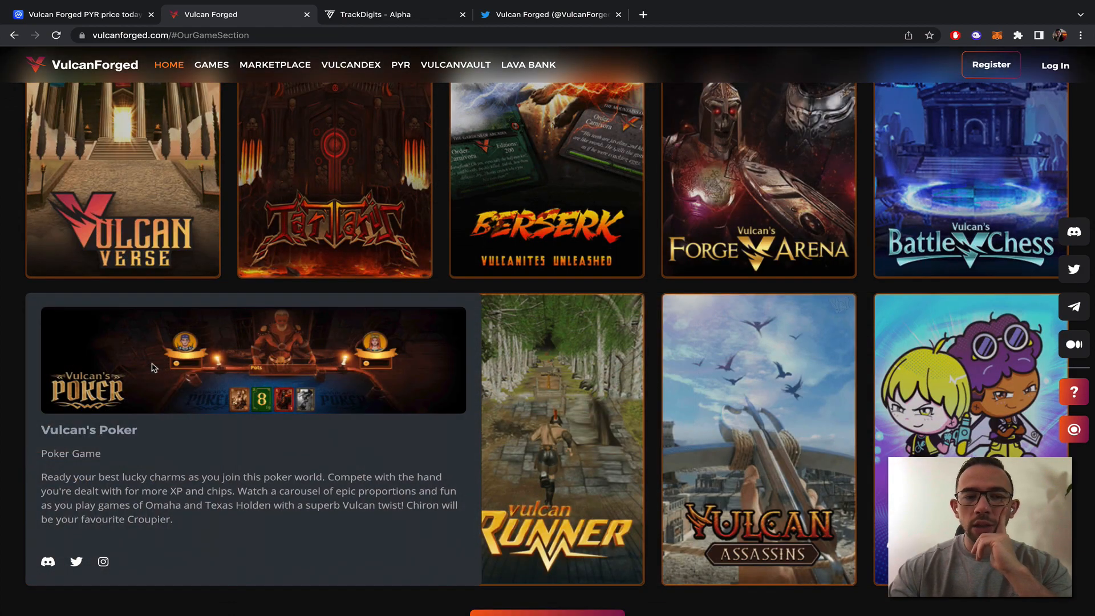
pyautogui.scroll(-3)
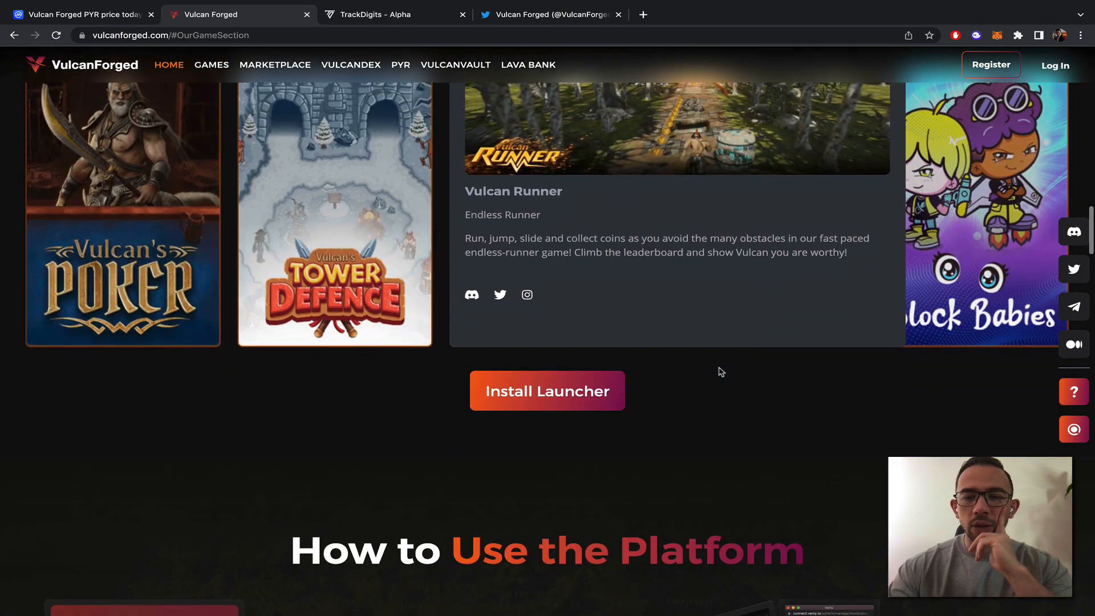
pyautogui.scroll(-3)
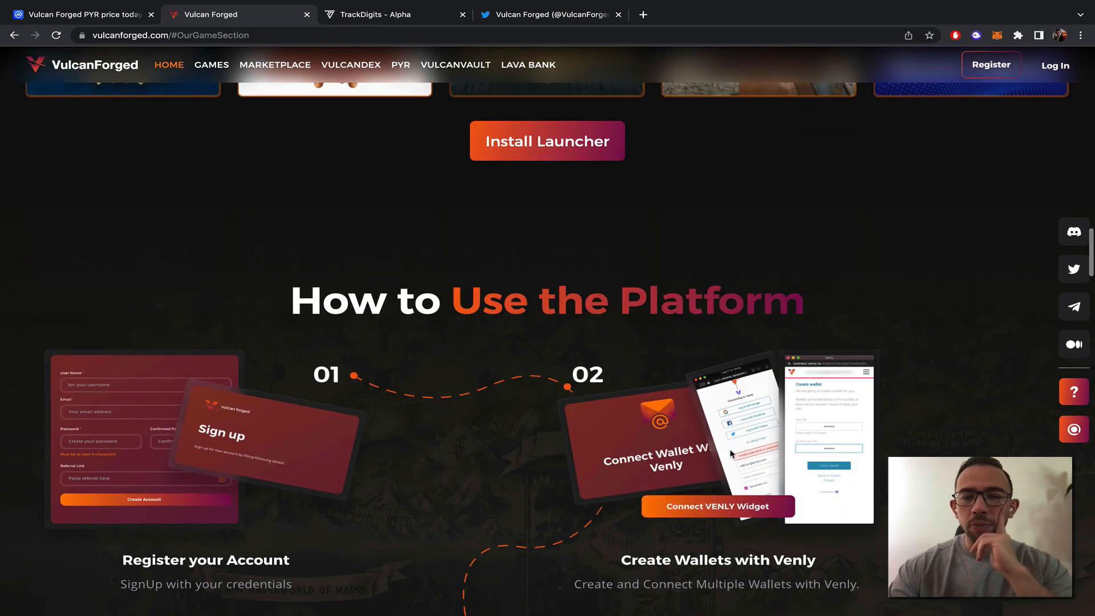
pyautogui.scroll(-3)
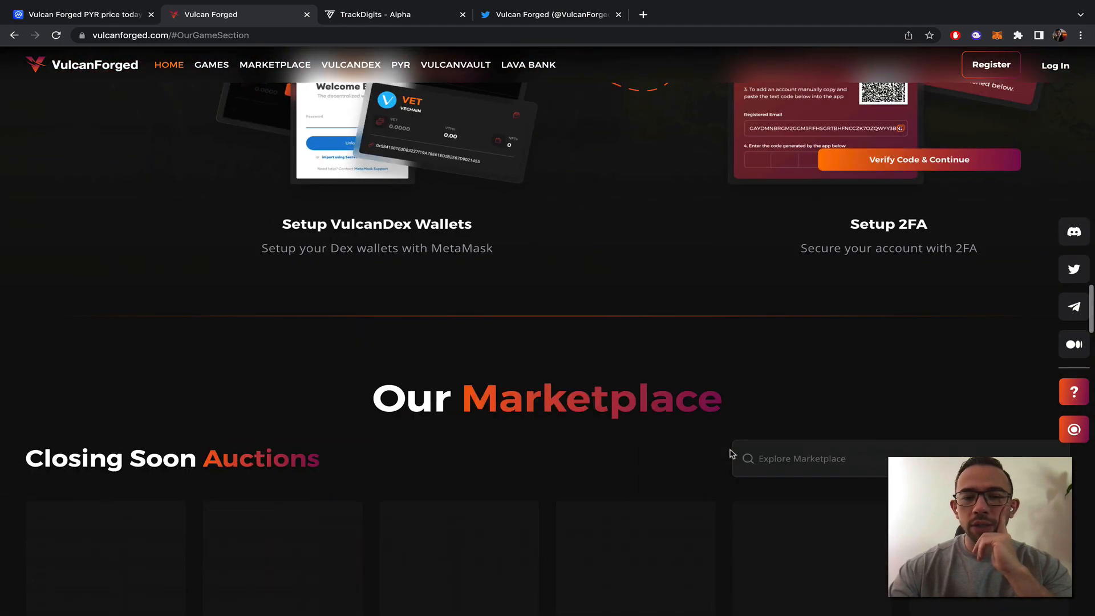
# Step: Scroll to the Closing Soon Auctions and the PYR price panel at $4.13
pyautogui.scroll(-3)
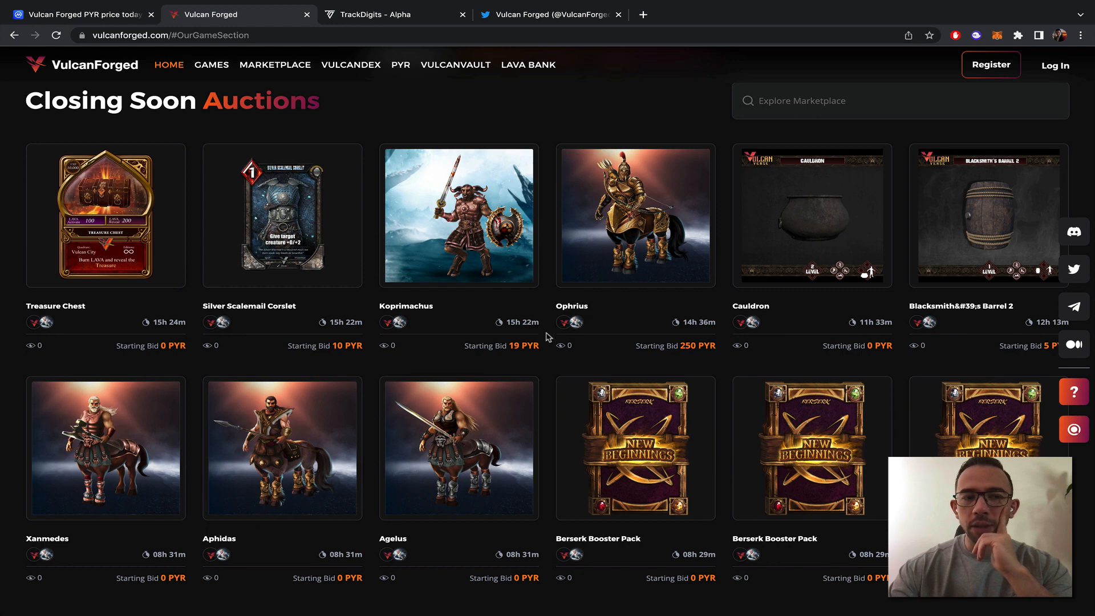
pyautogui.moveTo(618, 443)
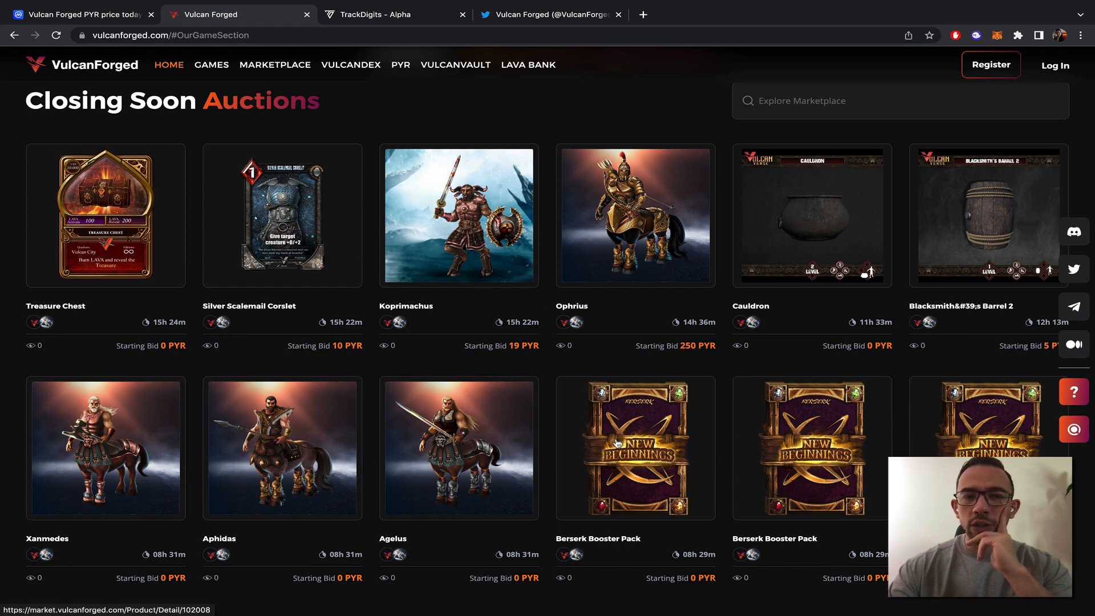
pyautogui.scroll(-3)
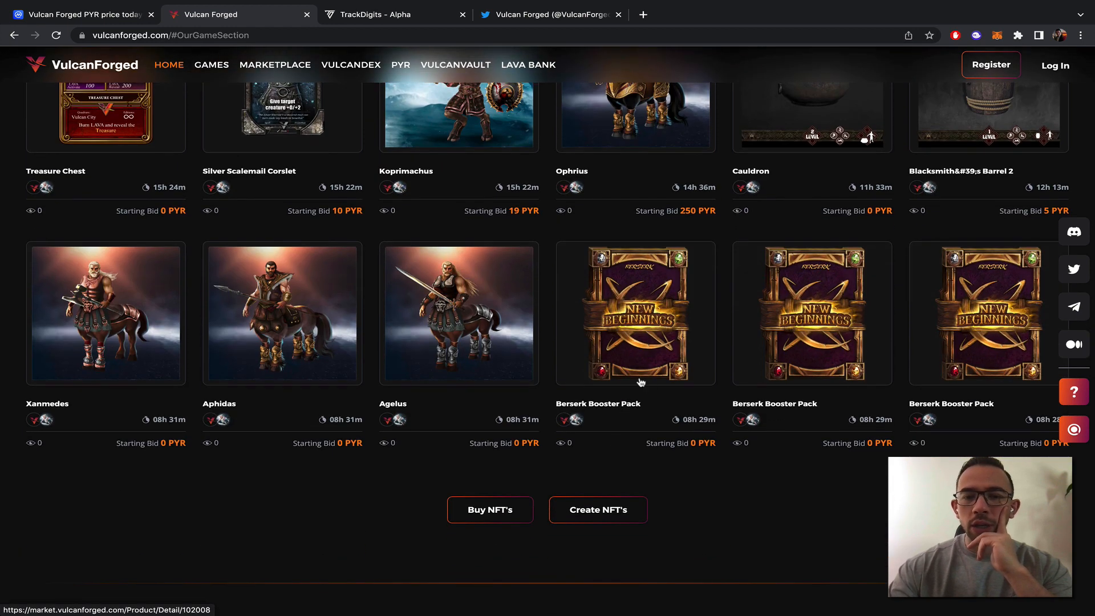
pyautogui.moveTo(579, 399)
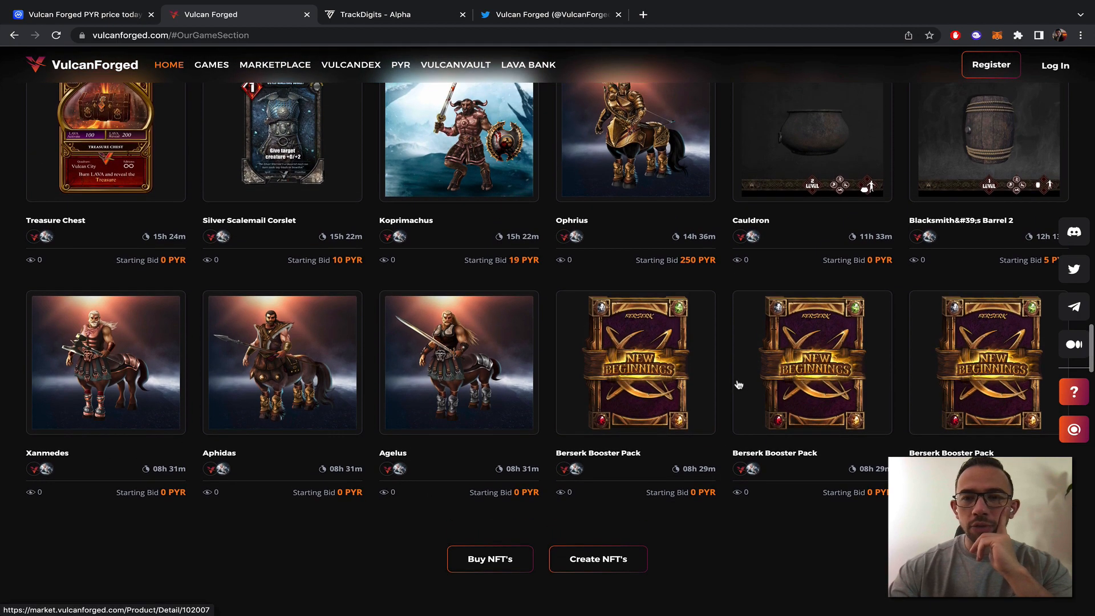
pyautogui.scroll(3)
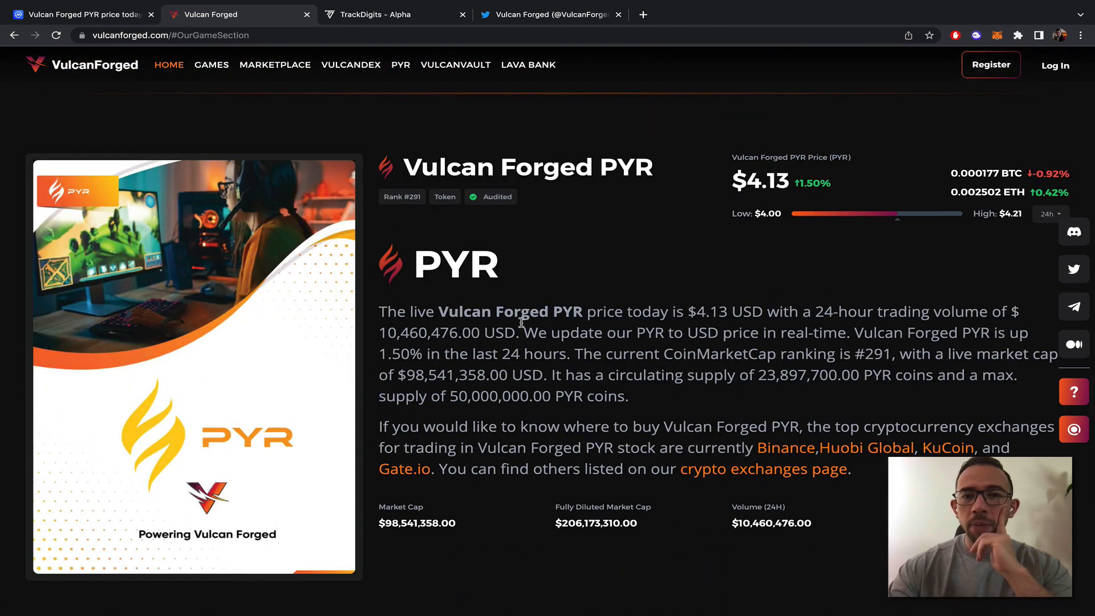
pyautogui.moveTo(667, 328)
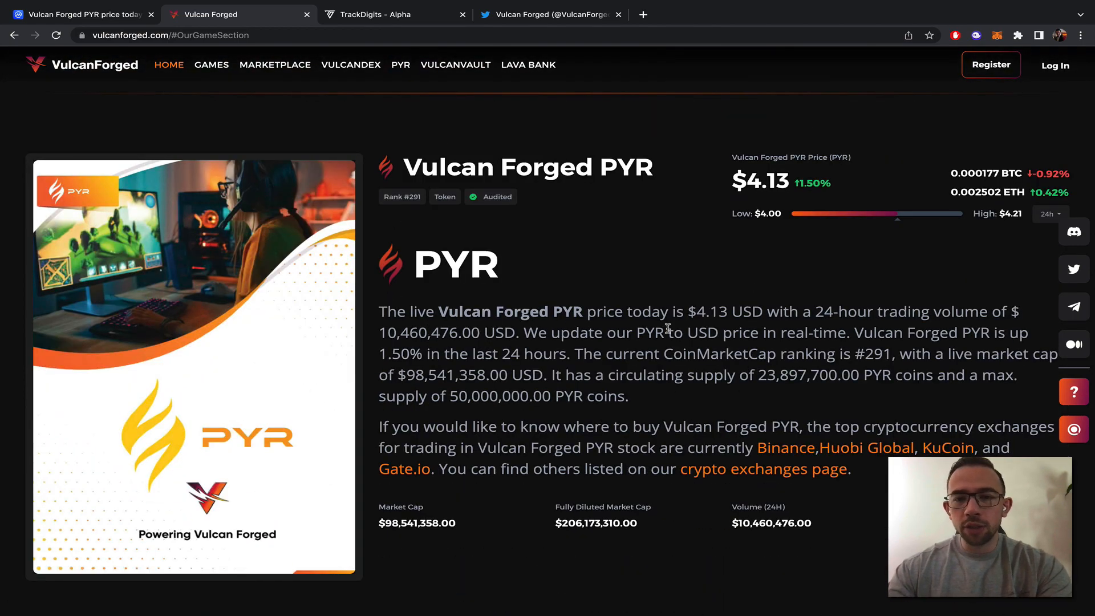
# Step: Scroll past the Social & Community Updates and partner logos, then back to the 'Start Playing NOW!' banner
pyautogui.scroll(-3)
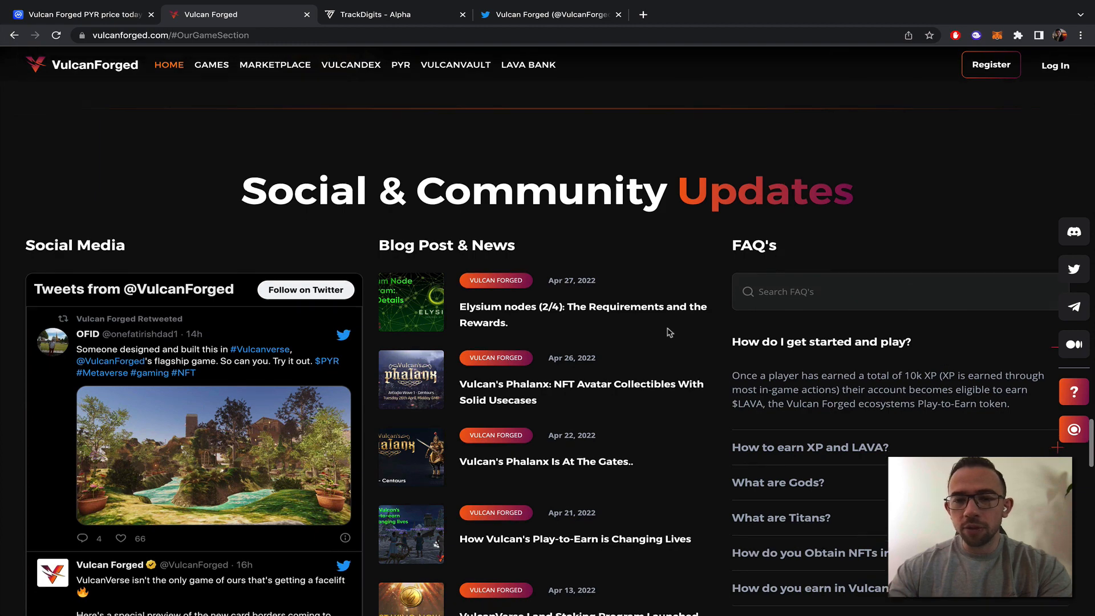
pyautogui.scroll(-3)
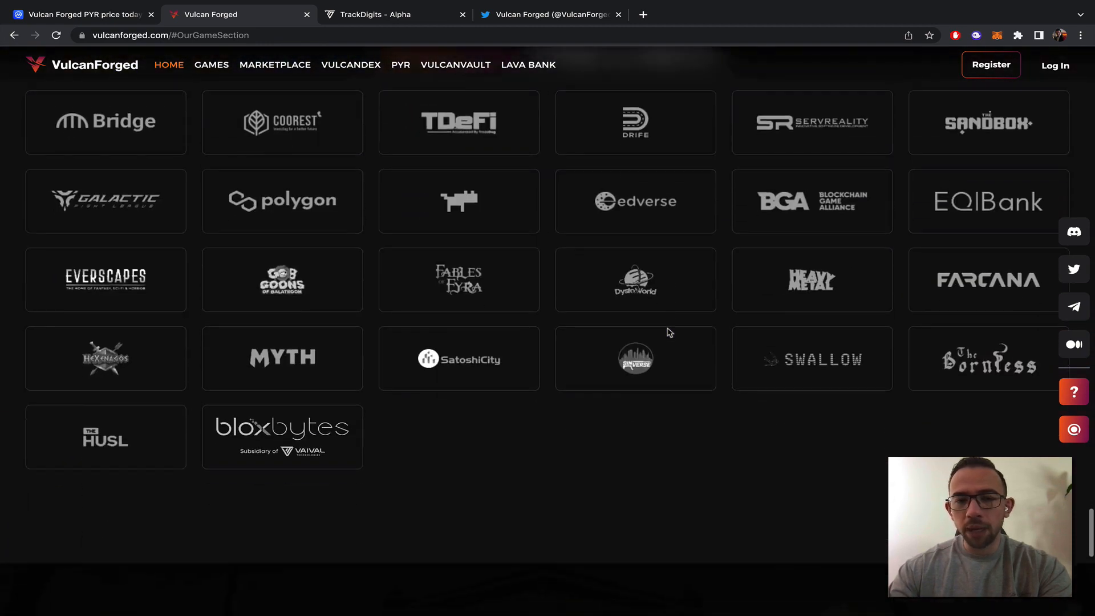
pyautogui.scroll(-3)
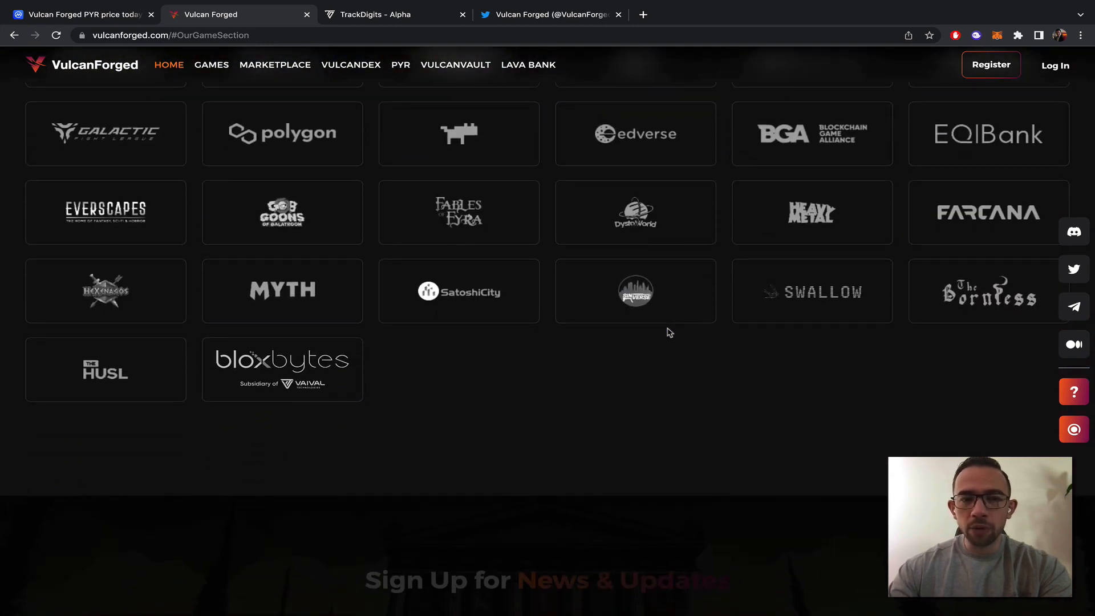
pyautogui.scroll(3)
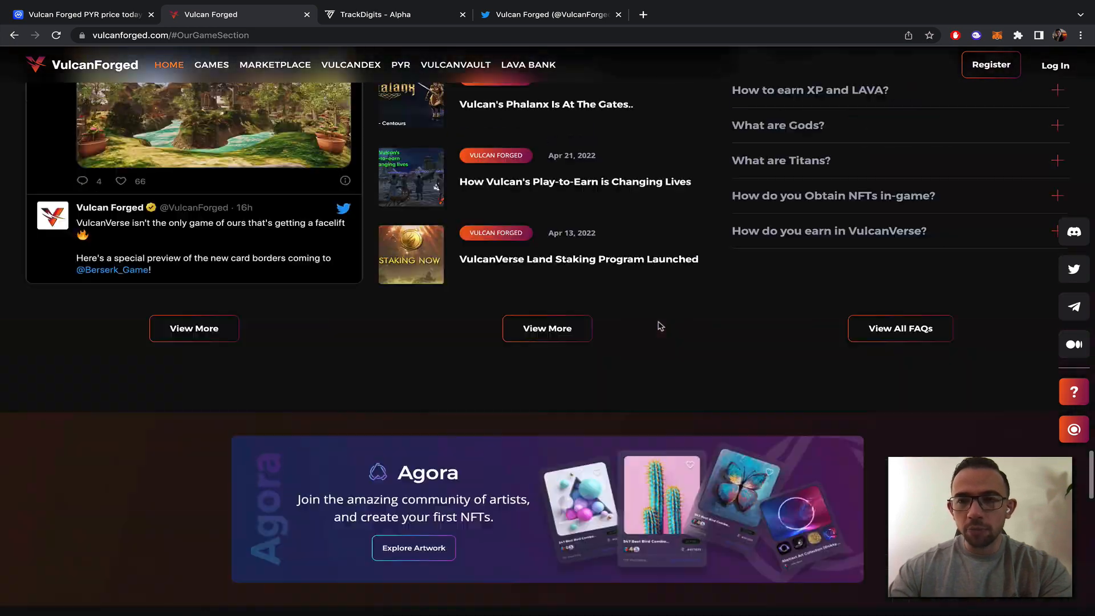
pyautogui.scroll(3)
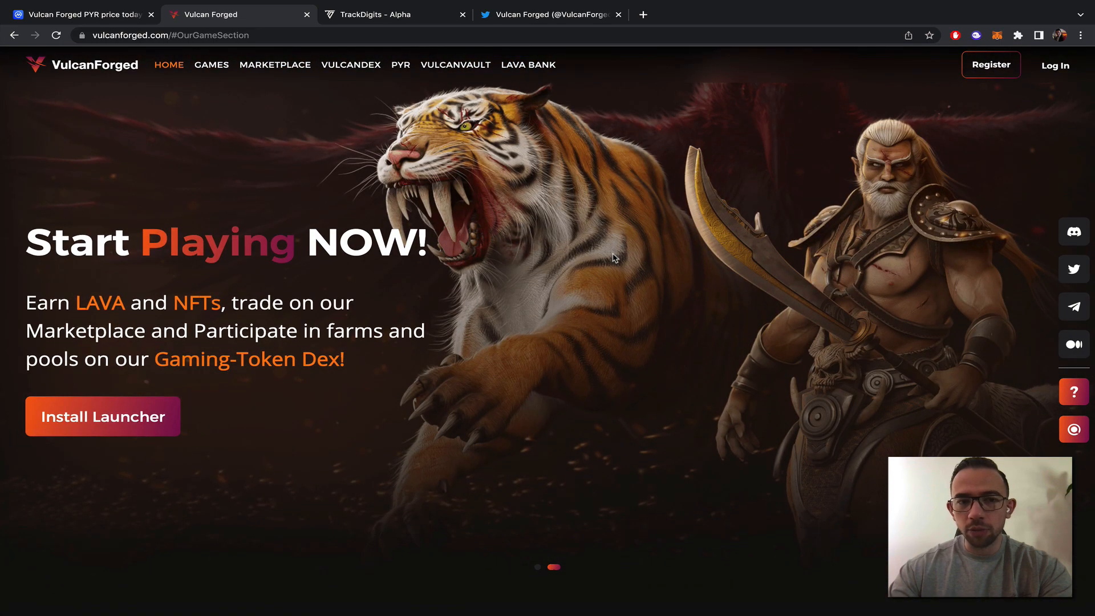
pyautogui.moveTo(517, 168)
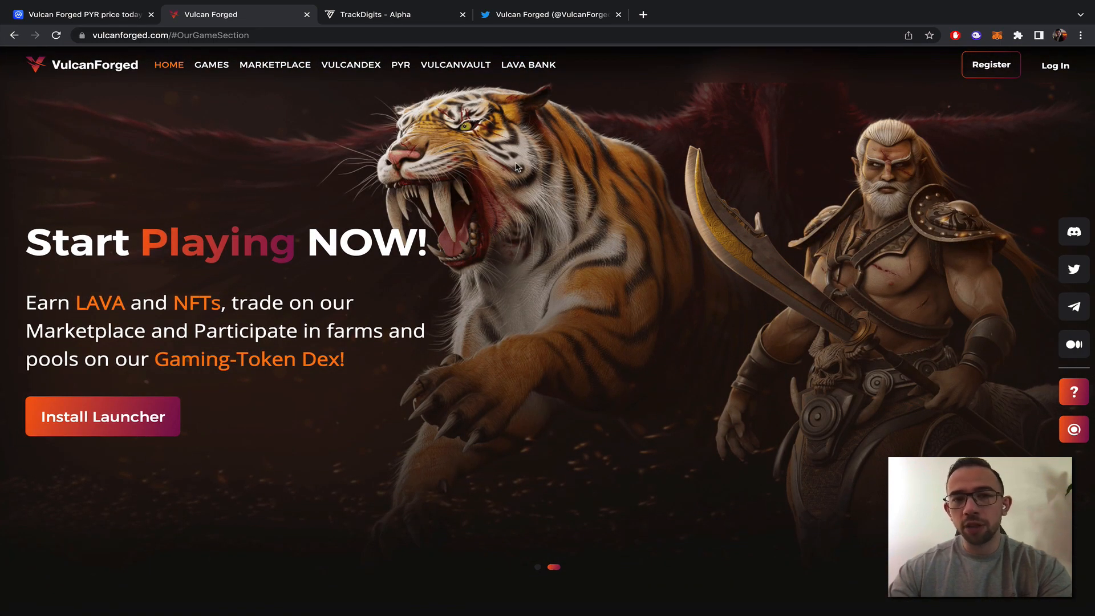
pyautogui.moveTo(778, 332)
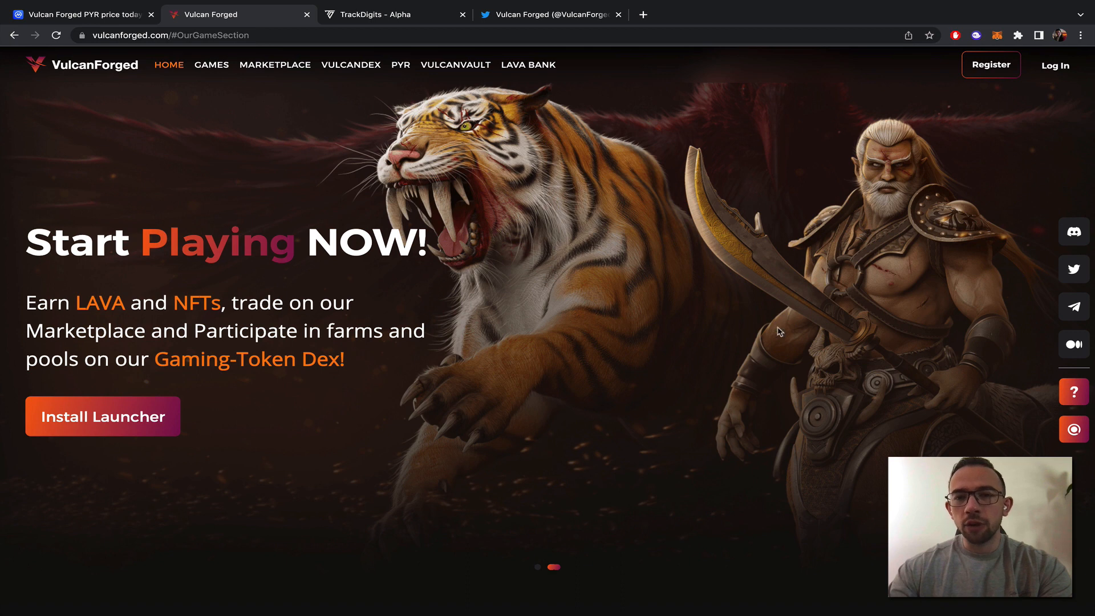
pyautogui.moveTo(258, 96)
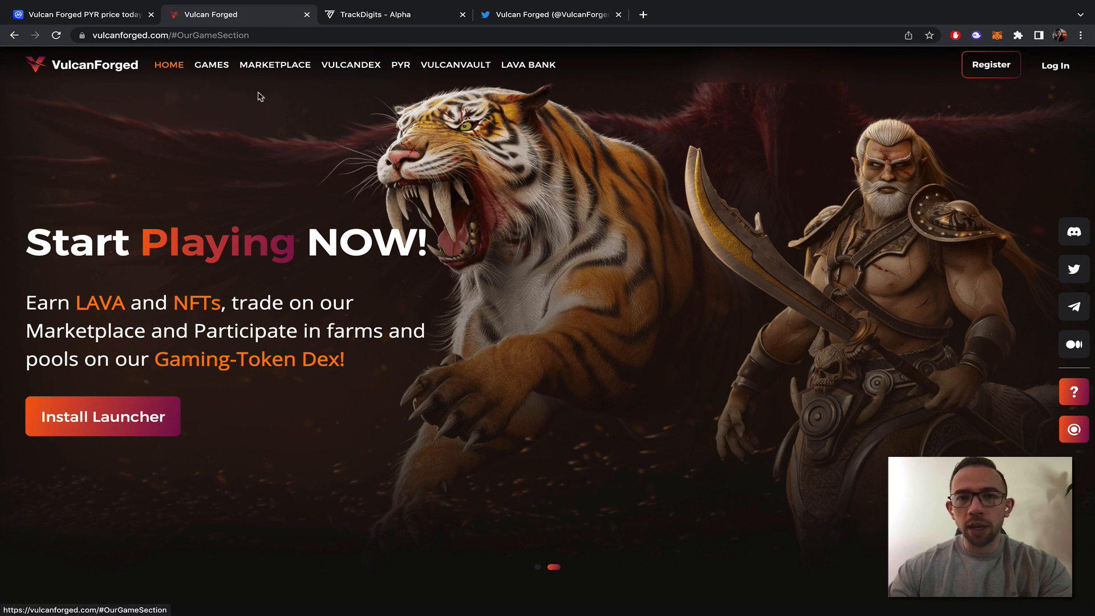
pyautogui.moveTo(356, 116)
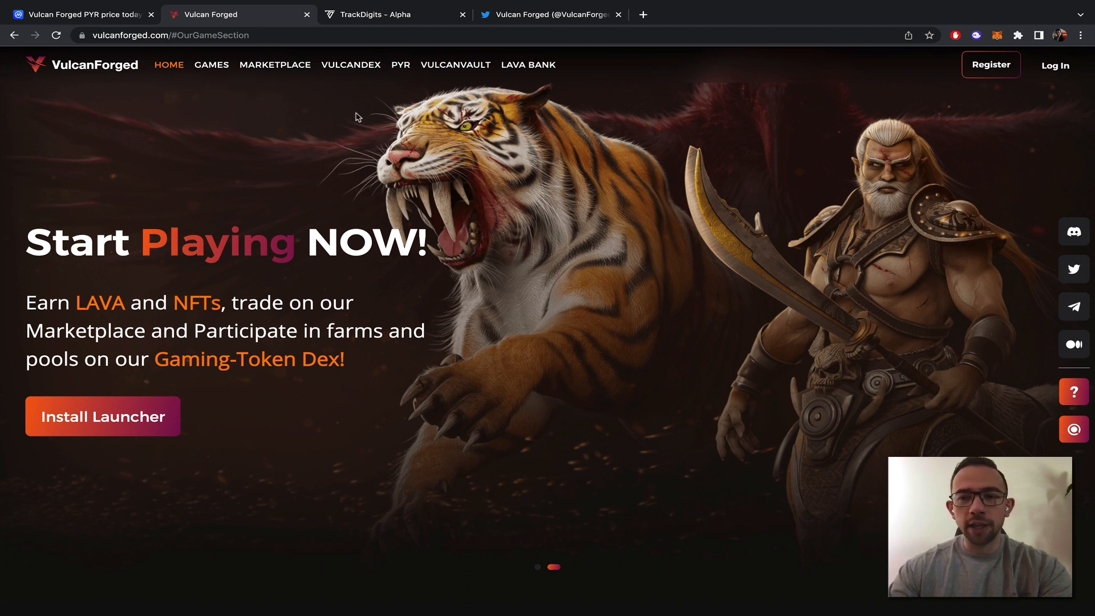
pyautogui.moveTo(459, 93)
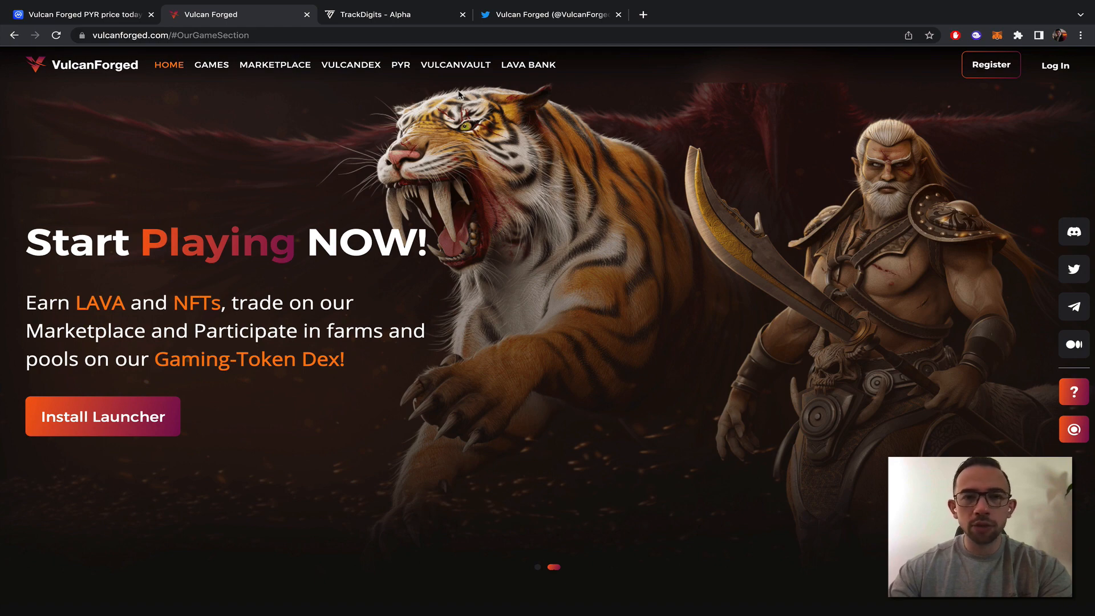
pyautogui.click(550, 14)
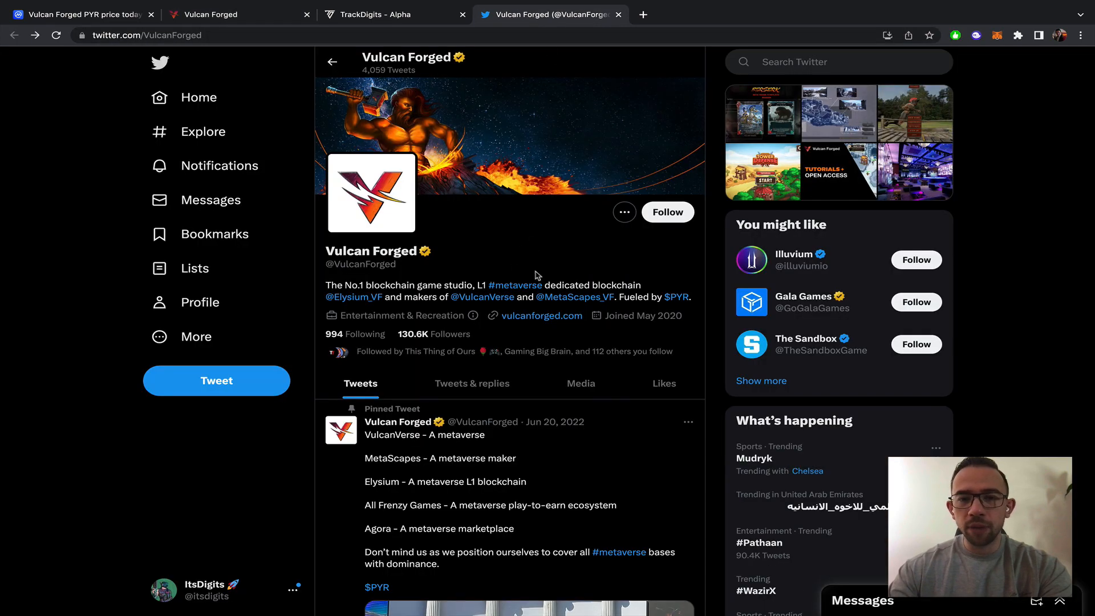
pyautogui.moveTo(408, 314)
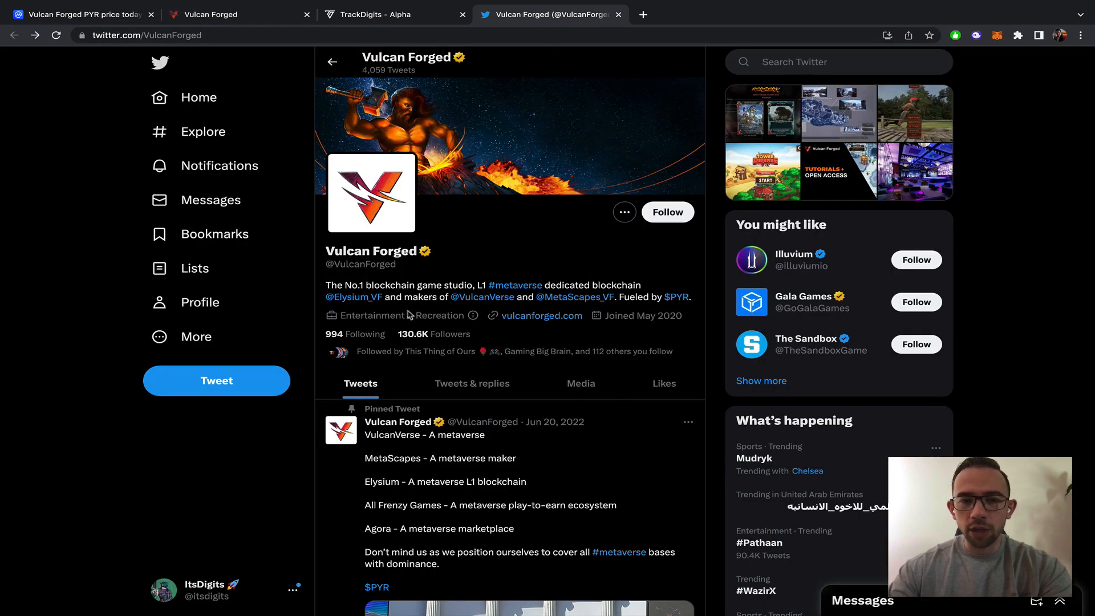
pyautogui.click(354, 296)
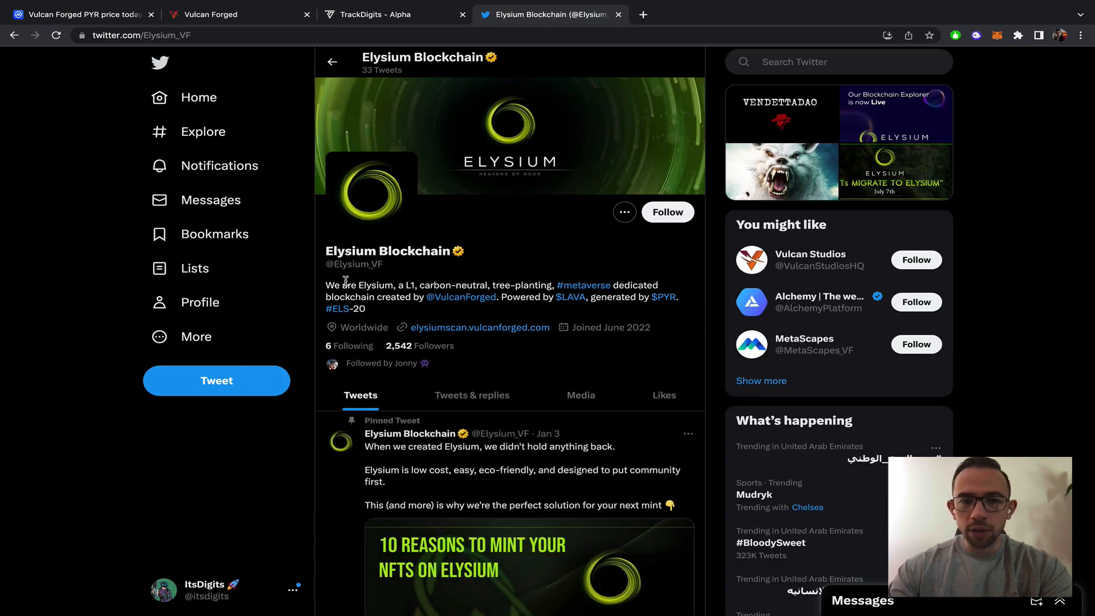
pyautogui.scroll(-3)
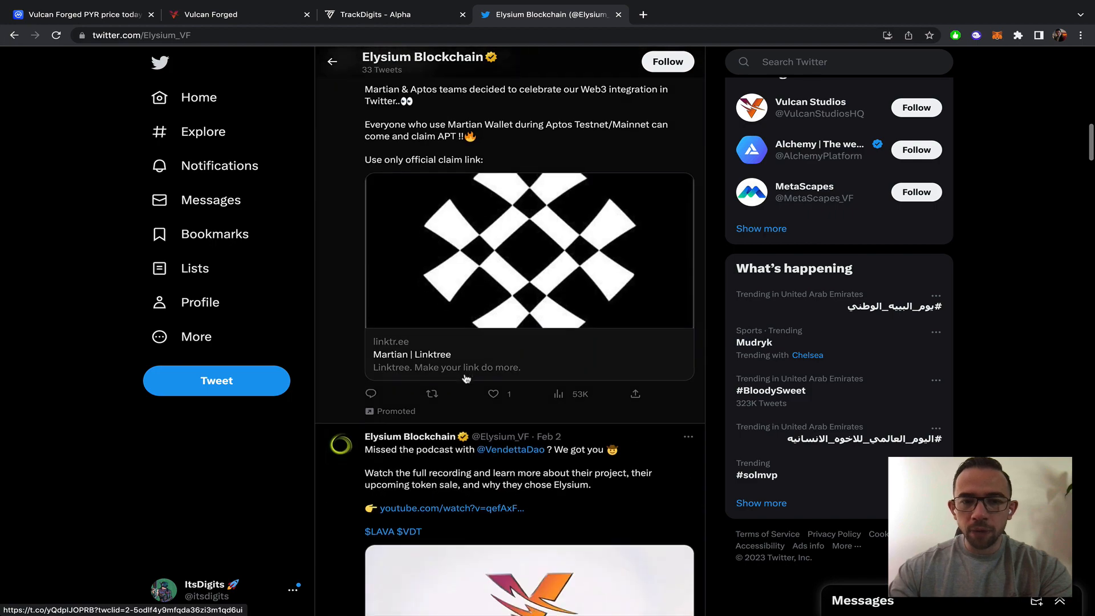
pyautogui.scroll(-3)
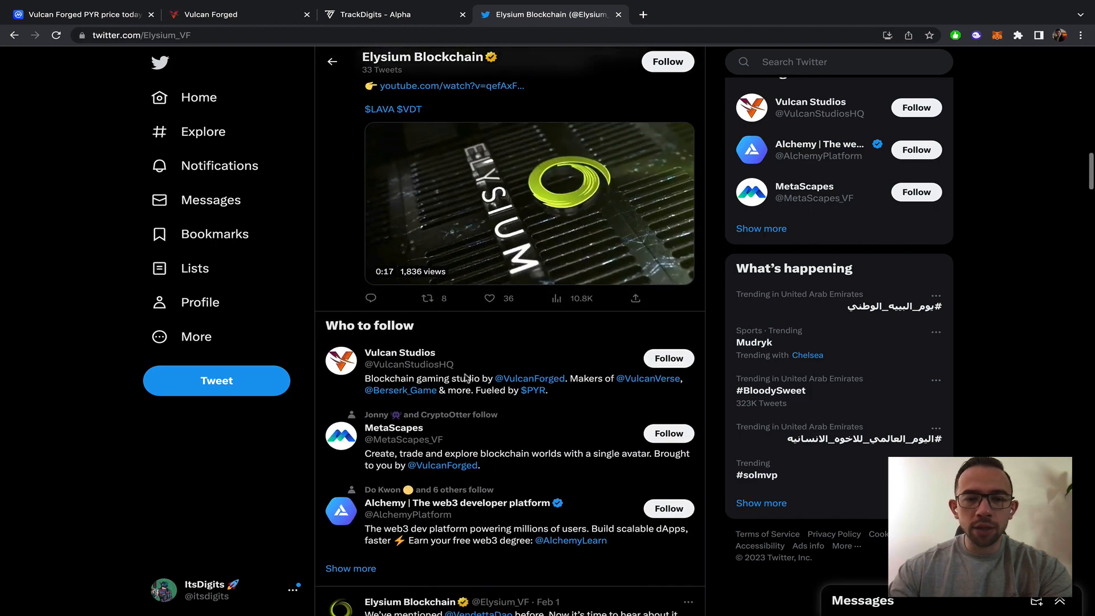
pyautogui.scroll(-3)
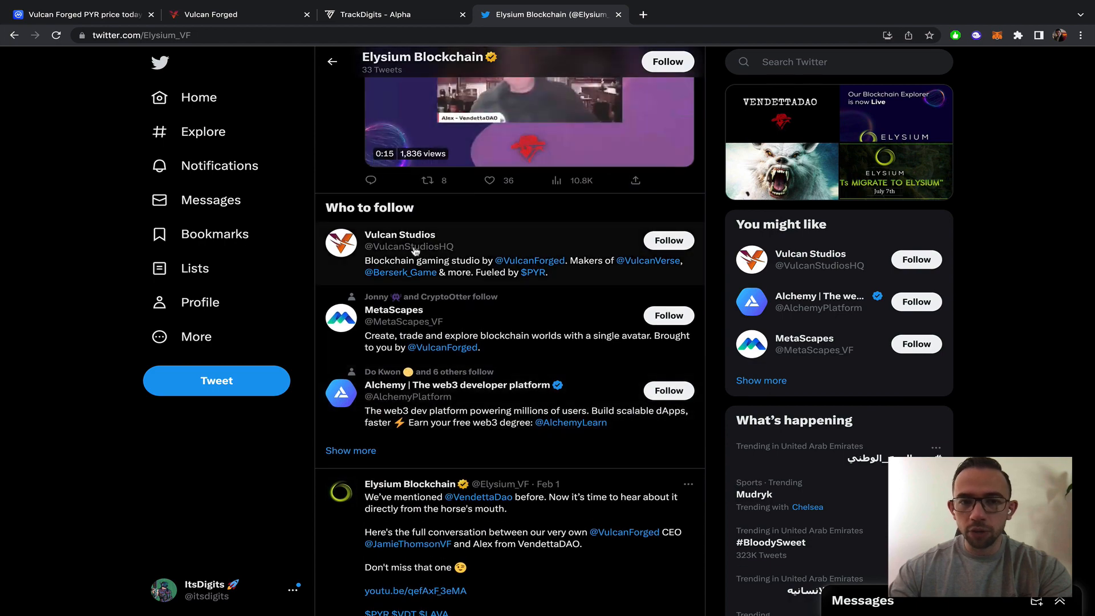
pyautogui.scroll(-3)
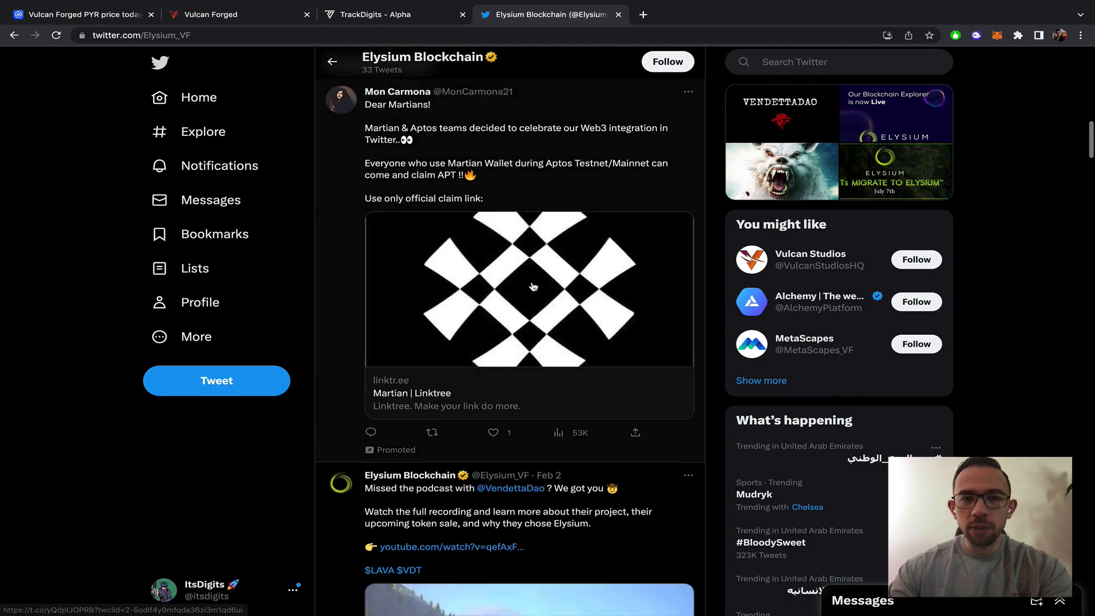
pyautogui.scroll(-3)
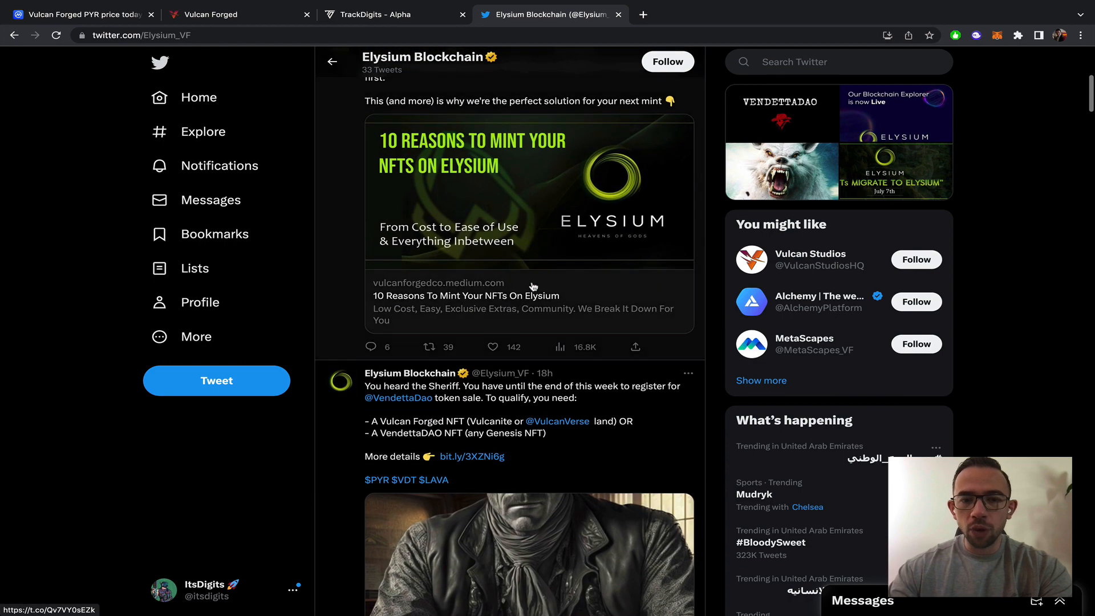
pyautogui.click(333, 61)
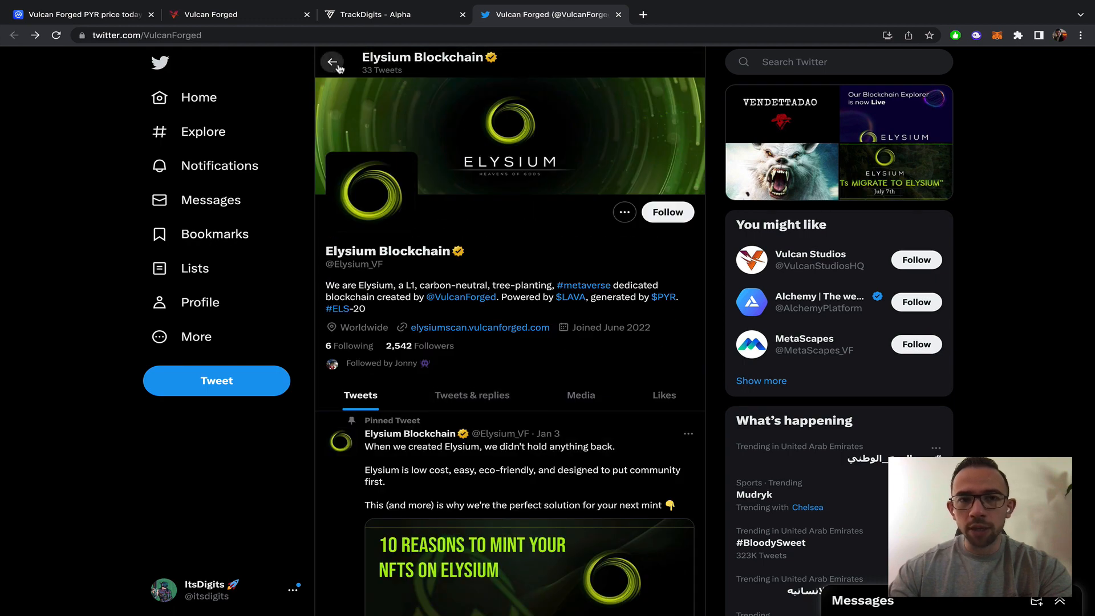
pyautogui.click(333, 61)
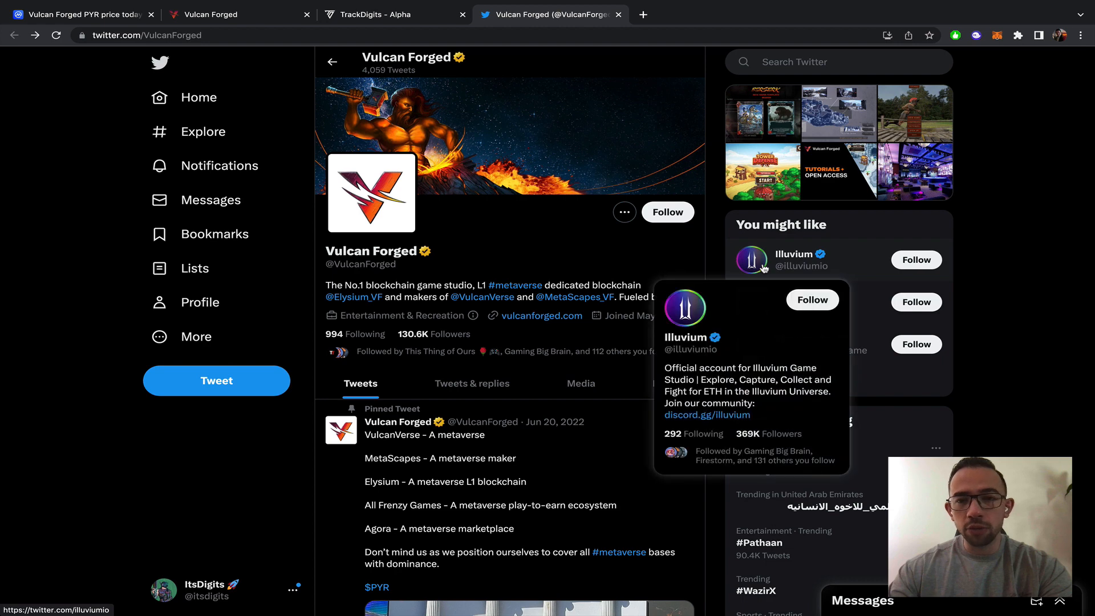
pyautogui.moveTo(887, 275)
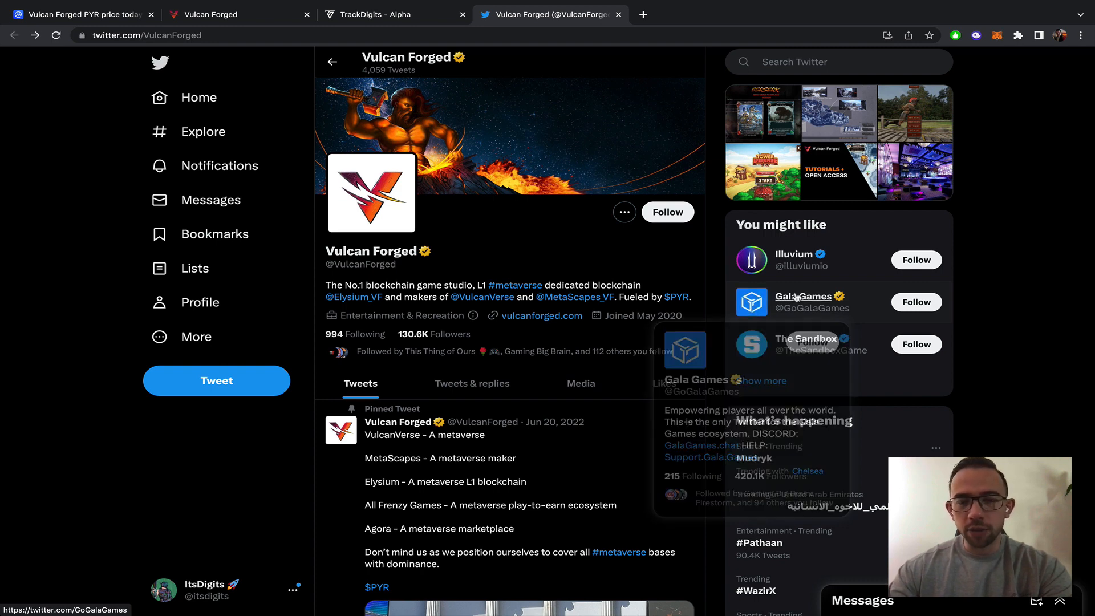
pyautogui.moveTo(762, 380)
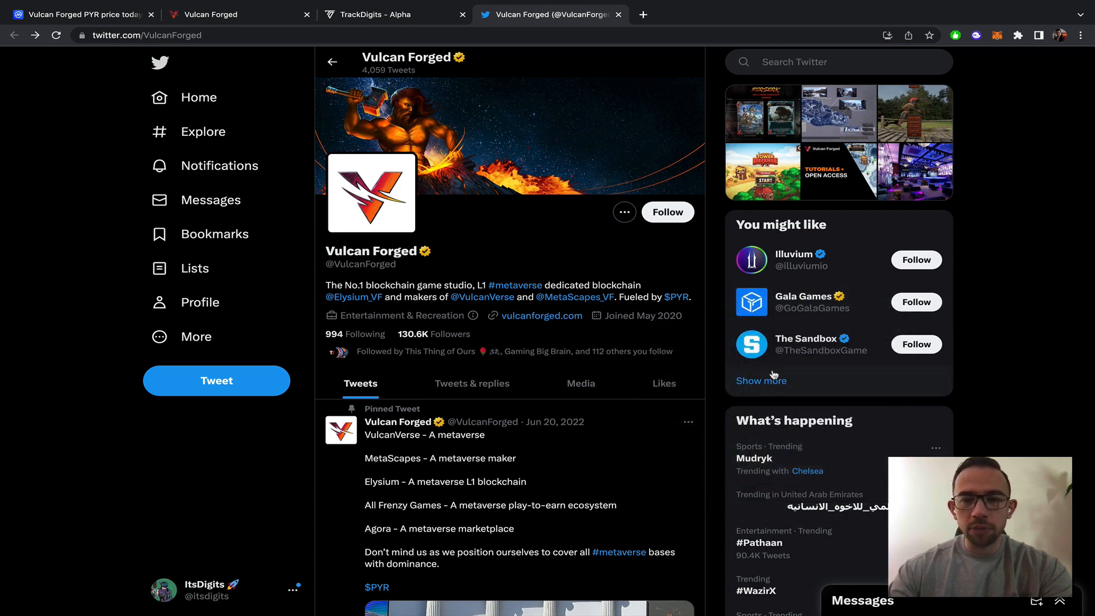
pyautogui.moveTo(753, 345)
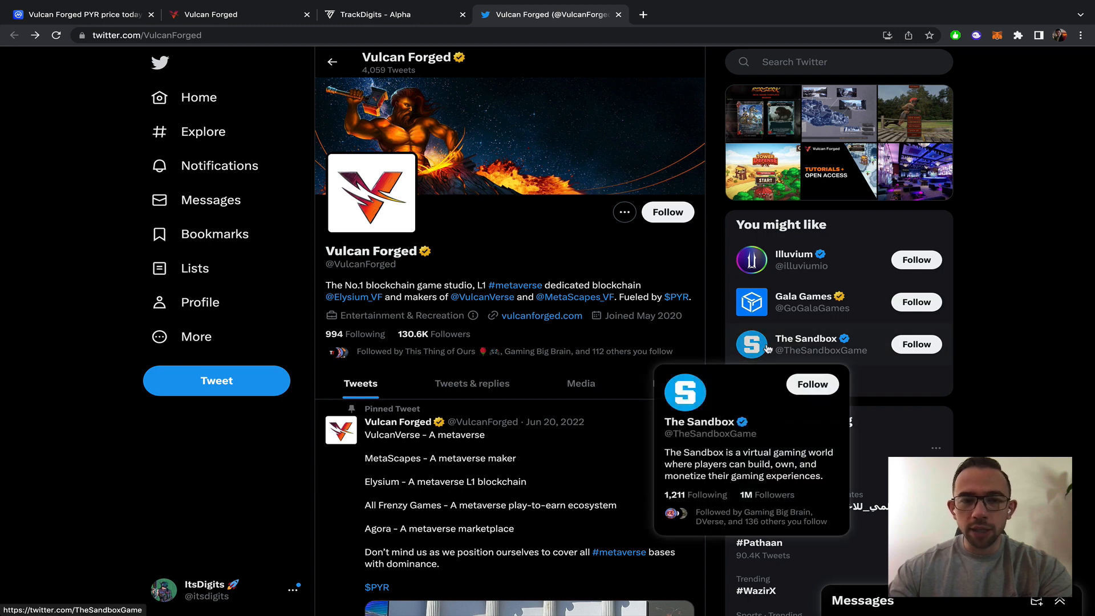
pyautogui.moveTo(563, 203)
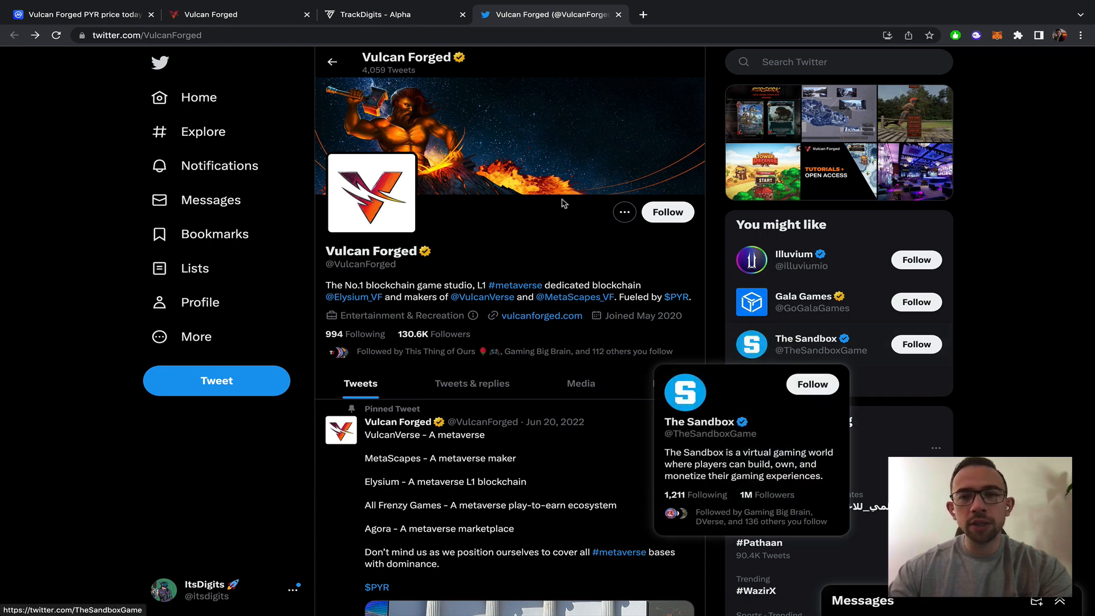
pyautogui.moveTo(501, 268)
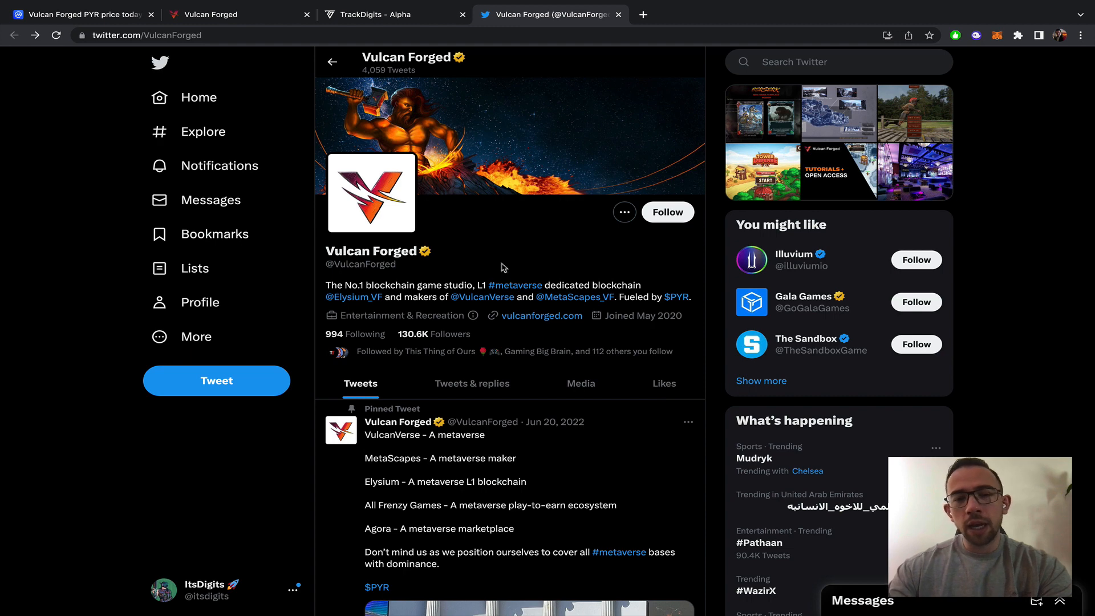
pyautogui.moveTo(494, 277)
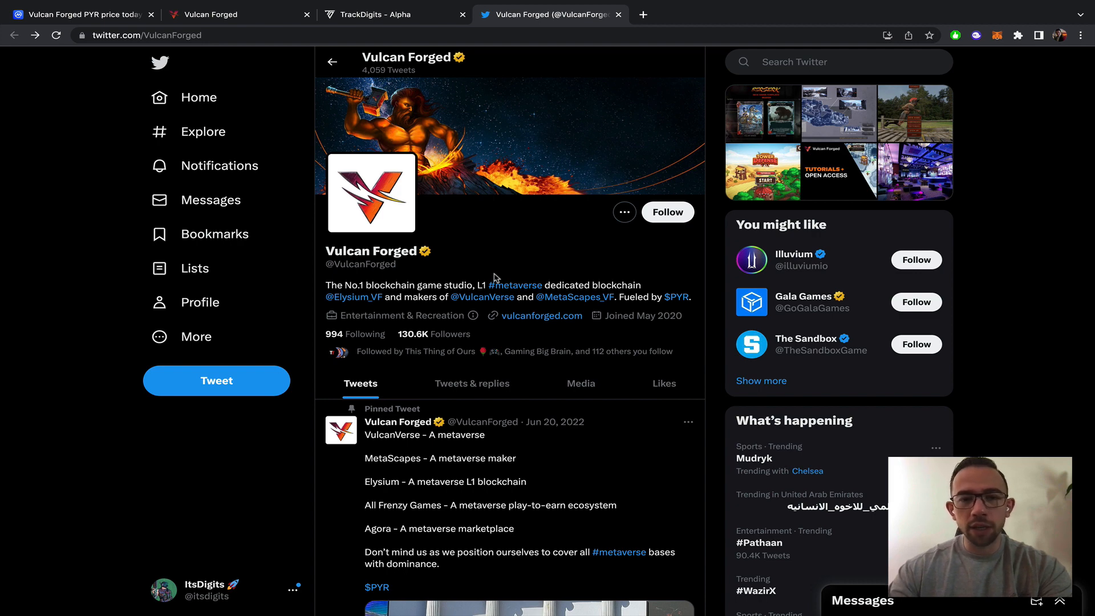
pyautogui.moveTo(750, 314)
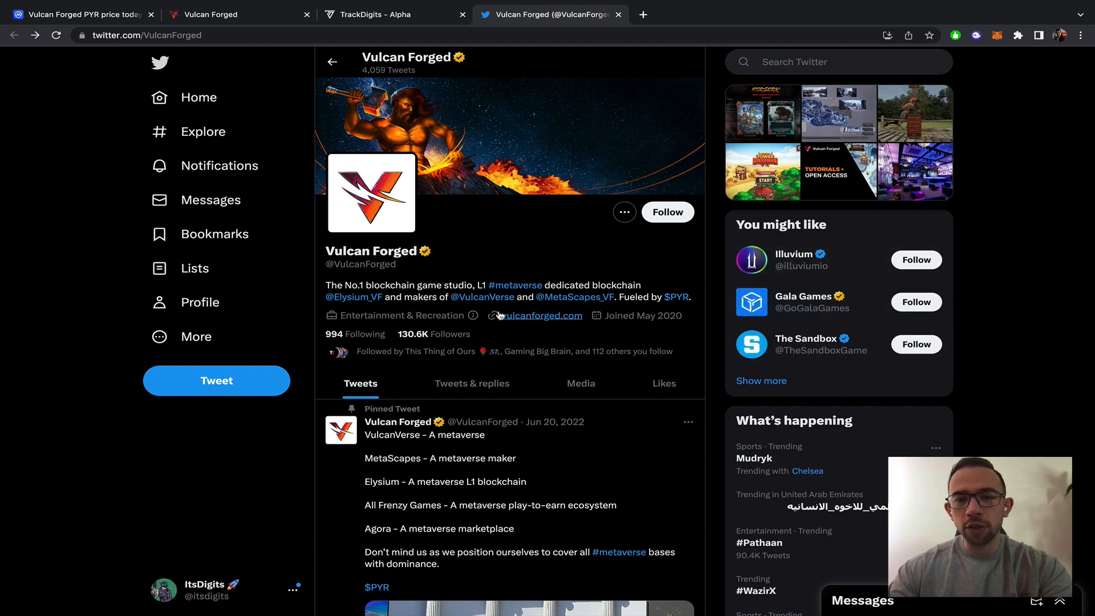
pyautogui.moveTo(326, 109)
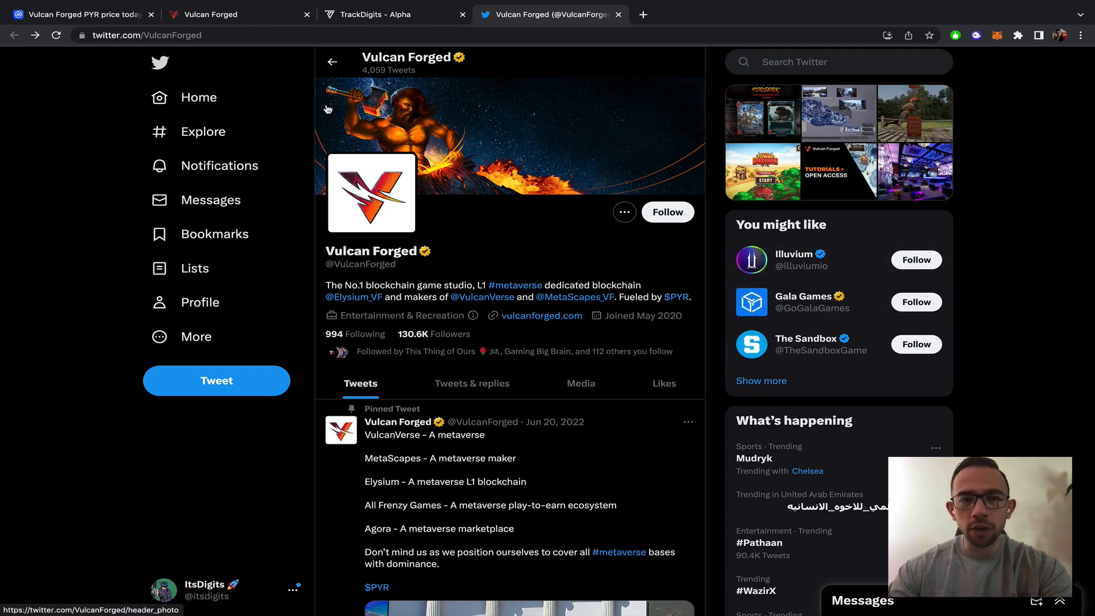
# Step: Bring up CoinMarketCap's PYR page with the $4.16 price and market stats
pyautogui.click(78, 13)
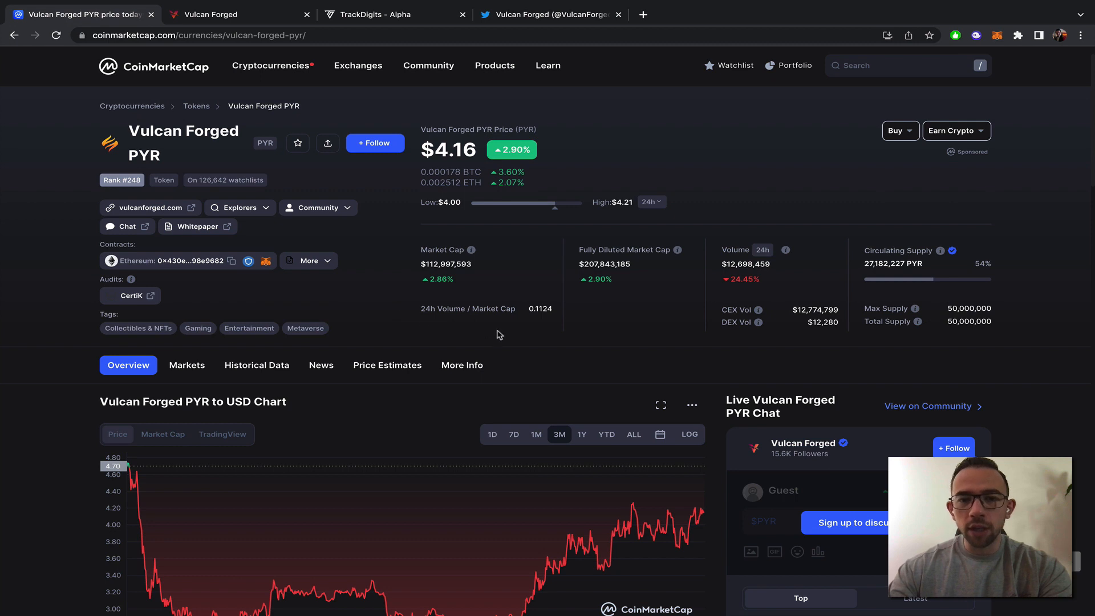
pyautogui.scroll(-3)
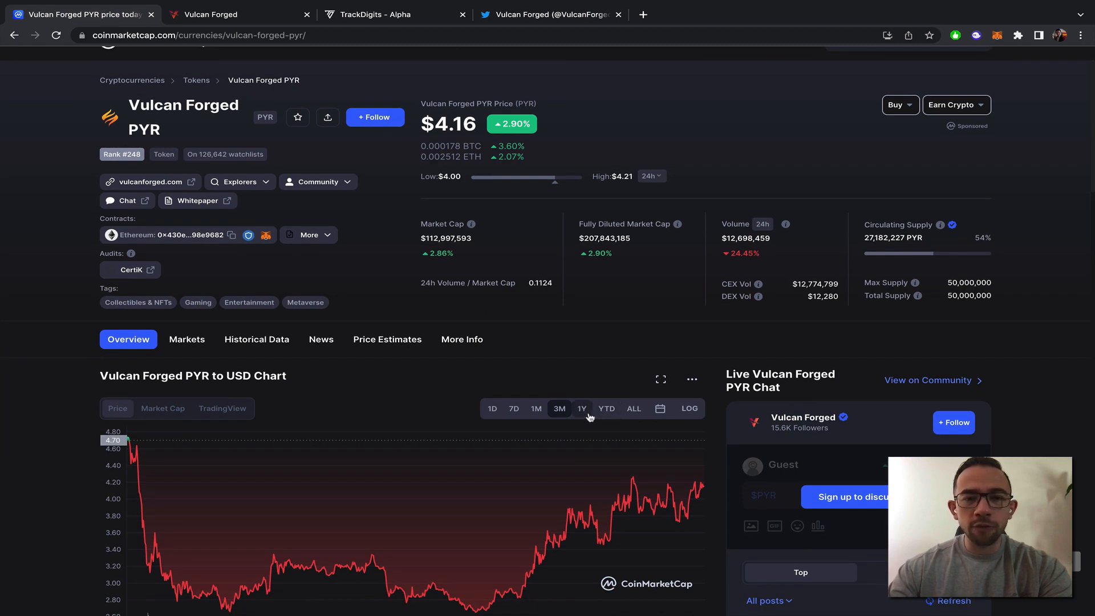
pyautogui.moveTo(551, 265)
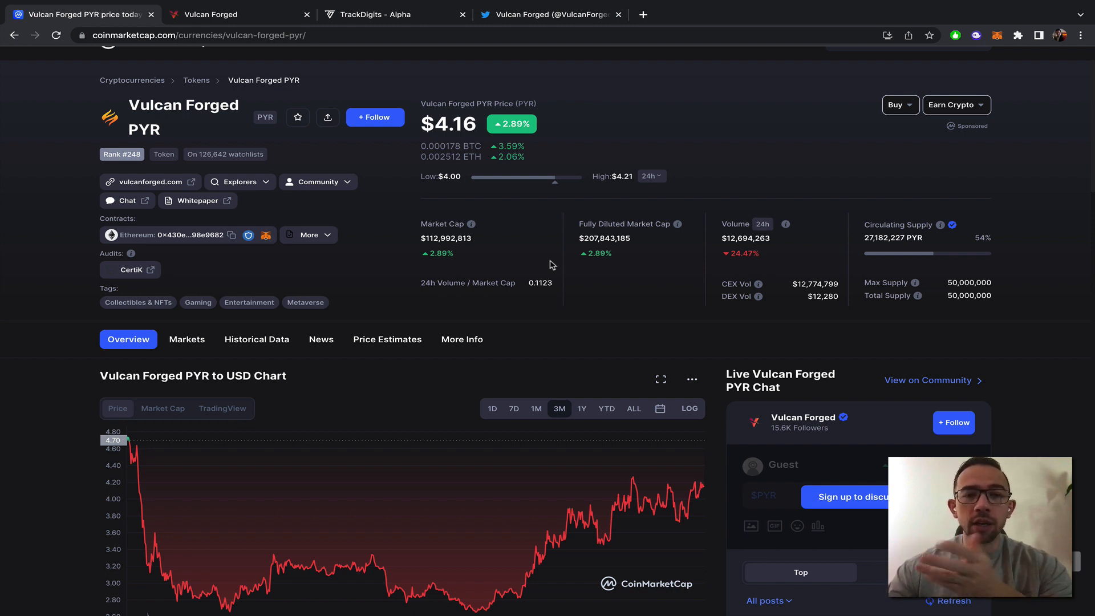
# Step: Enlarge the Vulcon 2 group photo in Vulcan Forged's pinned tweet, then close it
pyautogui.click(551, 14)
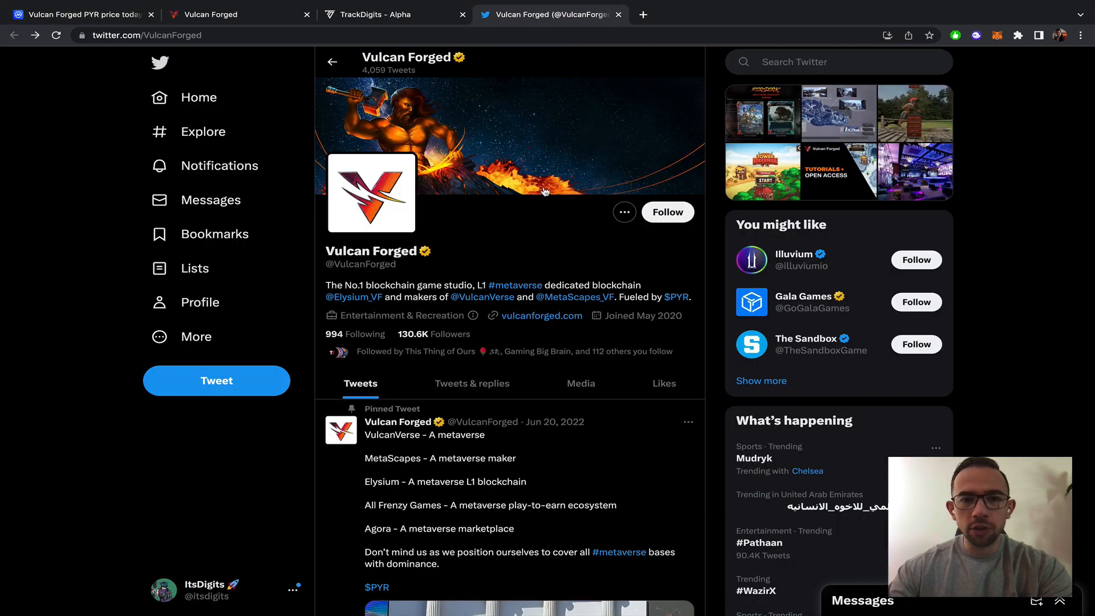
pyautogui.scroll(-3)
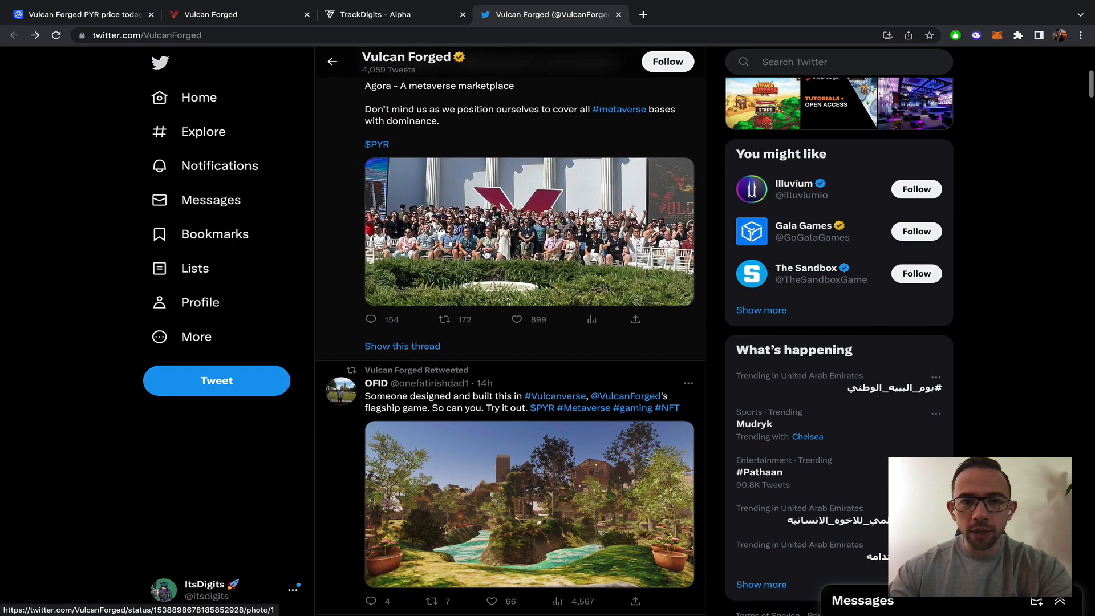
pyautogui.click(529, 233)
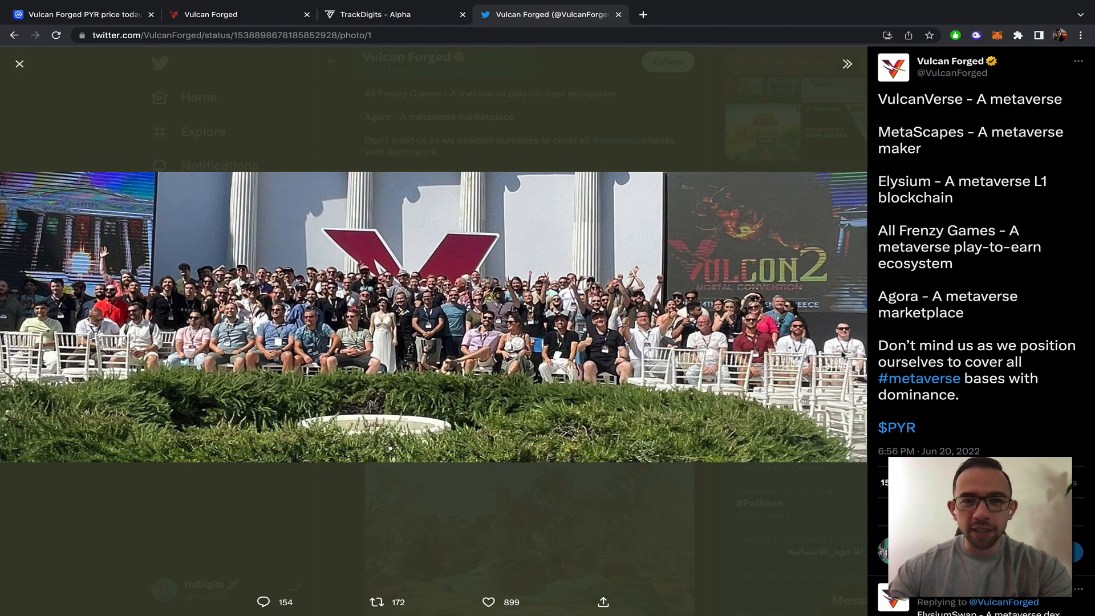
pyautogui.scroll(-3)
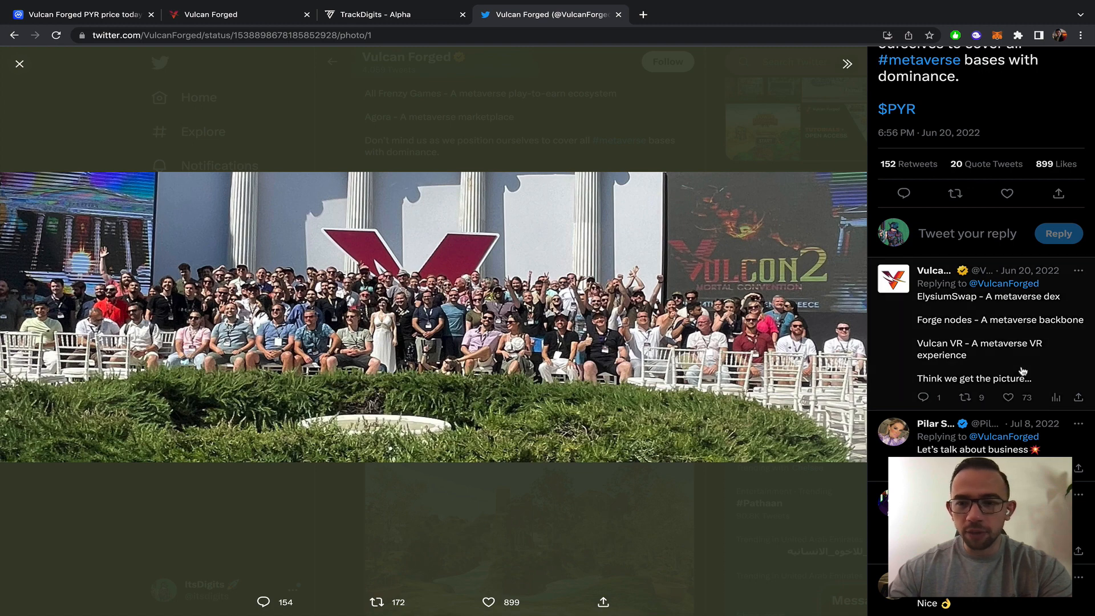
pyautogui.scroll(3)
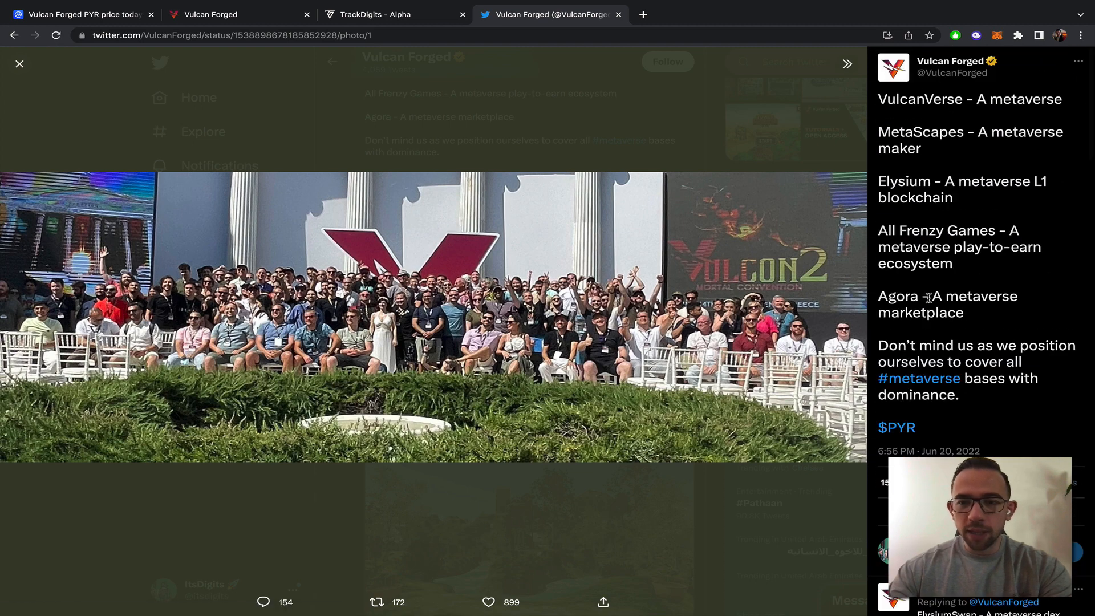
pyautogui.click(20, 64)
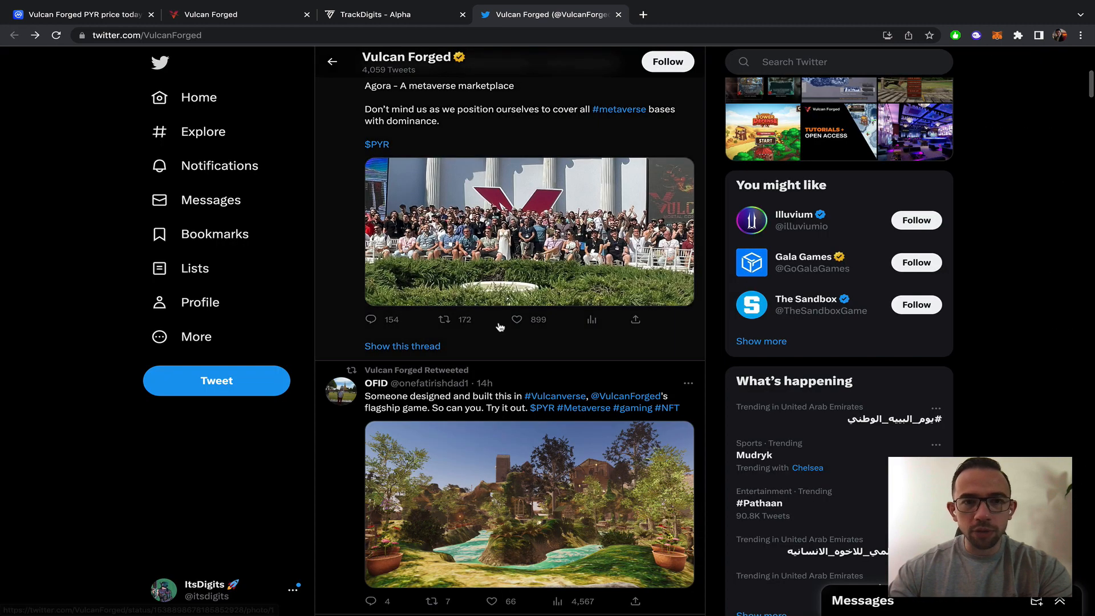
pyautogui.scroll(3)
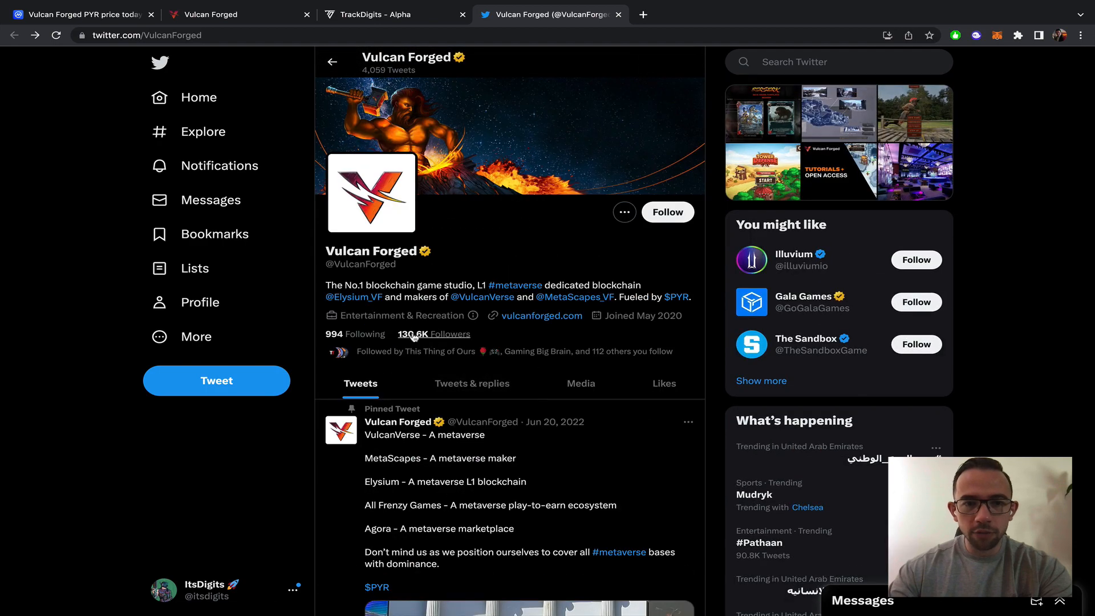
pyautogui.scroll(-3)
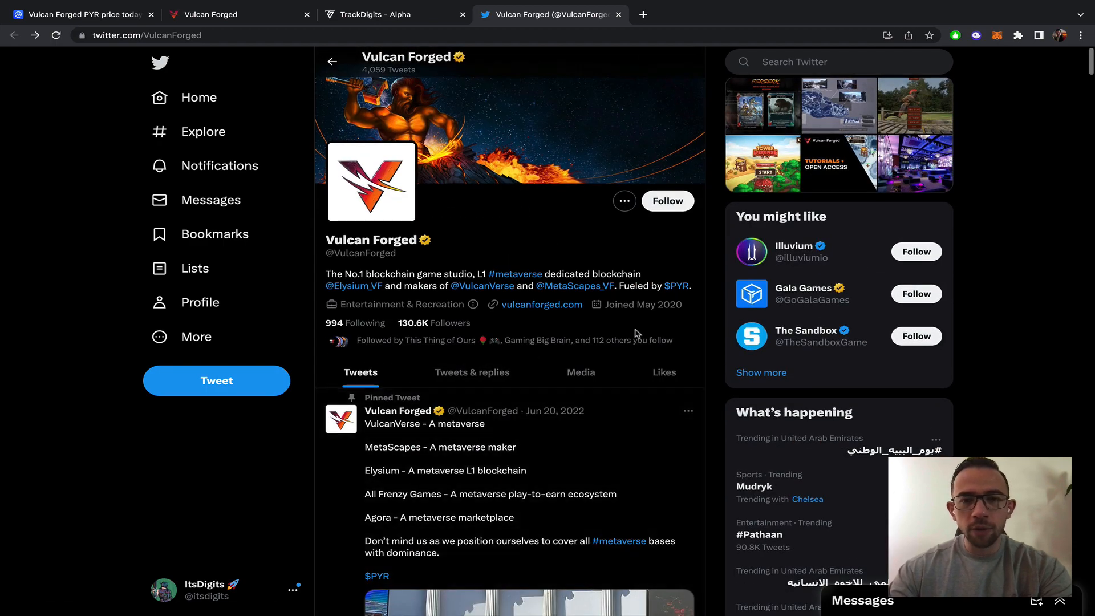
pyautogui.scroll(-3)
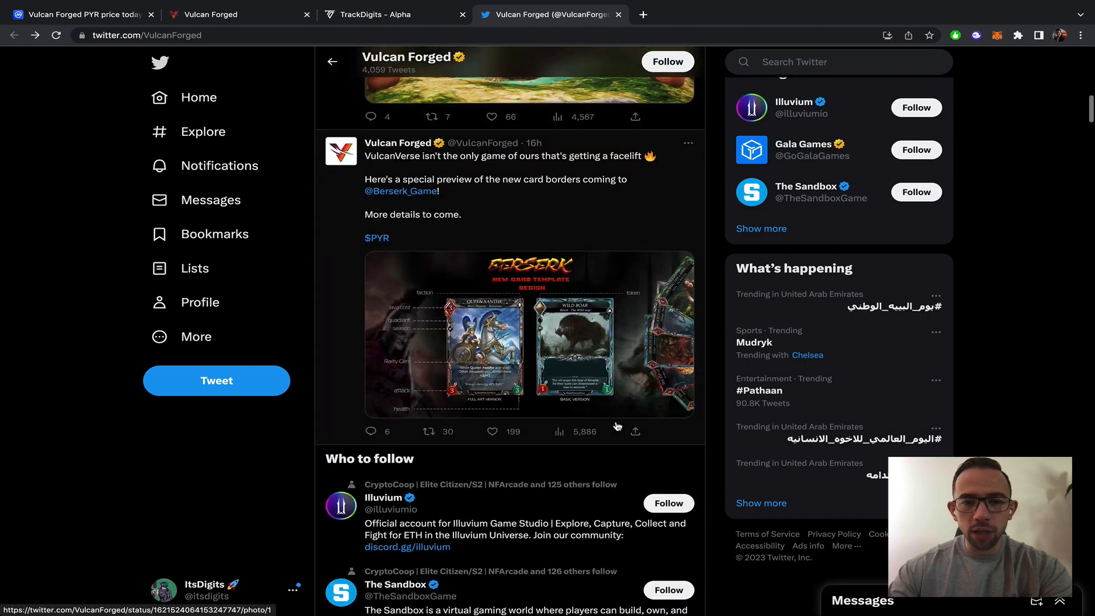
pyautogui.scroll(3)
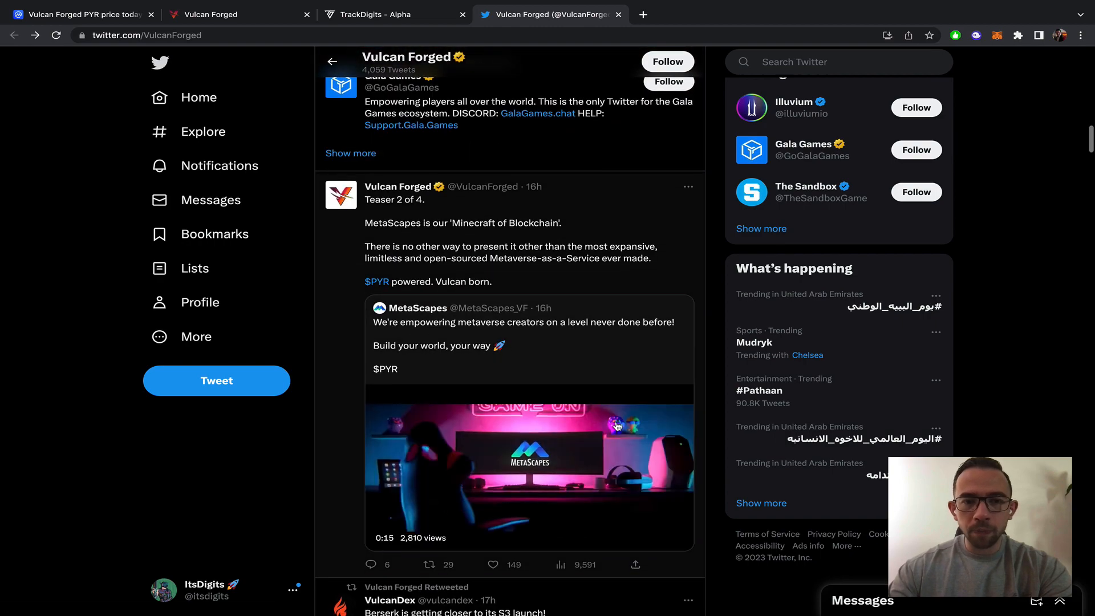
pyautogui.scroll(-3)
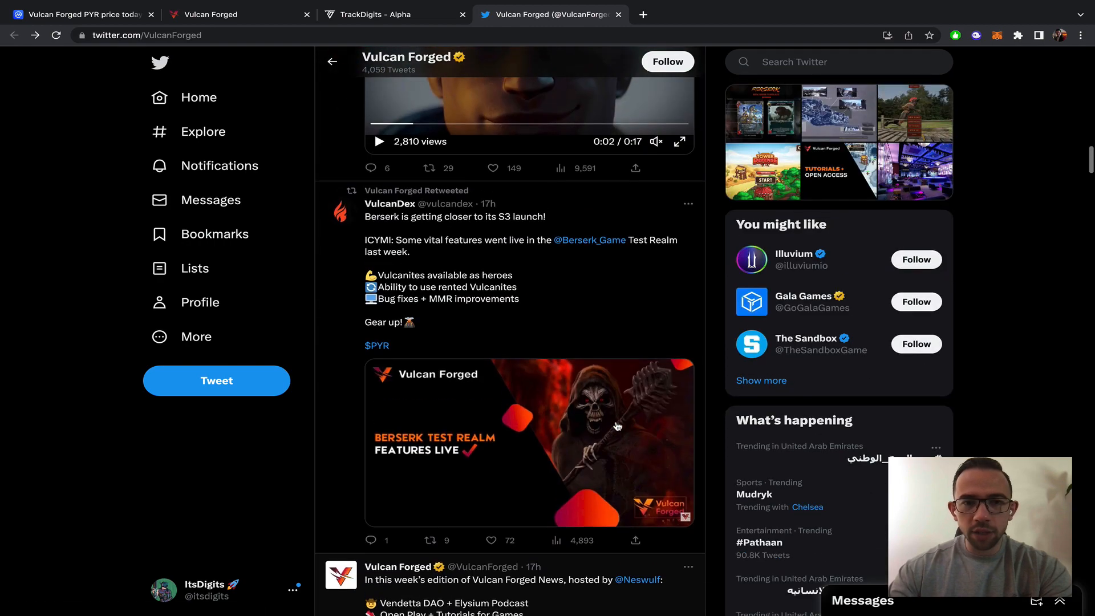
pyautogui.scroll(-3)
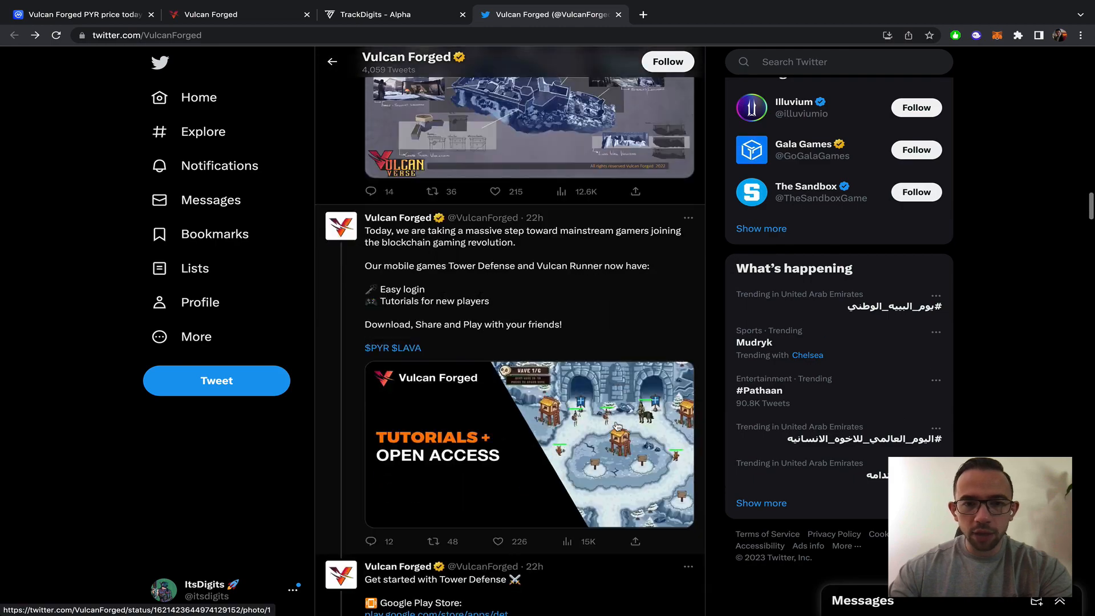
pyautogui.scroll(-3)
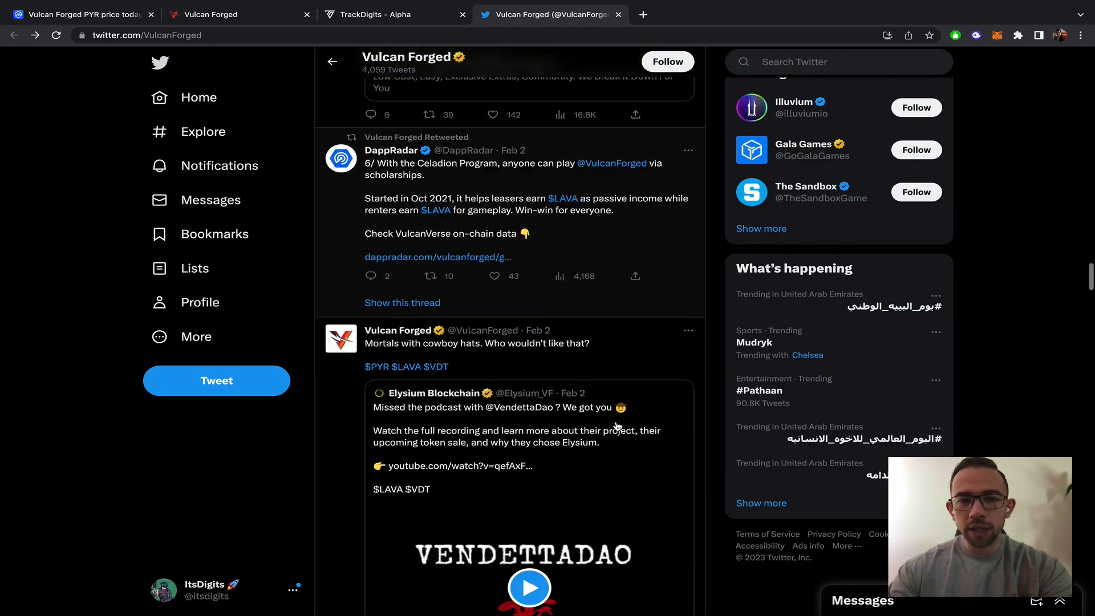
pyautogui.scroll(-3)
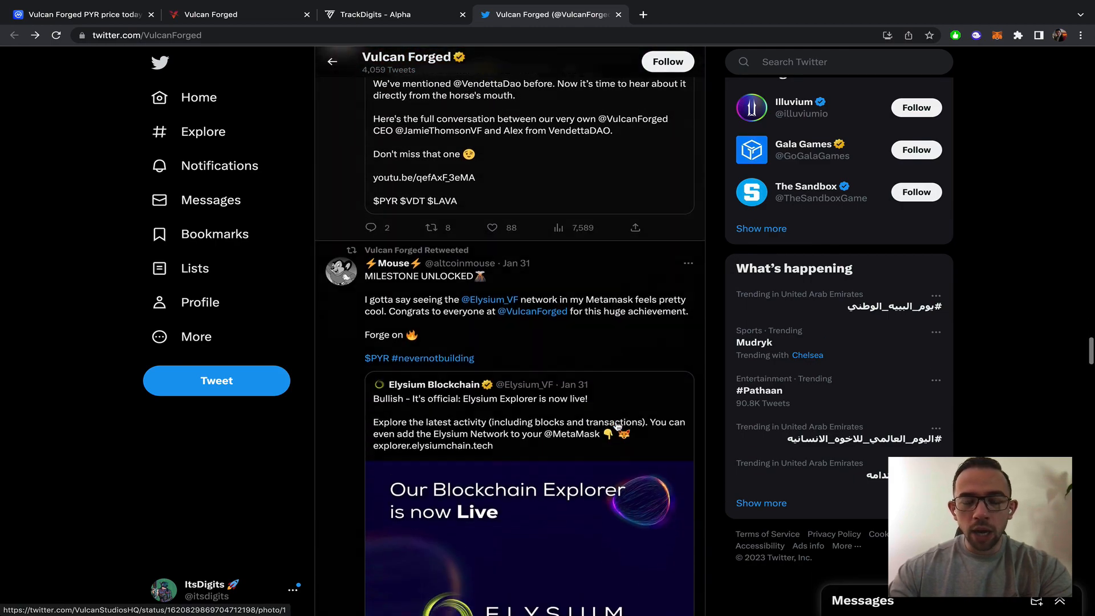
pyautogui.scroll(-3)
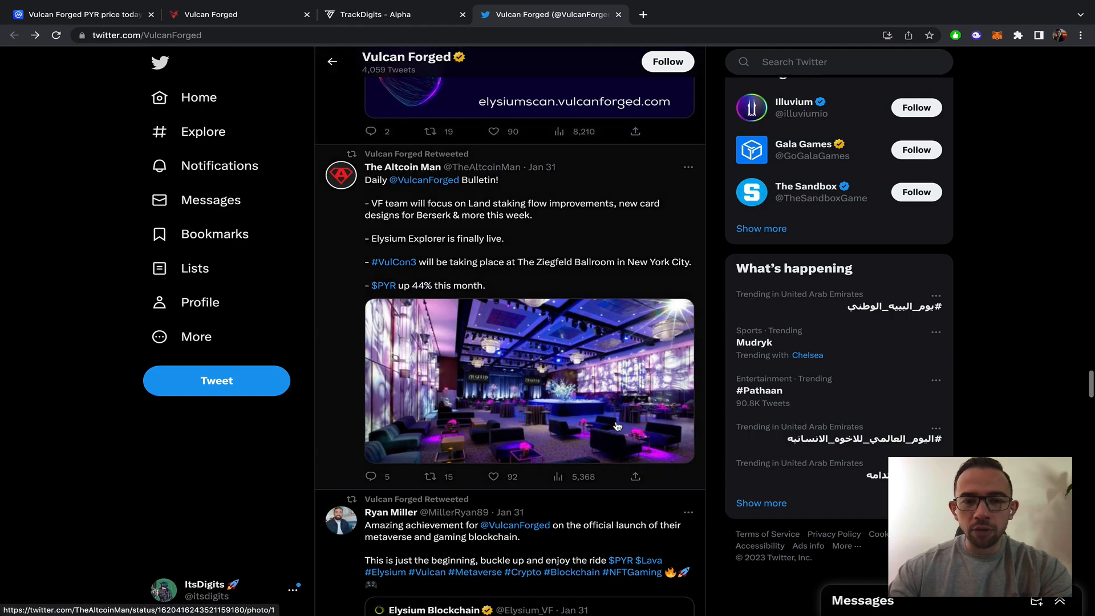
pyautogui.scroll(3)
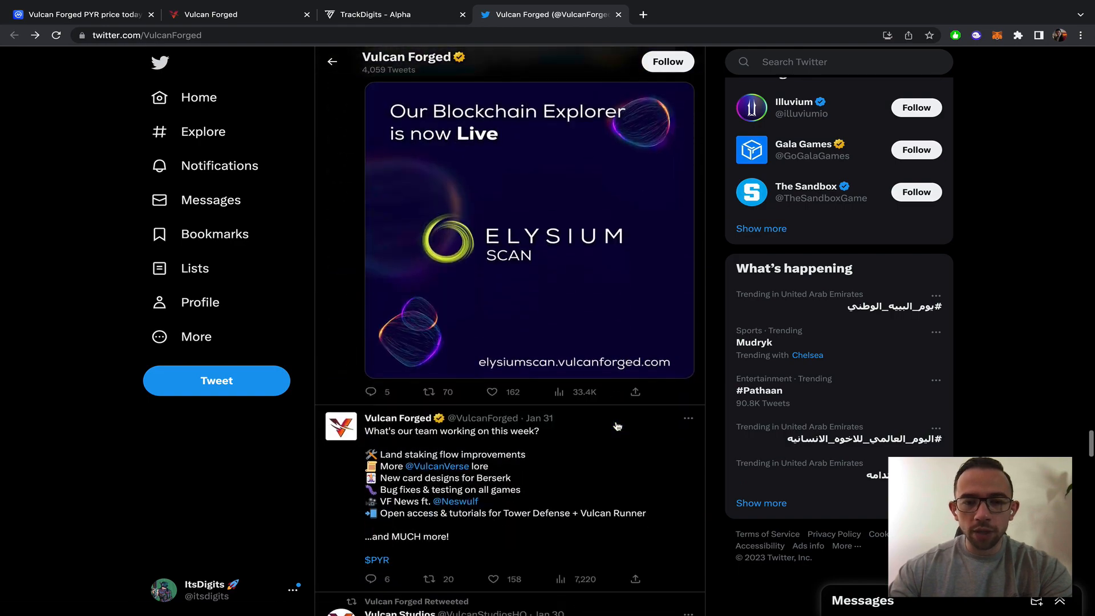
pyautogui.scroll(-3)
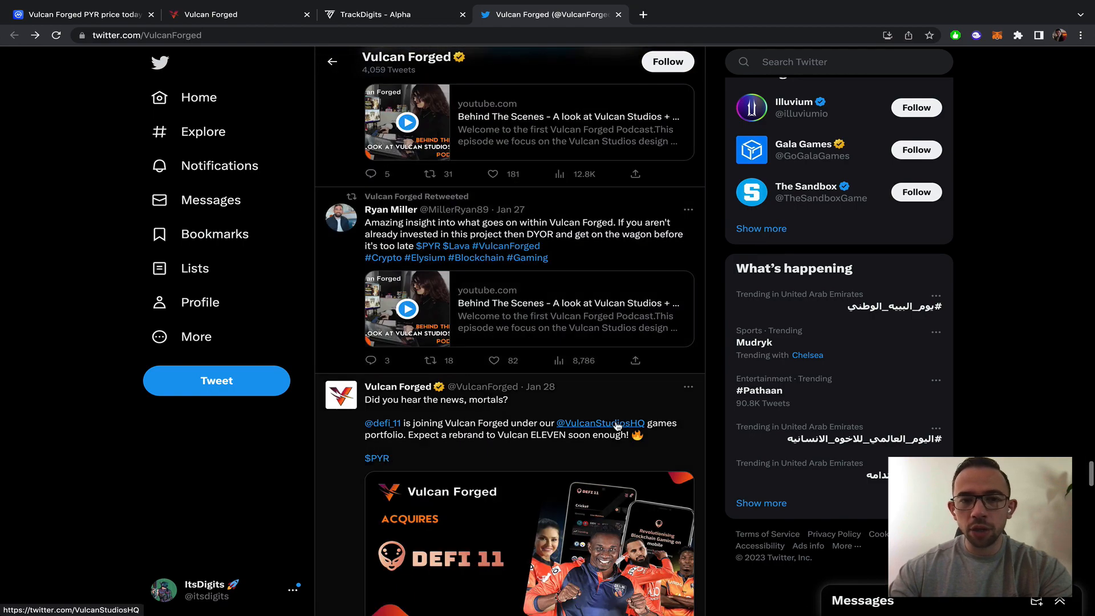
pyautogui.scroll(-3)
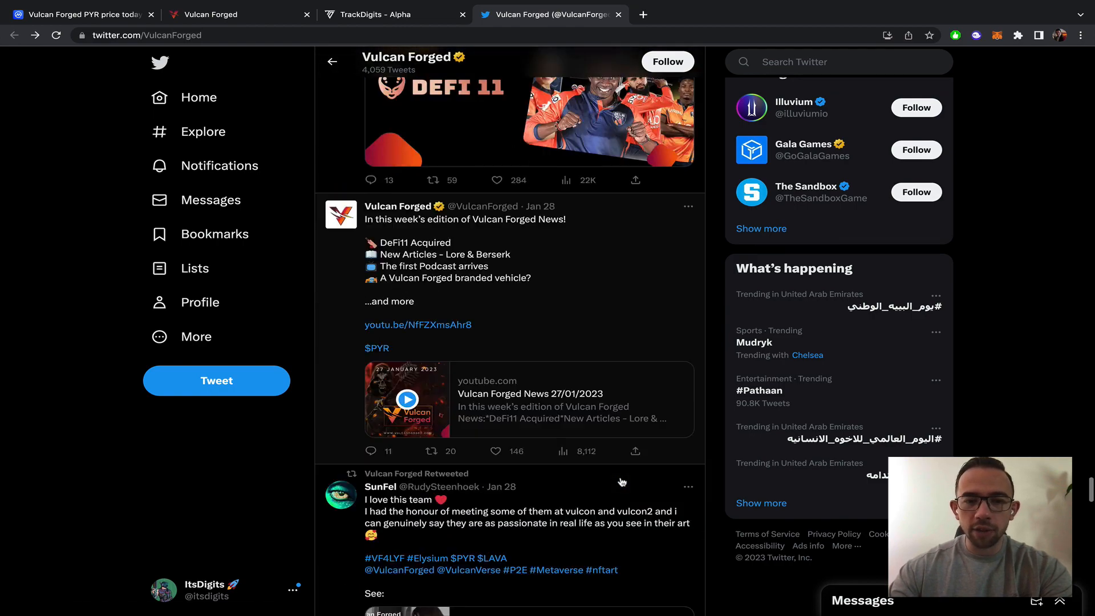
pyautogui.scroll(3)
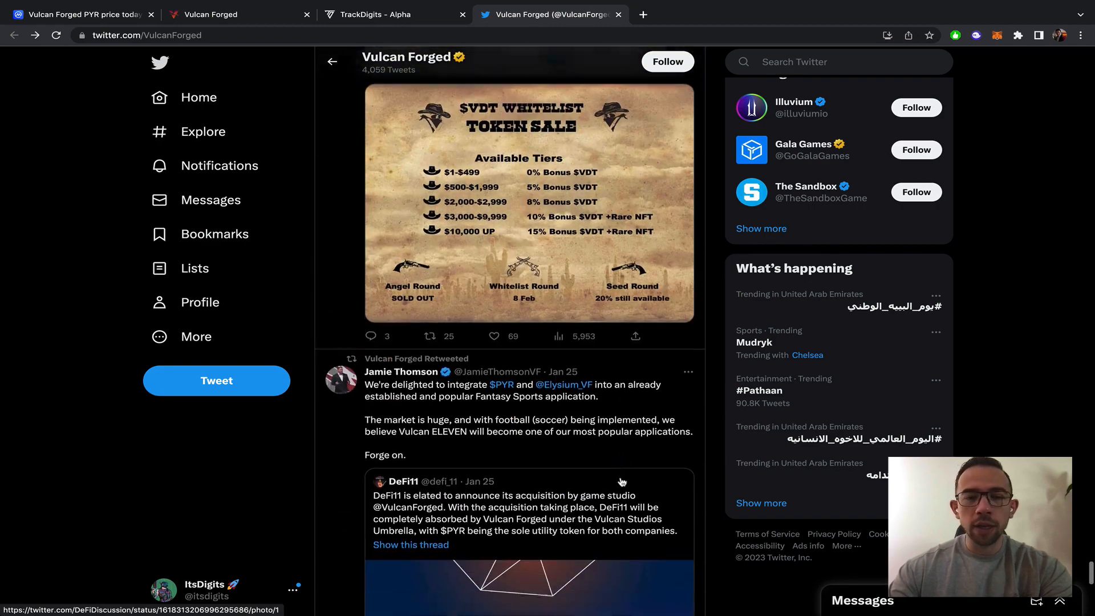
pyautogui.scroll(-3)
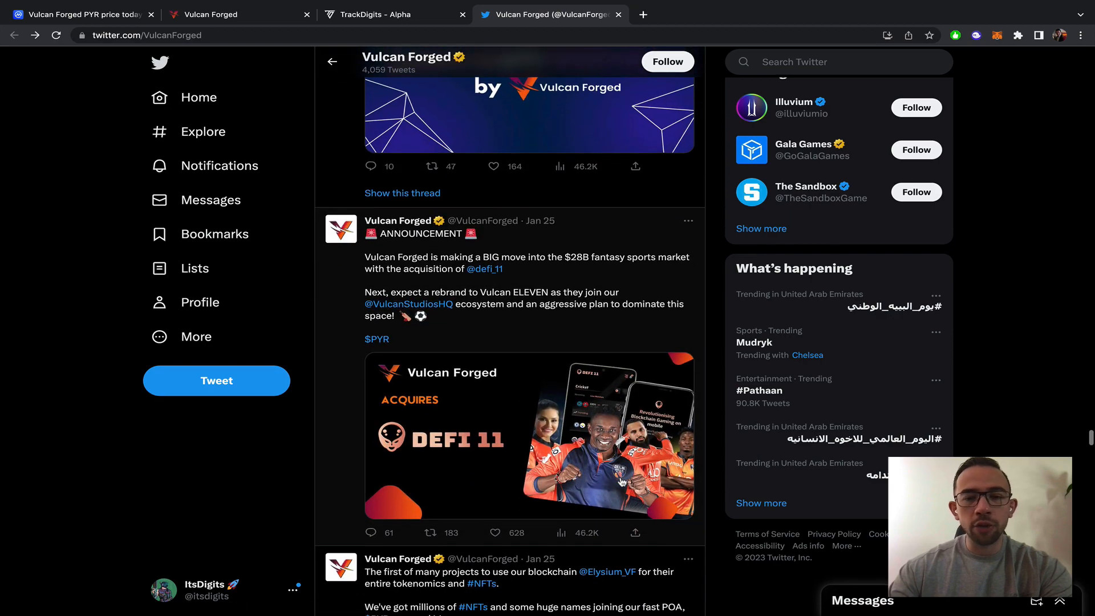
pyautogui.scroll(-3)
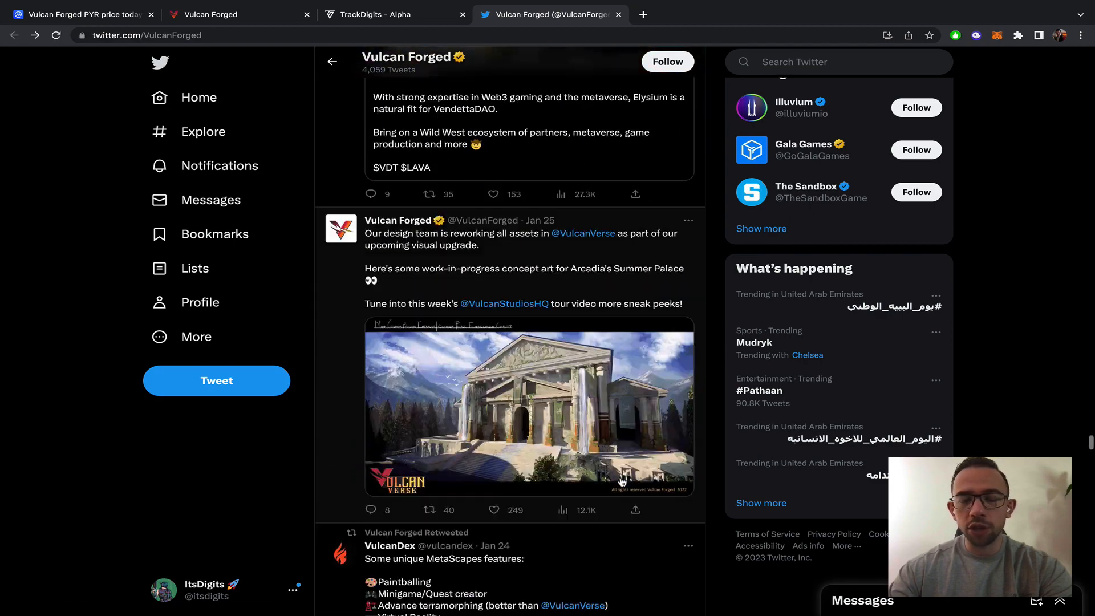
pyautogui.scroll(-3)
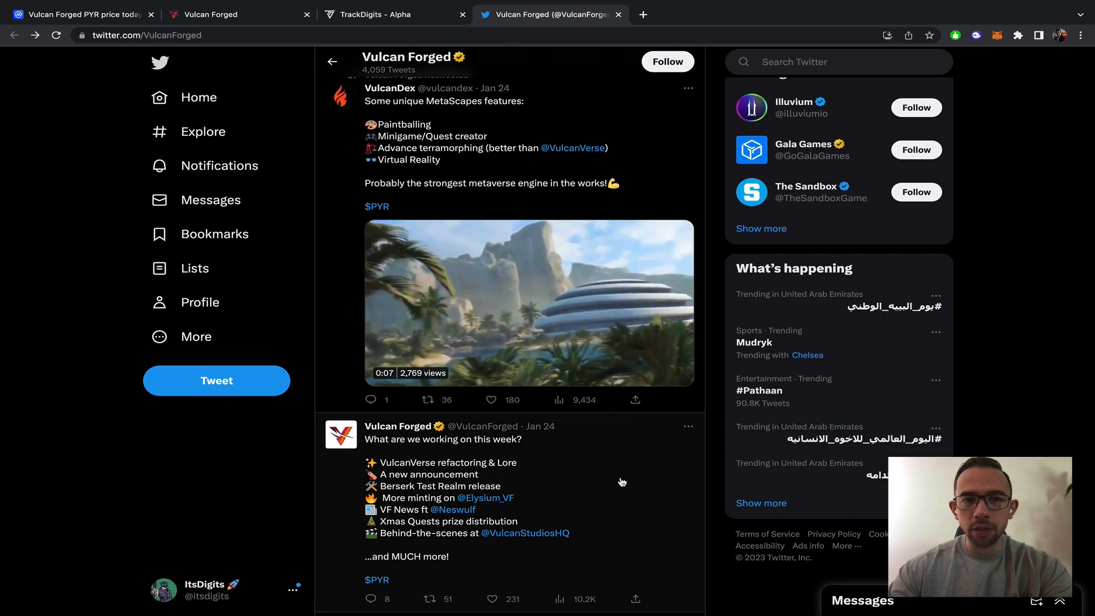
pyautogui.scroll(-3)
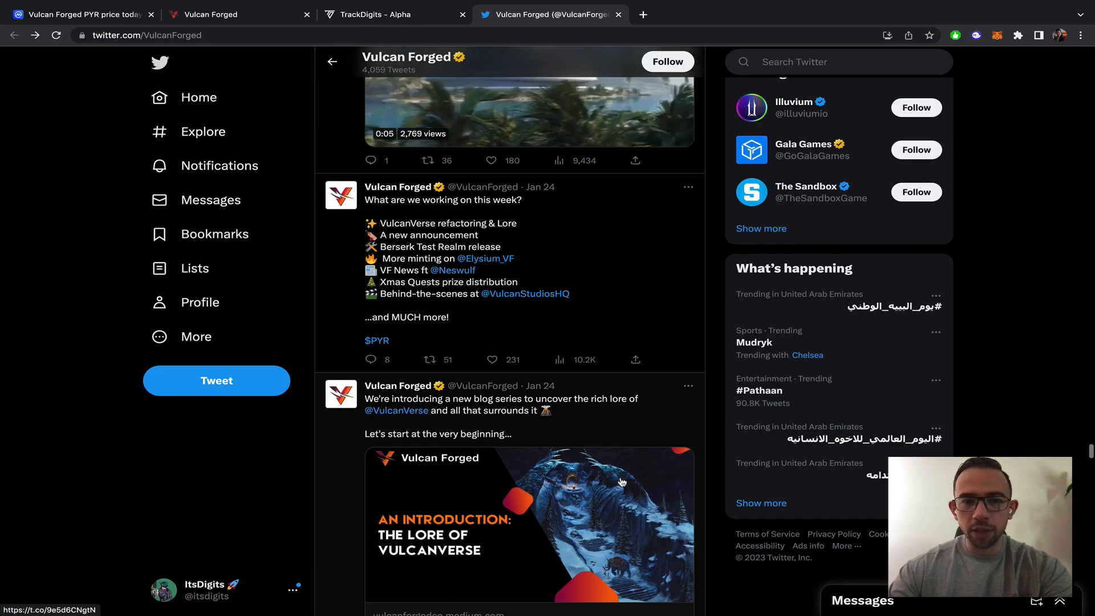
pyautogui.scroll(-3)
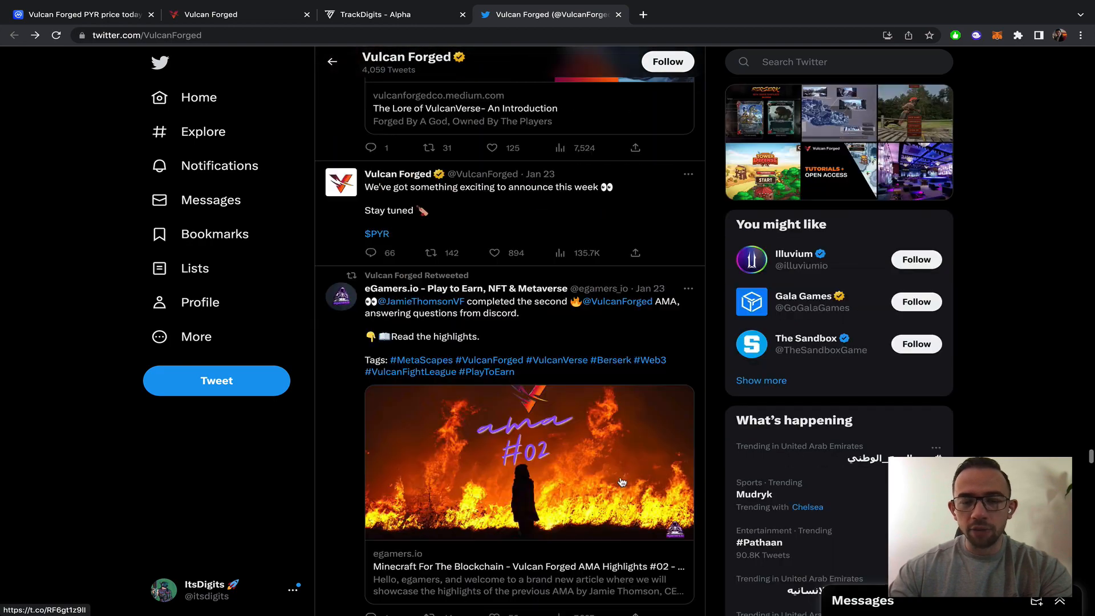
pyautogui.scroll(-3)
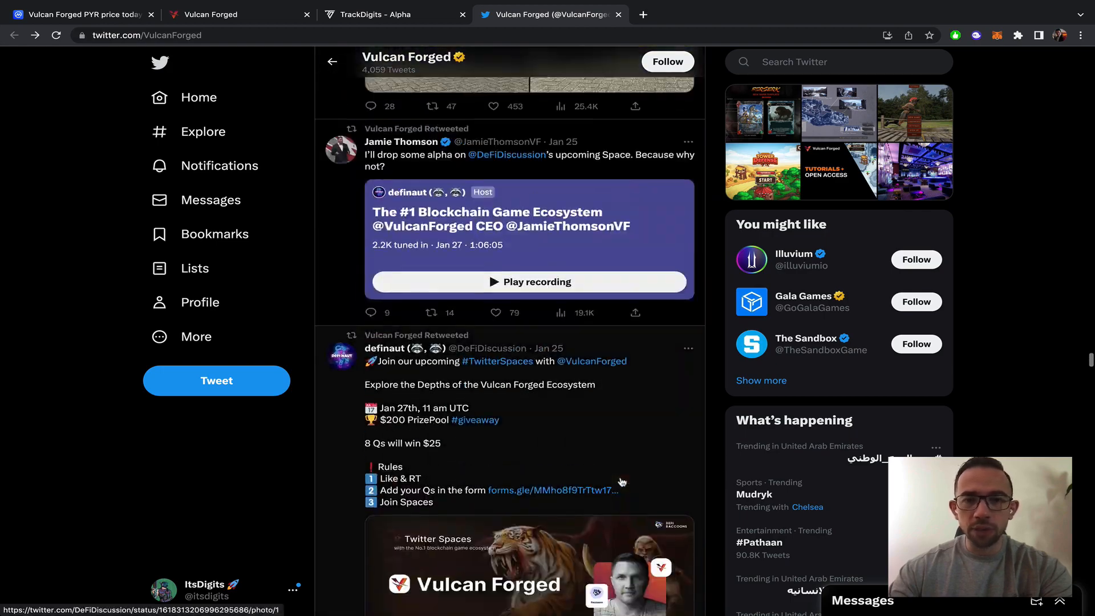
pyautogui.scroll(3)
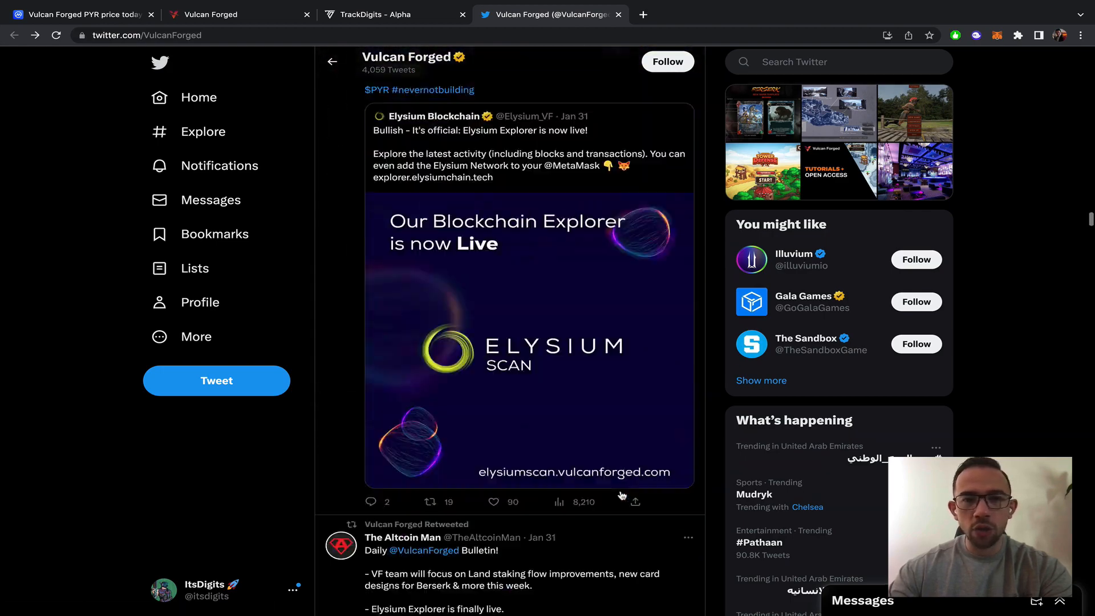
pyautogui.scroll(-3)
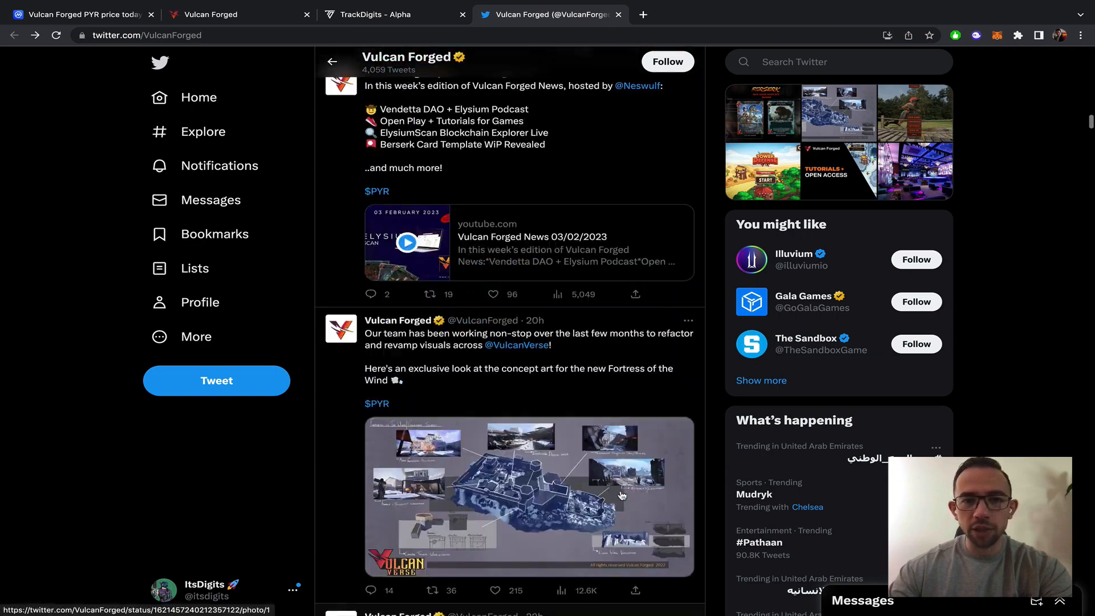
pyautogui.scroll(3)
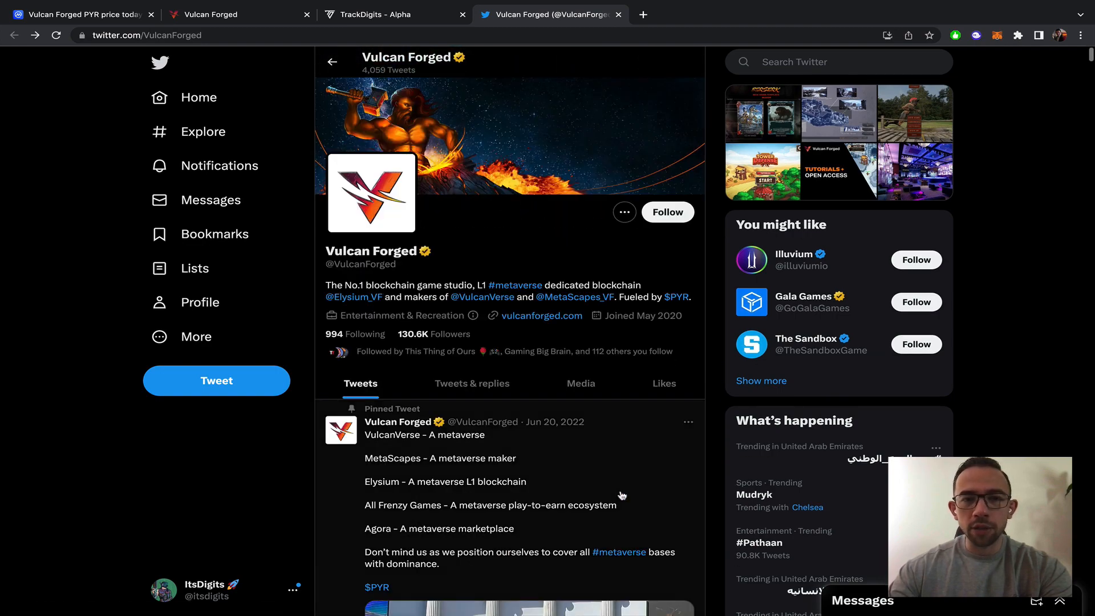
pyautogui.moveTo(489, 227)
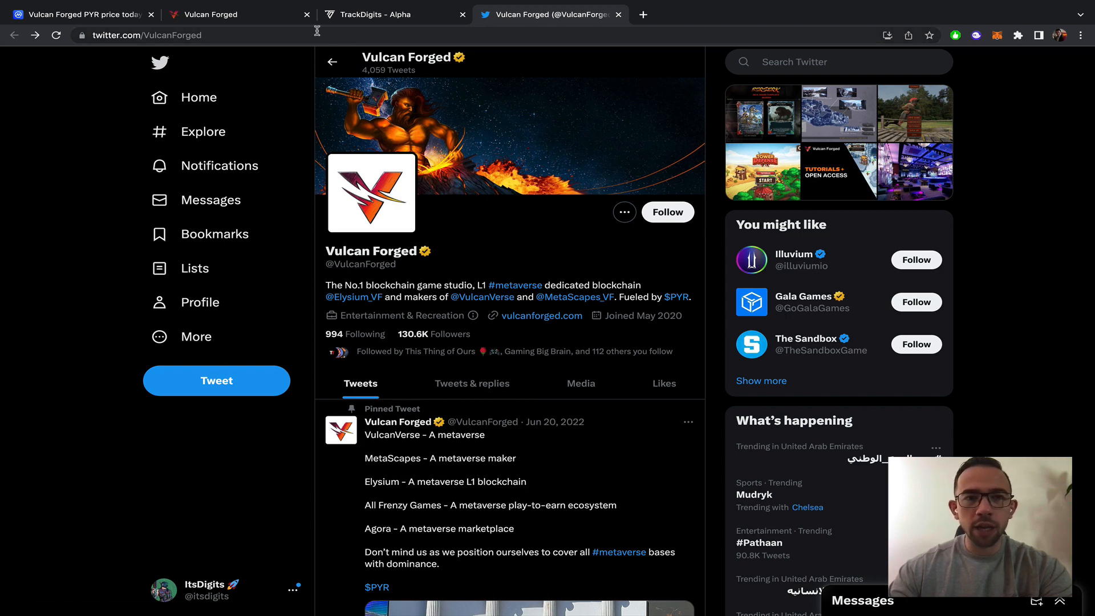
pyautogui.click(395, 13)
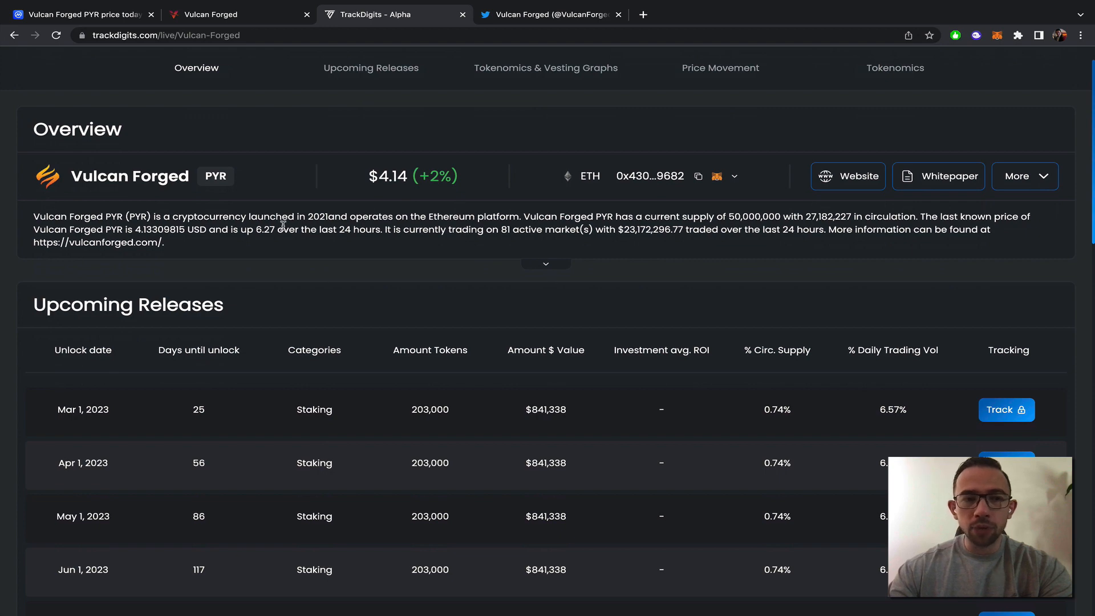
# Step: Scroll through the 203,000-token monthly staking unlocks down to the Tokenomics Graph
pyautogui.scroll(-3)
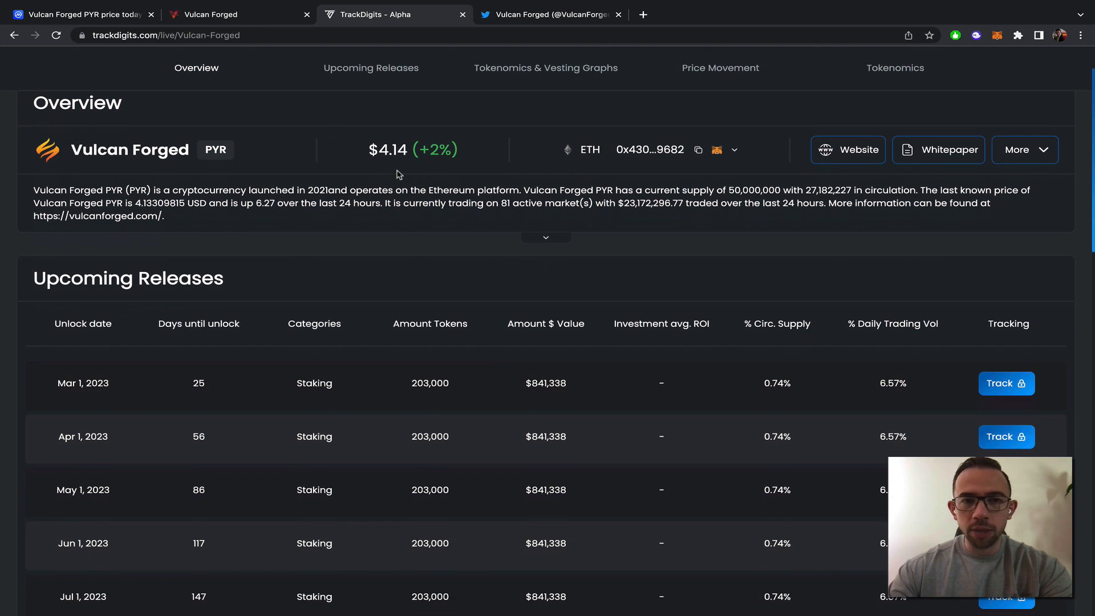
pyautogui.scroll(-3)
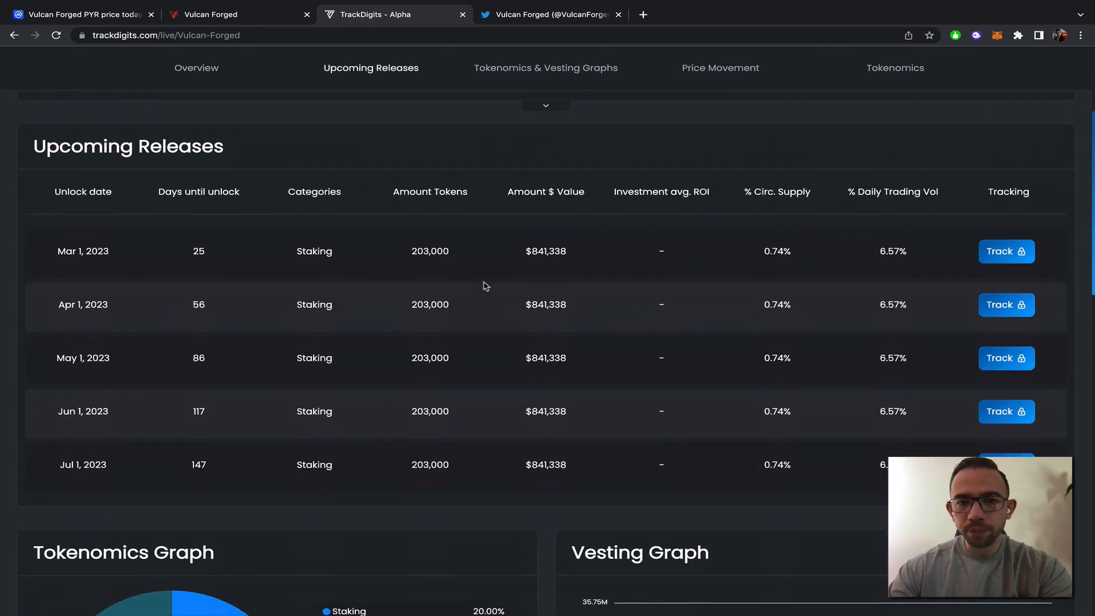
pyautogui.moveTo(93, 451)
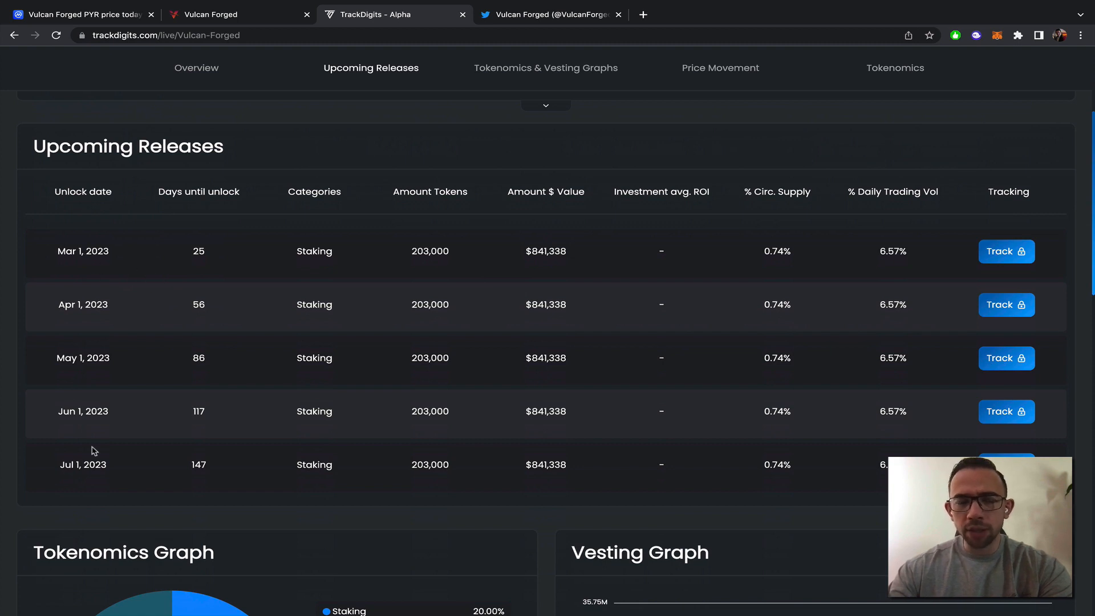
pyautogui.moveTo(463, 254)
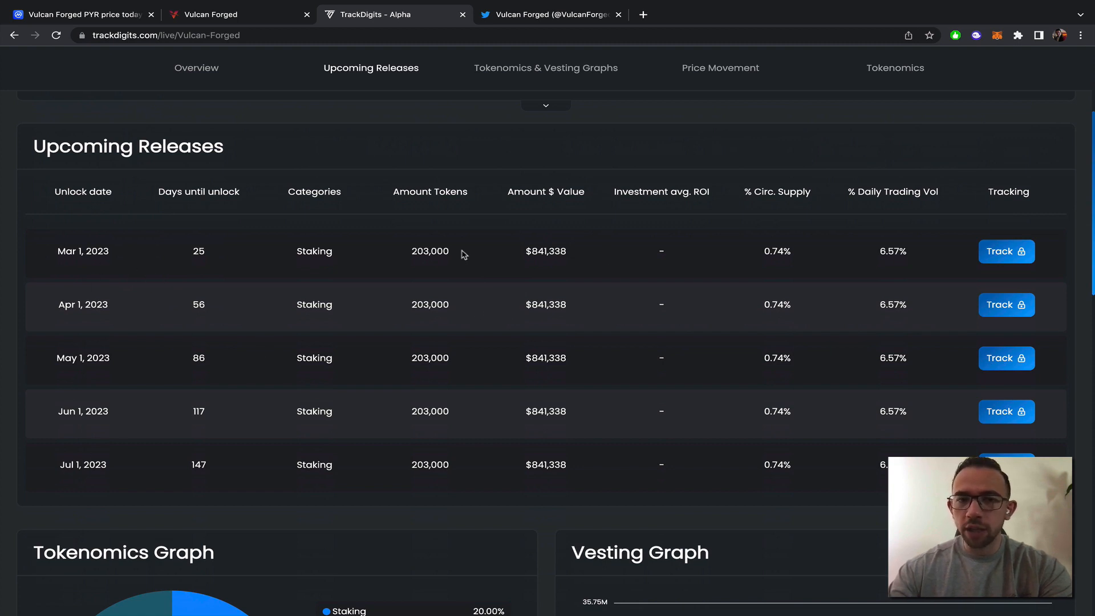
pyautogui.moveTo(394, 275)
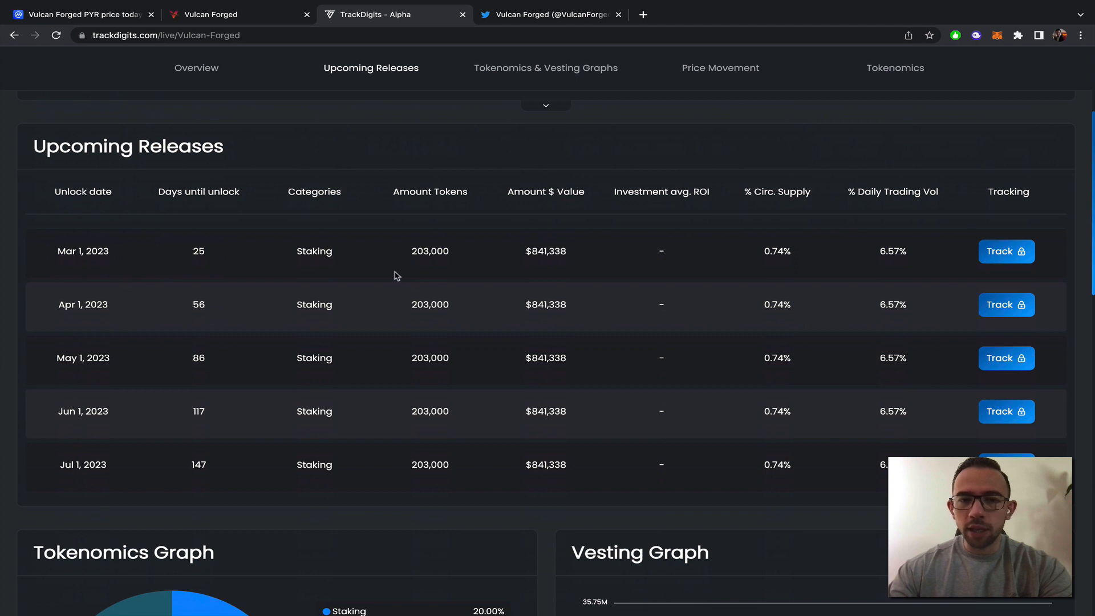
pyautogui.moveTo(569, 261)
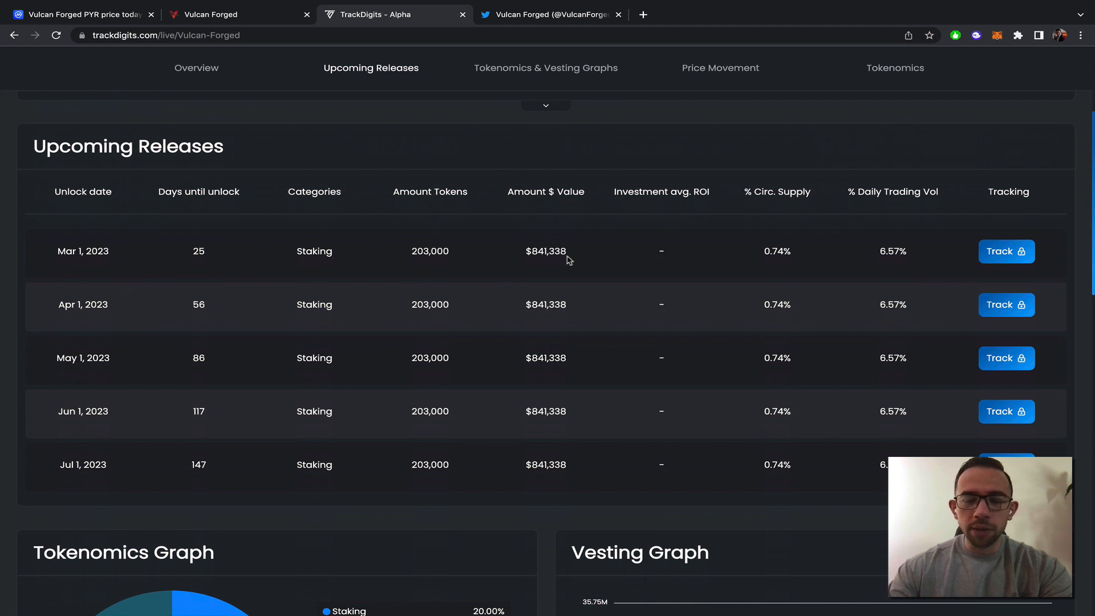
pyautogui.moveTo(593, 254)
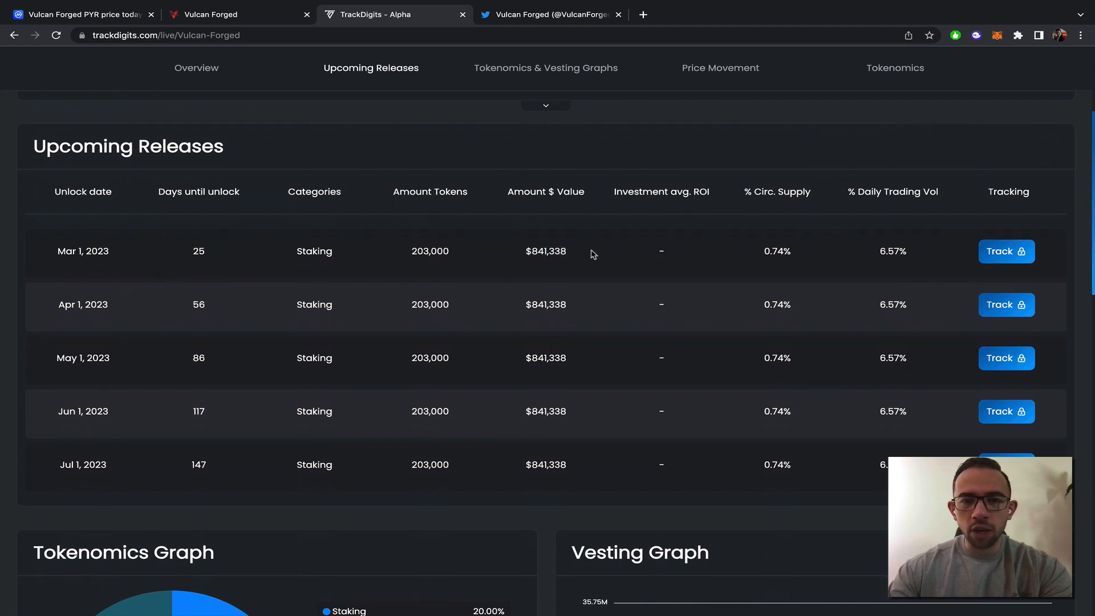
pyautogui.moveTo(843, 242)
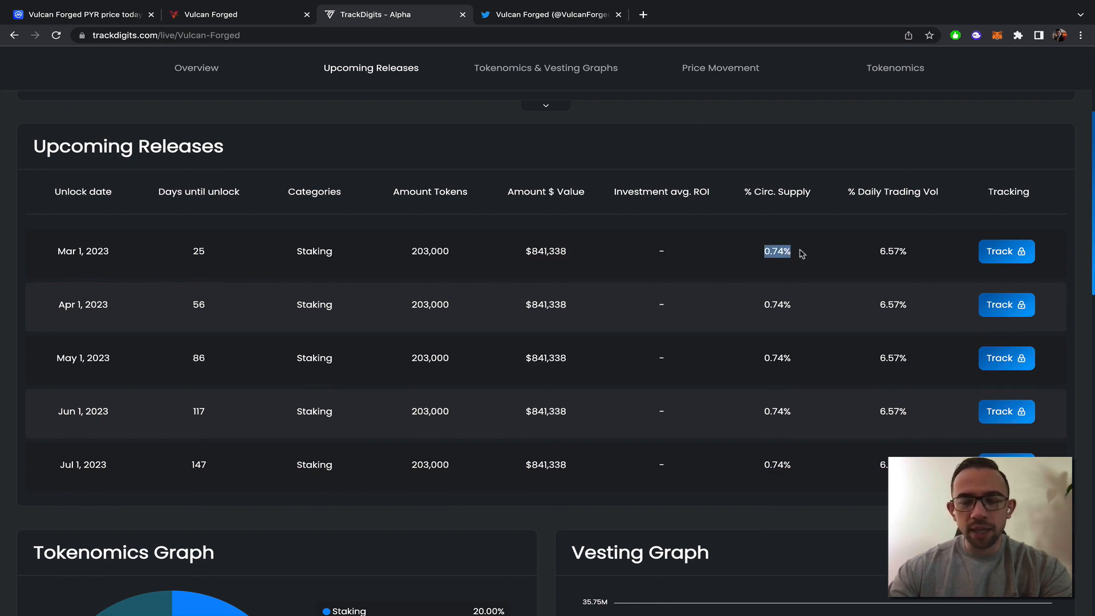
pyautogui.moveTo(812, 249)
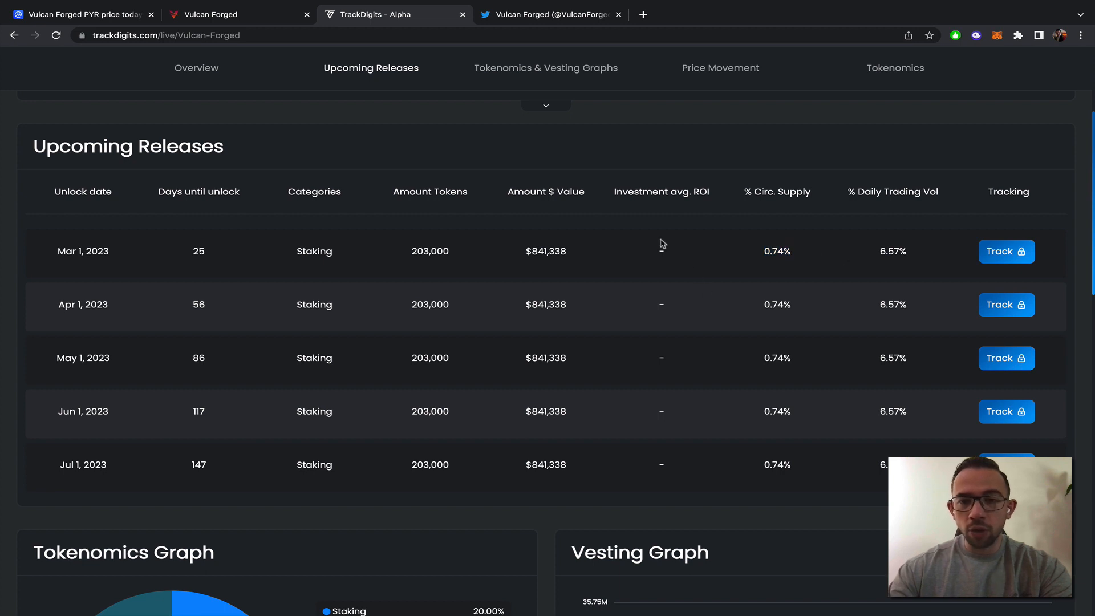
pyautogui.moveTo(729, 349)
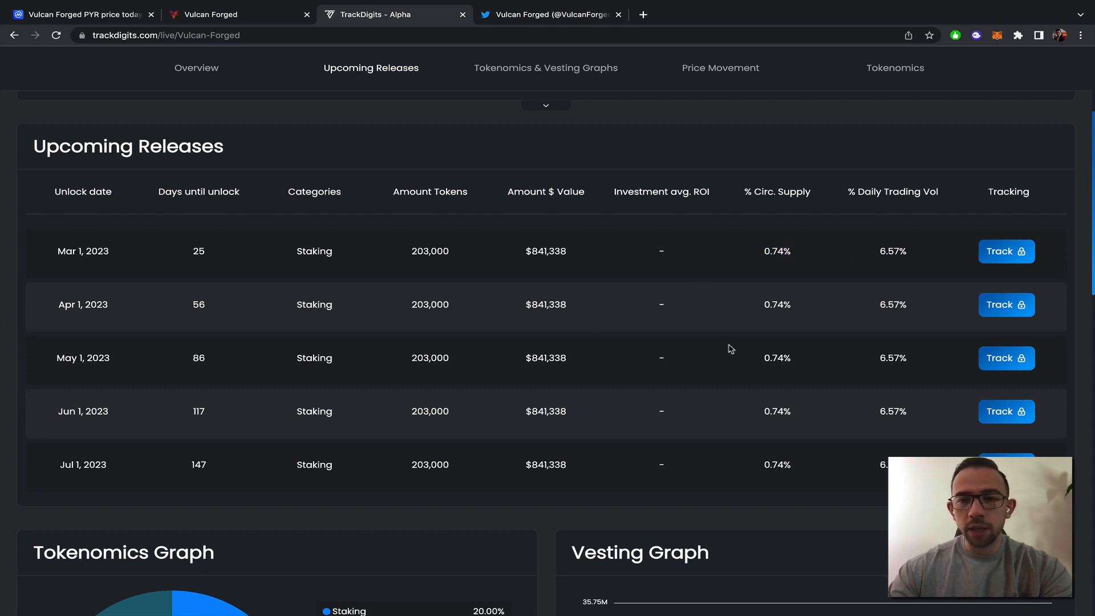
pyautogui.moveTo(889, 255)
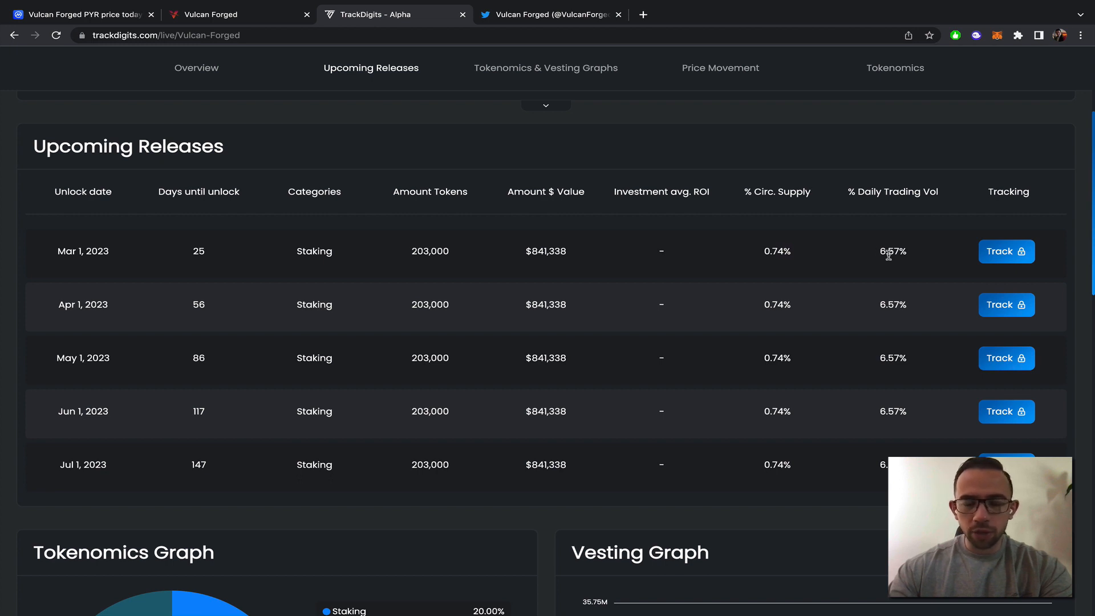
pyautogui.moveTo(436, 246)
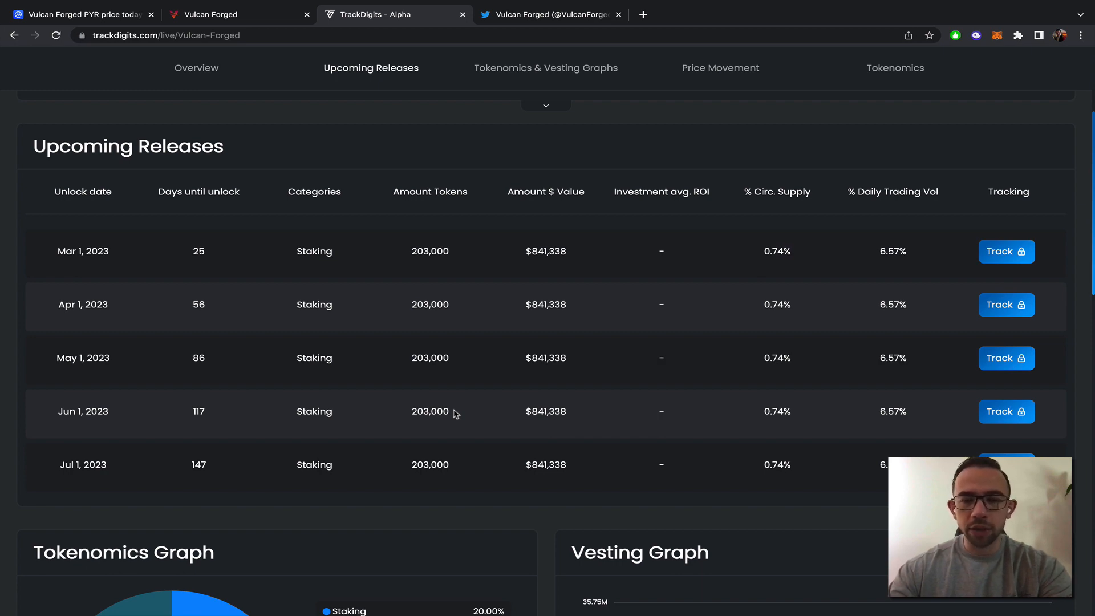
pyautogui.scroll(-3)
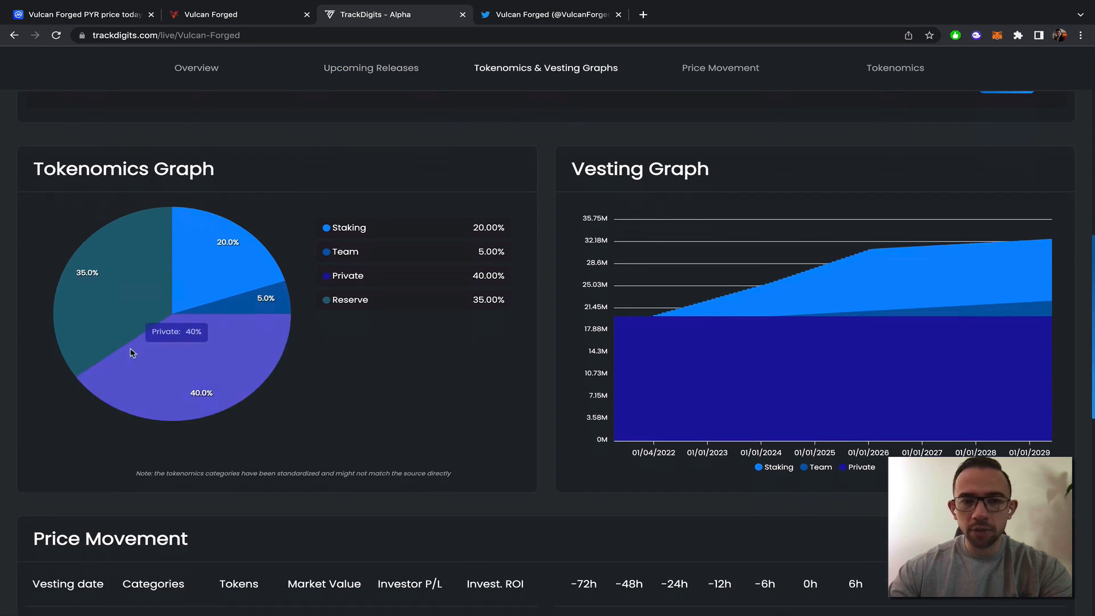
pyautogui.moveTo(538, 464)
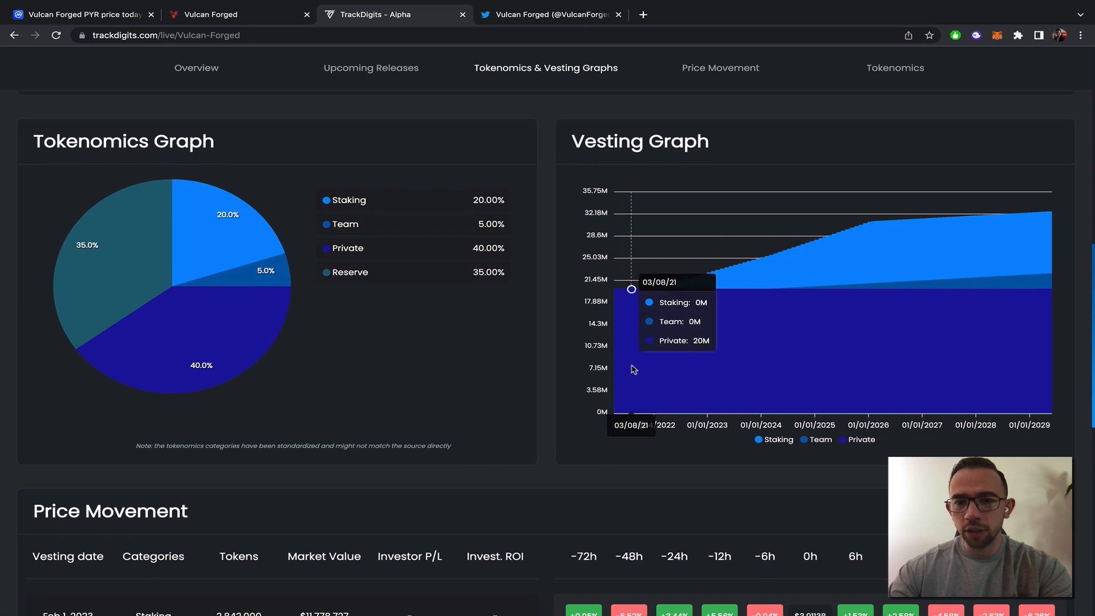
pyautogui.moveTo(616, 366)
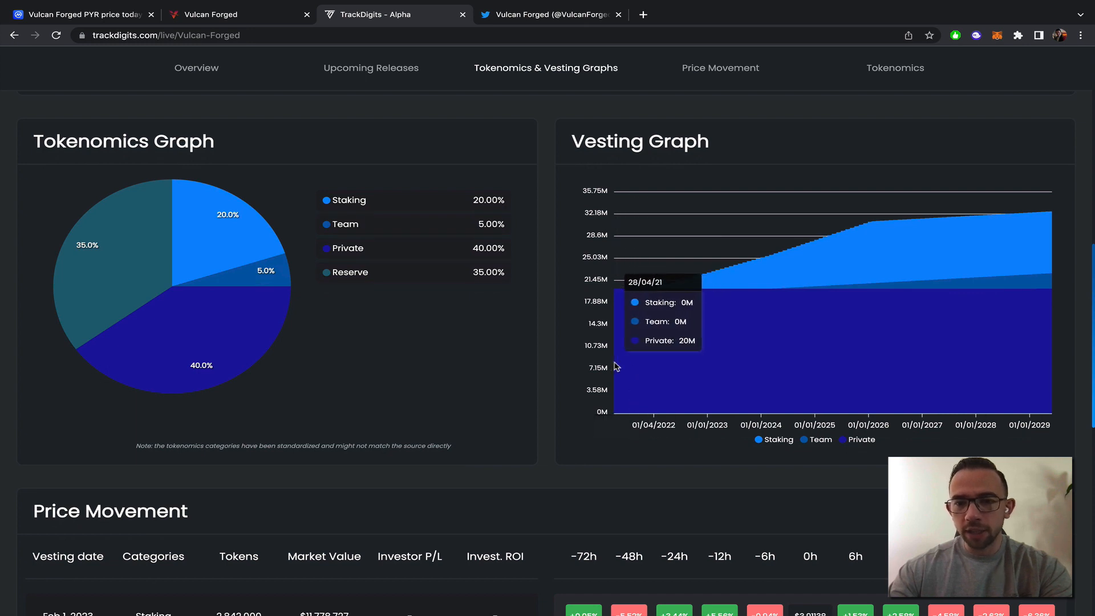
pyautogui.moveTo(725, 360)
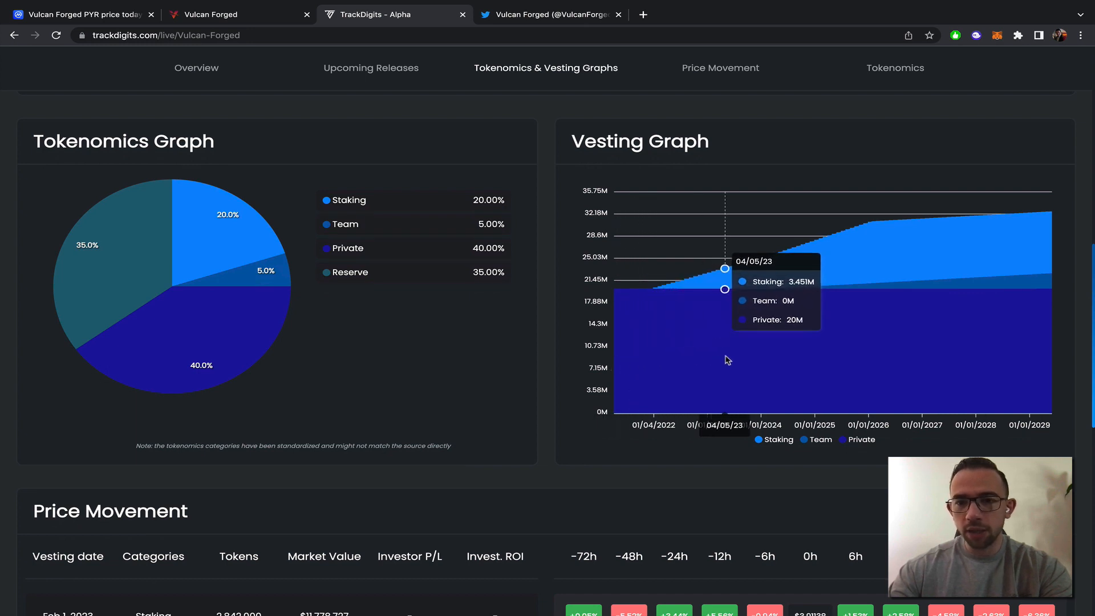
pyautogui.moveTo(659, 362)
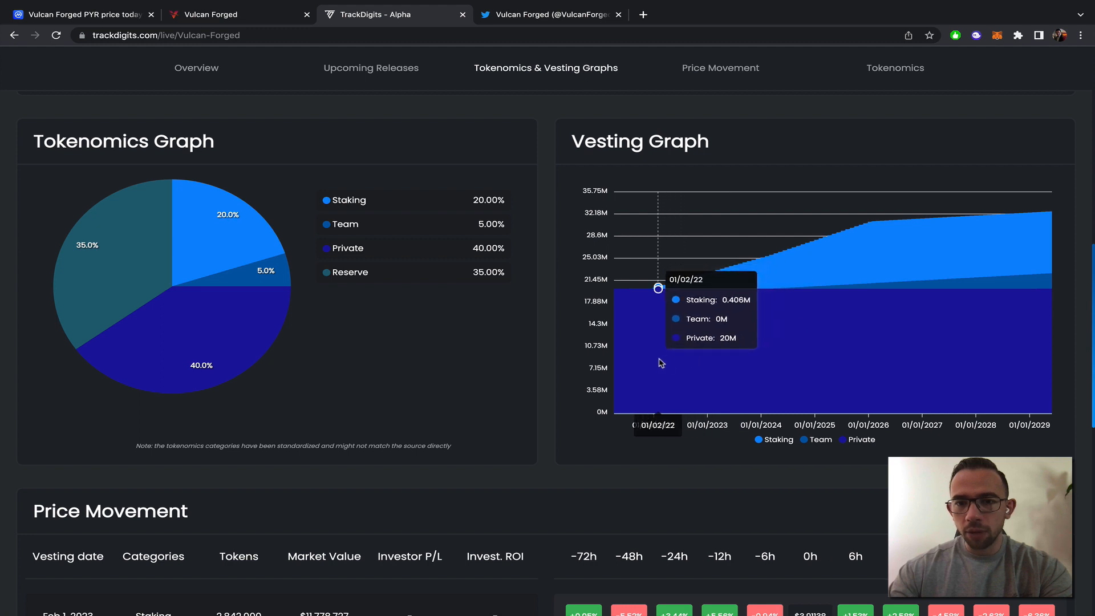
pyautogui.moveTo(690, 286)
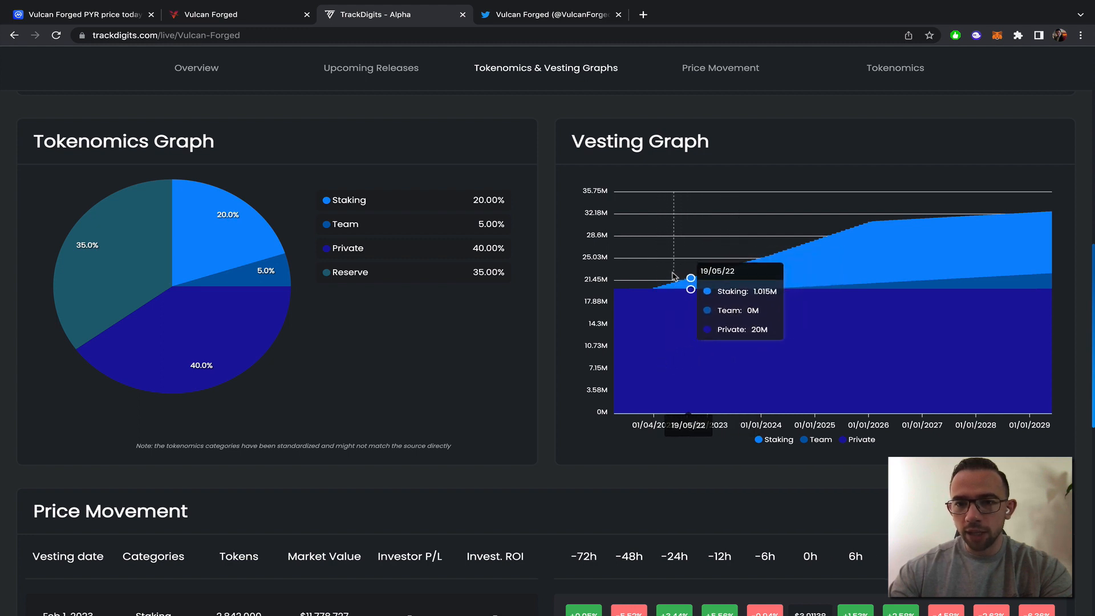
pyautogui.moveTo(658, 346)
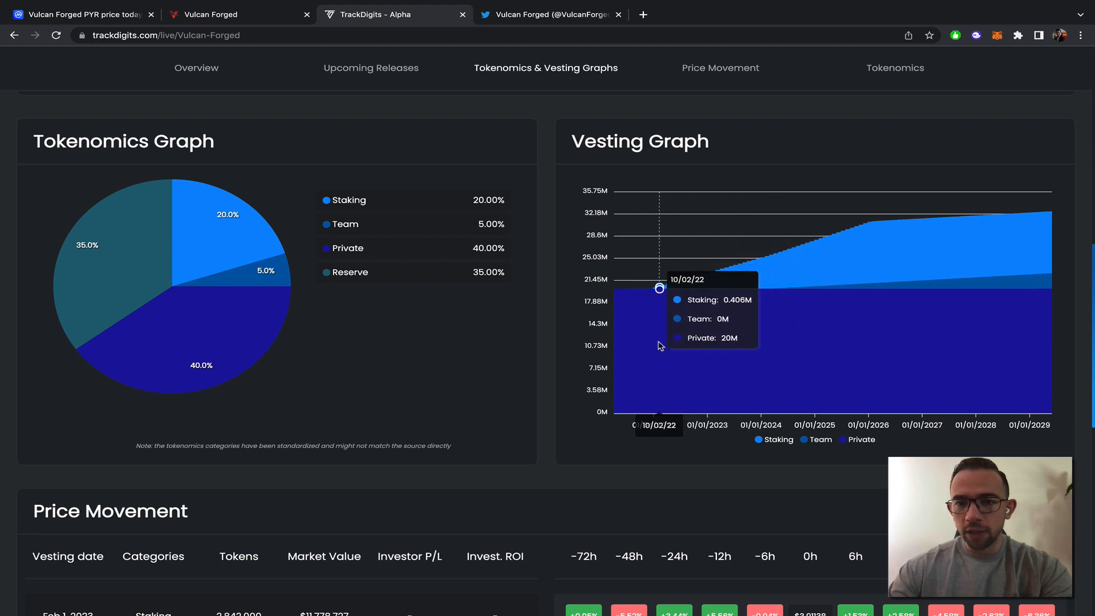
pyautogui.moveTo(719, 348)
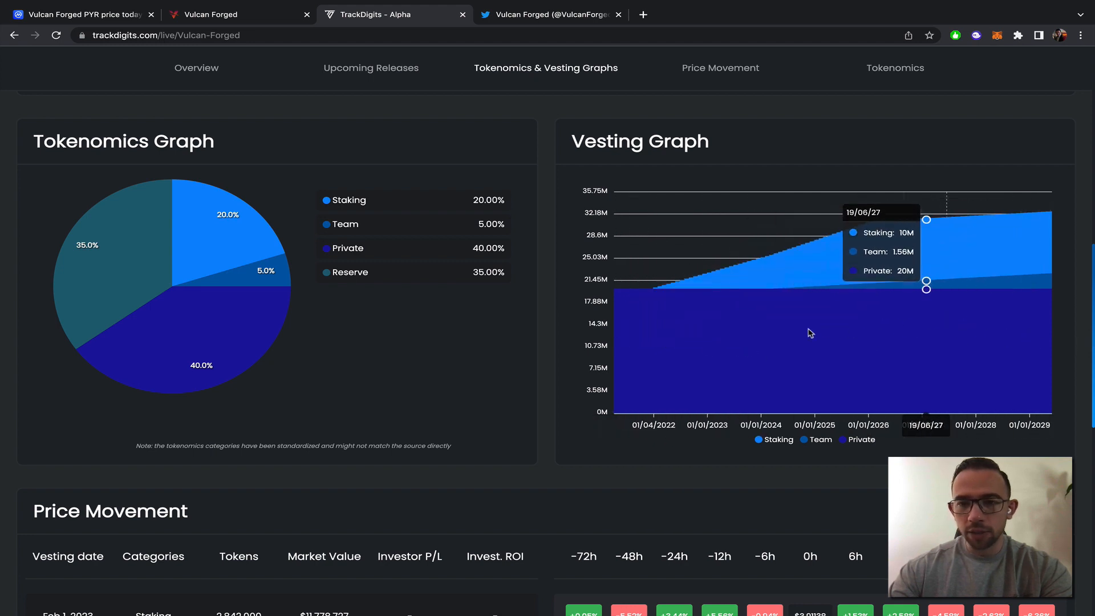
pyautogui.moveTo(849, 287)
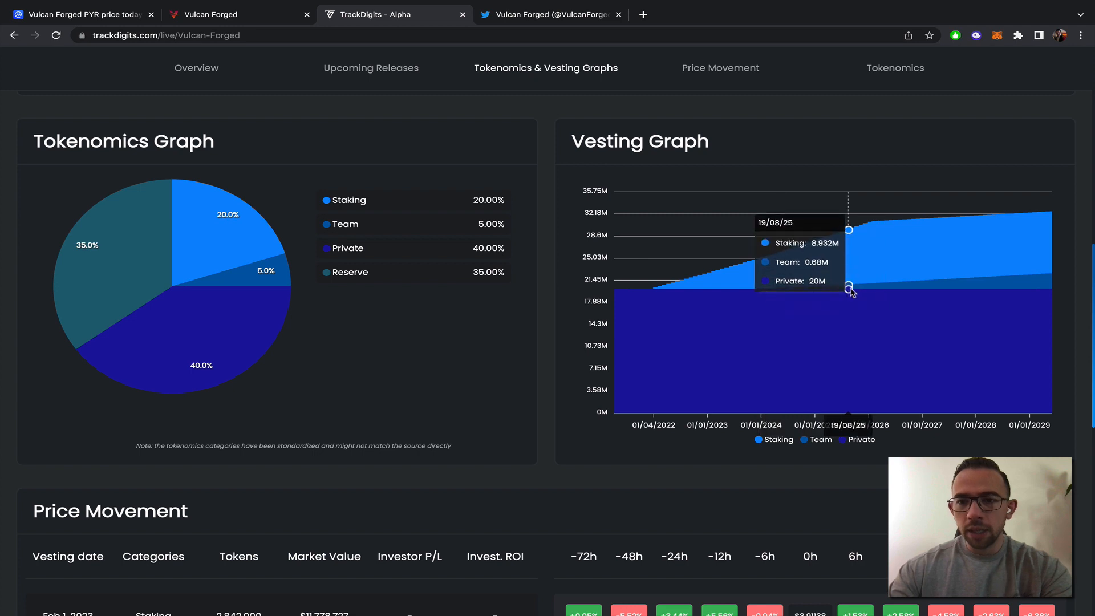
pyautogui.moveTo(806, 284)
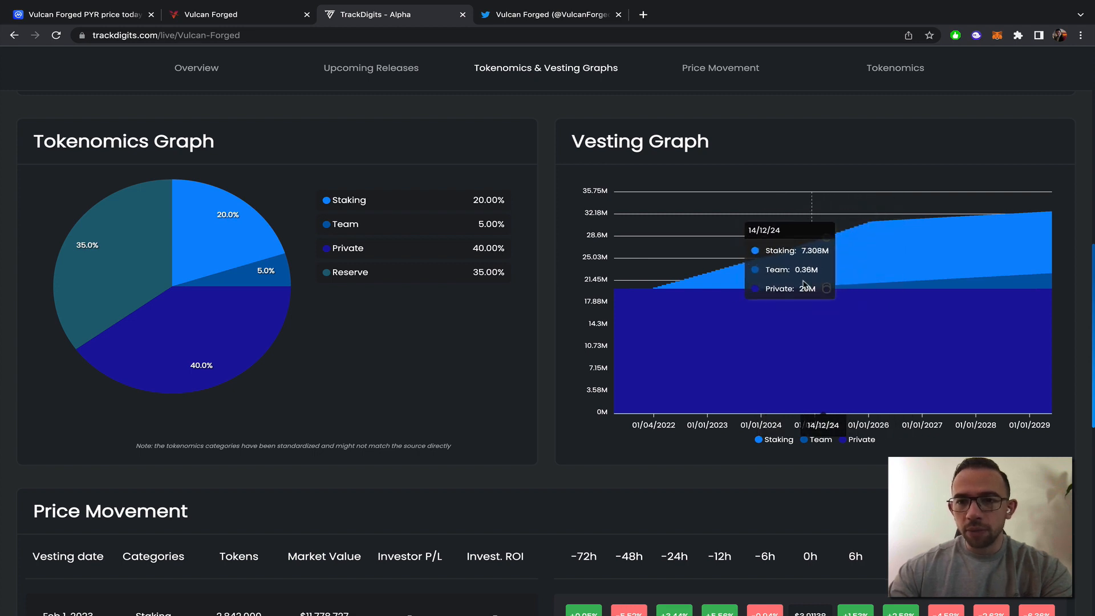
pyautogui.moveTo(791, 289)
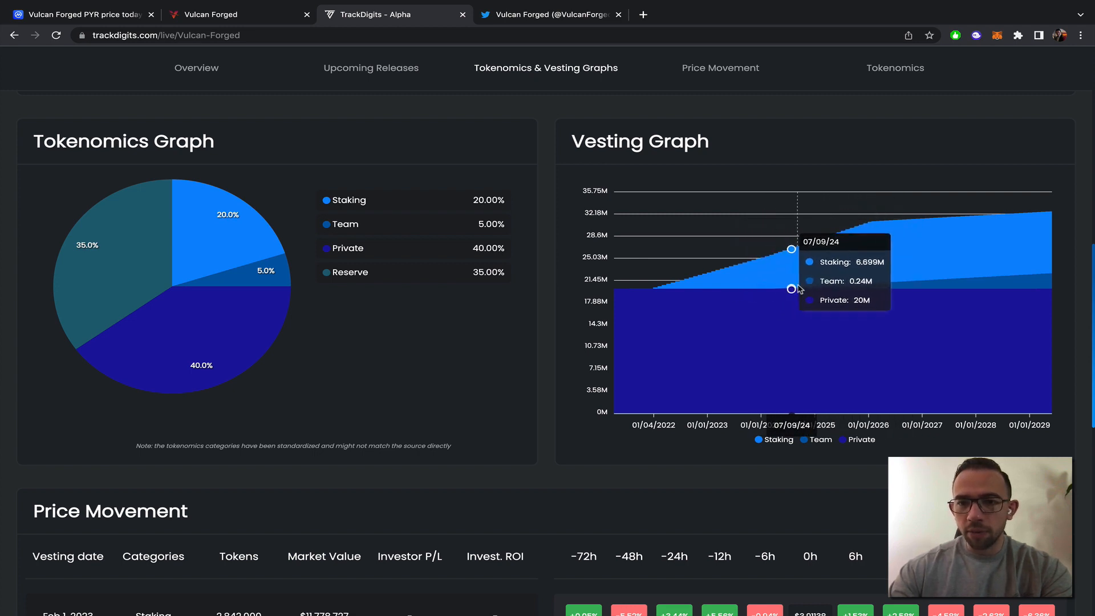
pyautogui.moveTo(797, 289)
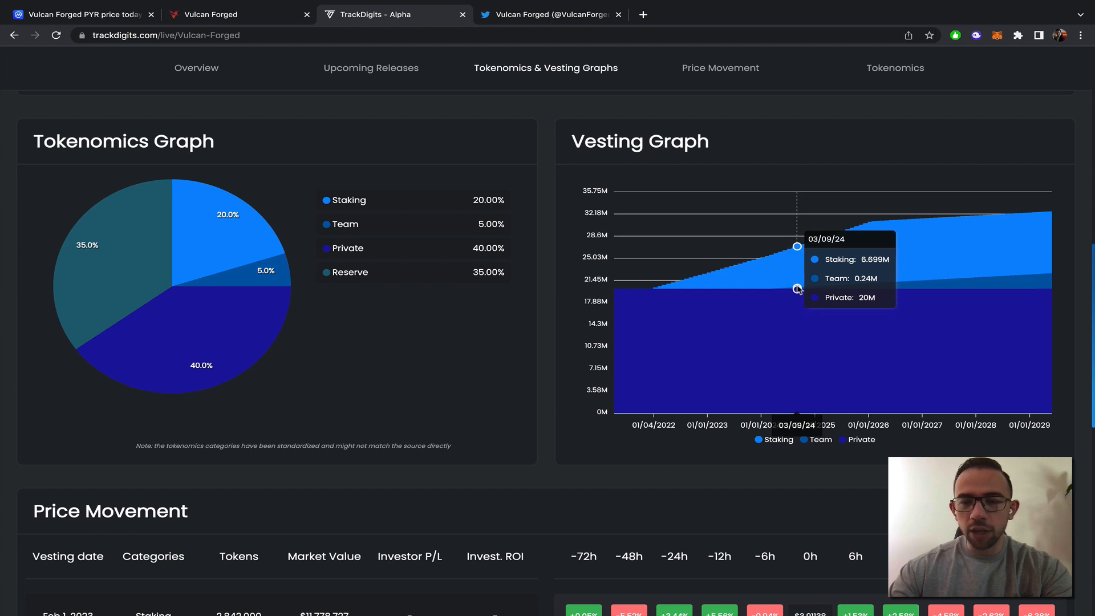
pyautogui.moveTo(660, 289)
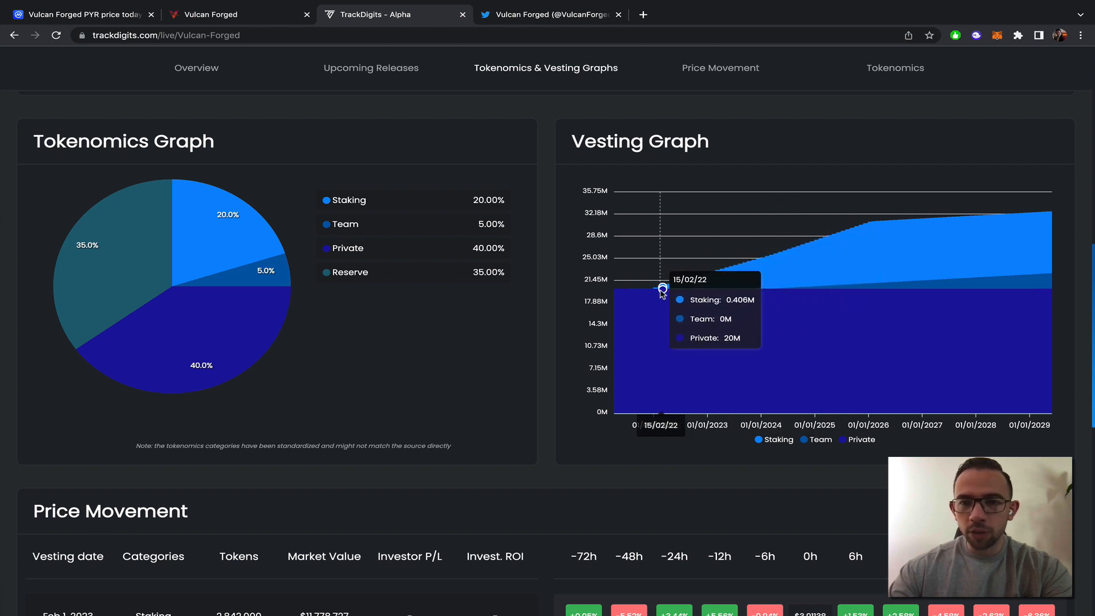
pyautogui.moveTo(716, 287)
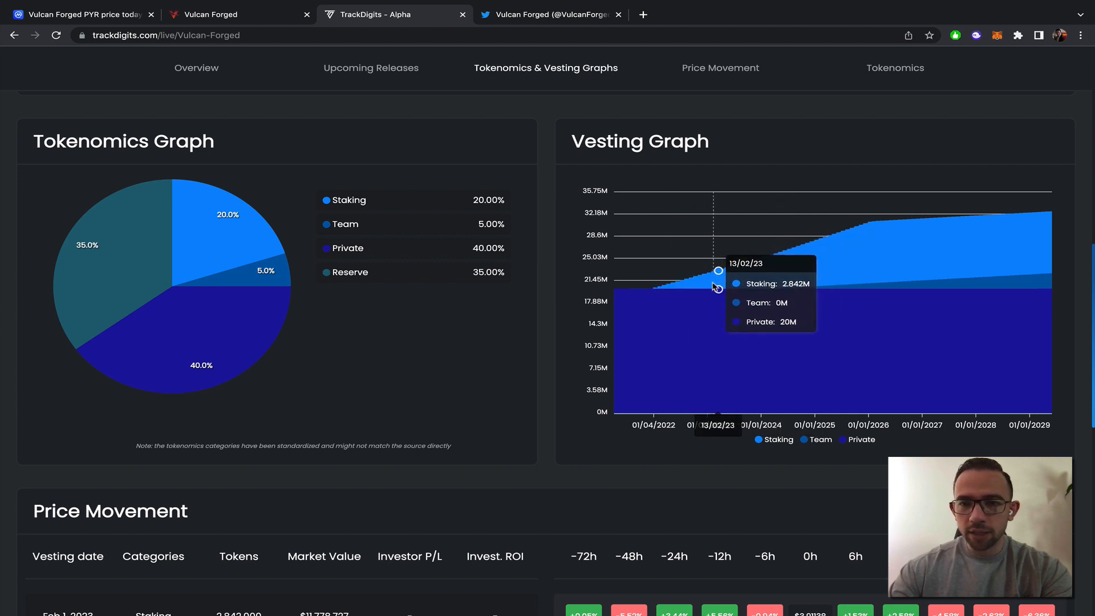
pyautogui.moveTo(784, 274)
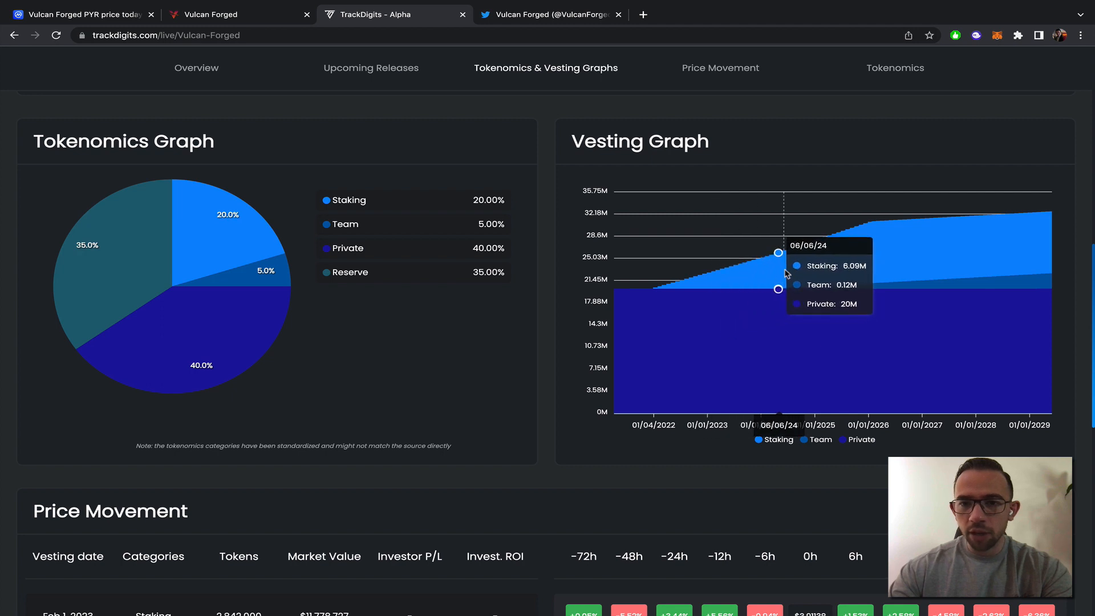
pyautogui.moveTo(770, 277)
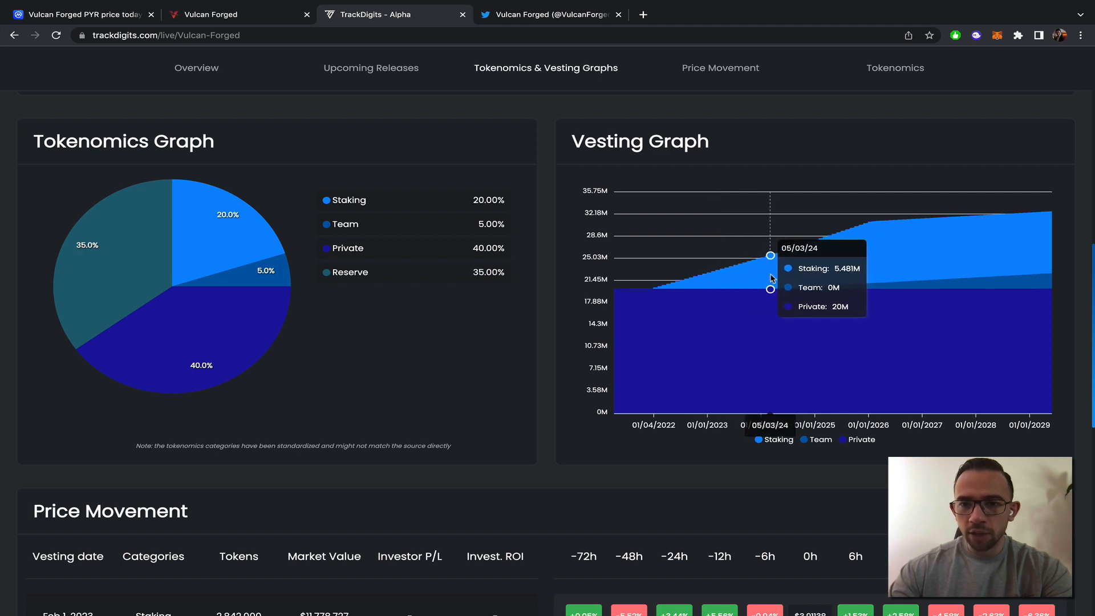
pyautogui.moveTo(799, 287)
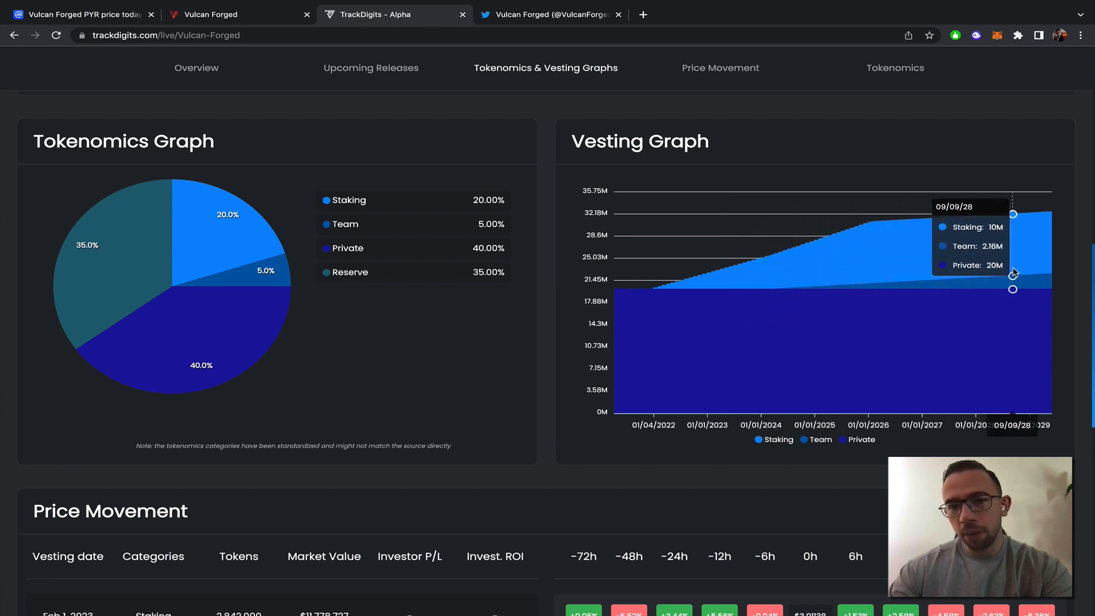
pyautogui.moveTo(617, 292)
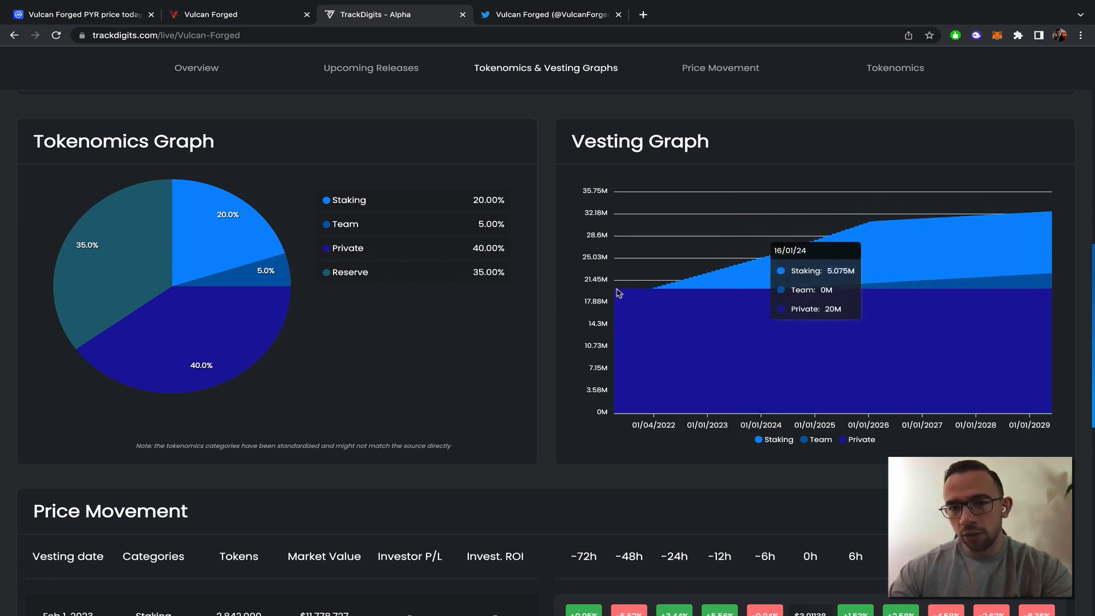
pyautogui.moveTo(663, 287)
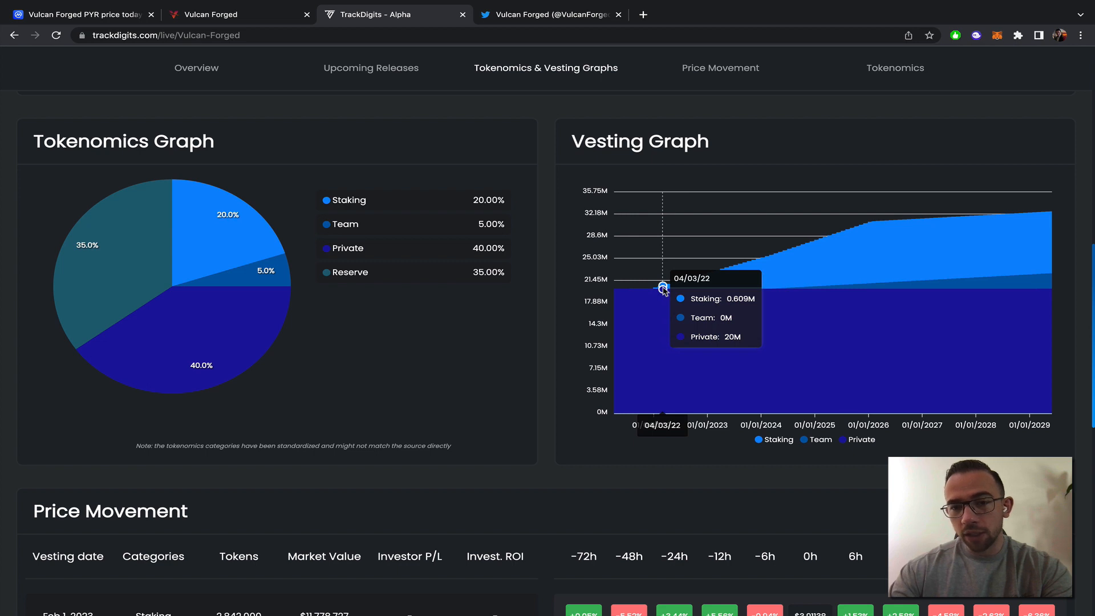
pyautogui.moveTo(657, 289)
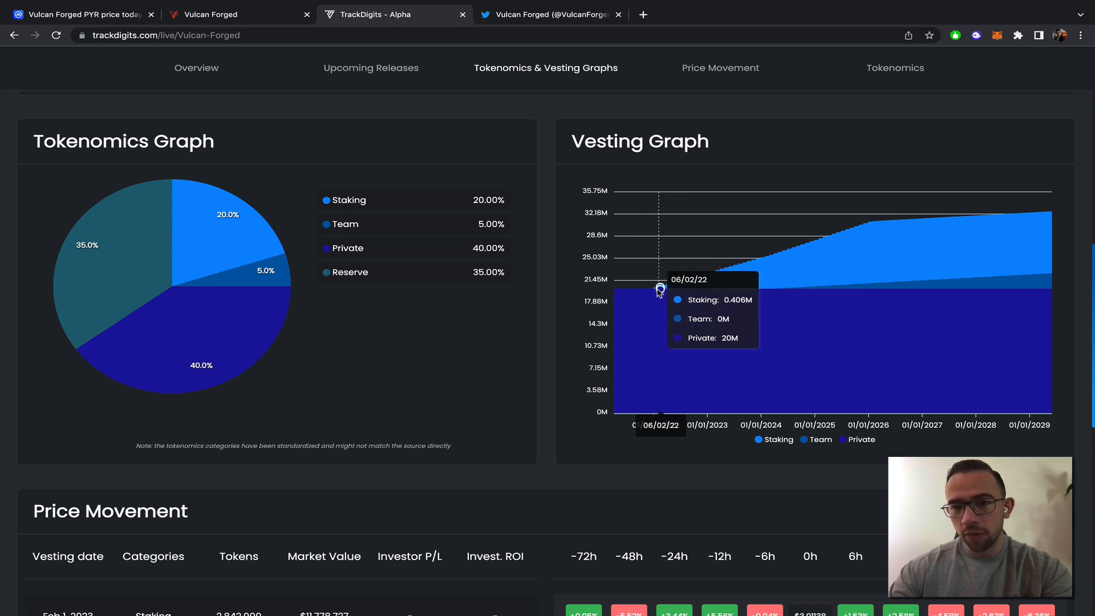
pyautogui.moveTo(676, 285)
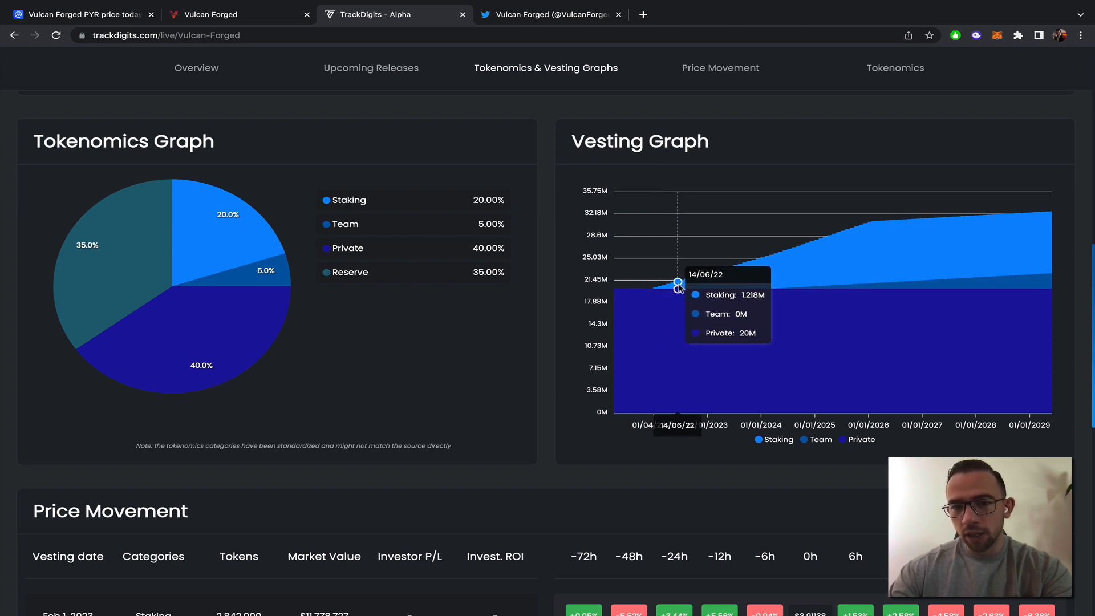
pyautogui.moveTo(700, 286)
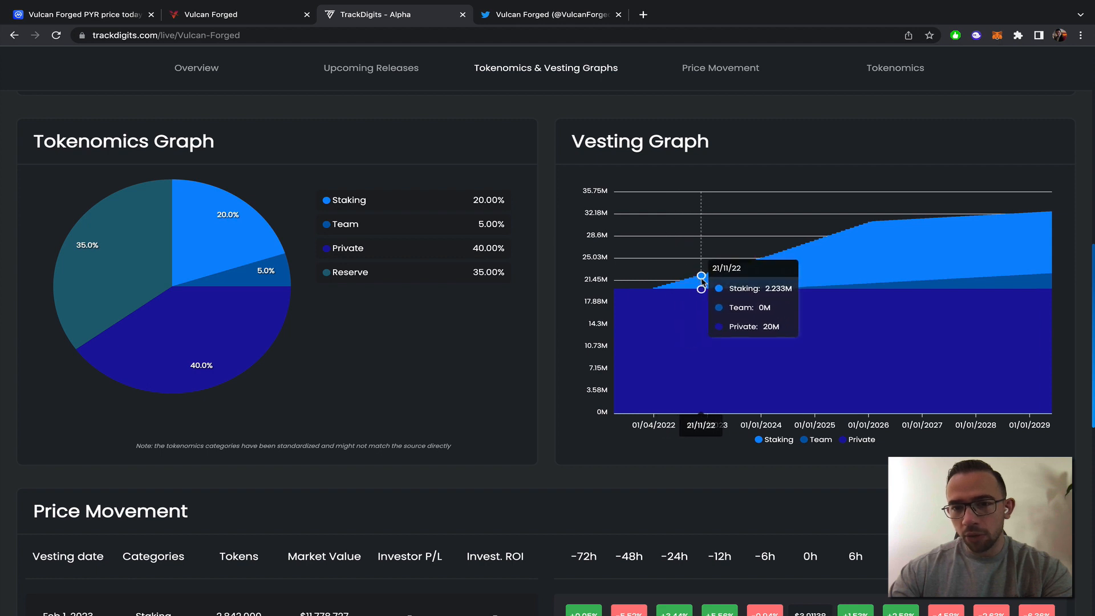
pyautogui.moveTo(716, 280)
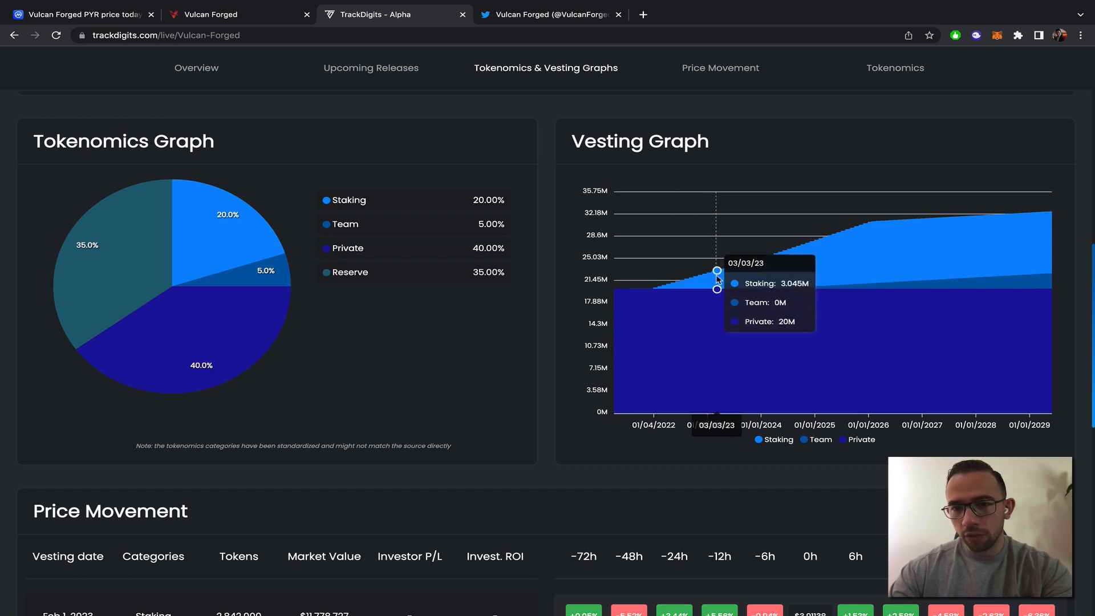
pyautogui.moveTo(717, 279)
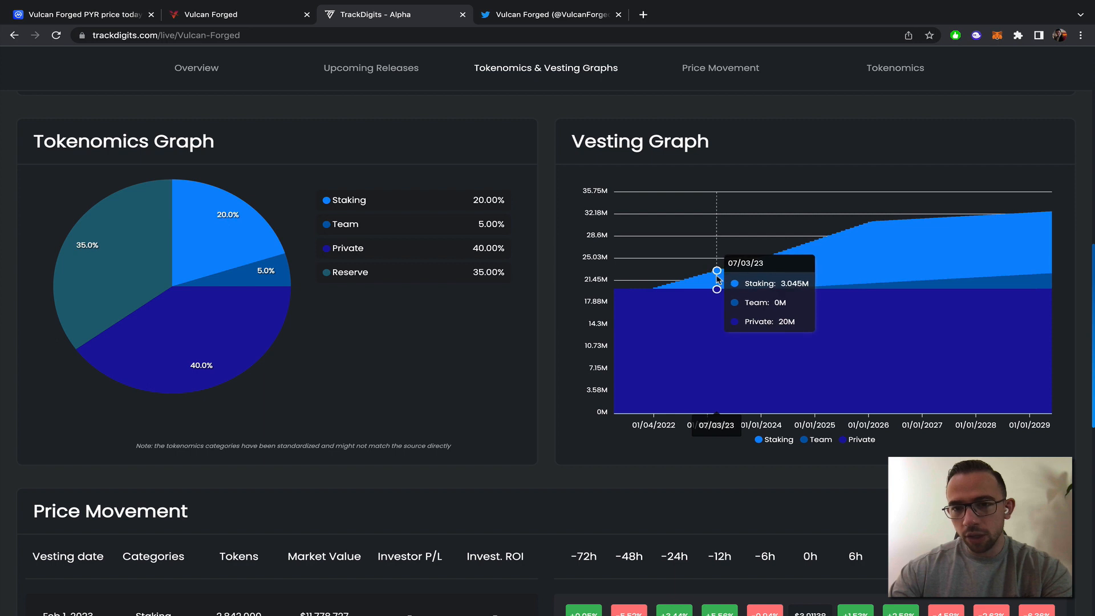
pyautogui.moveTo(716, 271)
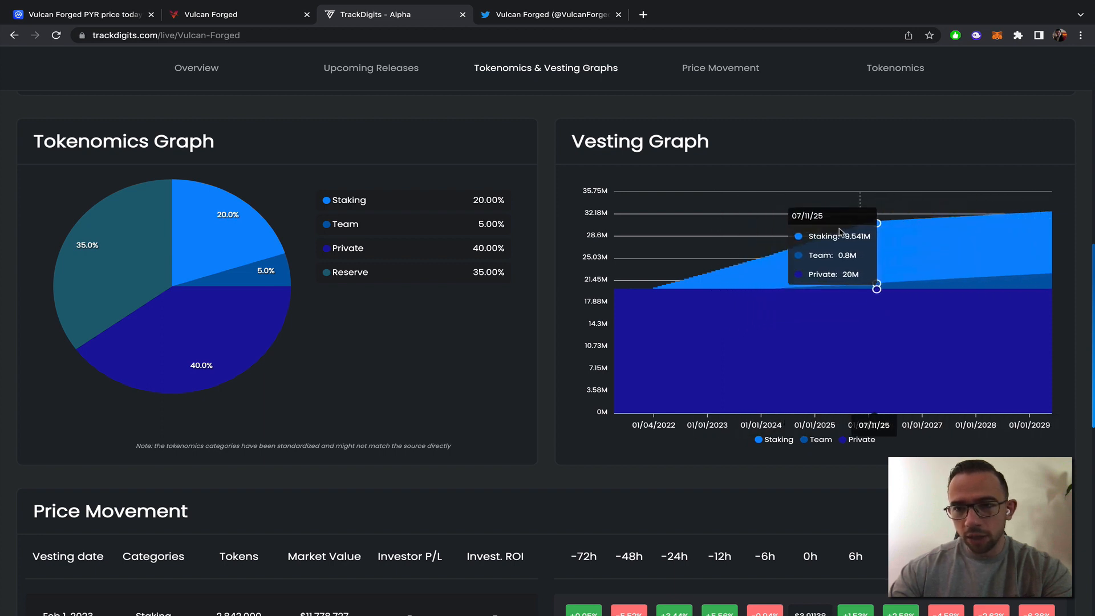
pyautogui.moveTo(1040, 427)
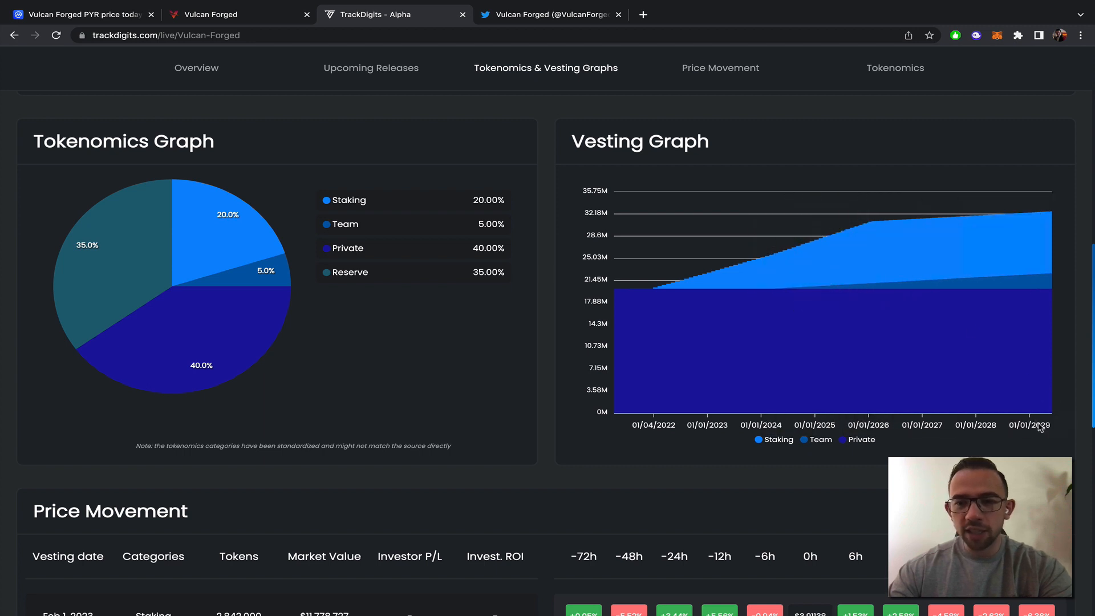
pyautogui.moveTo(489, 376)
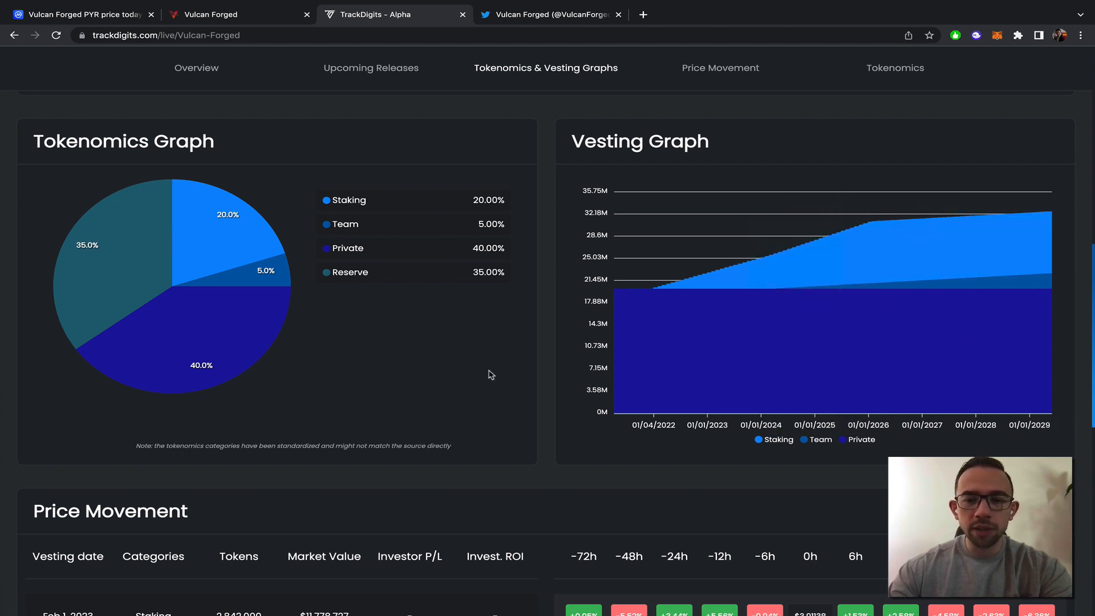
# Step: Scroll to the Price Movement table and open the Average Price Movement chart
pyautogui.scroll(-3)
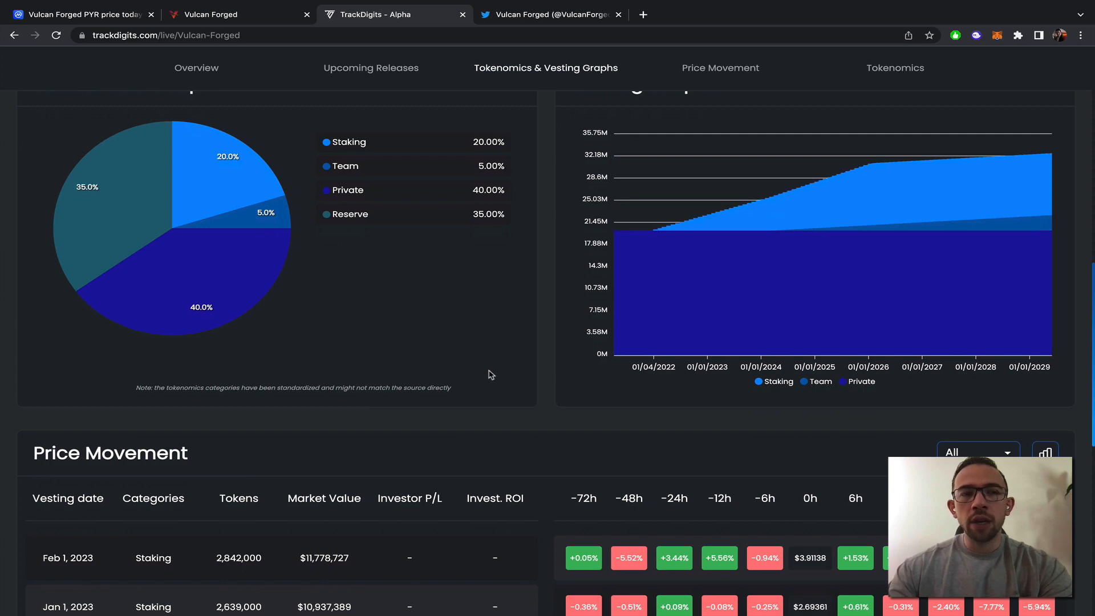
pyautogui.scroll(-3)
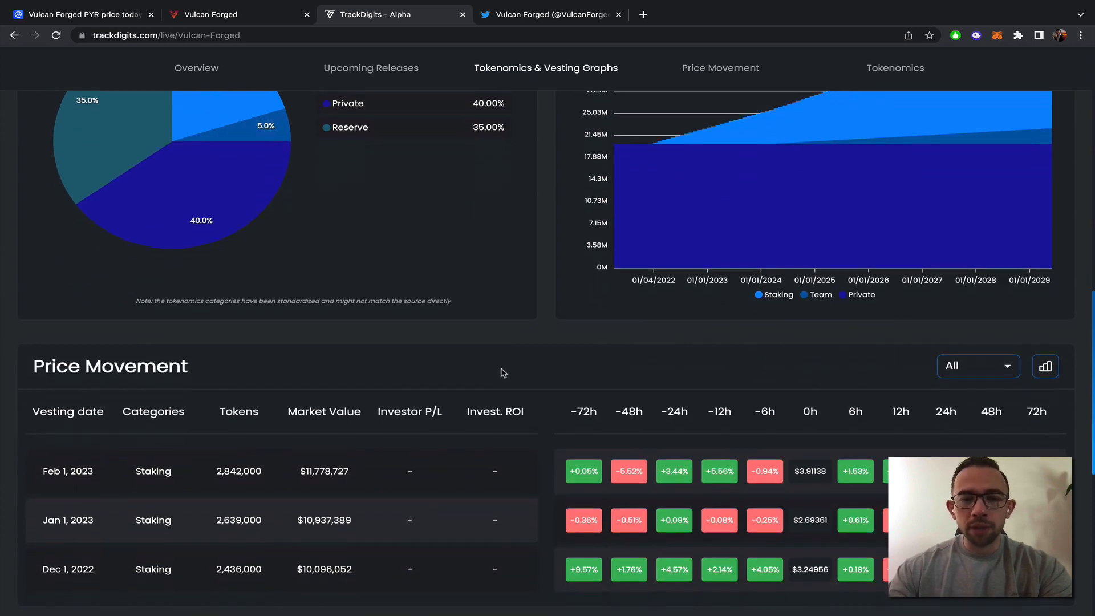
pyautogui.scroll(-3)
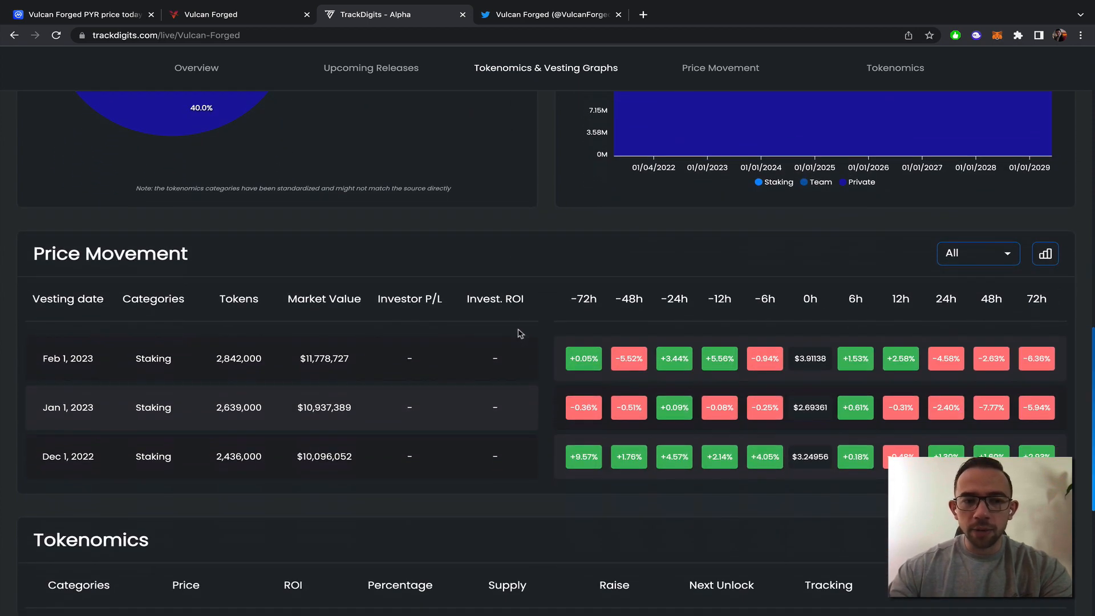
pyautogui.scroll(-3)
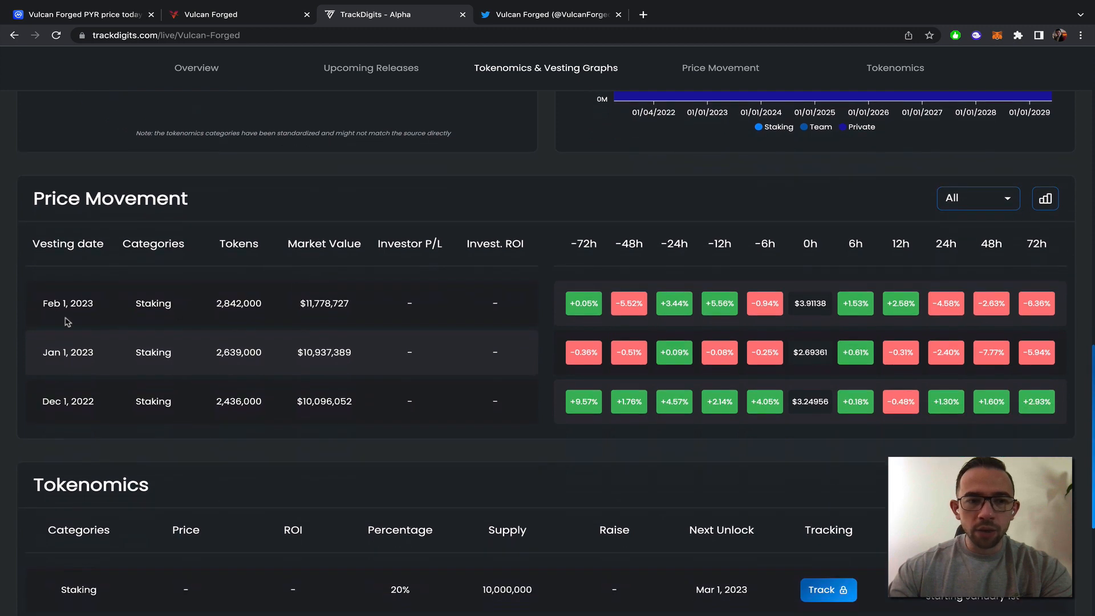
pyautogui.moveTo(495, 335)
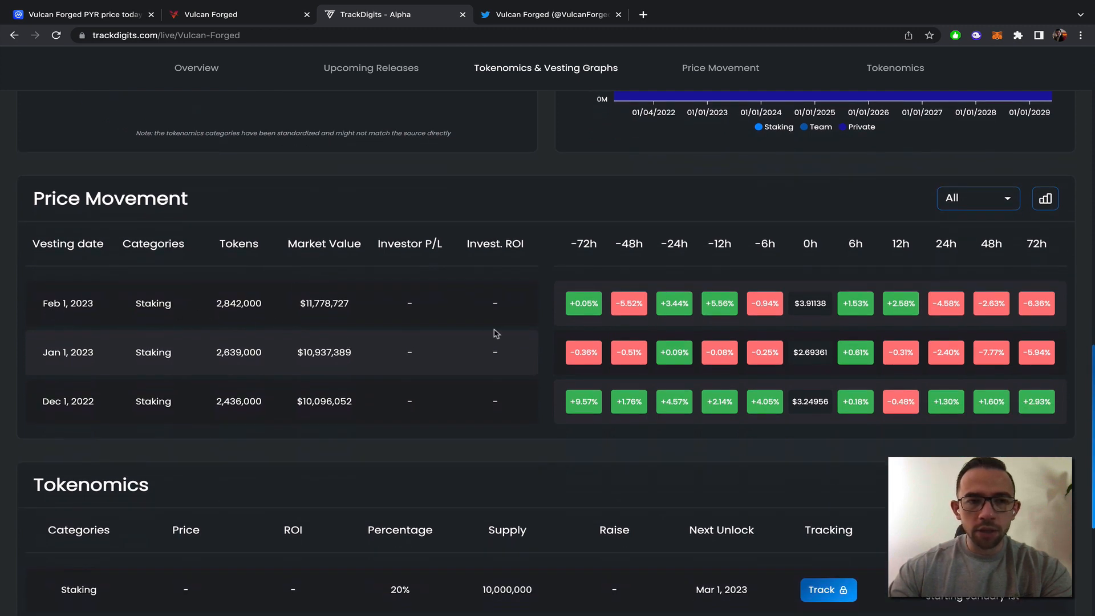
pyautogui.moveTo(235, 309)
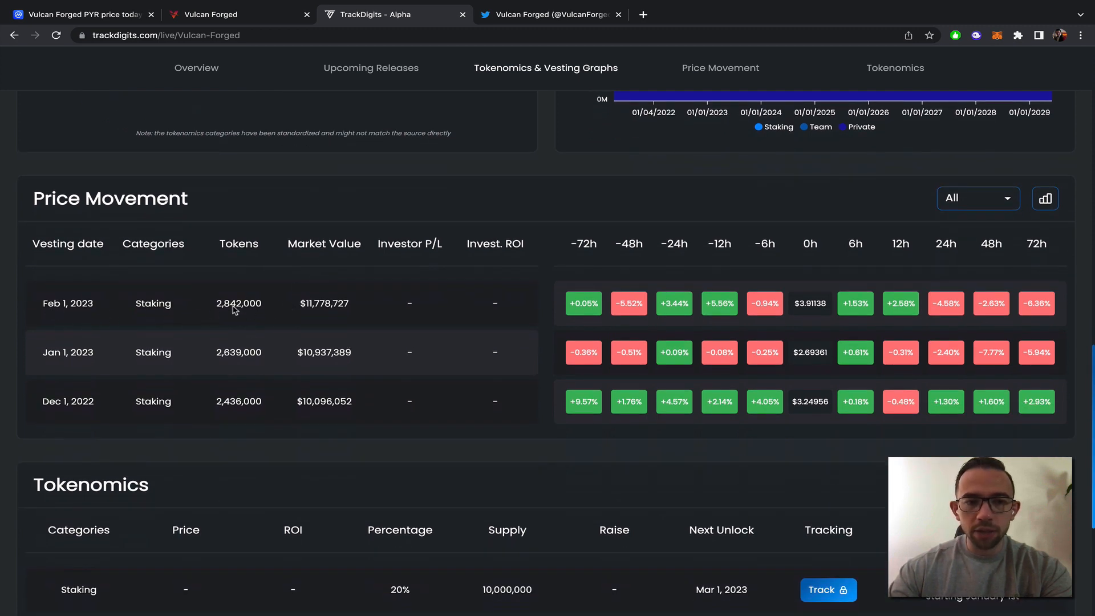
pyautogui.moveTo(271, 402)
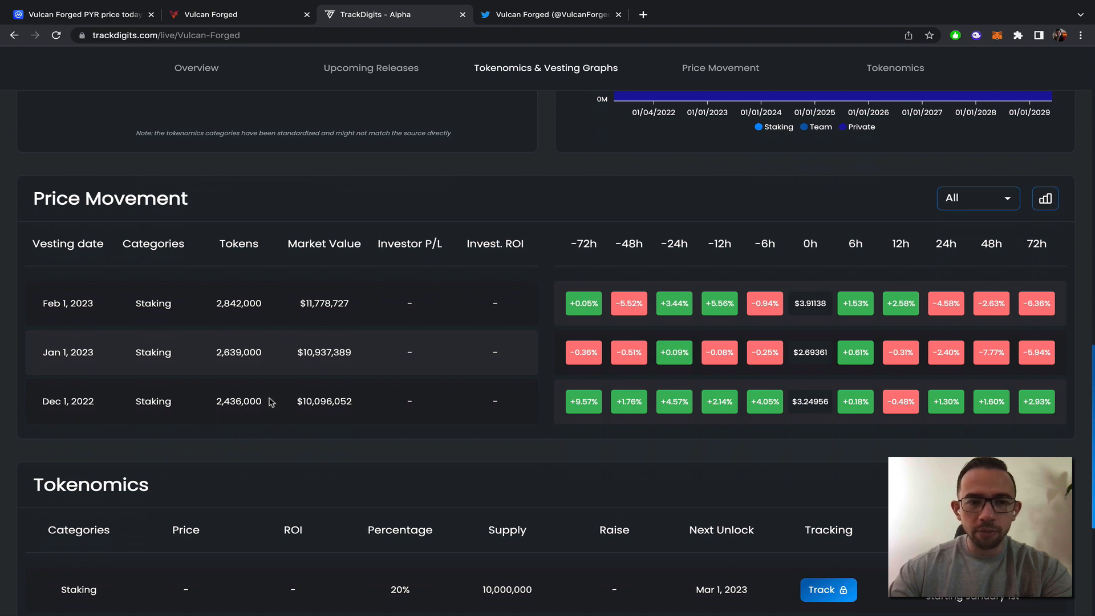
pyautogui.moveTo(525, 327)
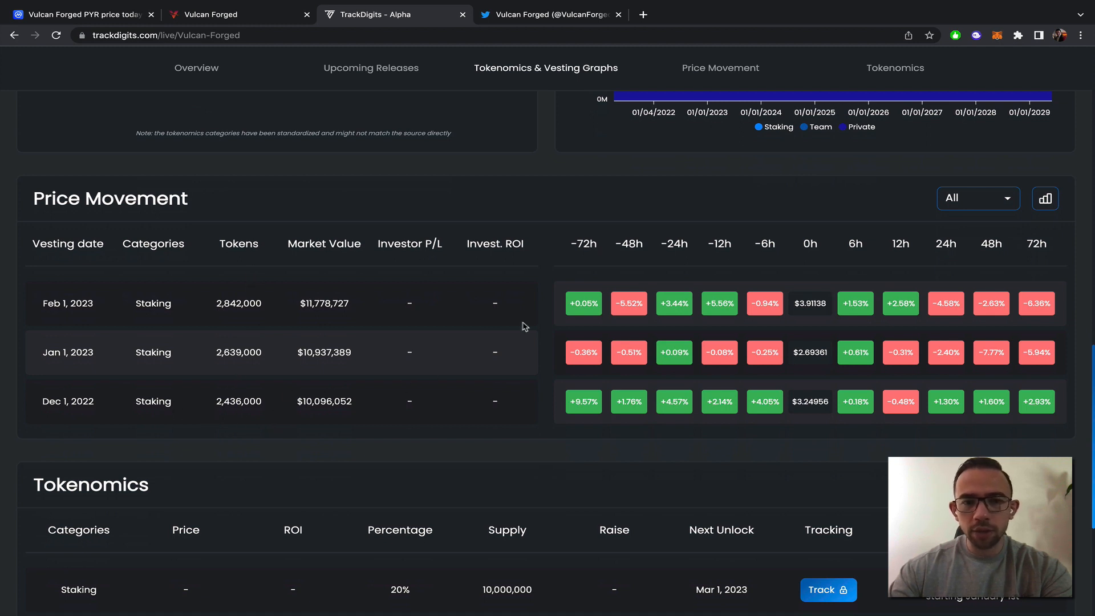
pyautogui.moveTo(726, 209)
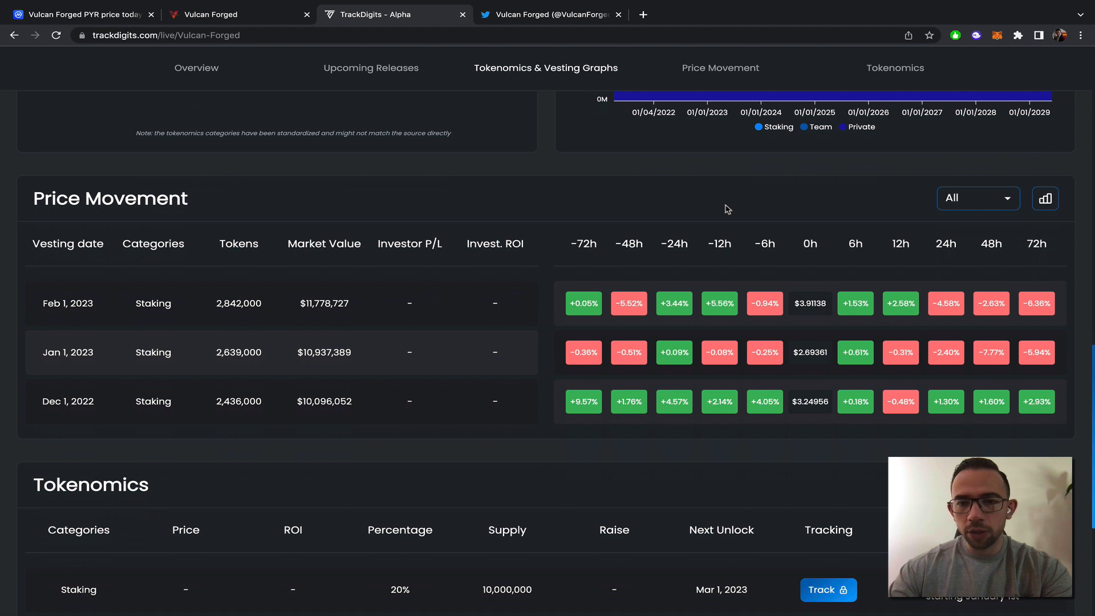
pyautogui.scroll(-3)
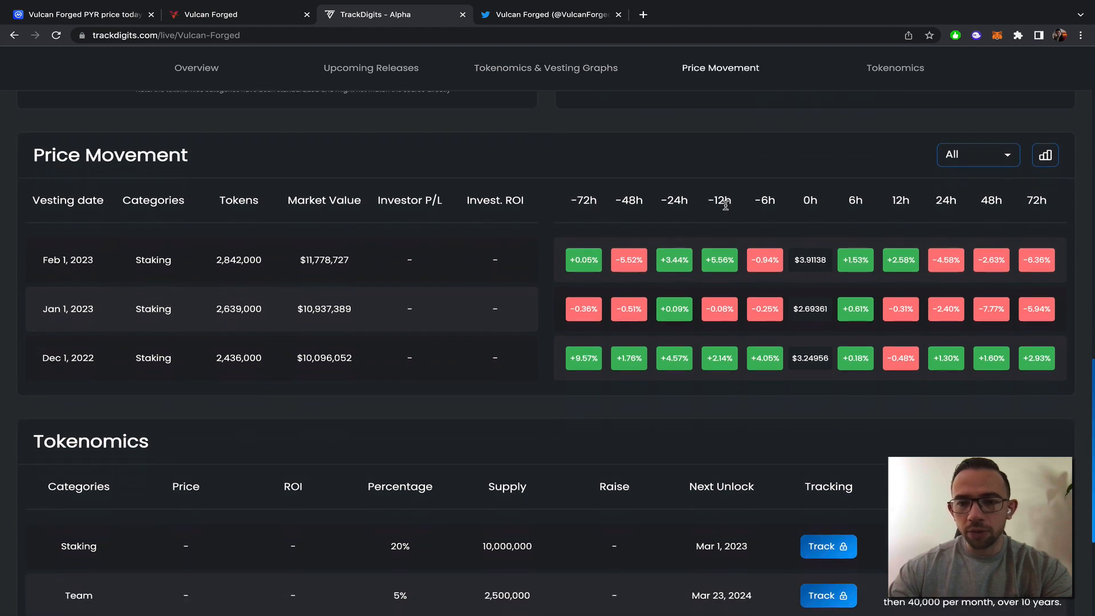
pyautogui.moveTo(785, 239)
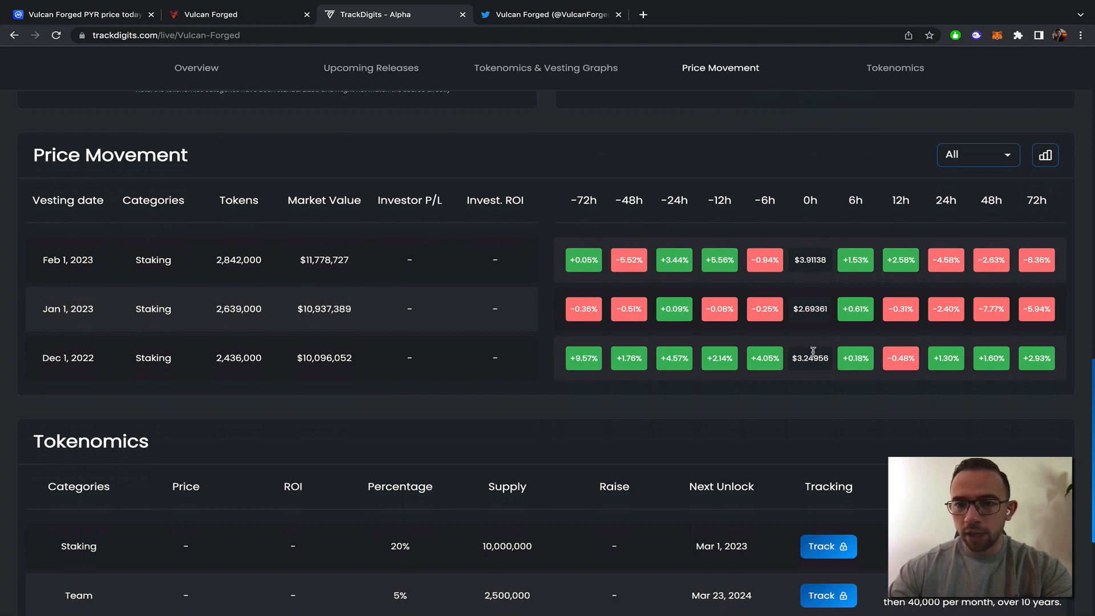
pyautogui.click(1045, 154)
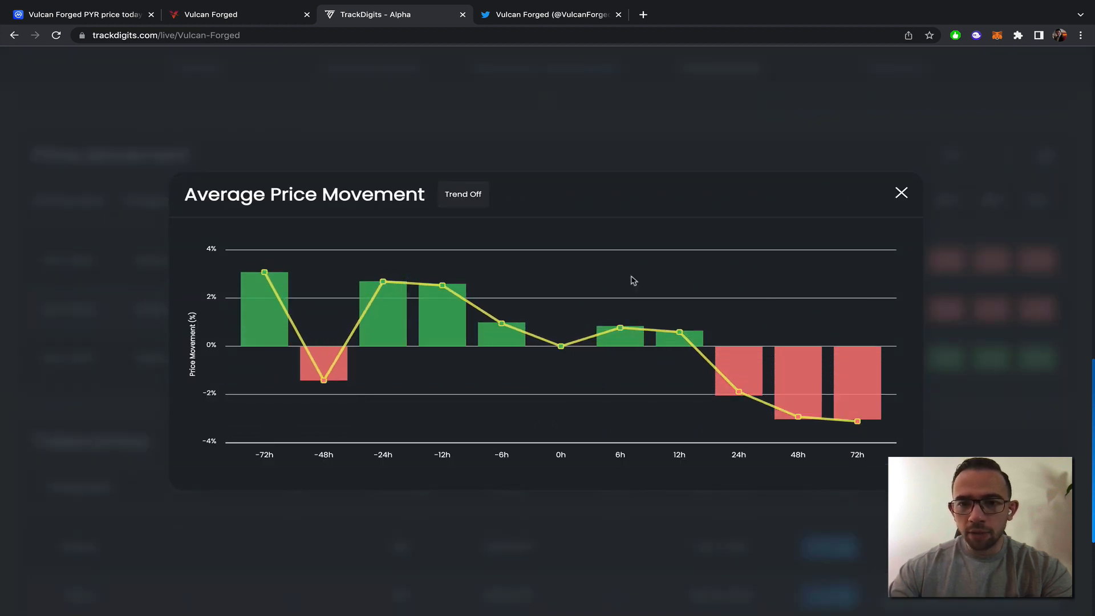
pyautogui.moveTo(324, 367)
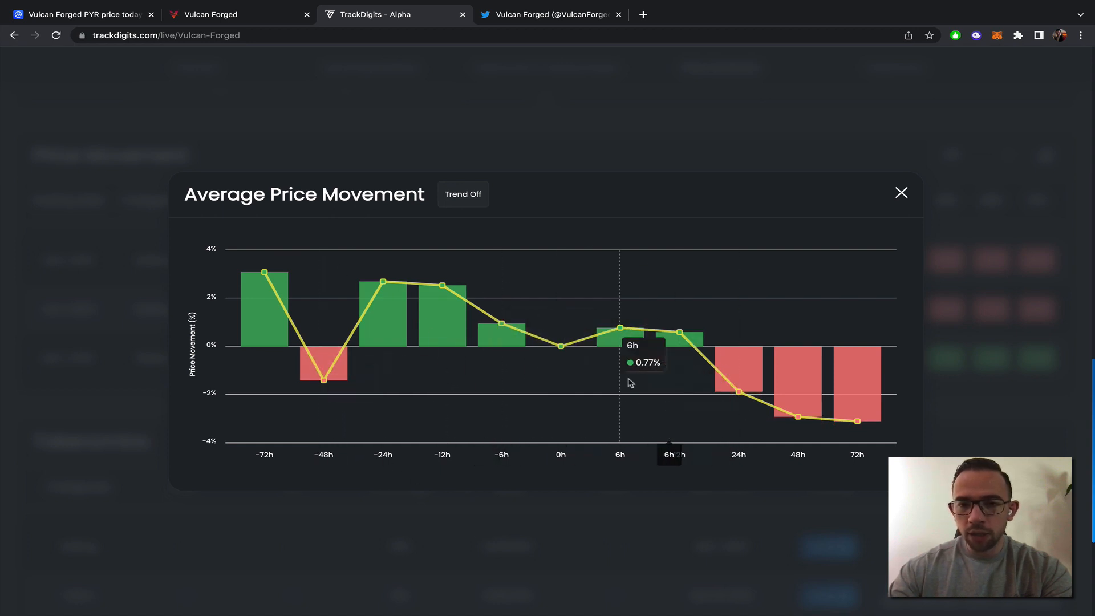
pyautogui.moveTo(561, 347)
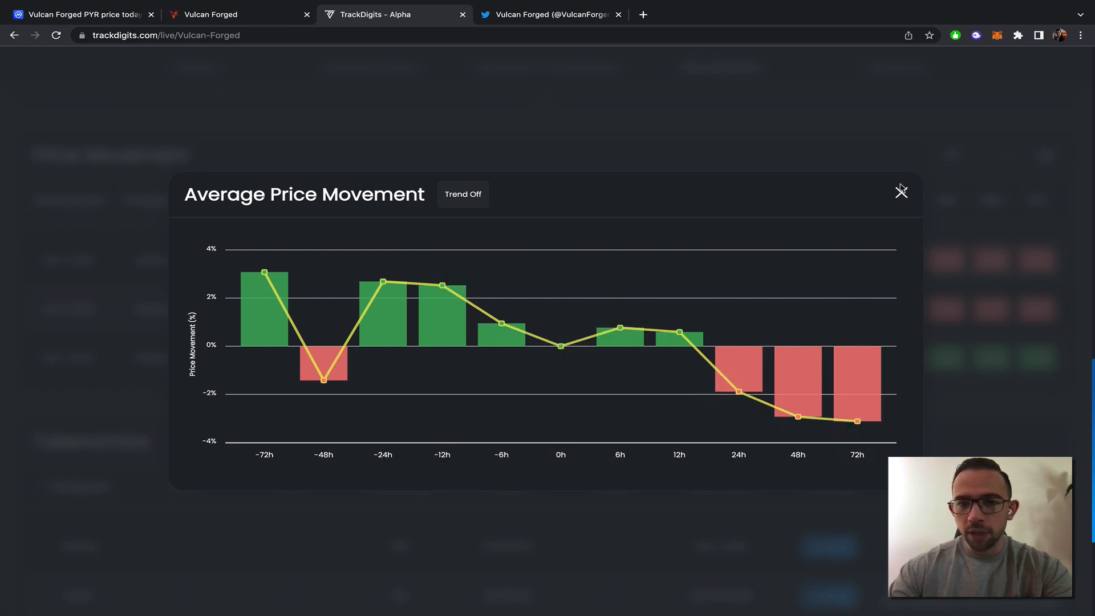
# Step: Close, reopen and close the Average Price Movement chart, then scroll to the Tokenomics table
pyautogui.click(902, 193)
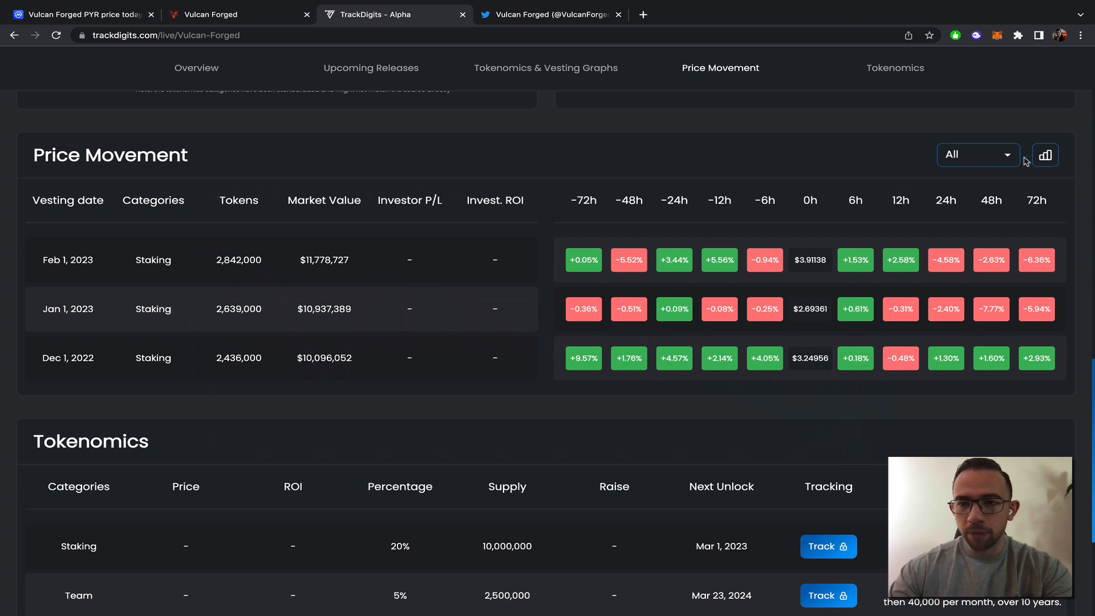
pyautogui.click(1045, 155)
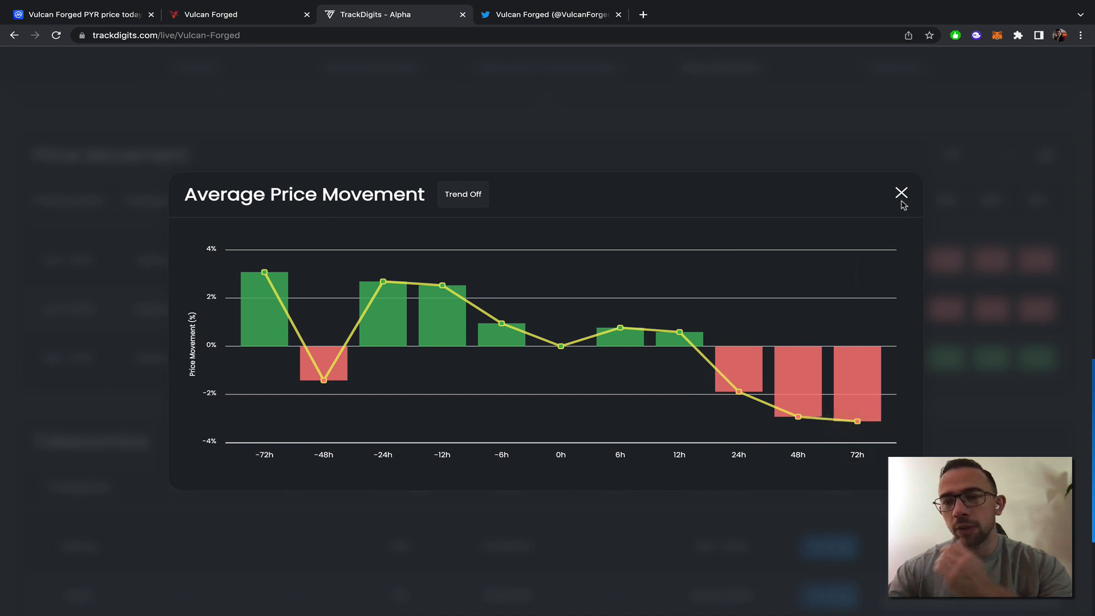
pyautogui.click(901, 193)
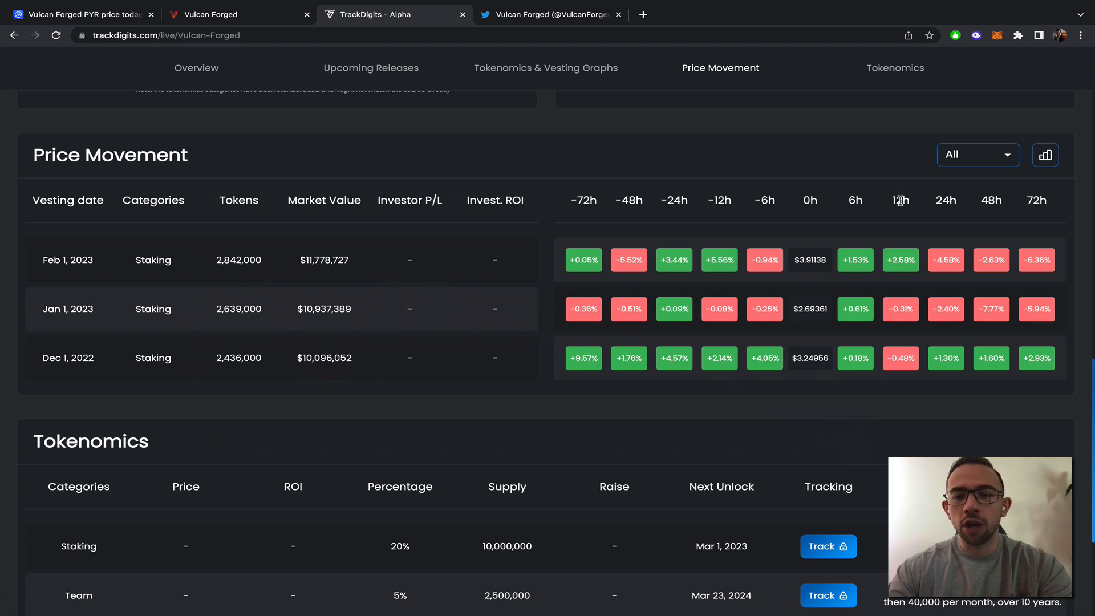
pyautogui.moveTo(900, 202)
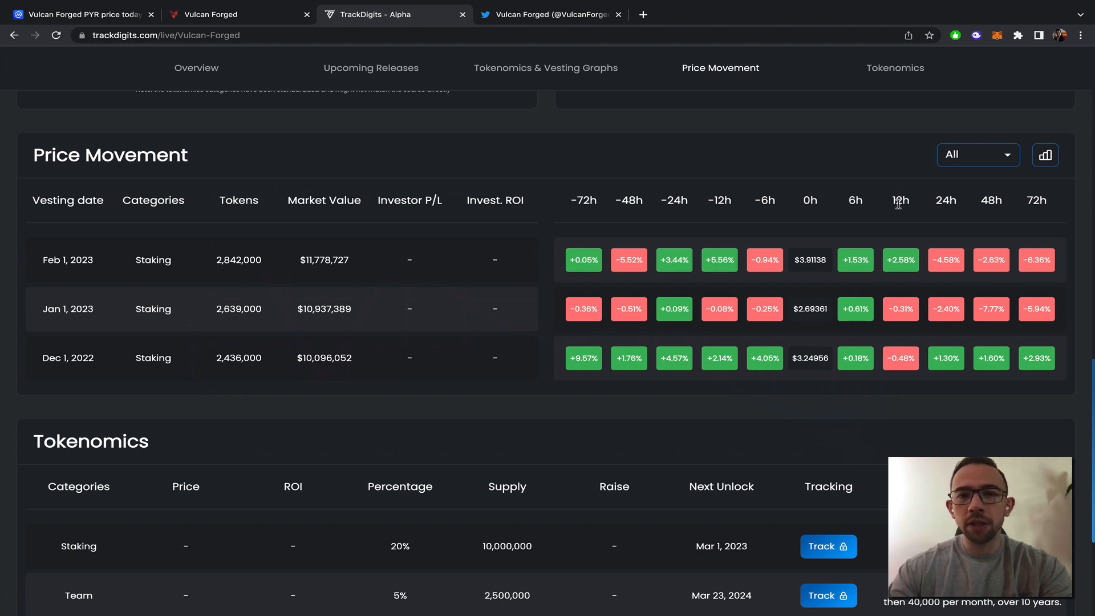
pyautogui.moveTo(860, 352)
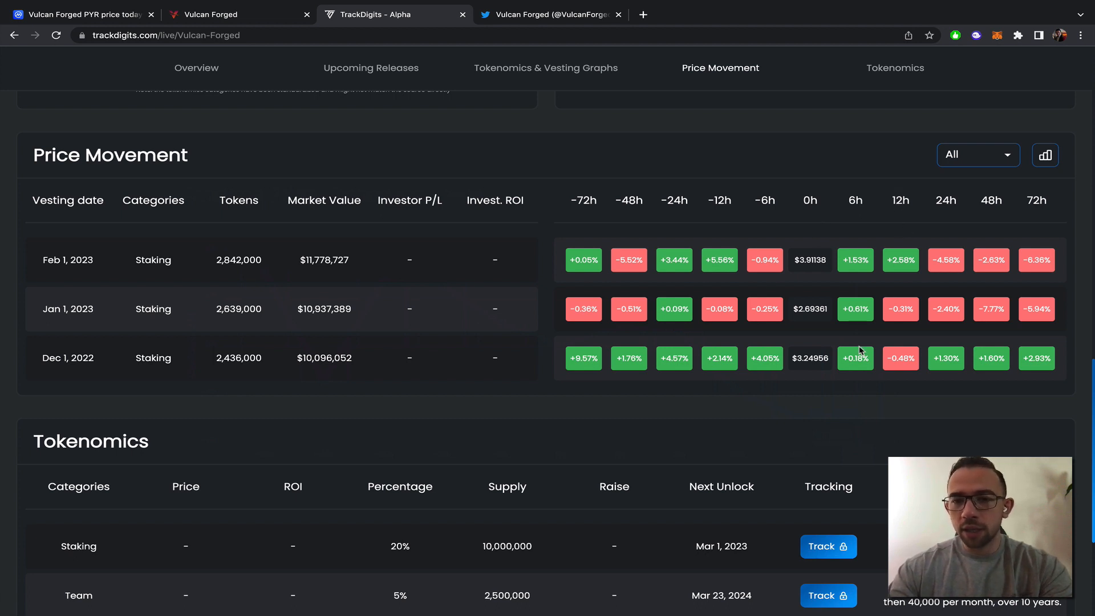
pyautogui.moveTo(551, 295)
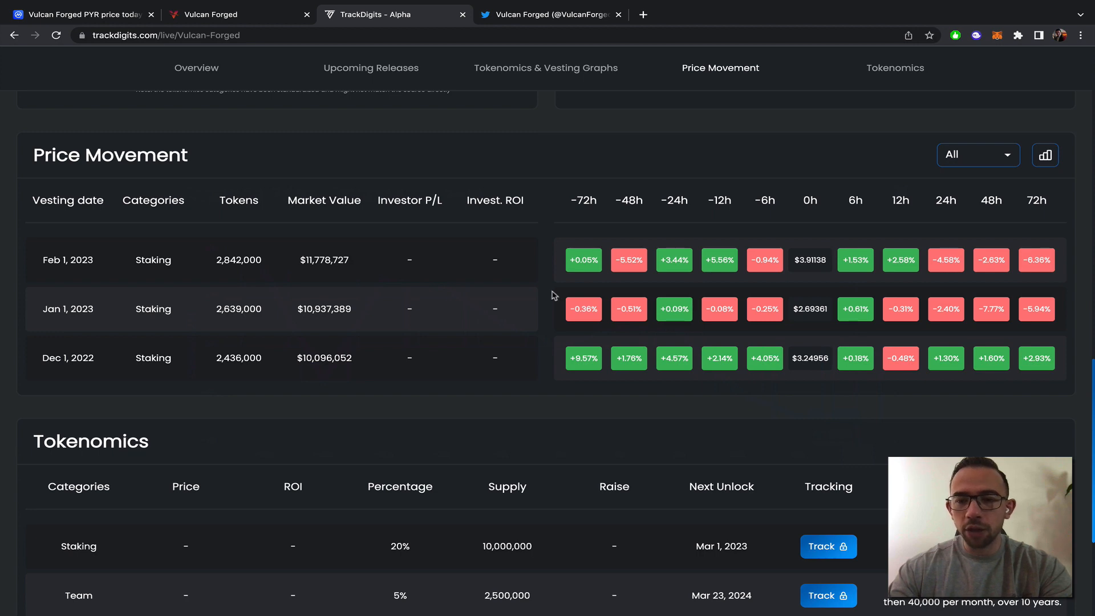
pyautogui.moveTo(545, 305)
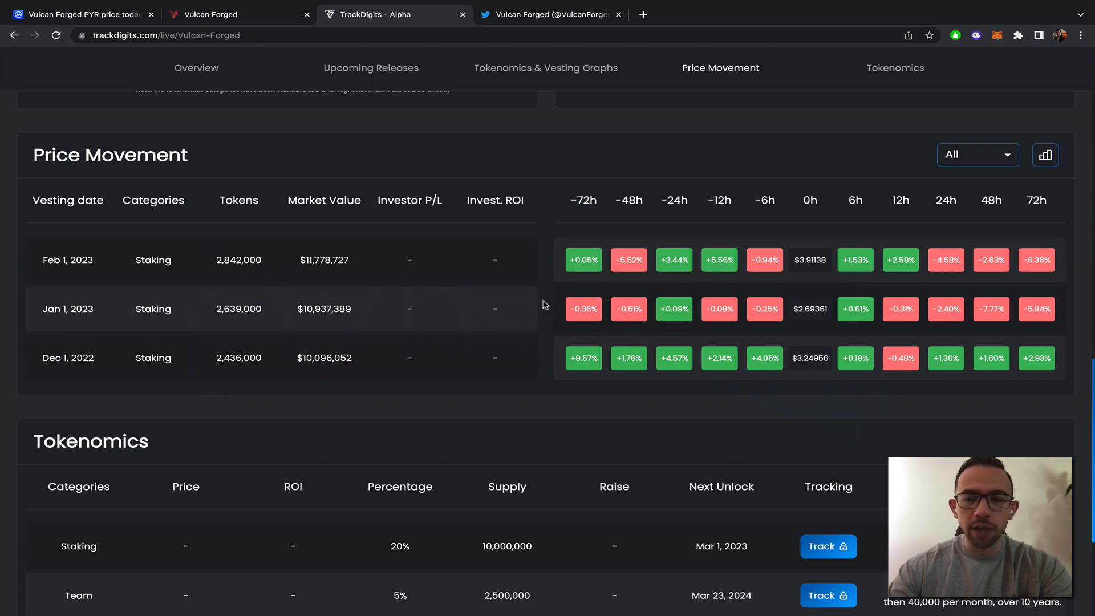
pyautogui.scroll(-3)
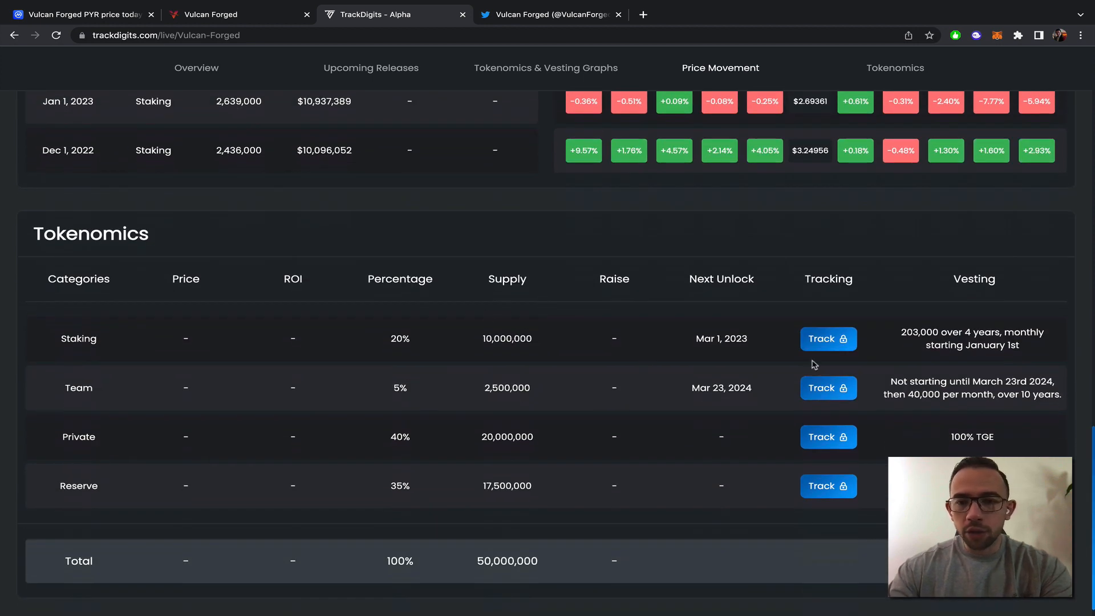
pyautogui.moveTo(911, 332)
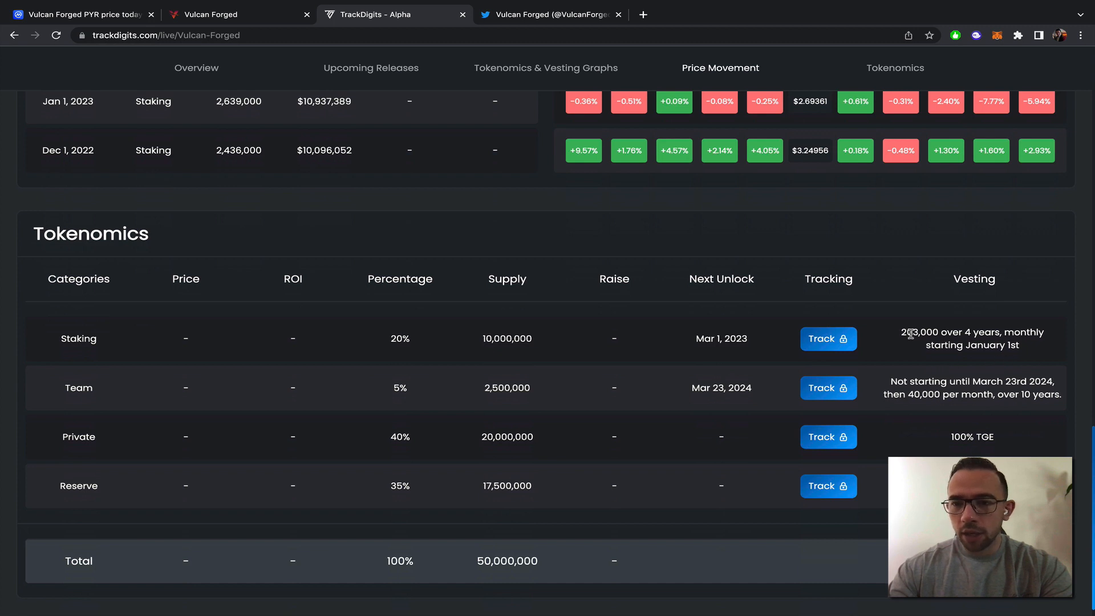
pyautogui.moveTo(996, 393)
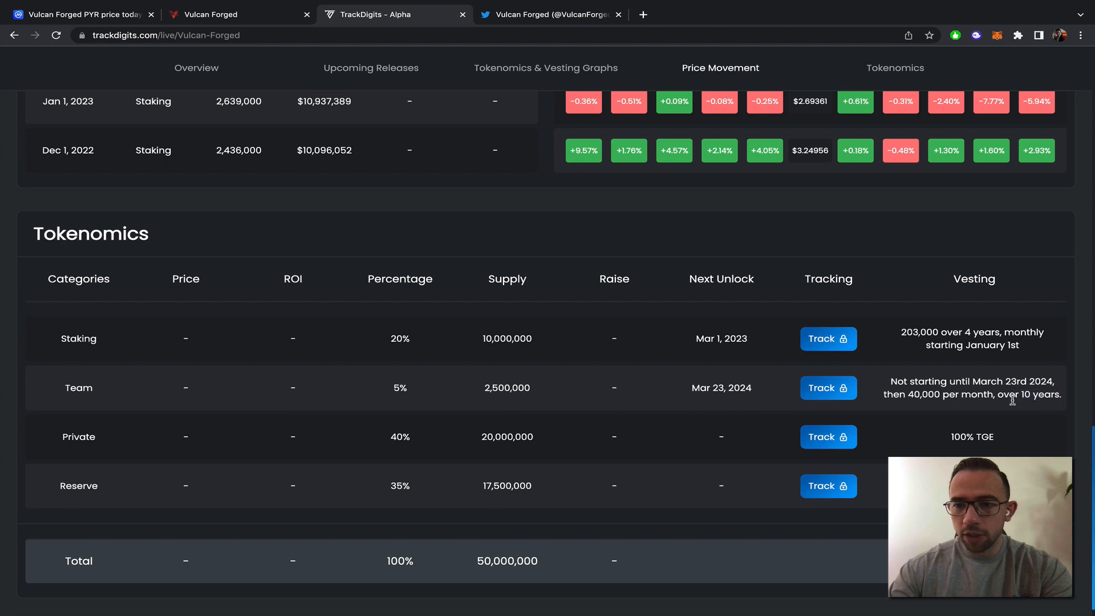
pyautogui.moveTo(1000, 439)
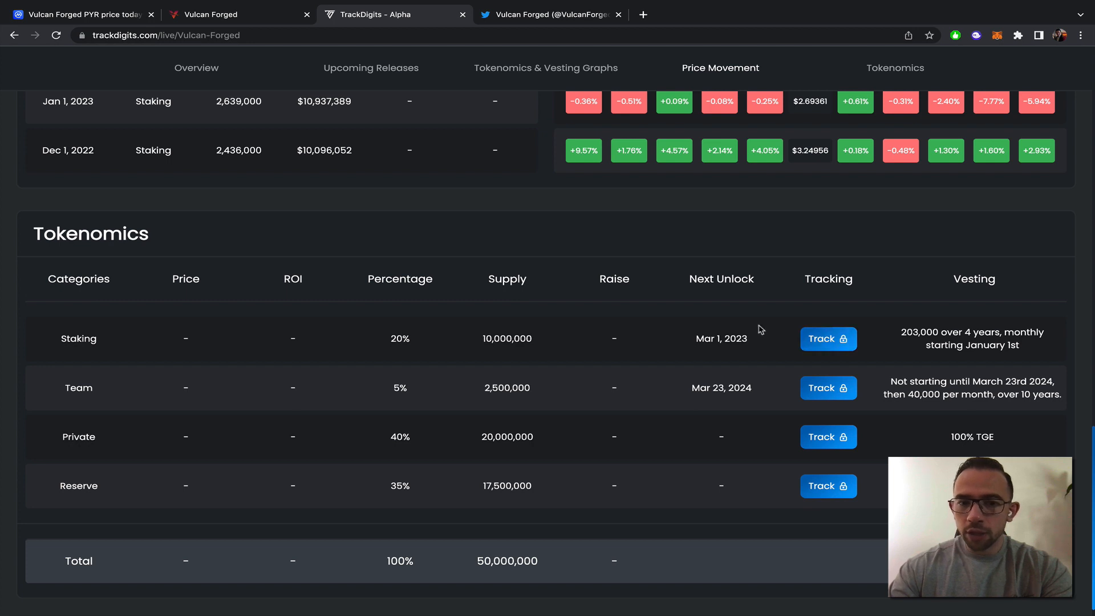
pyautogui.moveTo(518, 482)
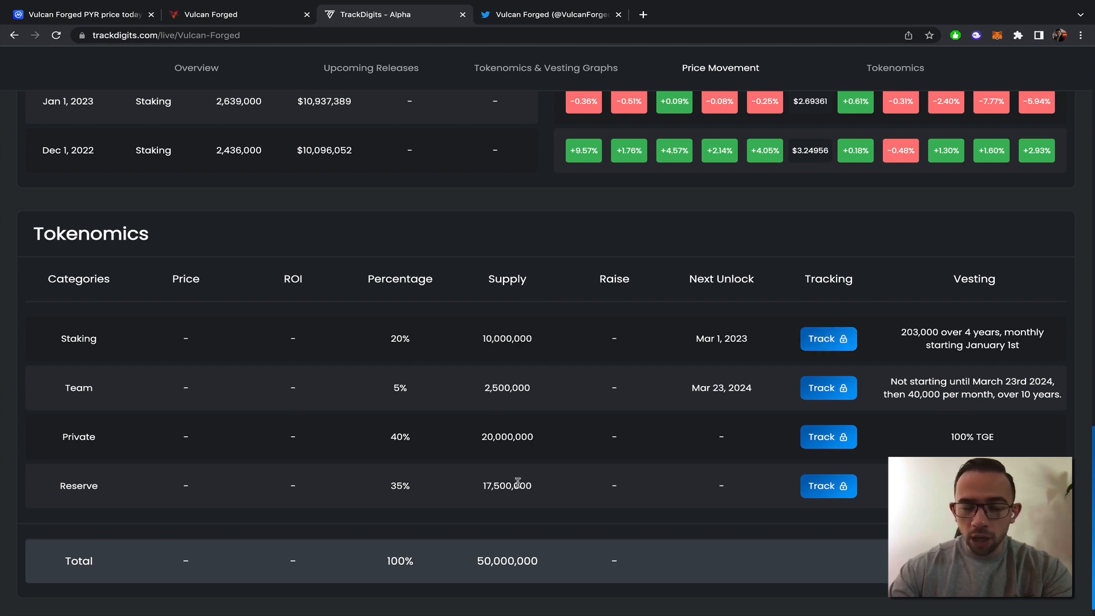
# Step: Select the 17,500,000 Reserve supply figure and scroll up to the allocation charts
pyautogui.doubleClick(507, 486)
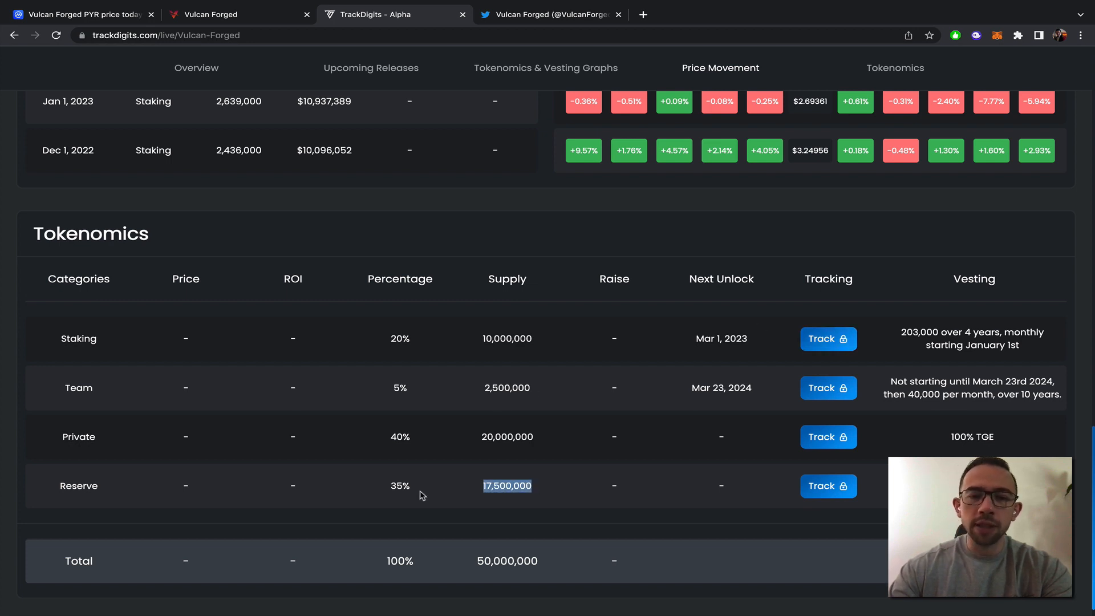
pyautogui.moveTo(412, 496)
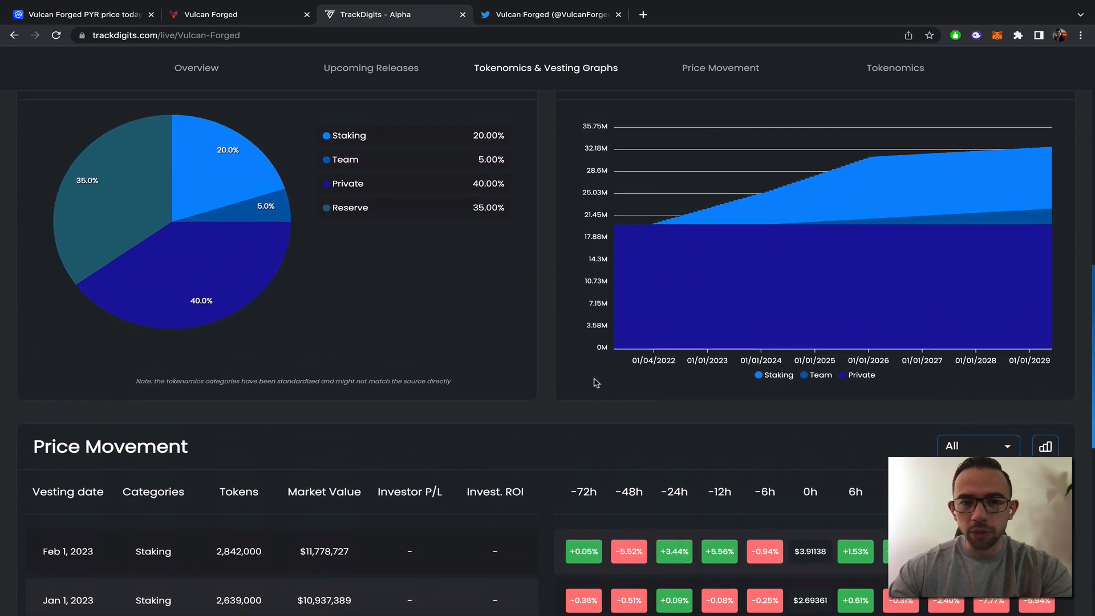
pyautogui.scroll(3)
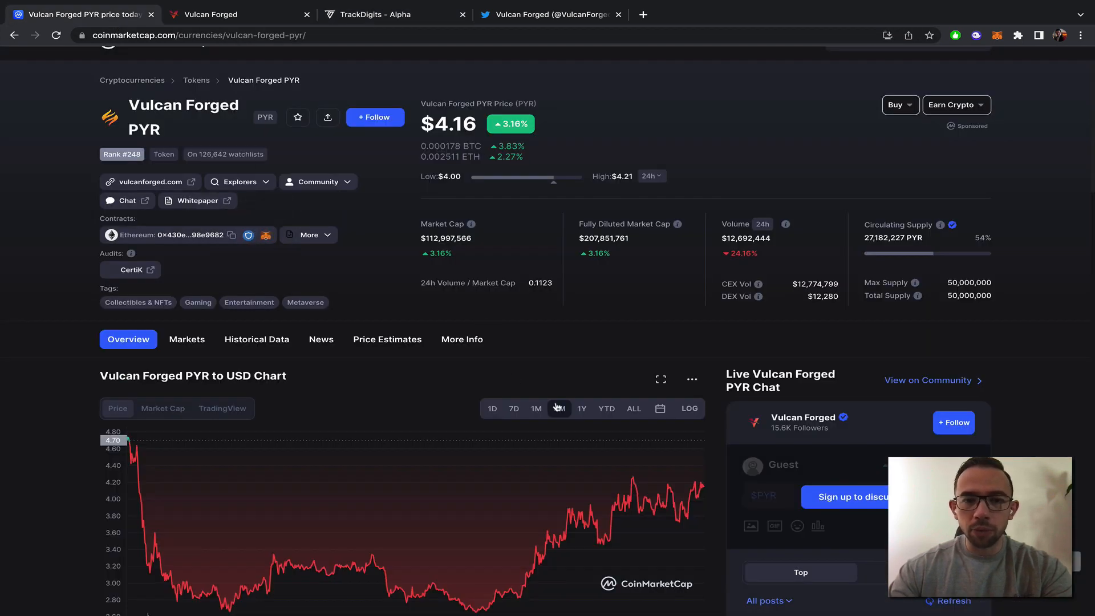
# Step: Show PYR's all-time price history, peaking near $41.51, and open its Etherscan contract
pyautogui.click(633, 409)
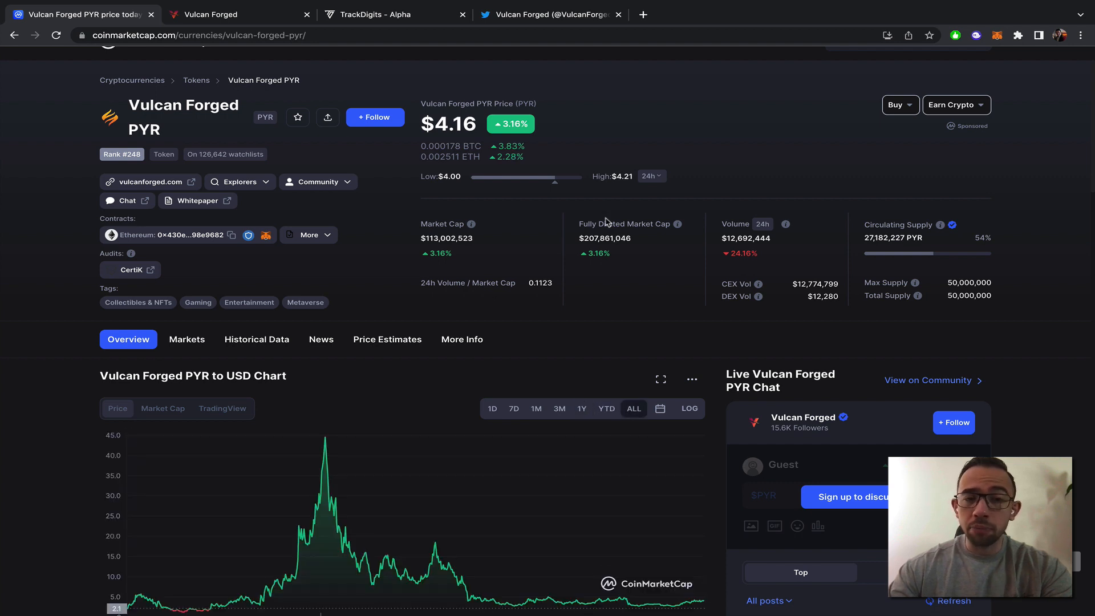
pyautogui.moveTo(443, 531)
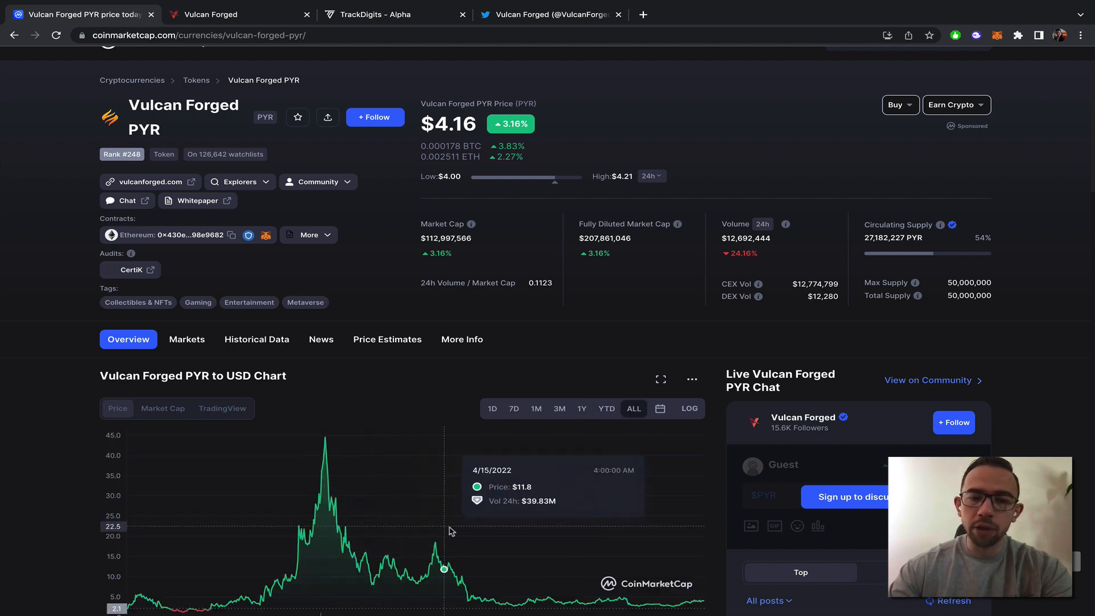
pyautogui.moveTo(325, 448)
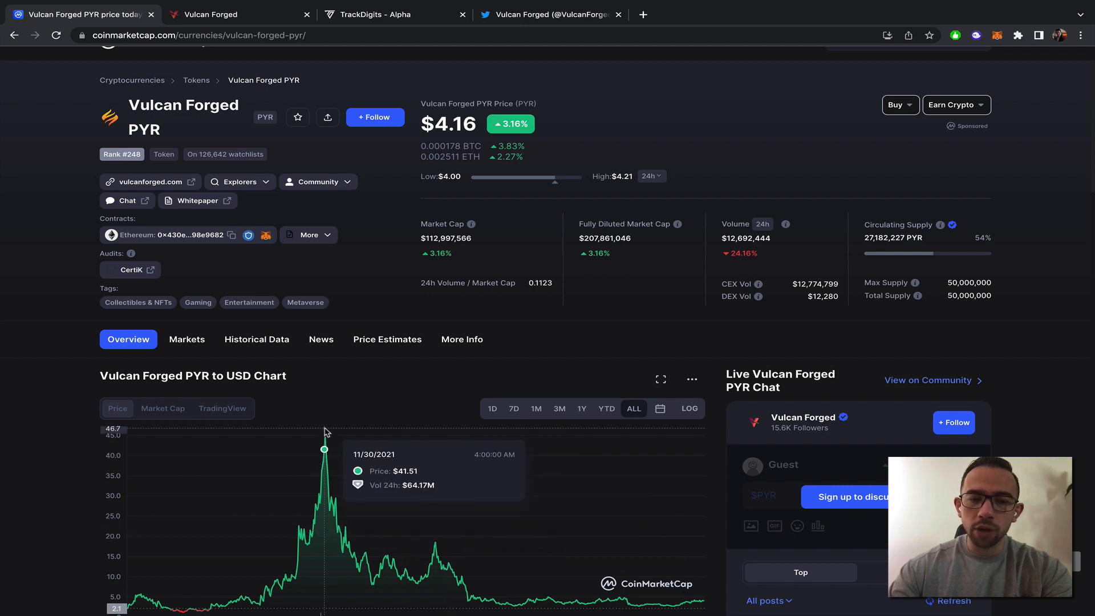
pyautogui.moveTo(436, 557)
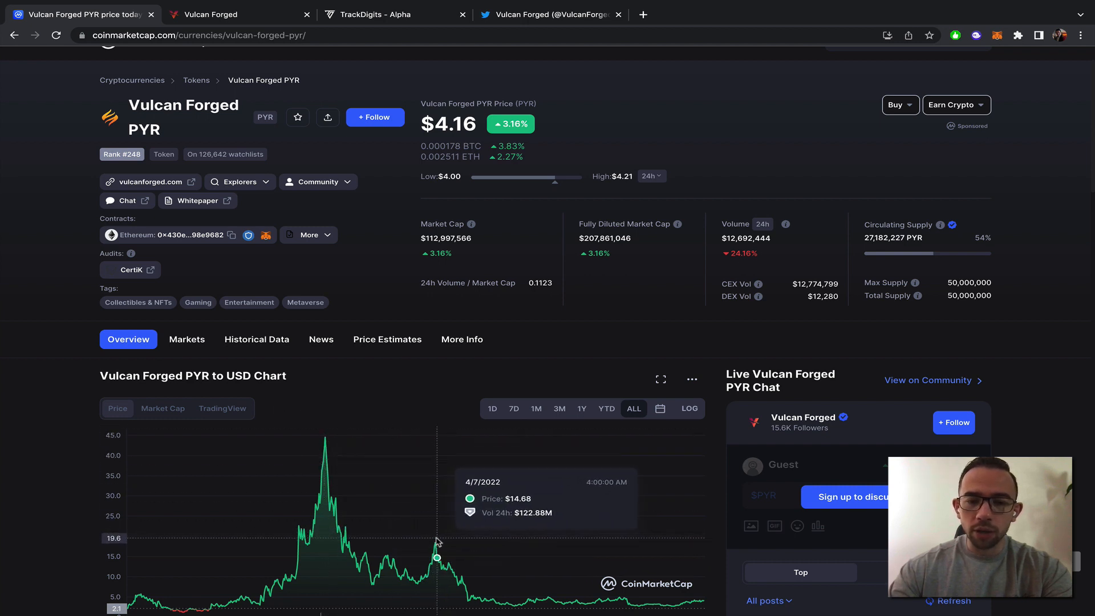
pyautogui.moveTo(459, 323)
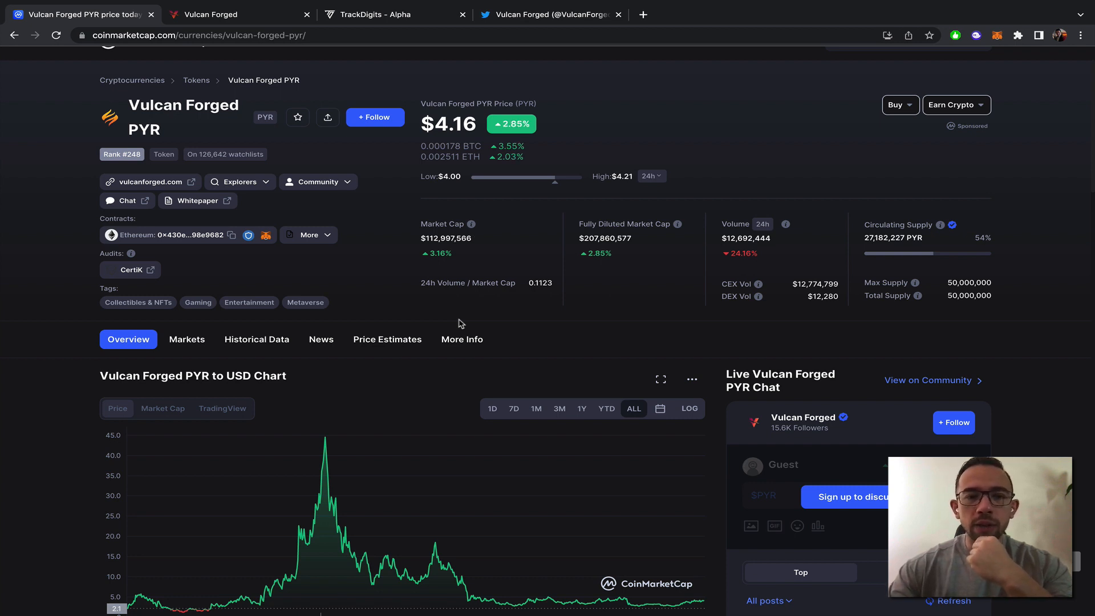
pyautogui.moveTo(202, 235)
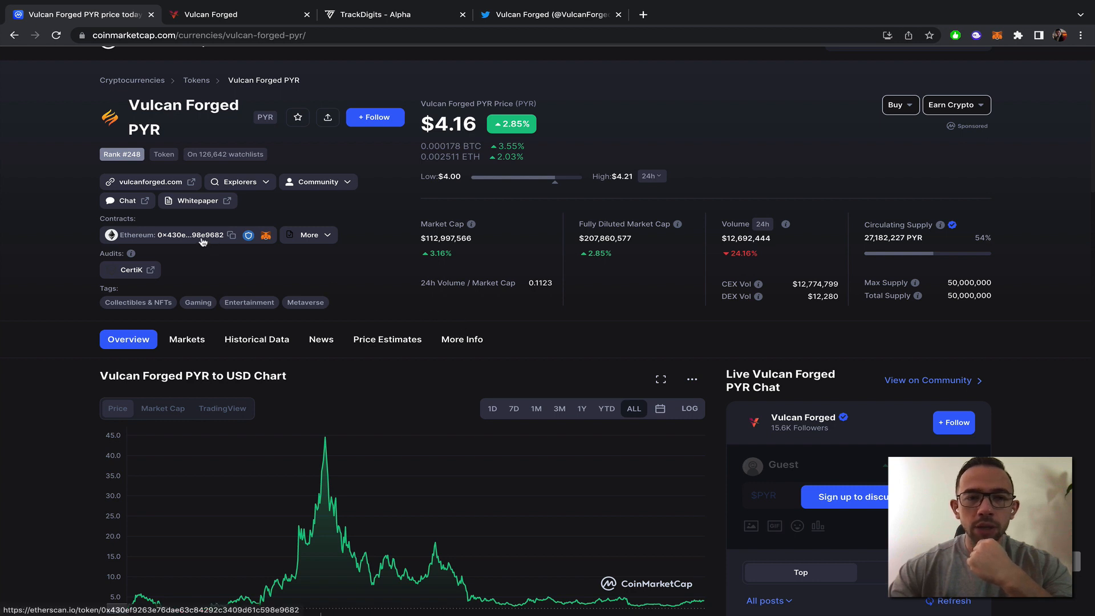
pyautogui.click(202, 234)
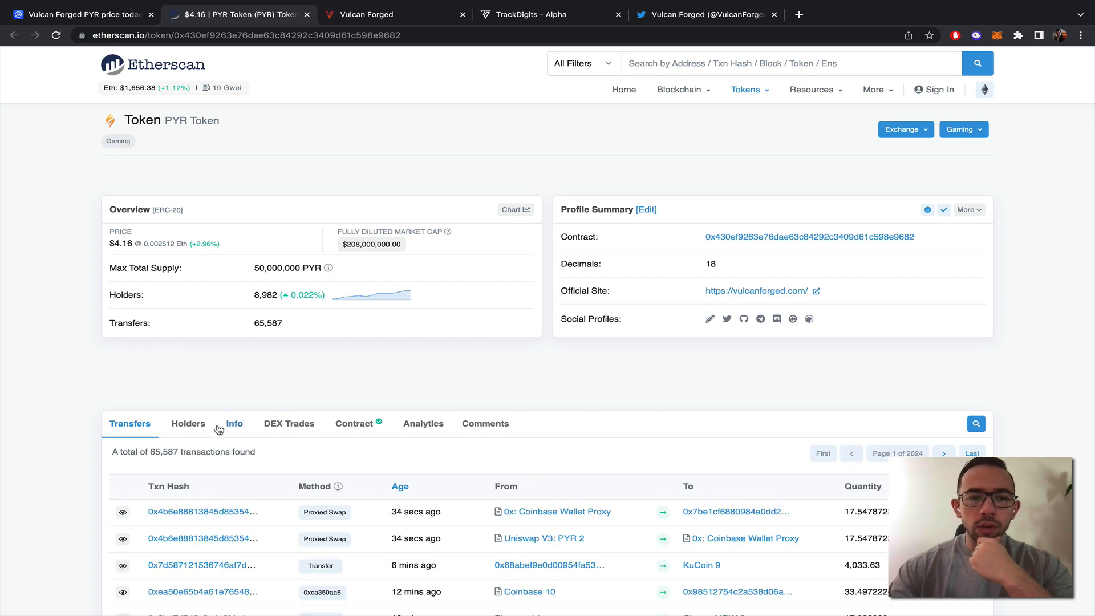
# Step: Open the PYR Holders tab on Etherscan and scroll through the first page of holders
pyautogui.click(188, 423)
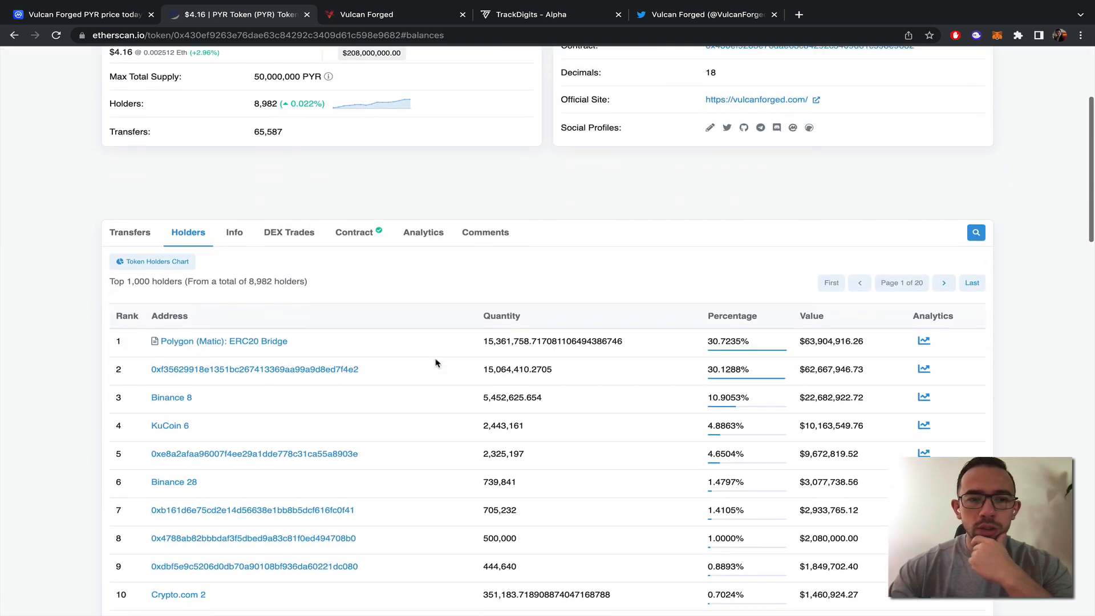
pyautogui.scroll(-3)
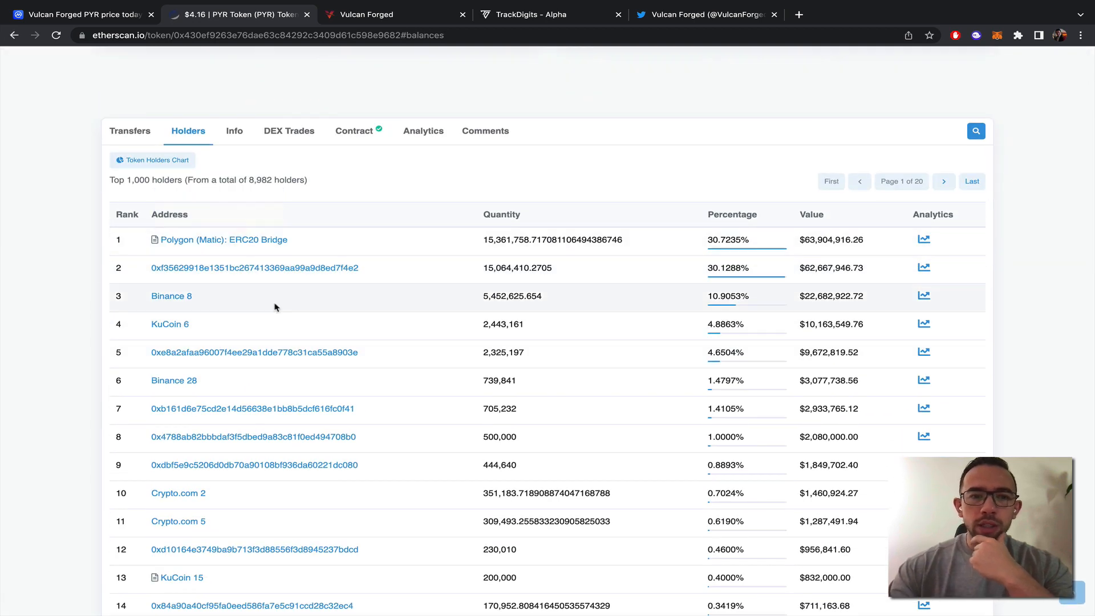
pyautogui.scroll(-3)
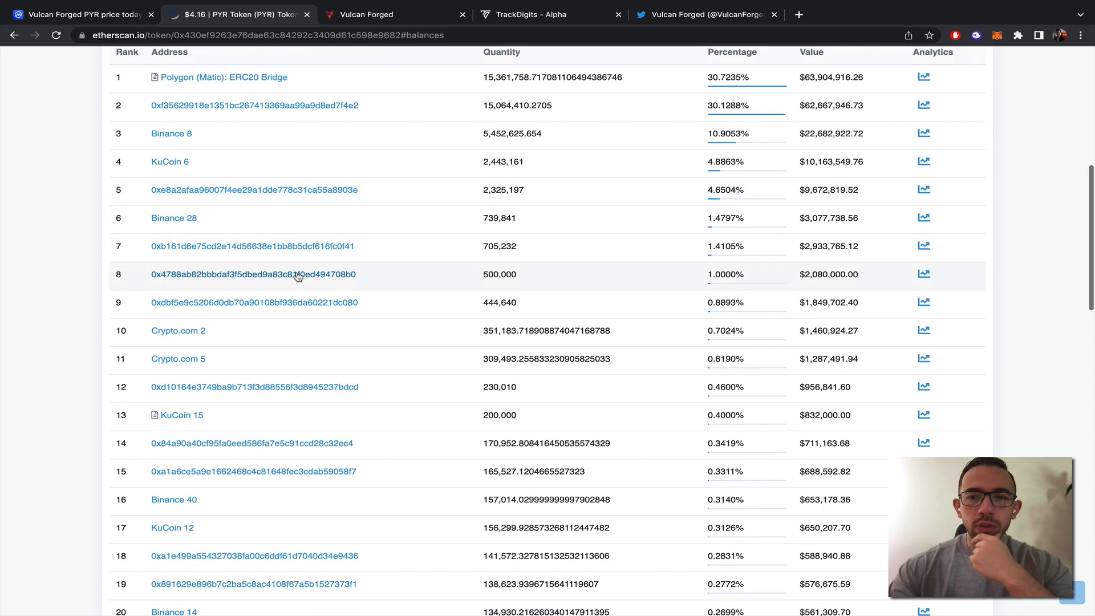
pyautogui.scroll(-3)
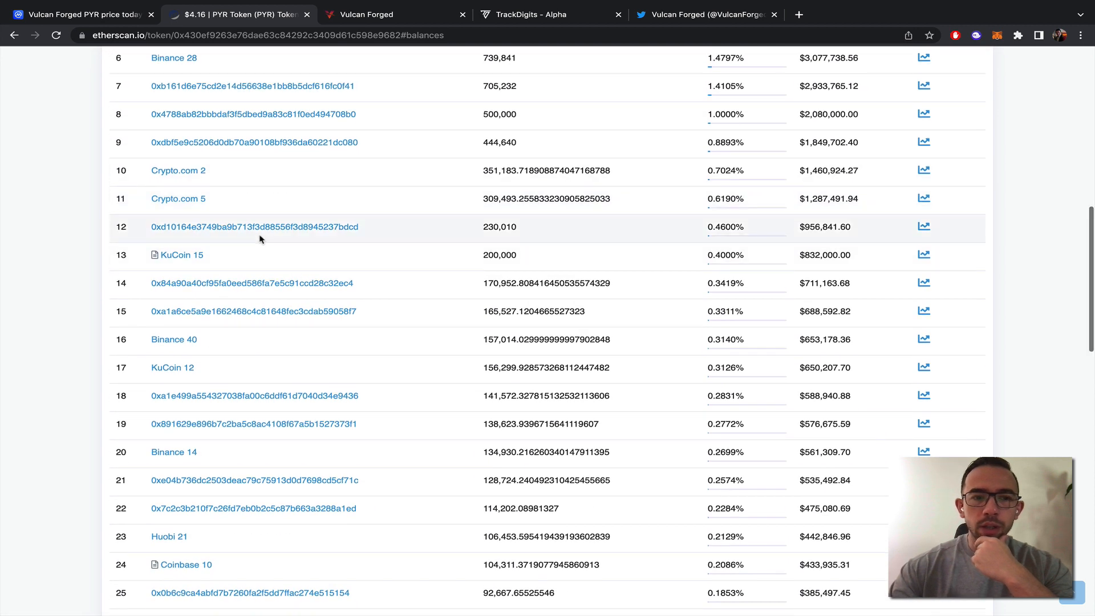
pyautogui.scroll(-3)
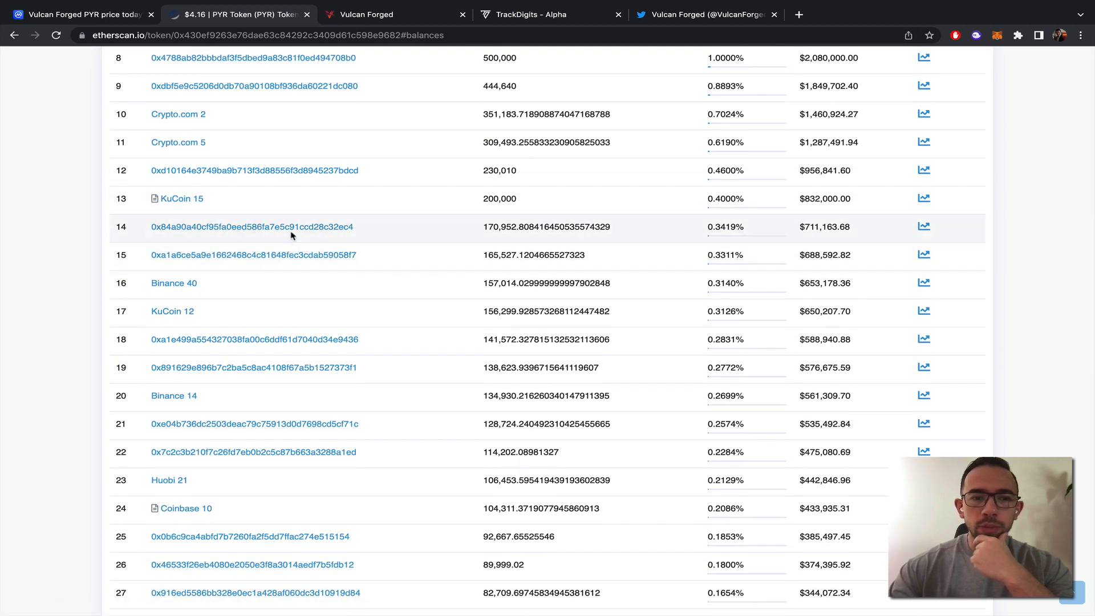
pyautogui.scroll(-3)
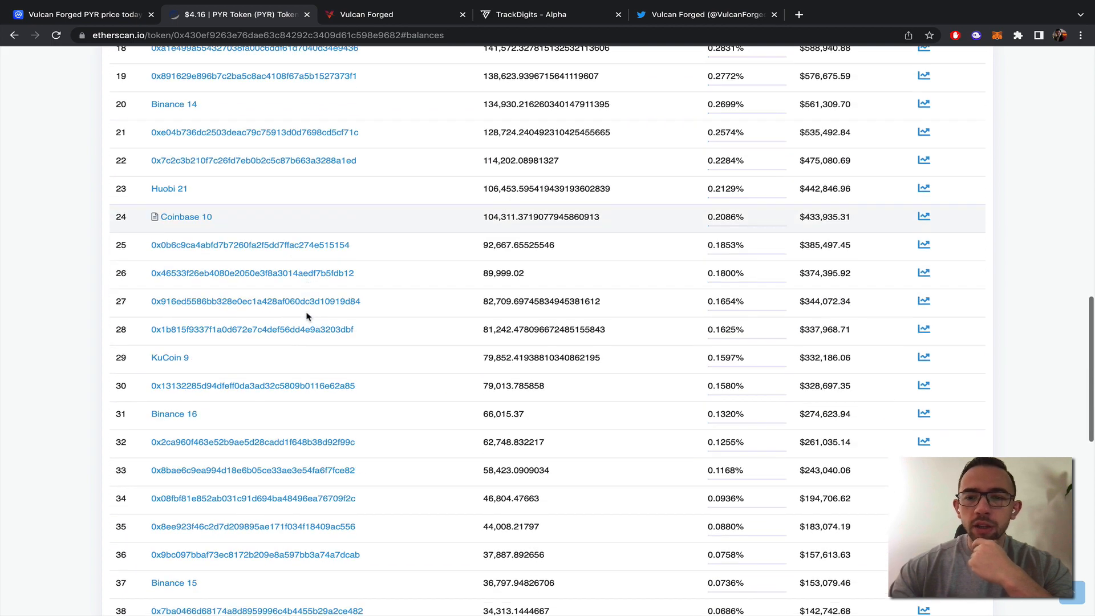
pyautogui.scroll(-3)
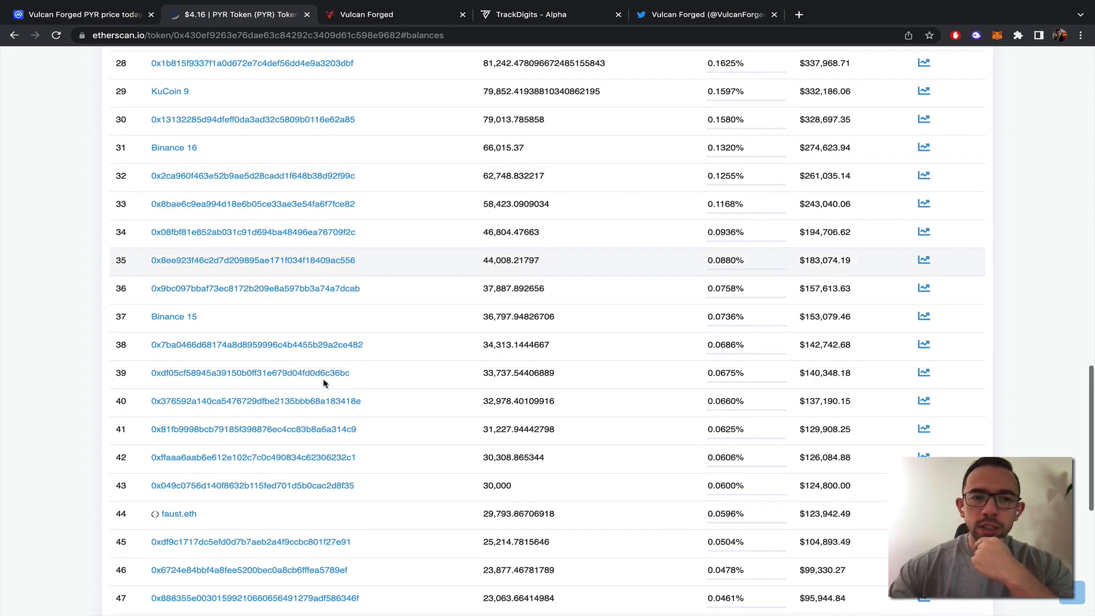
pyautogui.scroll(-3)
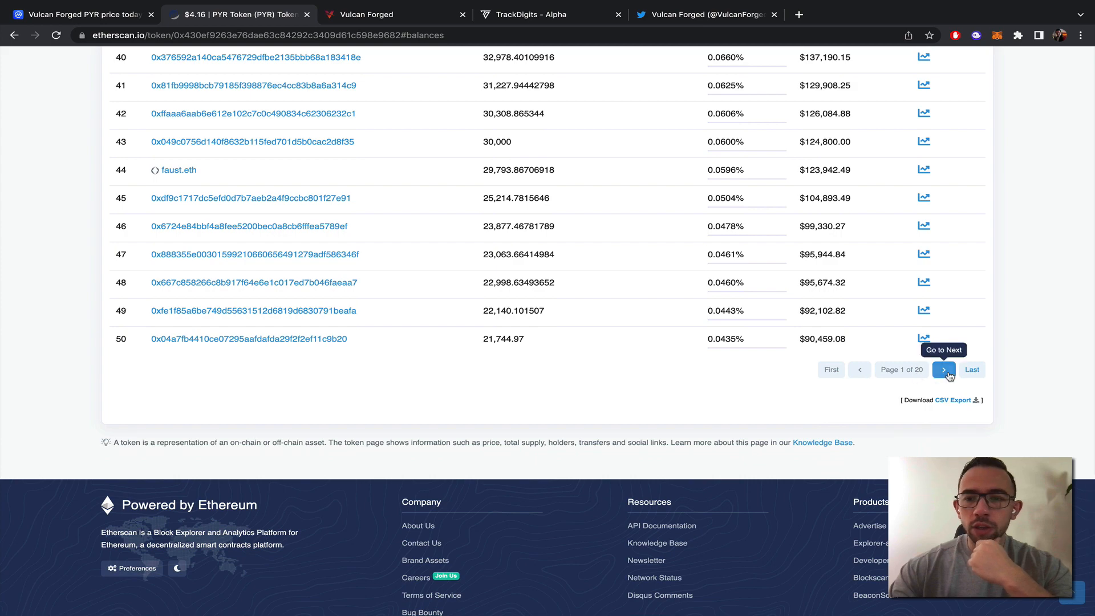
# Step: Move to the next holders page and review wallet ranks 51–100 and their shares
pyautogui.click(943, 369)
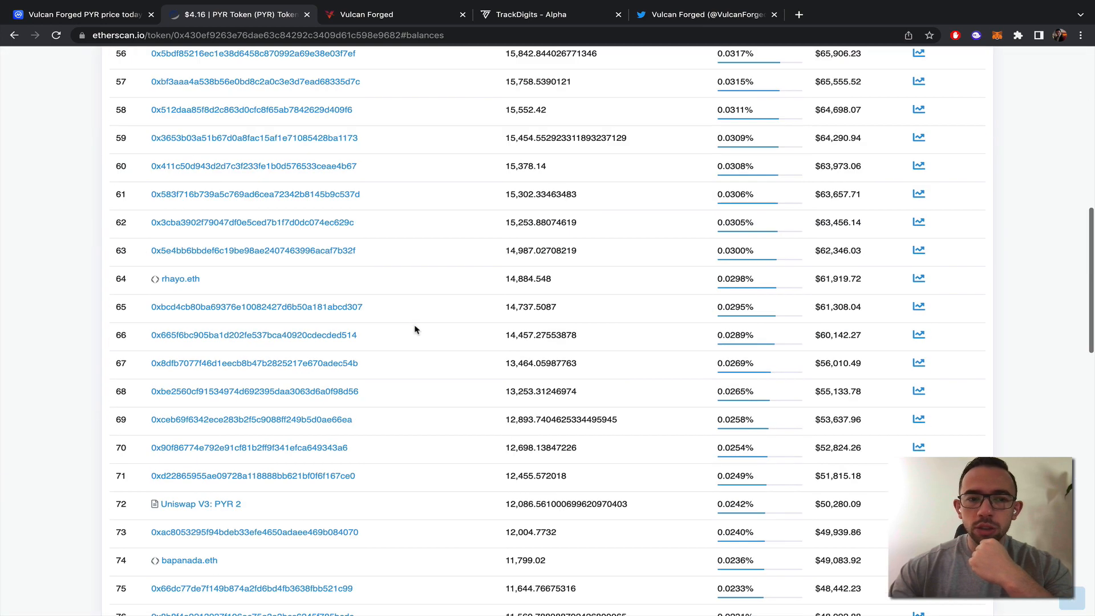
pyautogui.scroll(-3)
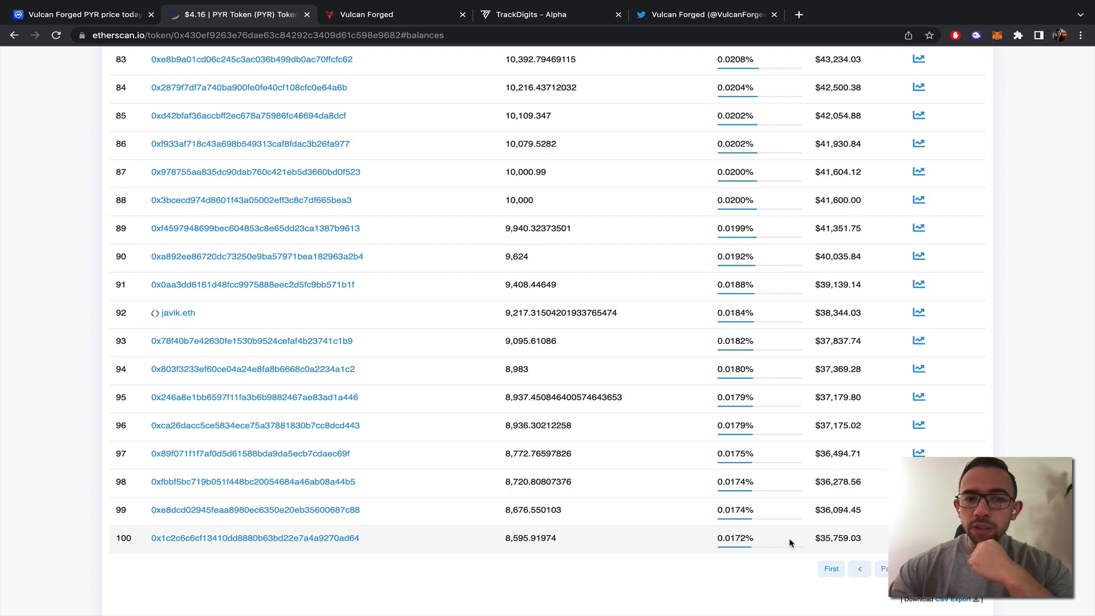
pyautogui.scroll(3)
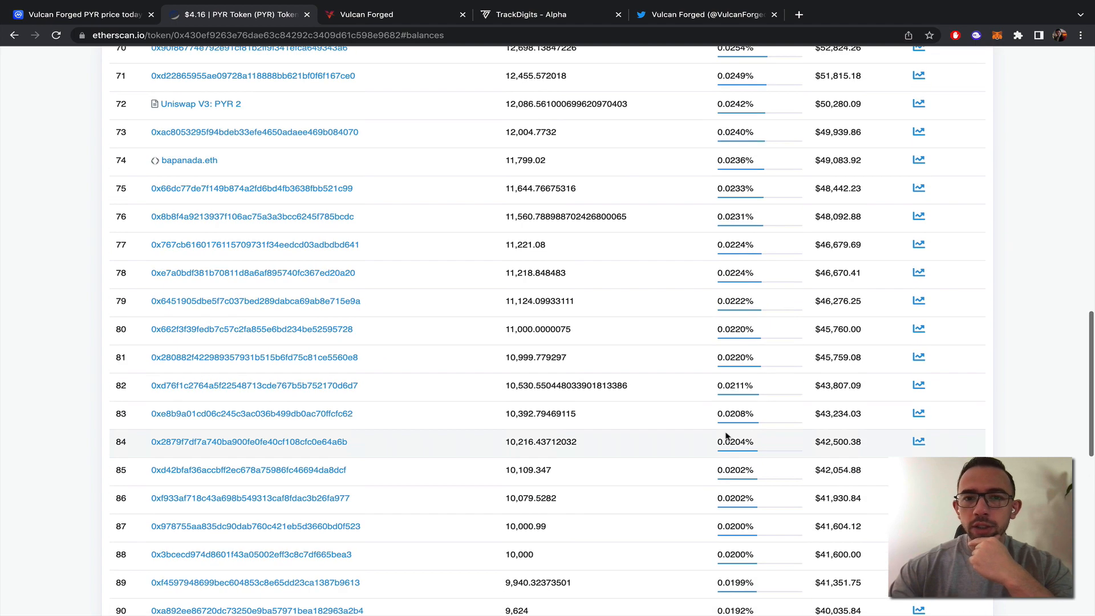
pyautogui.scroll(3)
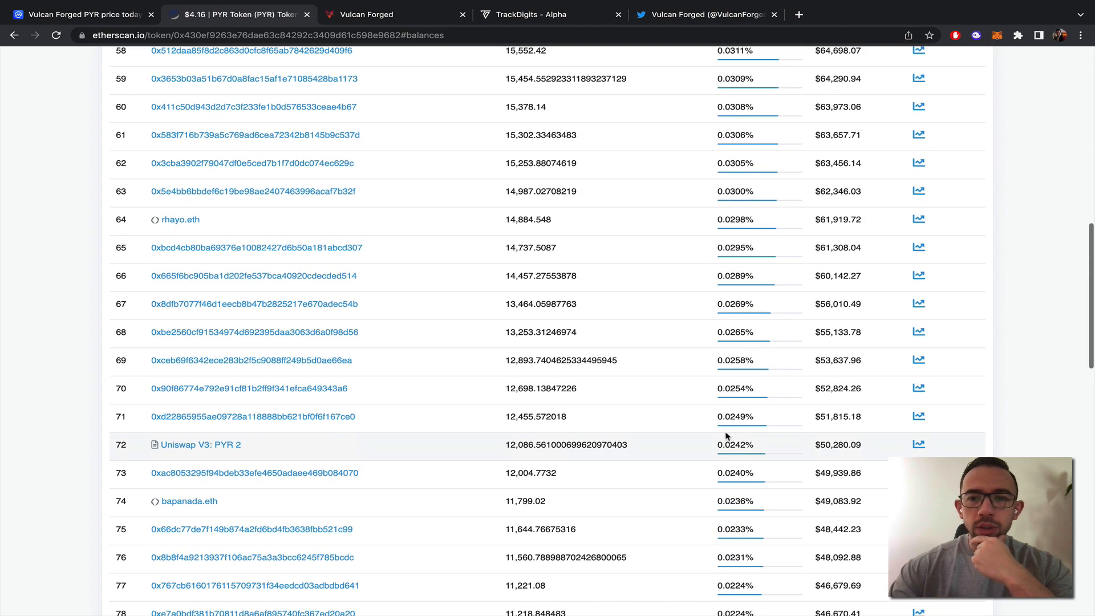
pyautogui.scroll(3)
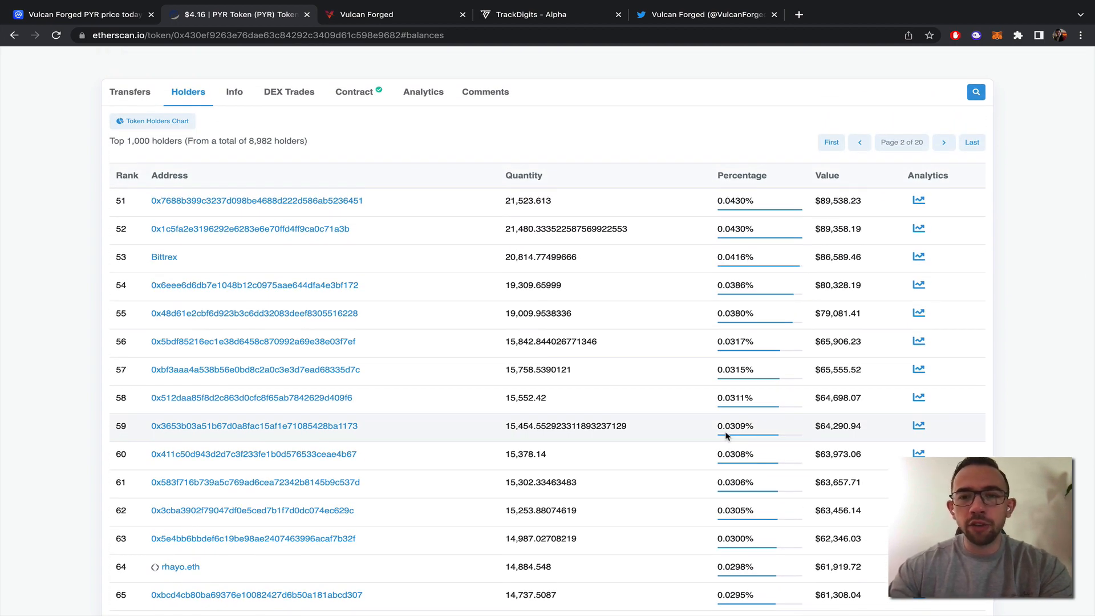
pyautogui.scroll(-3)
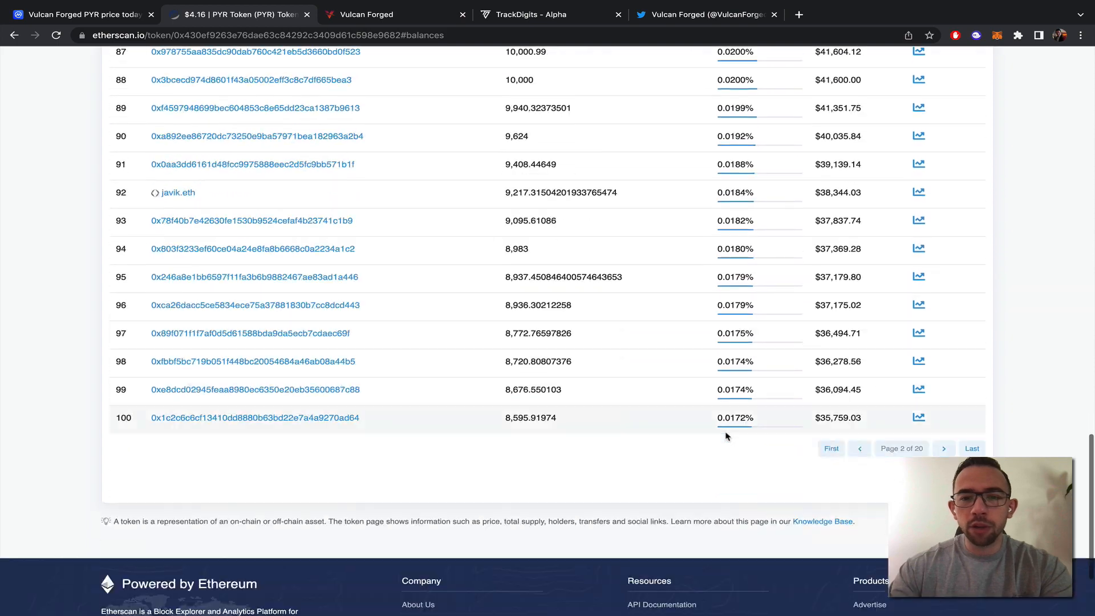
pyautogui.scroll(3)
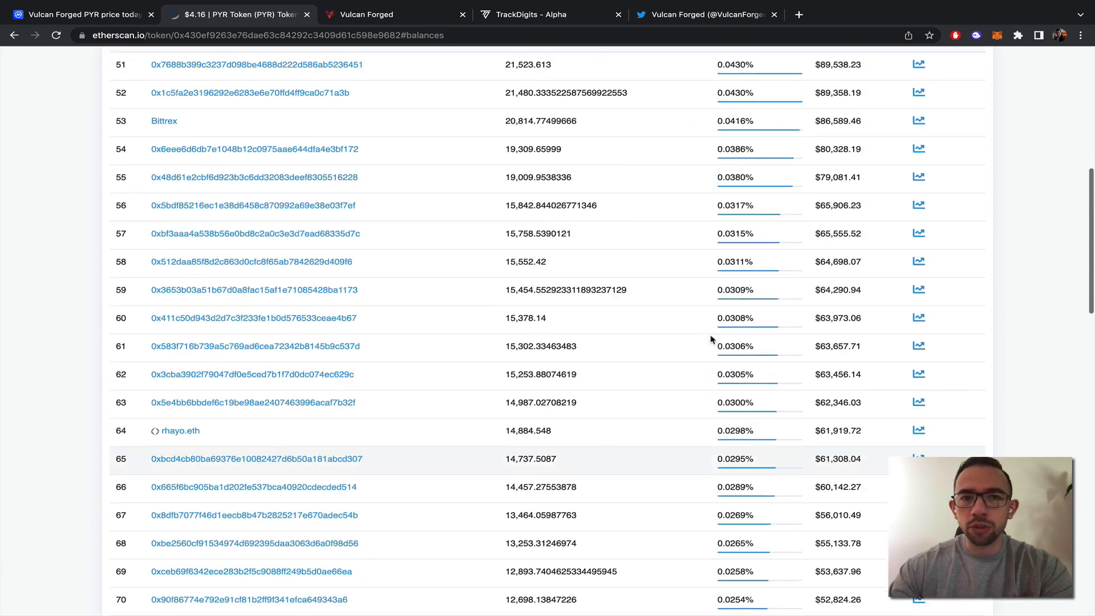
pyautogui.scroll(3)
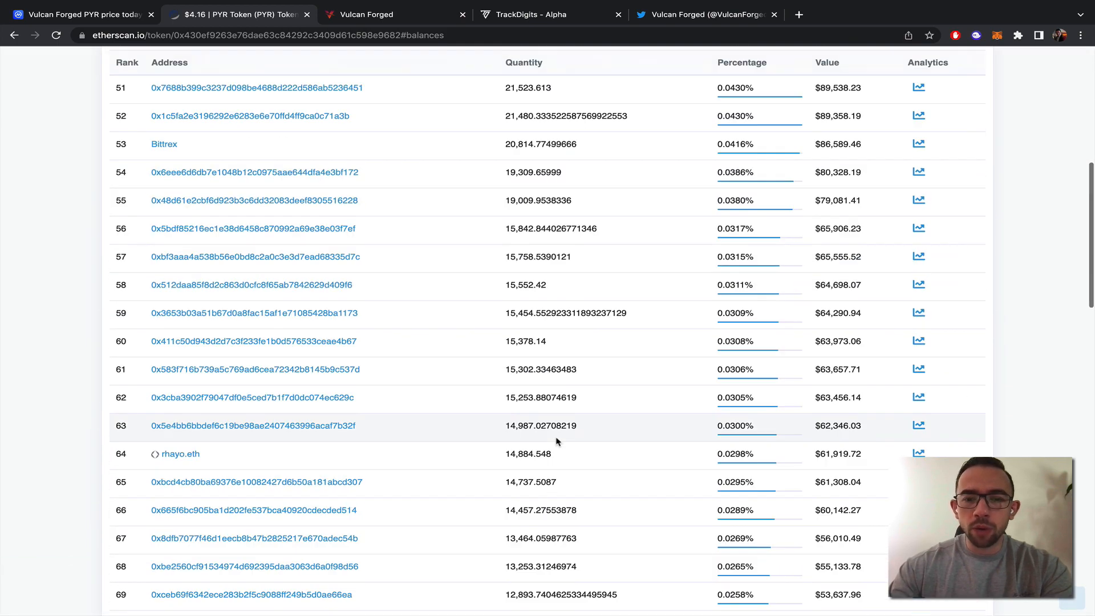
pyautogui.scroll(-3)
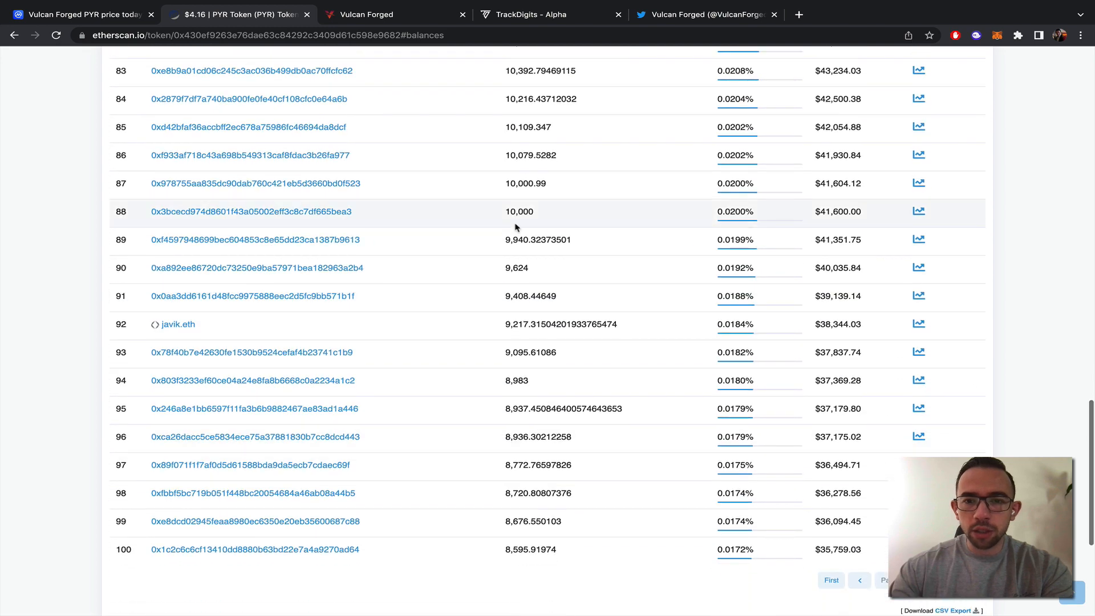
pyautogui.moveTo(709, 199)
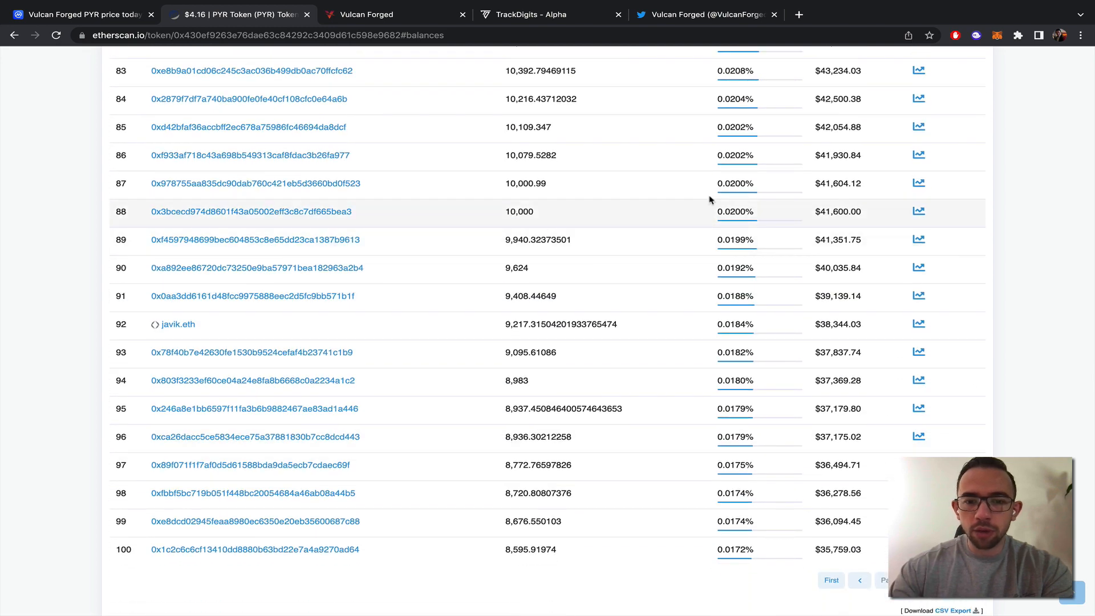
pyautogui.moveTo(545, 219)
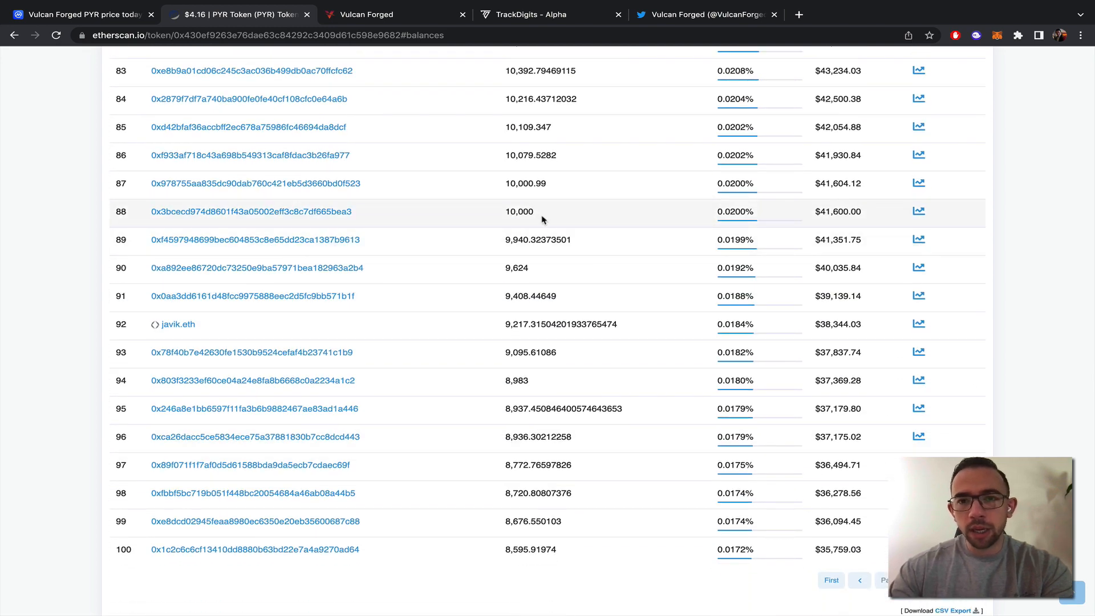
pyautogui.scroll(3)
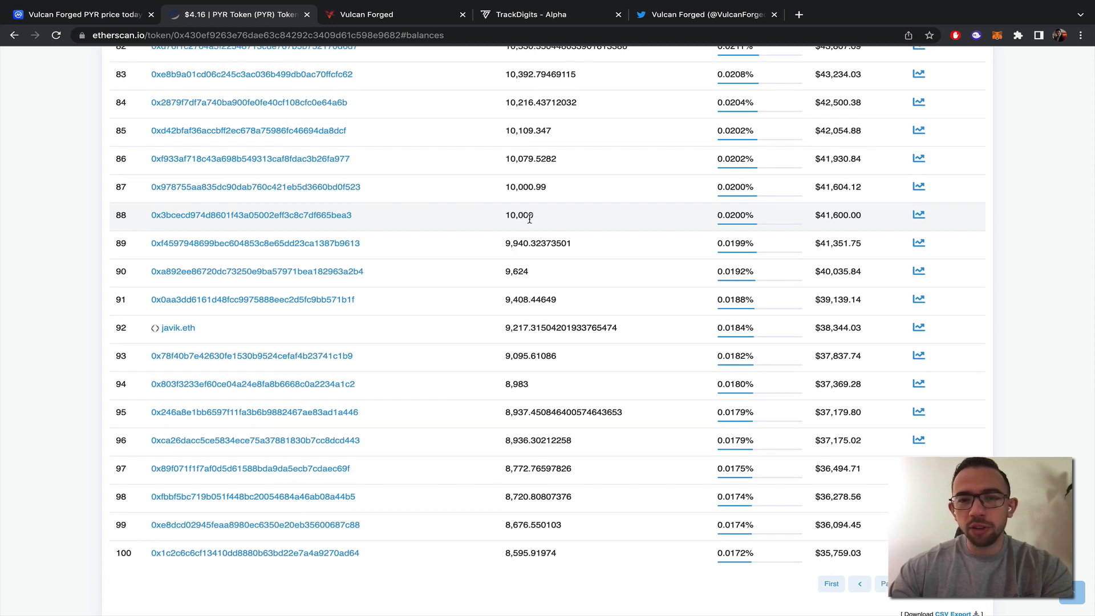
pyautogui.scroll(3)
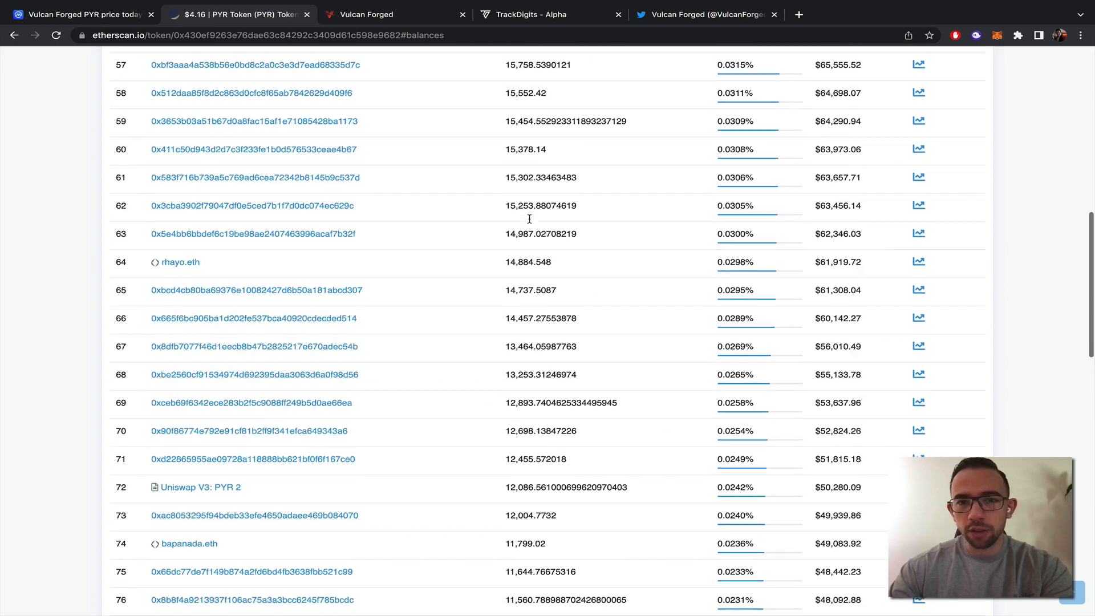
pyautogui.scroll(3)
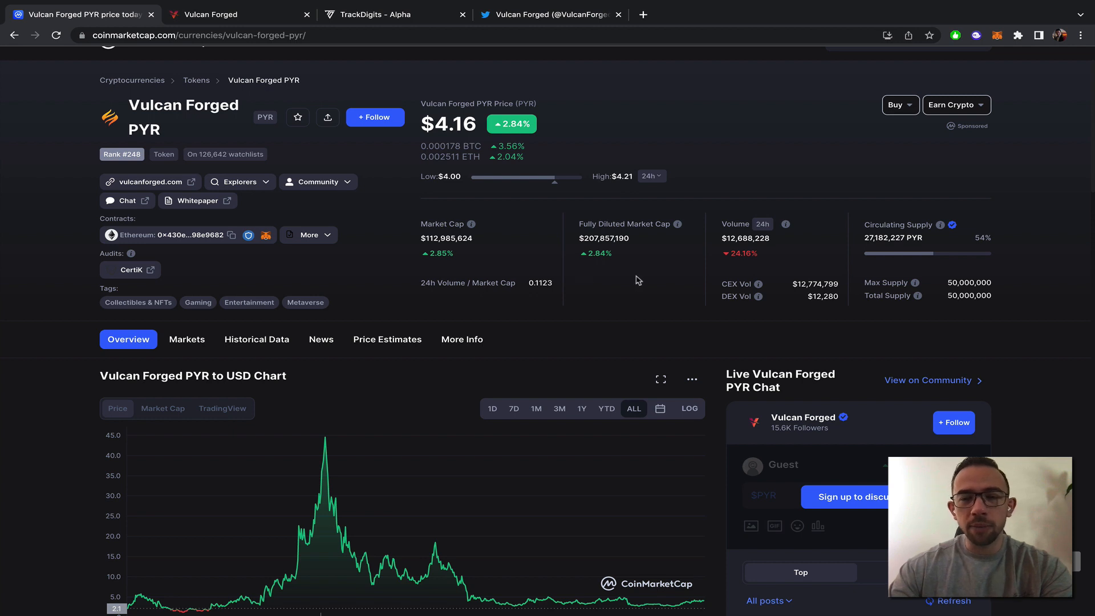
pyautogui.moveTo(563, 277)
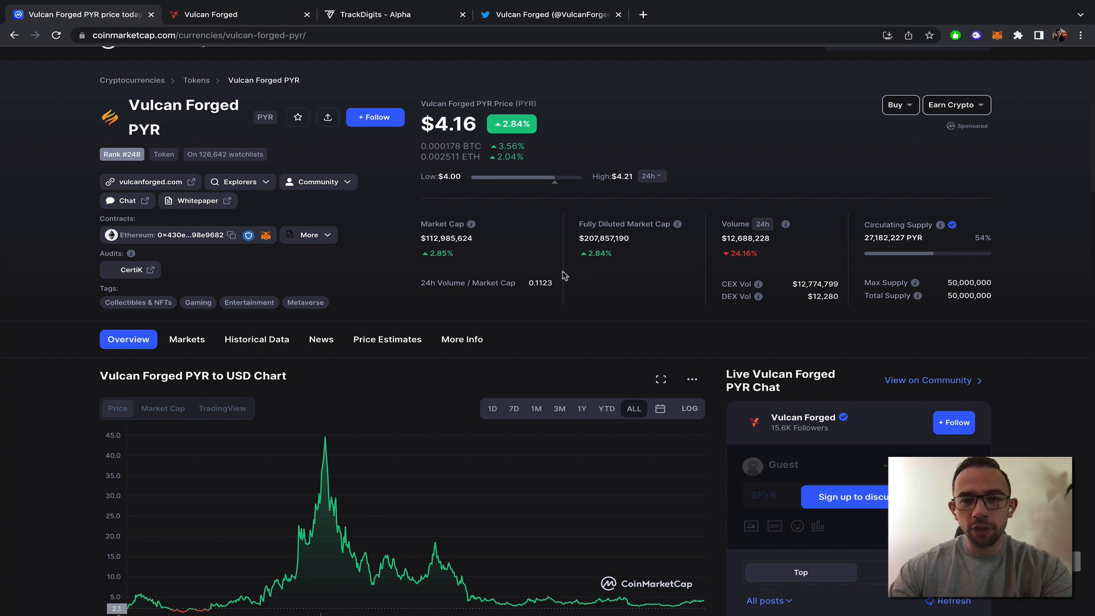
# Step: Scroll the CoinMarketCap PYR overview to check the all-time chart's $41.51 peak on 11/30/2021
pyautogui.scroll(-3)
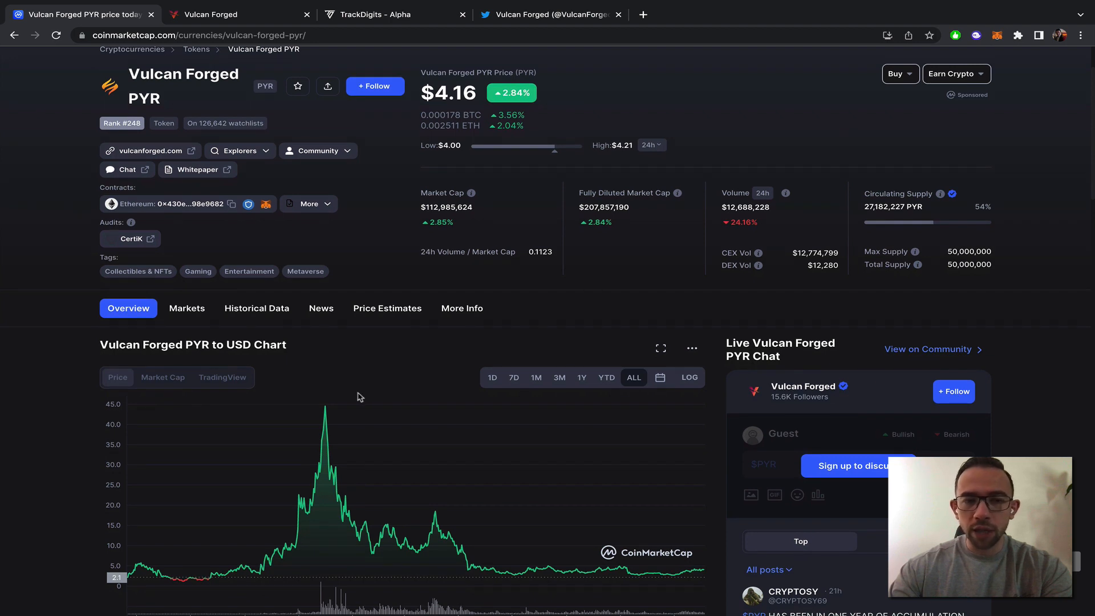
pyautogui.moveTo(496, 270)
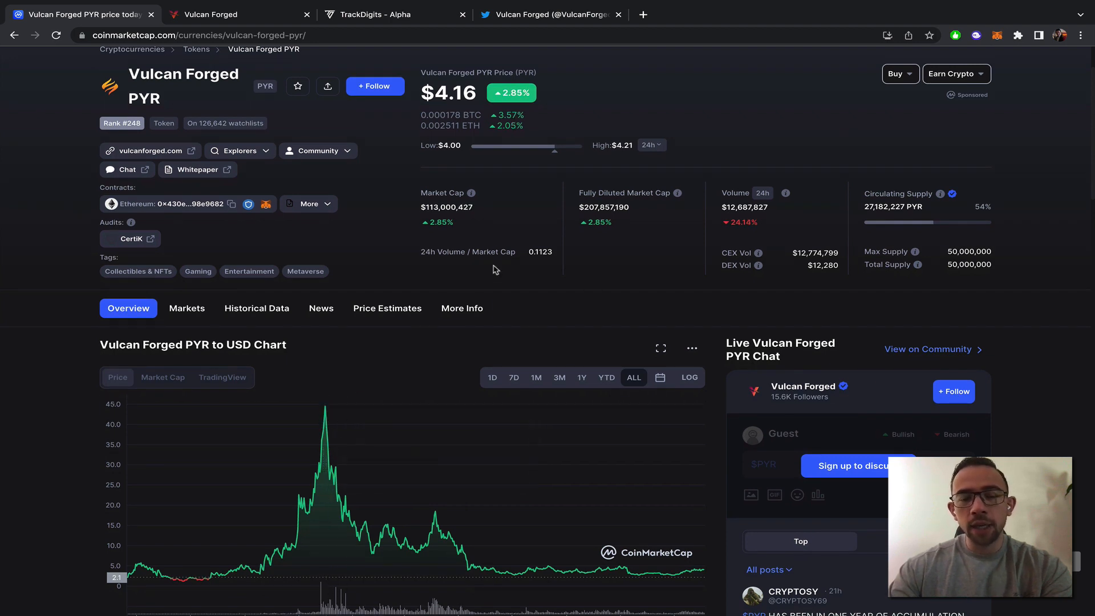
pyautogui.moveTo(576, 253)
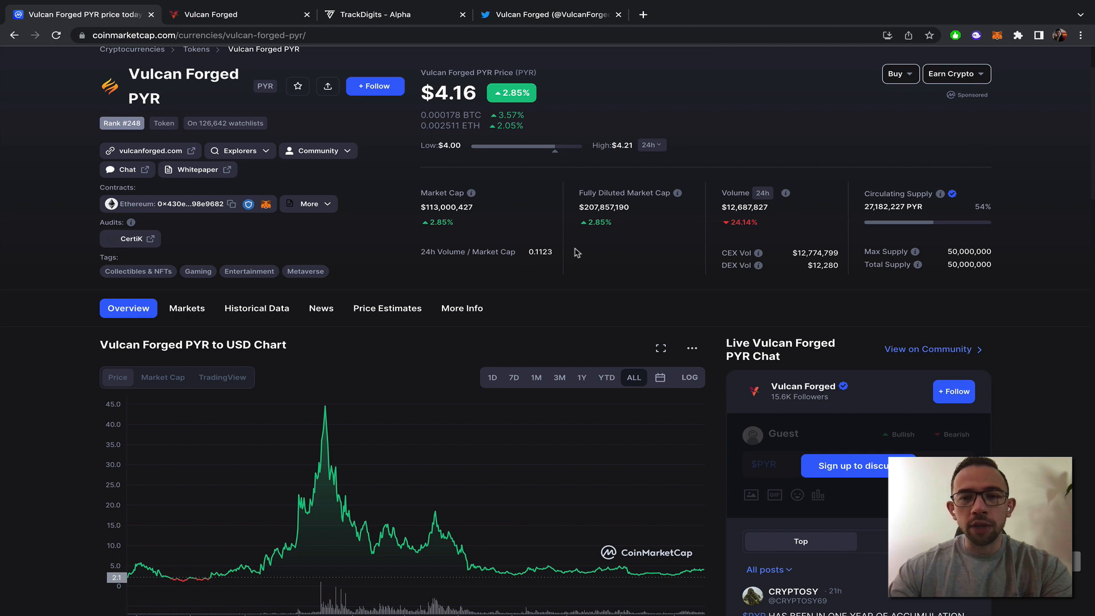
pyautogui.scroll(3)
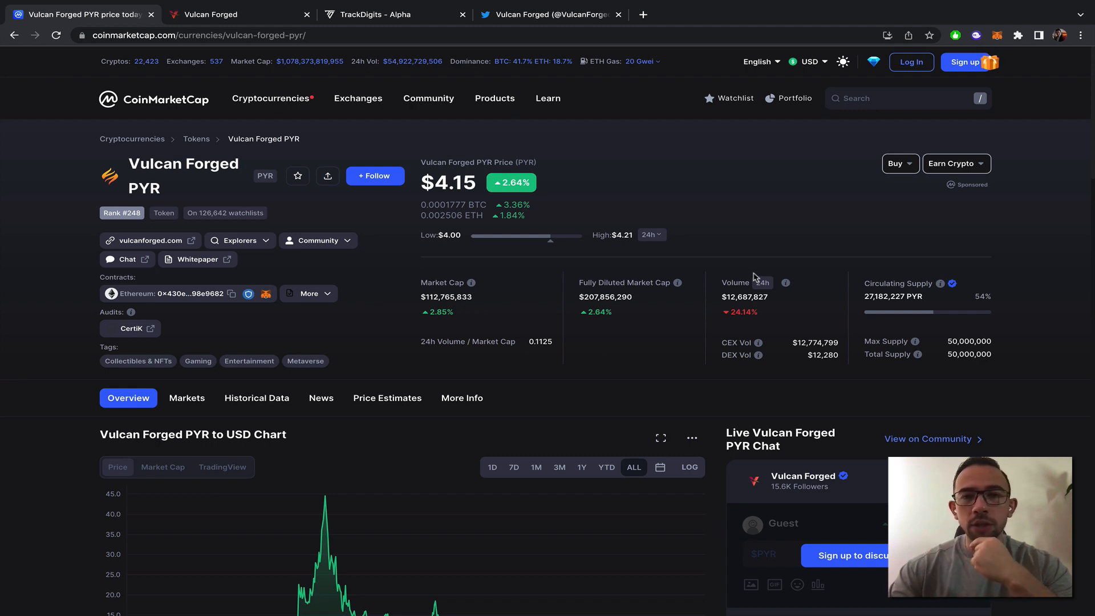
pyautogui.moveTo(716, 205)
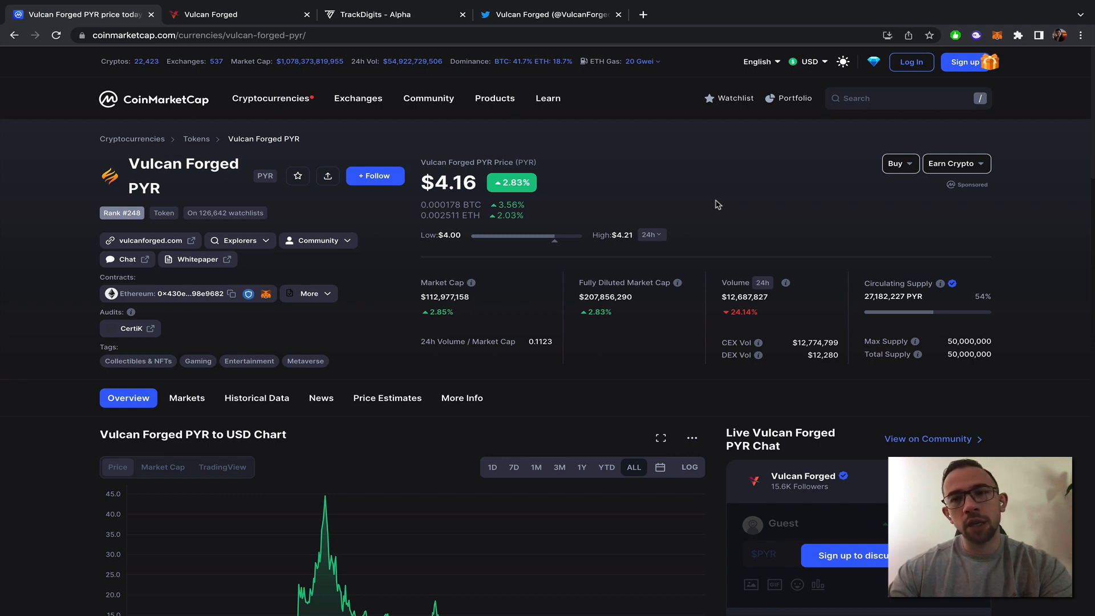
pyautogui.moveTo(644, 171)
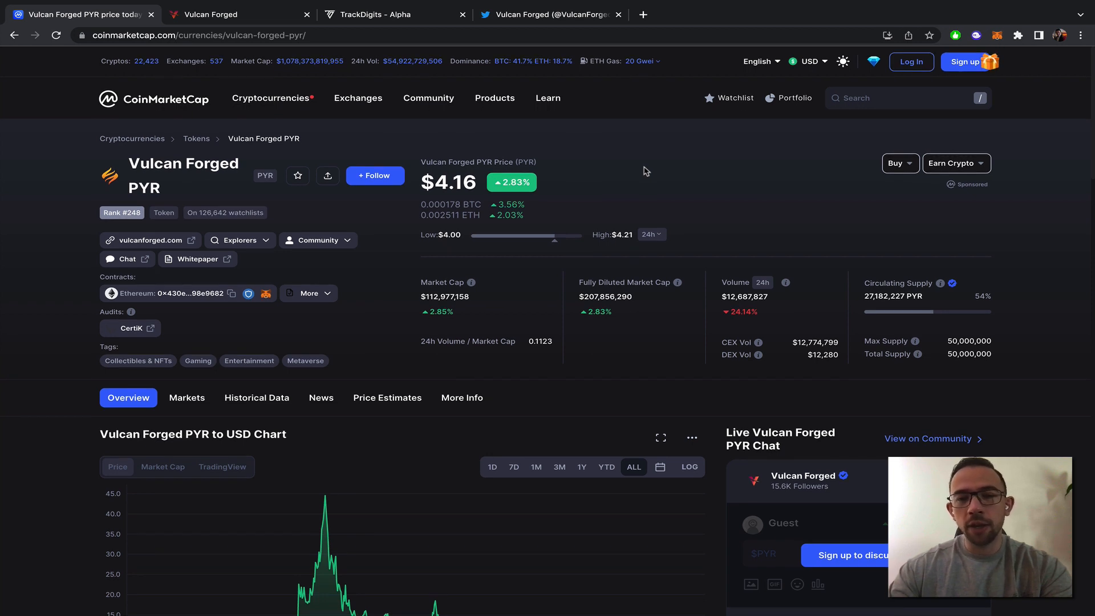
pyautogui.scroll(-3)
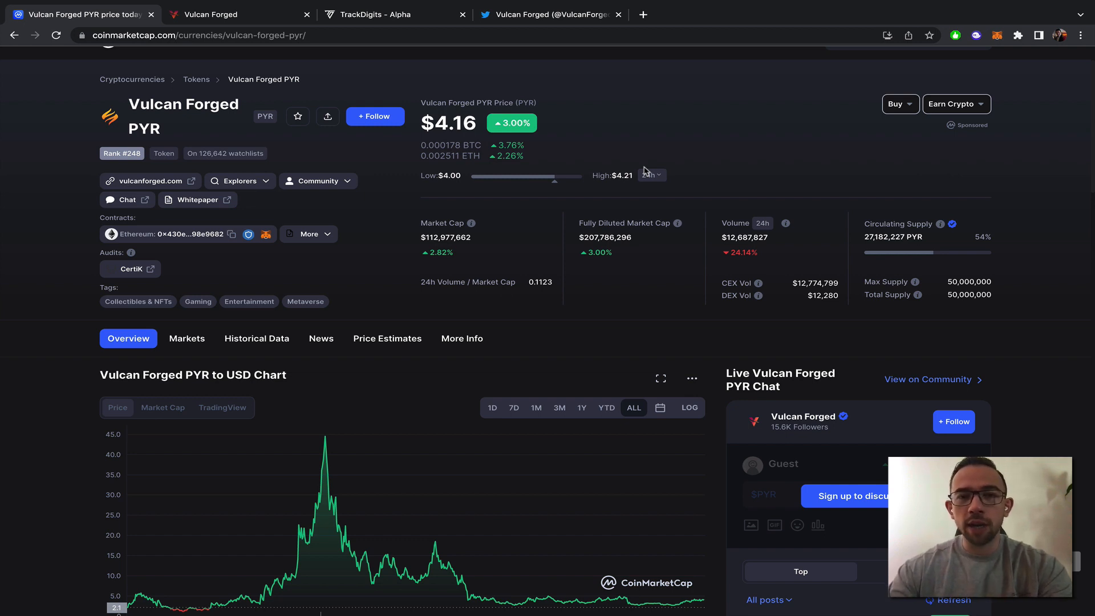
pyautogui.scroll(3)
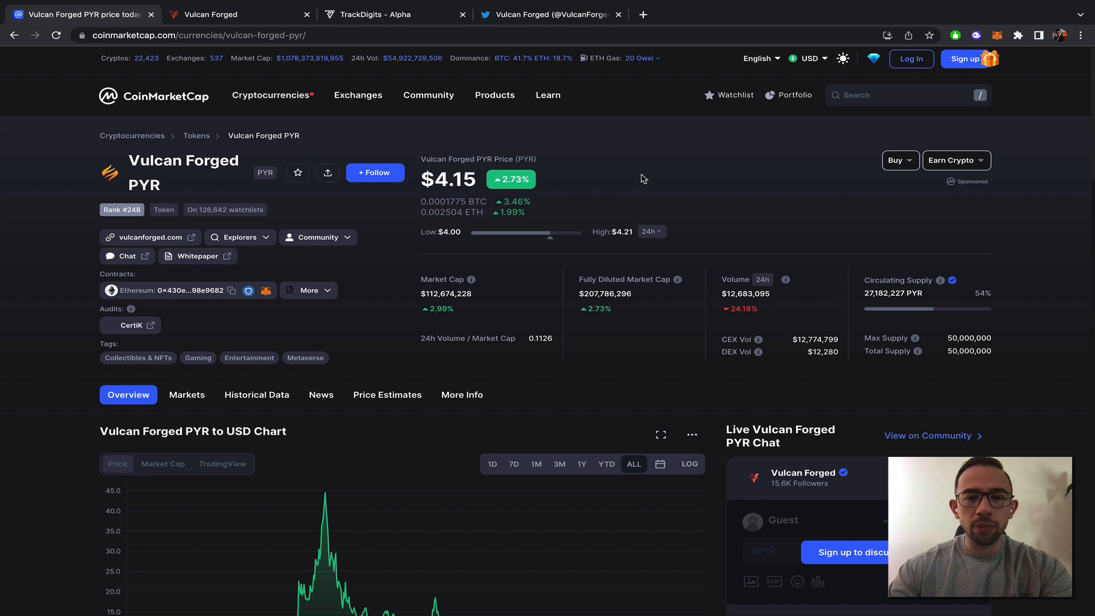
pyautogui.moveTo(578, 199)
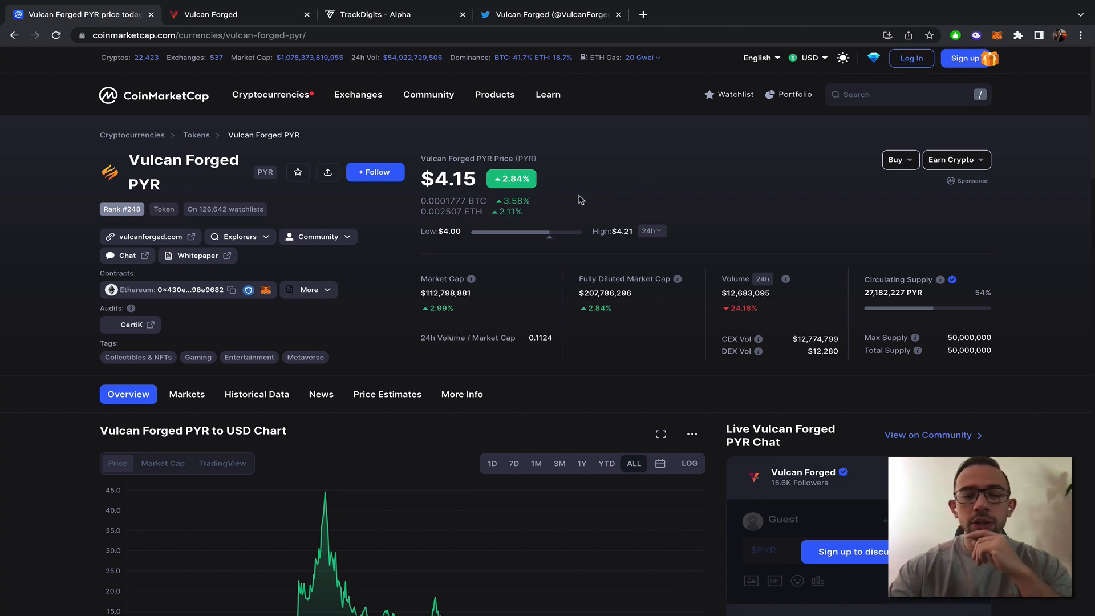
pyautogui.scroll(-3)
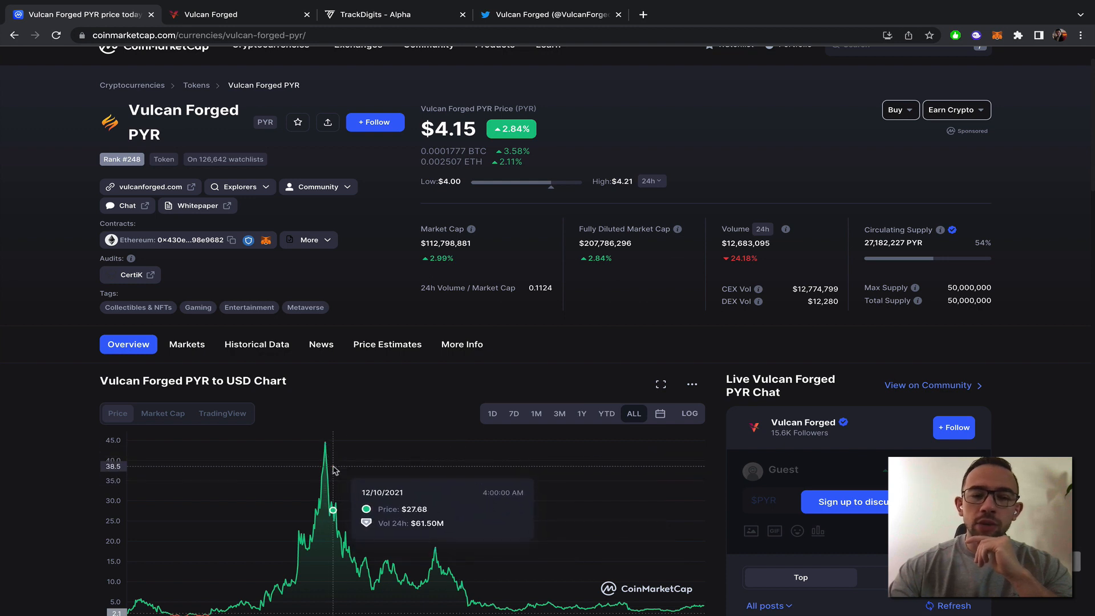
pyautogui.moveTo(573, 261)
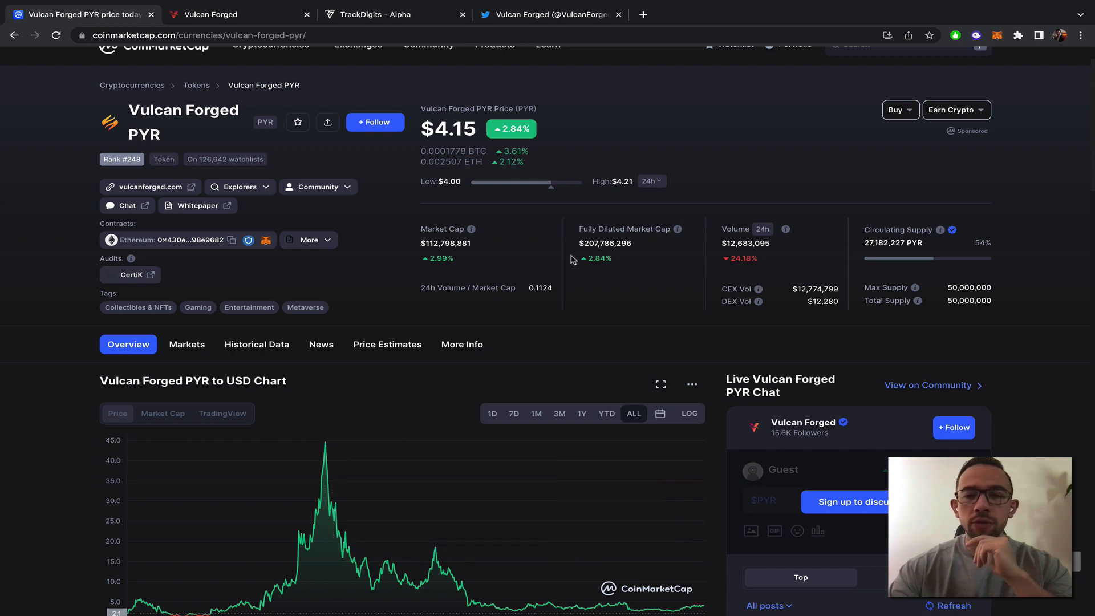
pyautogui.moveTo(969, 246)
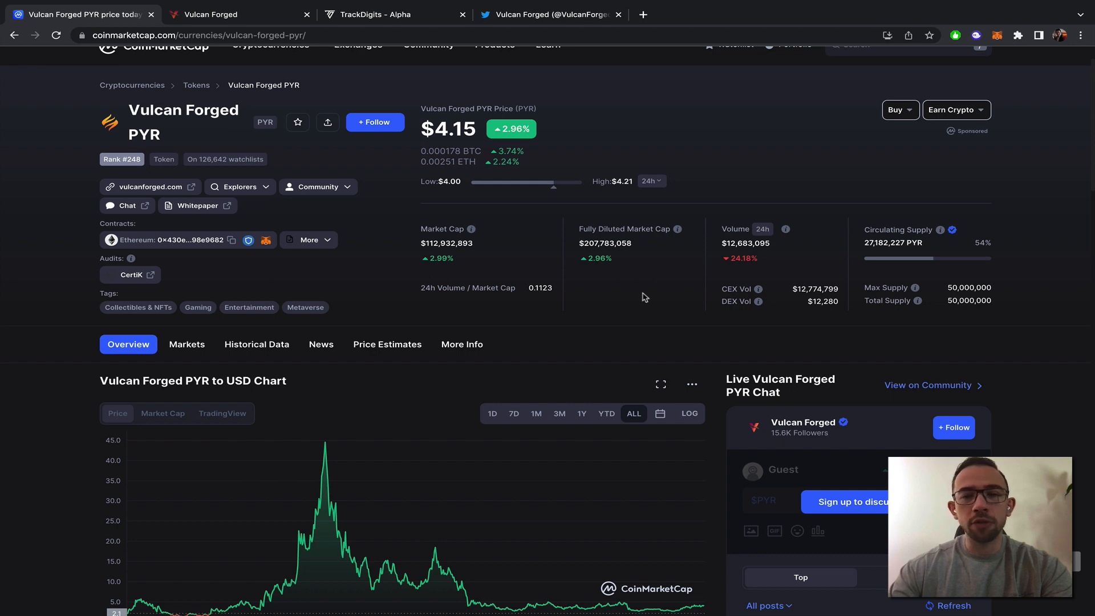
pyautogui.moveTo(377, 462)
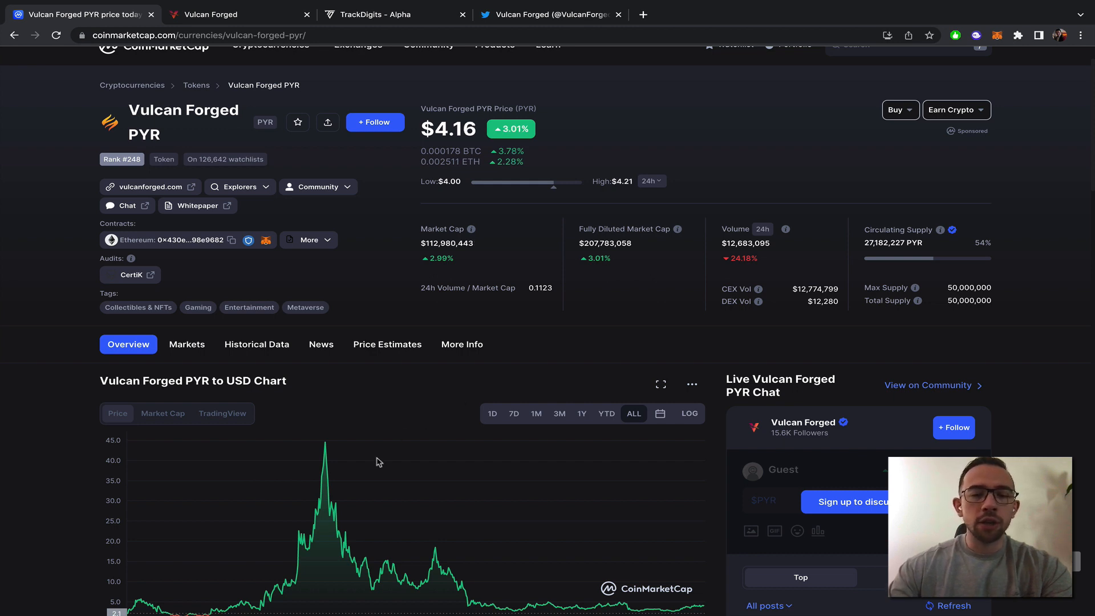
pyautogui.moveTo(313, 476)
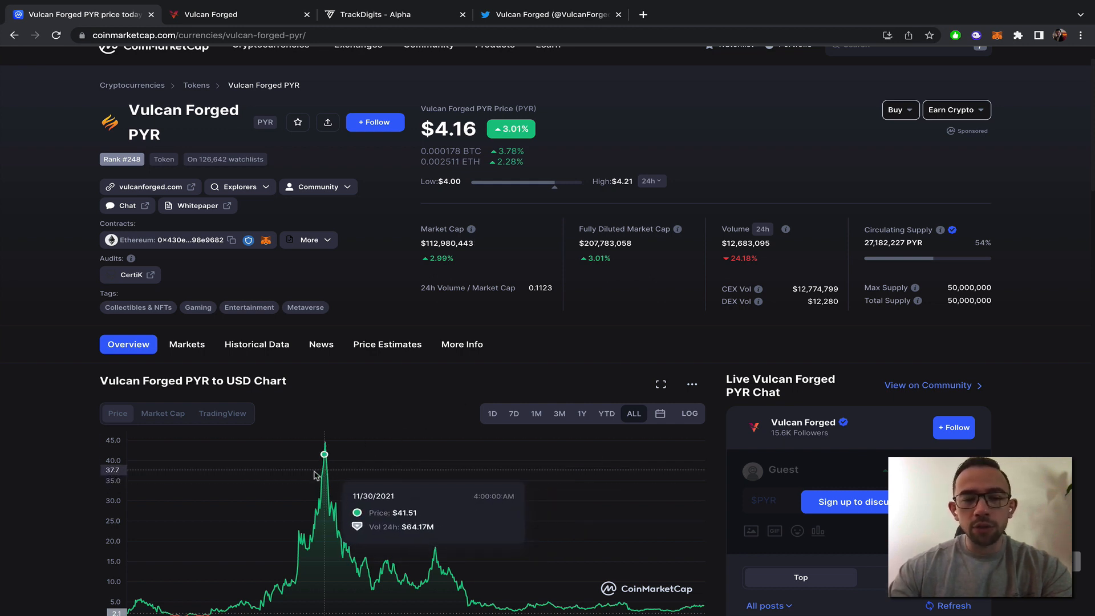
pyautogui.moveTo(534, 261)
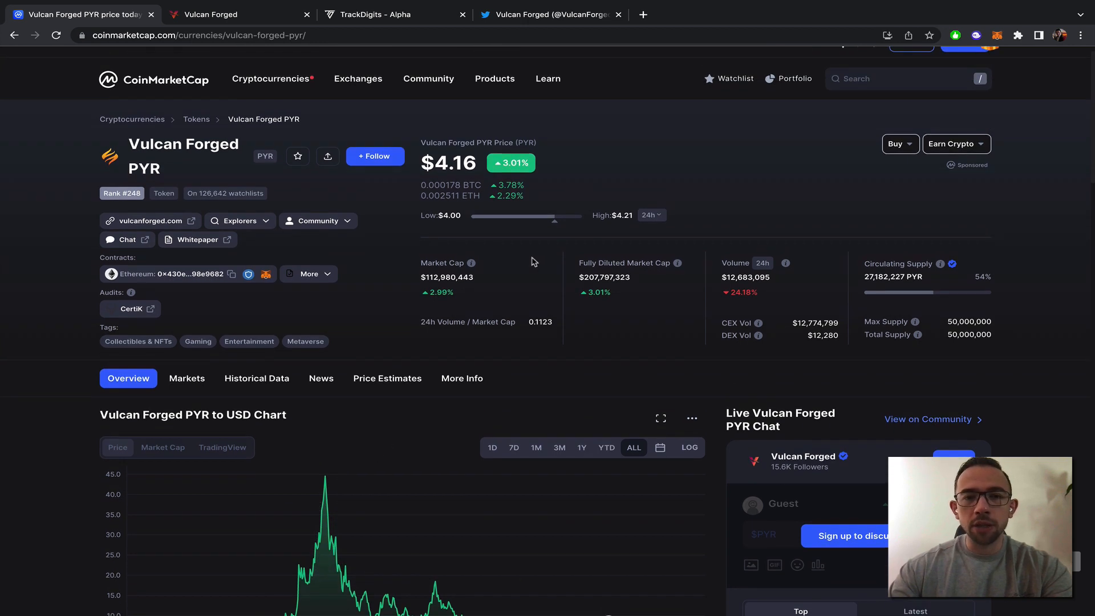
pyautogui.scroll(3)
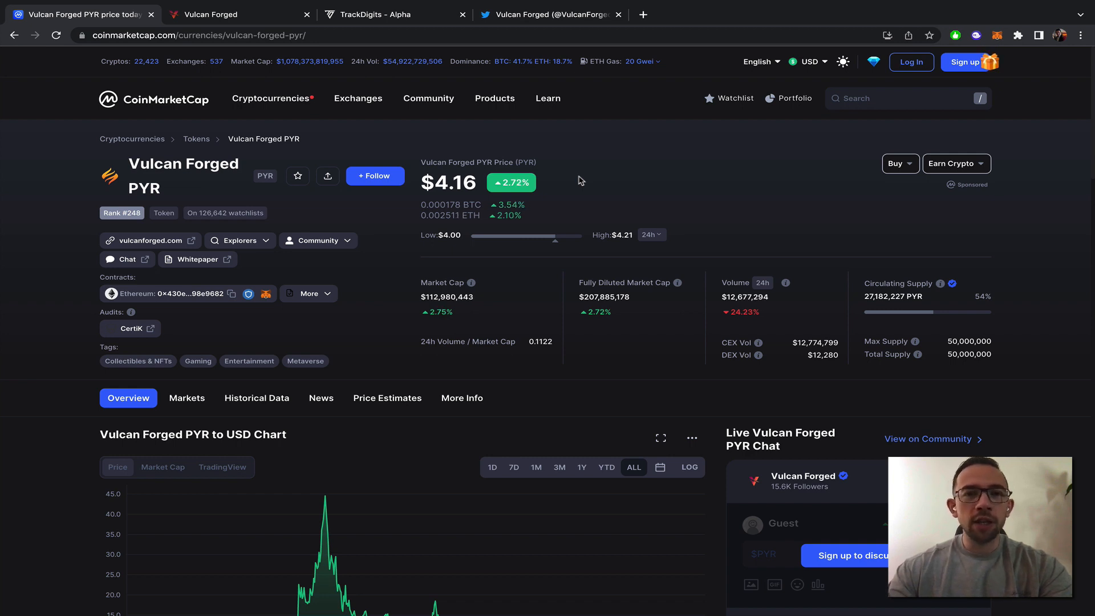
# Step: Return to TrackDigits' Vulcan Forged page and scroll back to the overview with the 203,000-token monthly releases
pyautogui.click(395, 14)
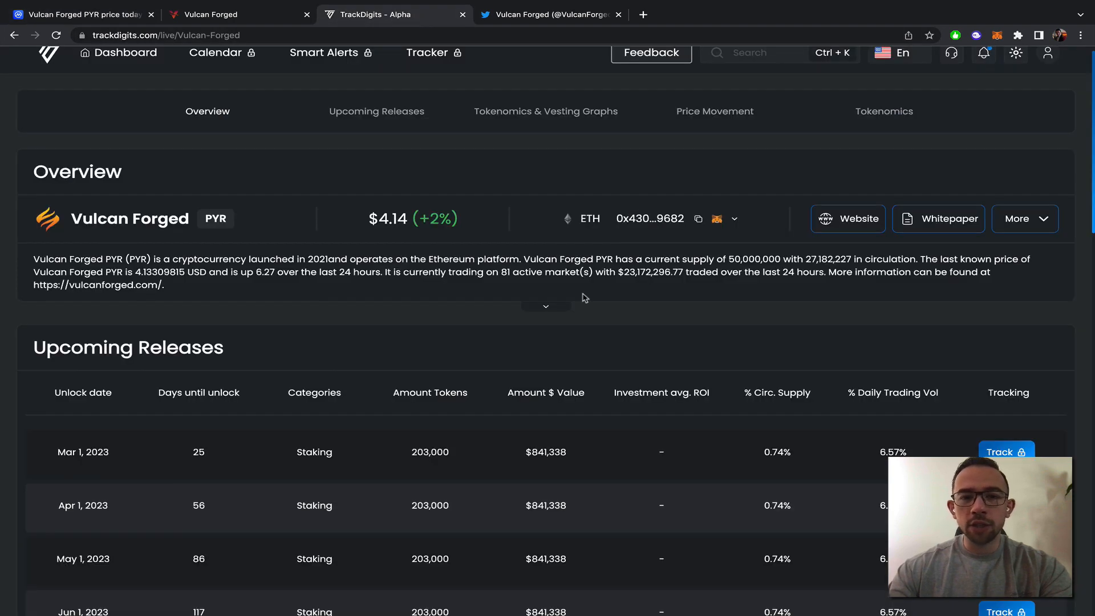
pyautogui.scroll(-3)
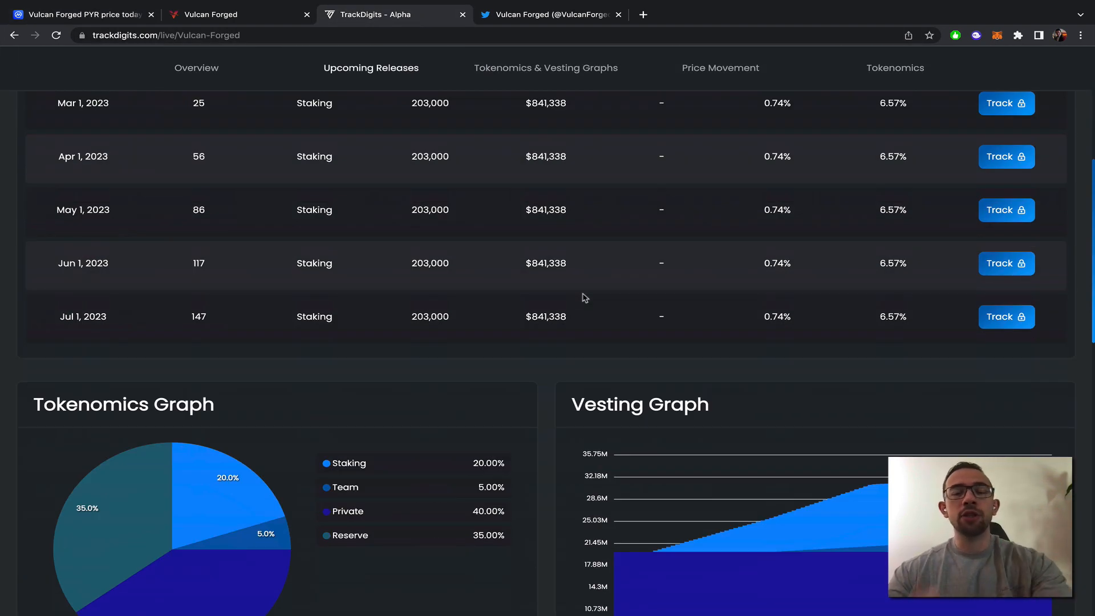
pyautogui.scroll(3)
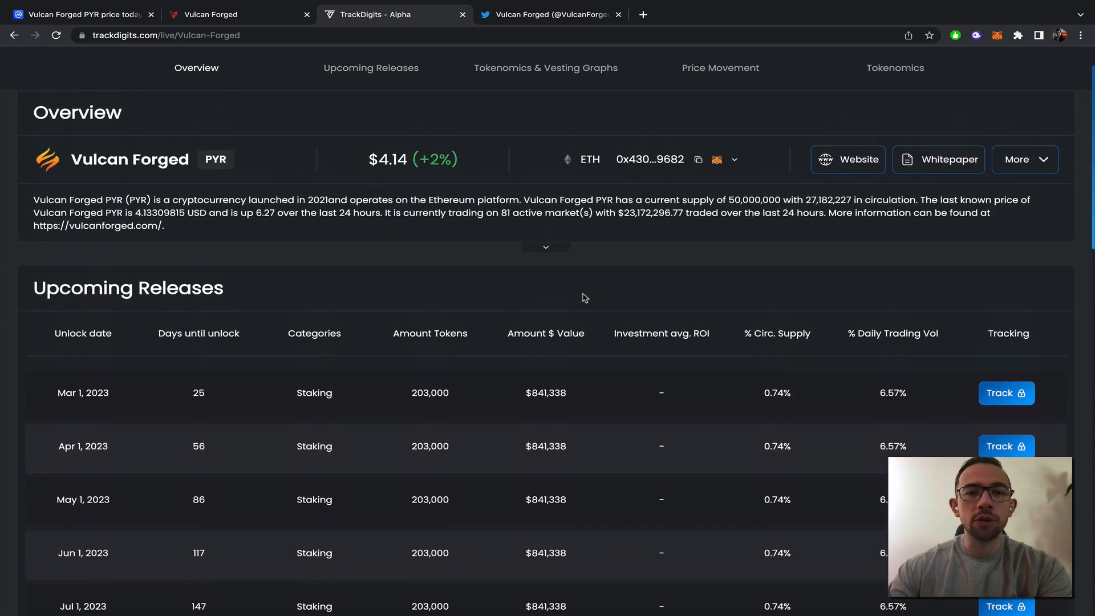
pyautogui.scroll(3)
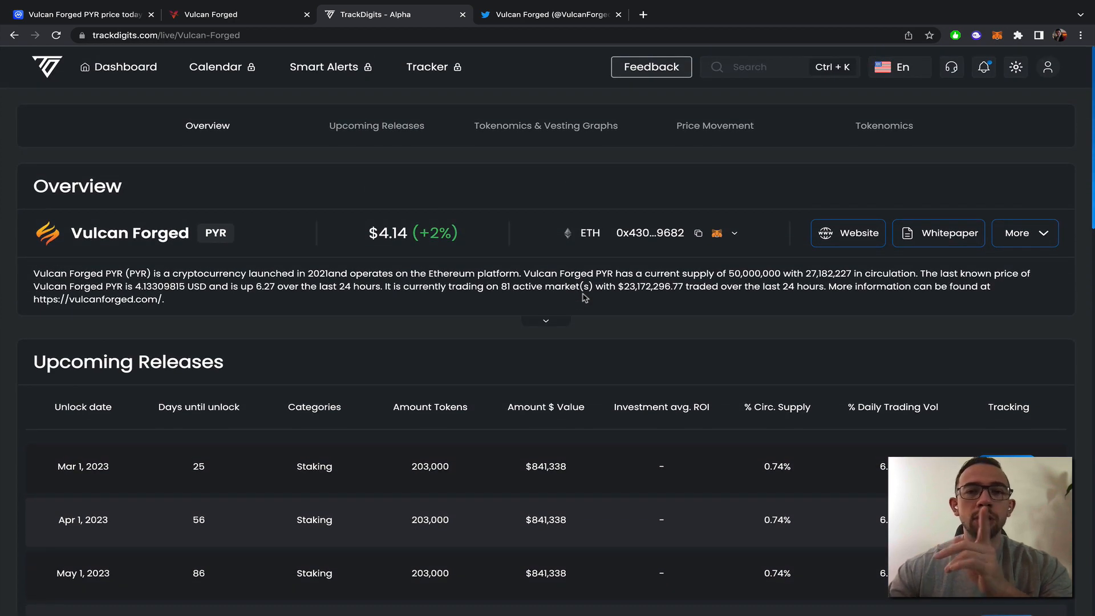